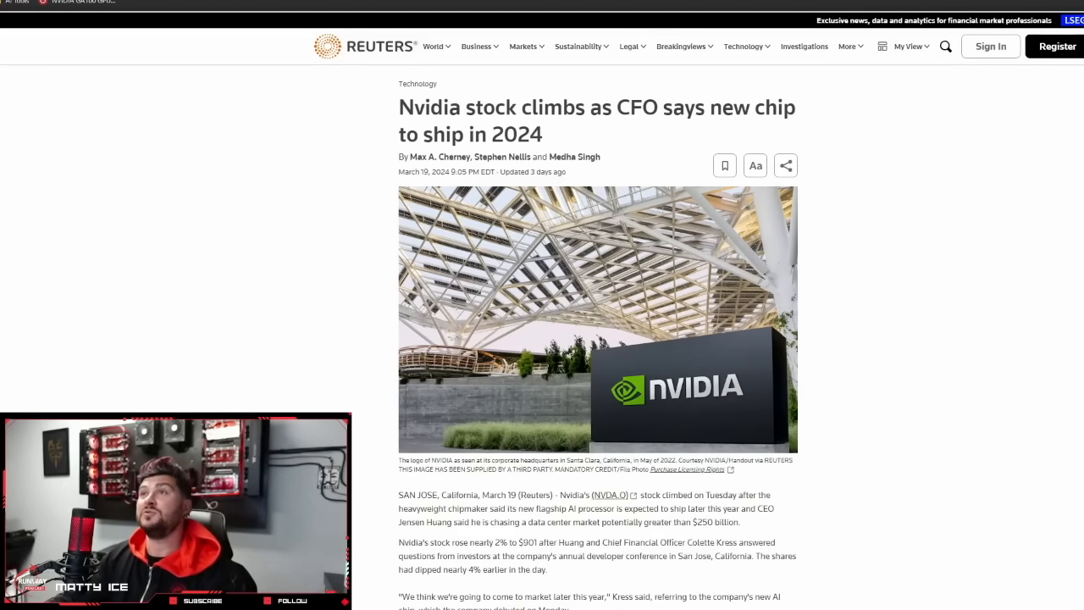
mouse_move(680, 48)
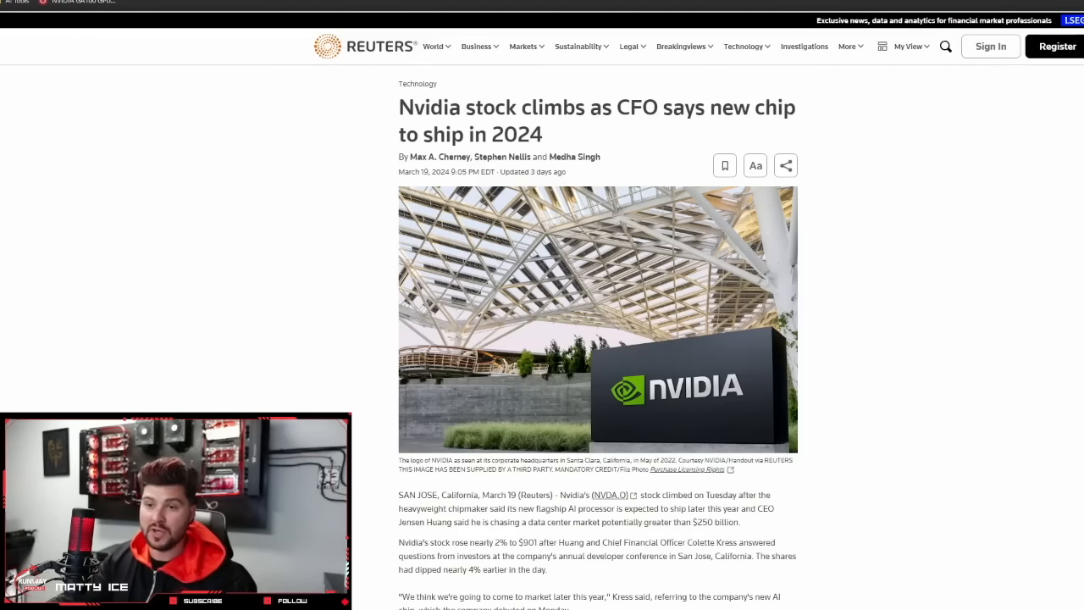
- Read down through the Blackwell B200 article past its image into the GTC keynote paragraphs
scroll(down, 3)
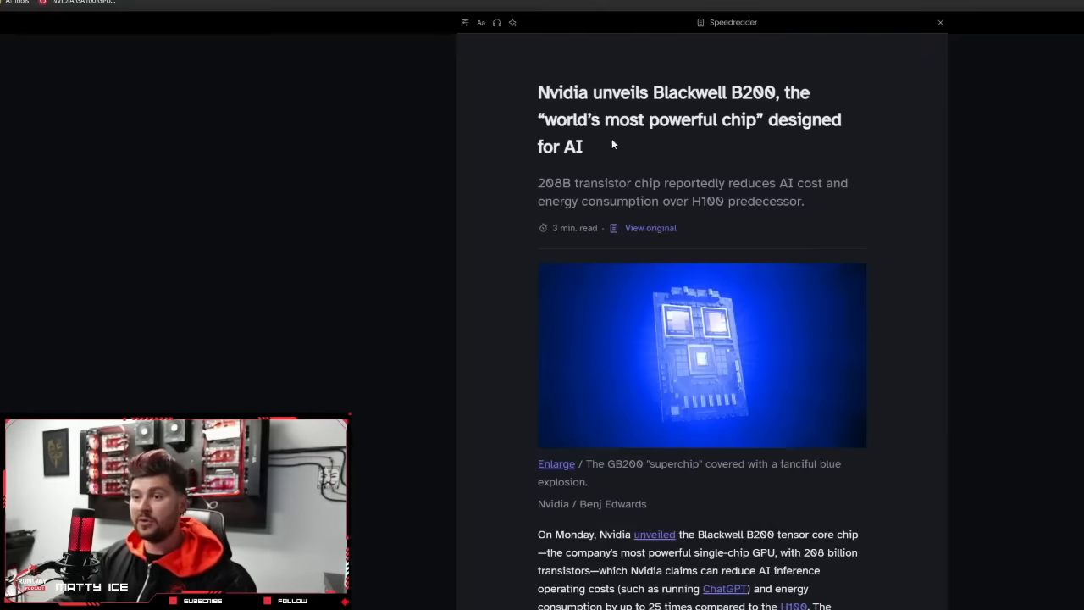
scroll(down, 3)
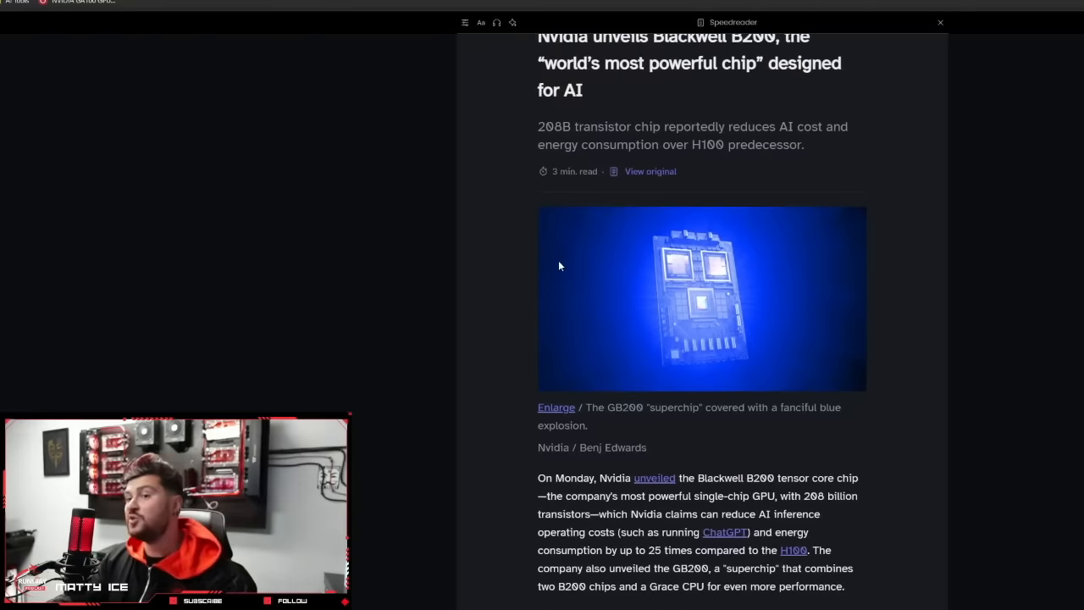
mouse_move(669, 108)
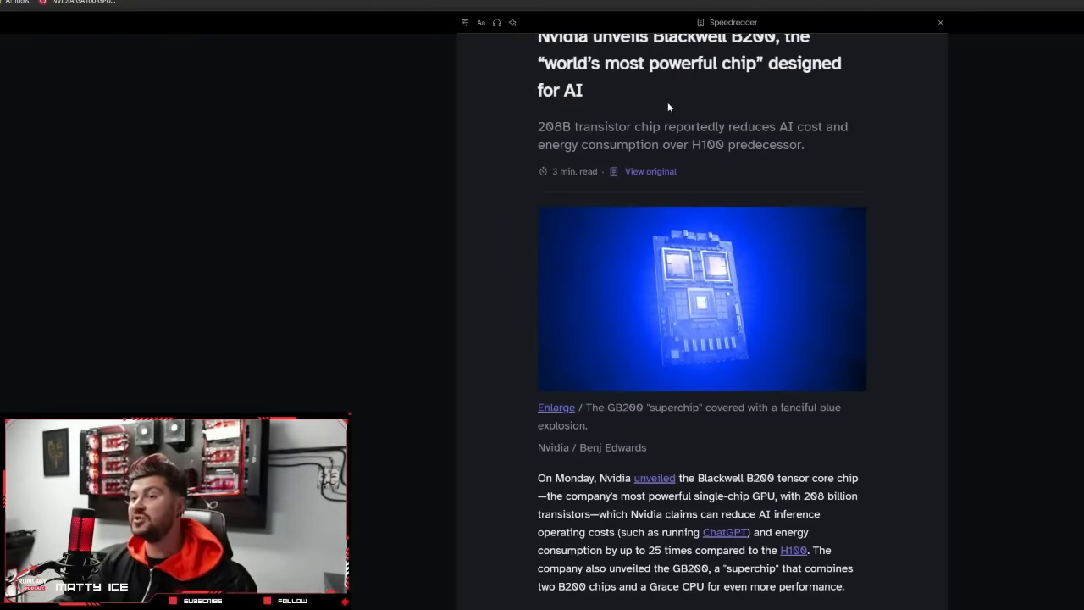
mouse_move(528, 217)
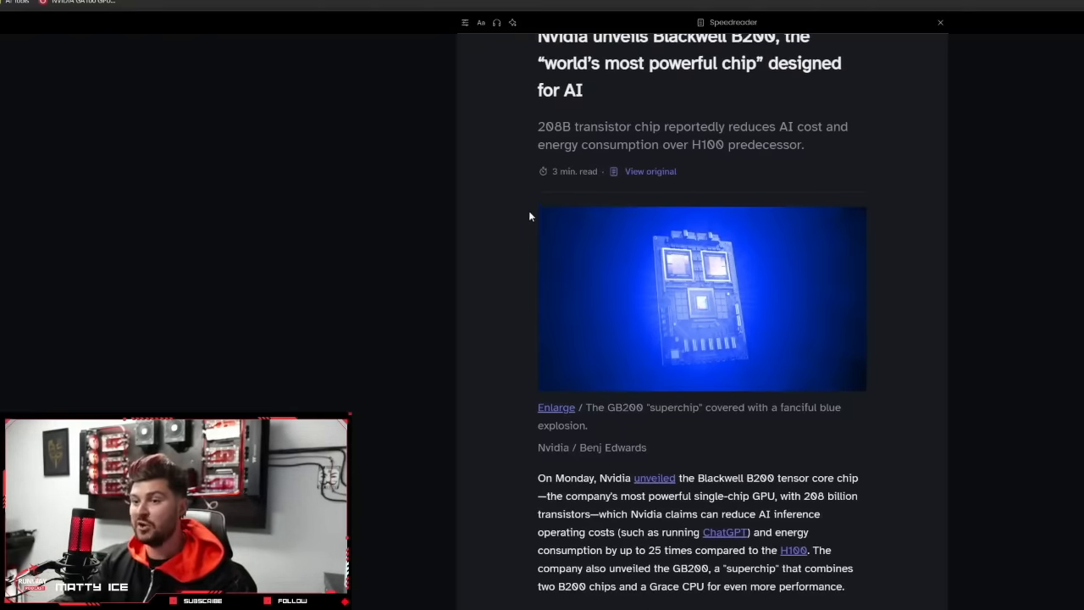
scroll(down, 3)
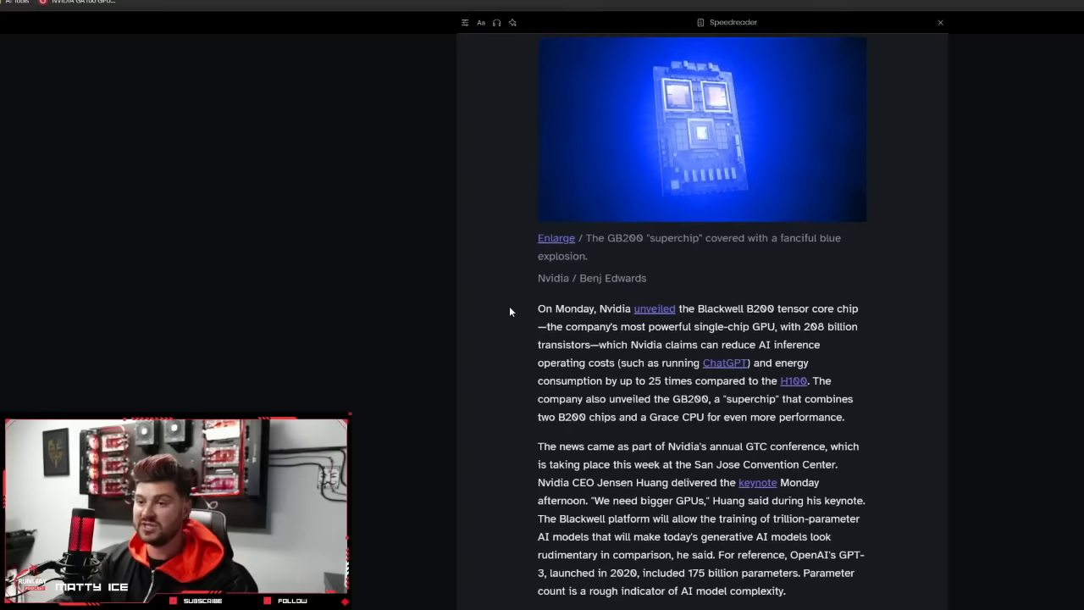
mouse_move(706, 254)
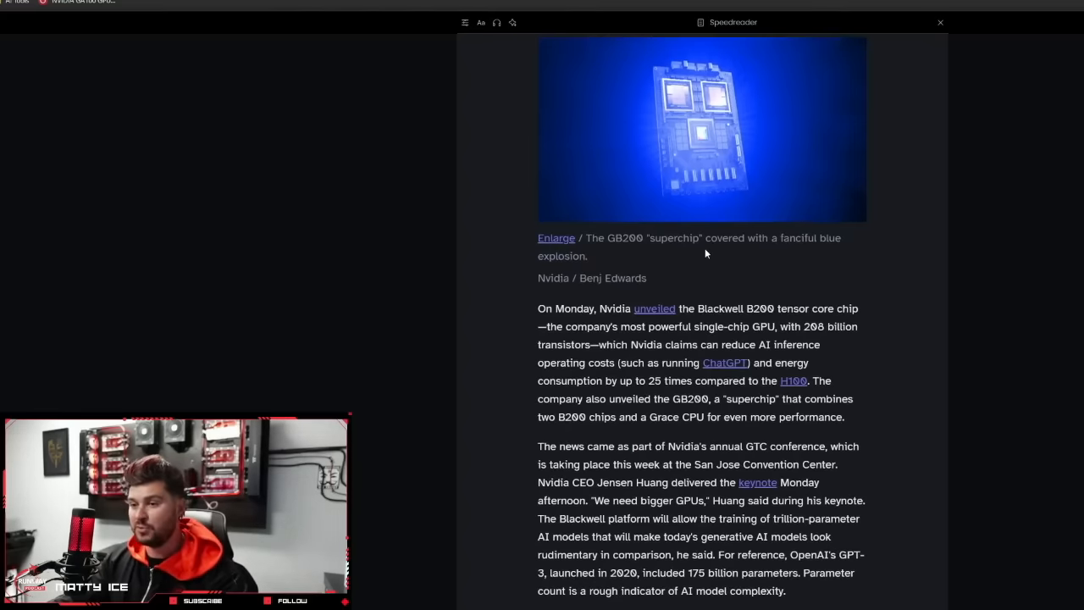
mouse_move(555, 247)
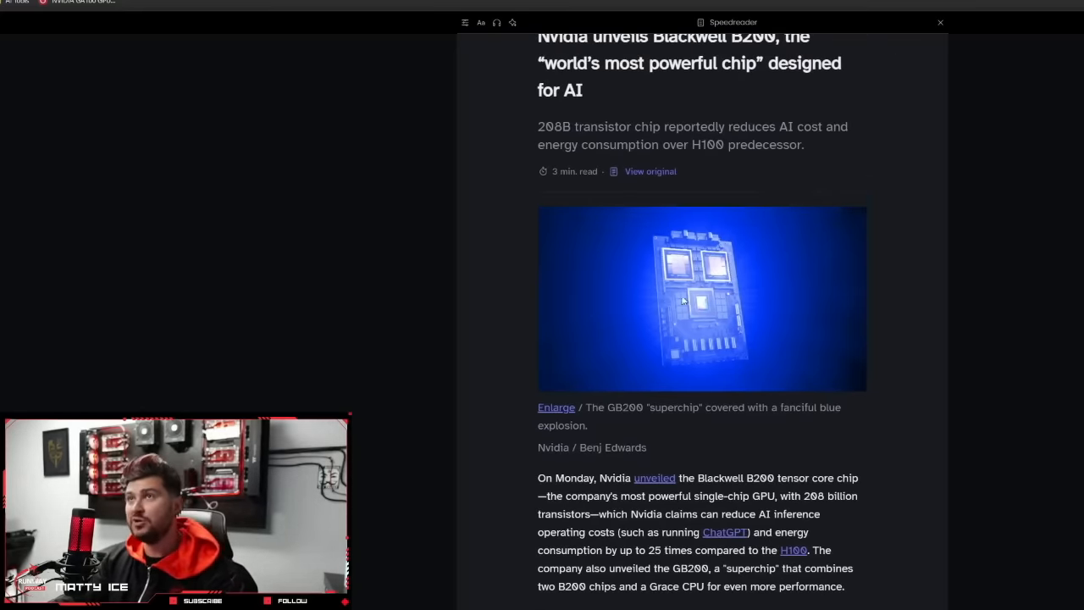
mouse_move(715, 261)
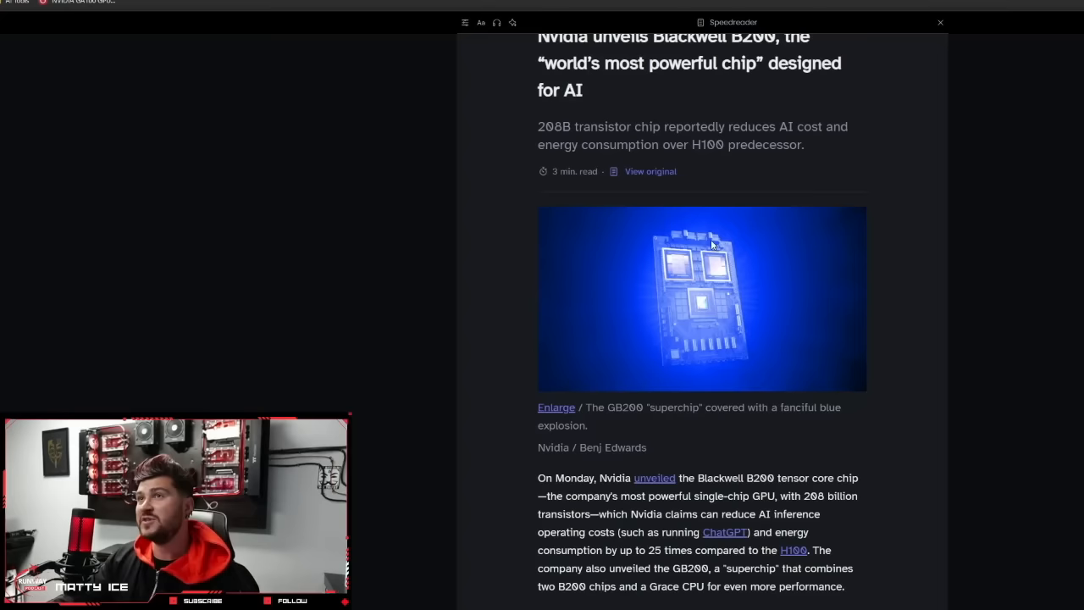
mouse_move(692, 263)
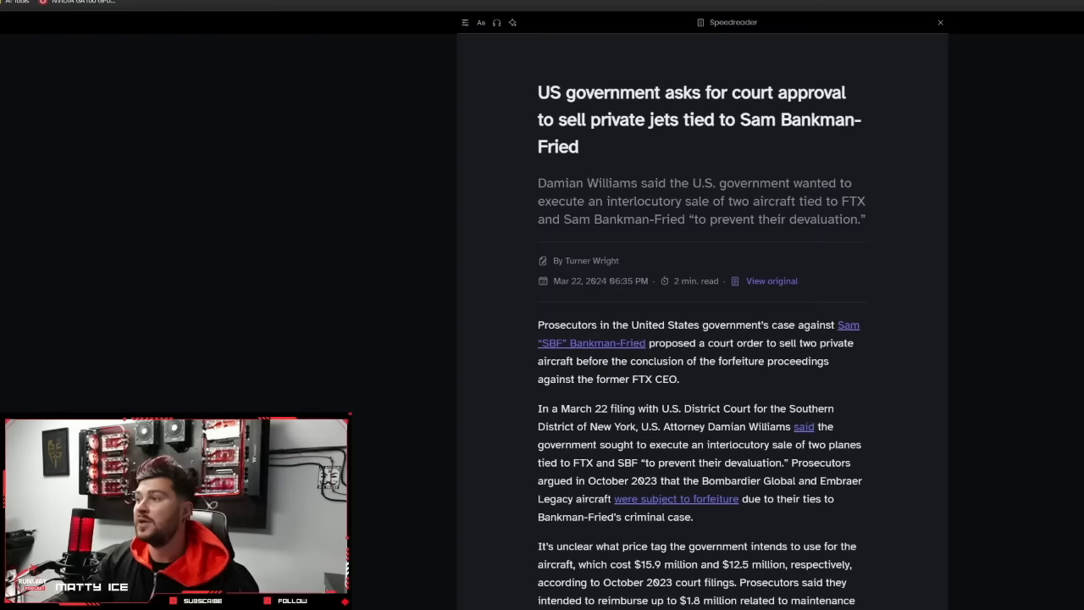
mouse_move(684, 247)
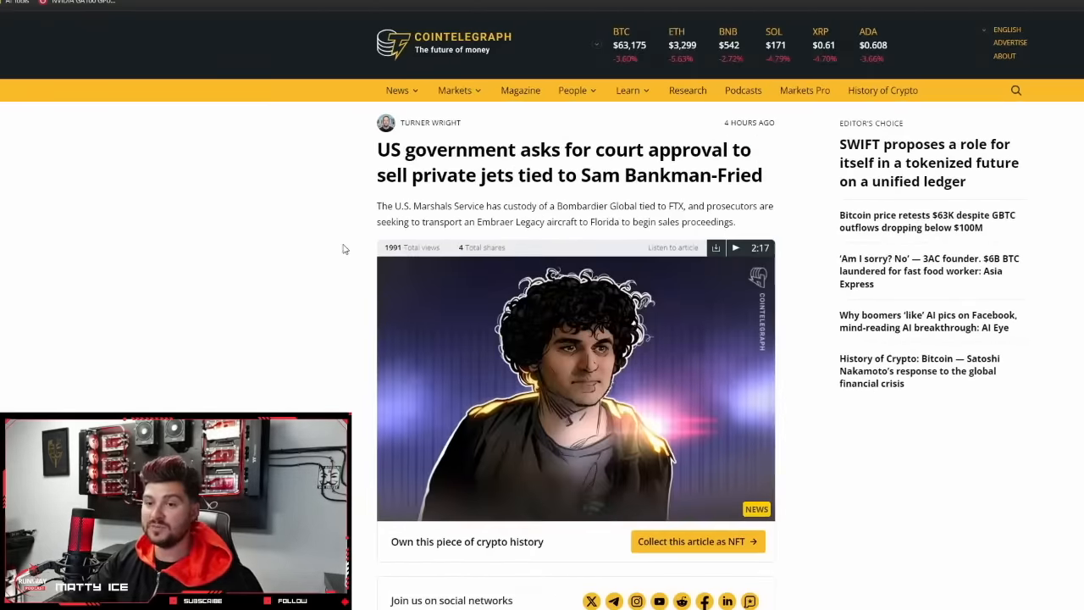
- Read down through the Bankman-Fried jets article on Cointelegraph, return to the top, then continue down
scroll(down, 3)
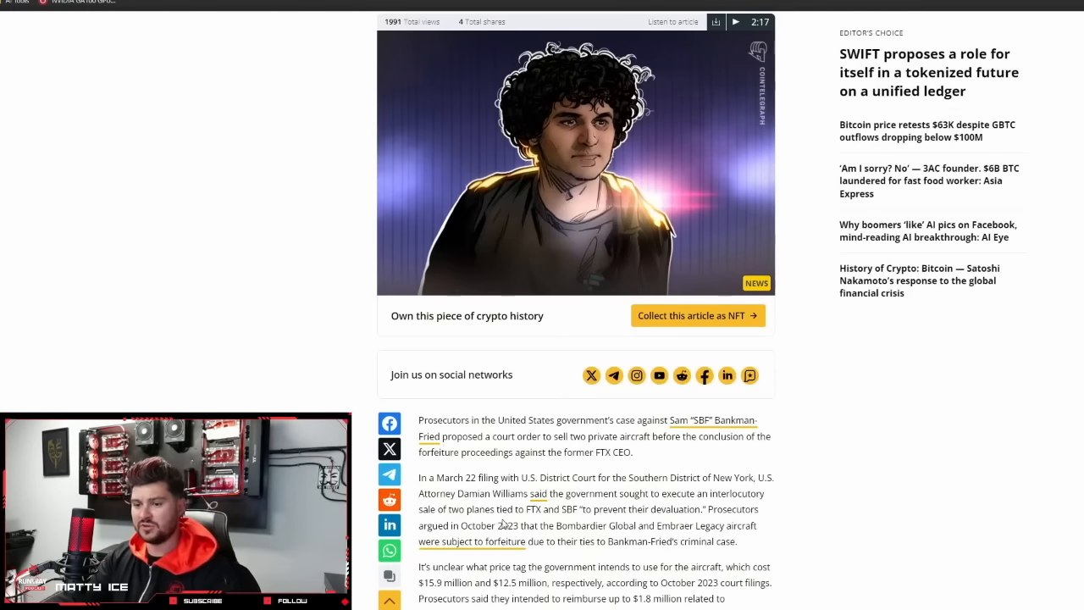
scroll(down, 3)
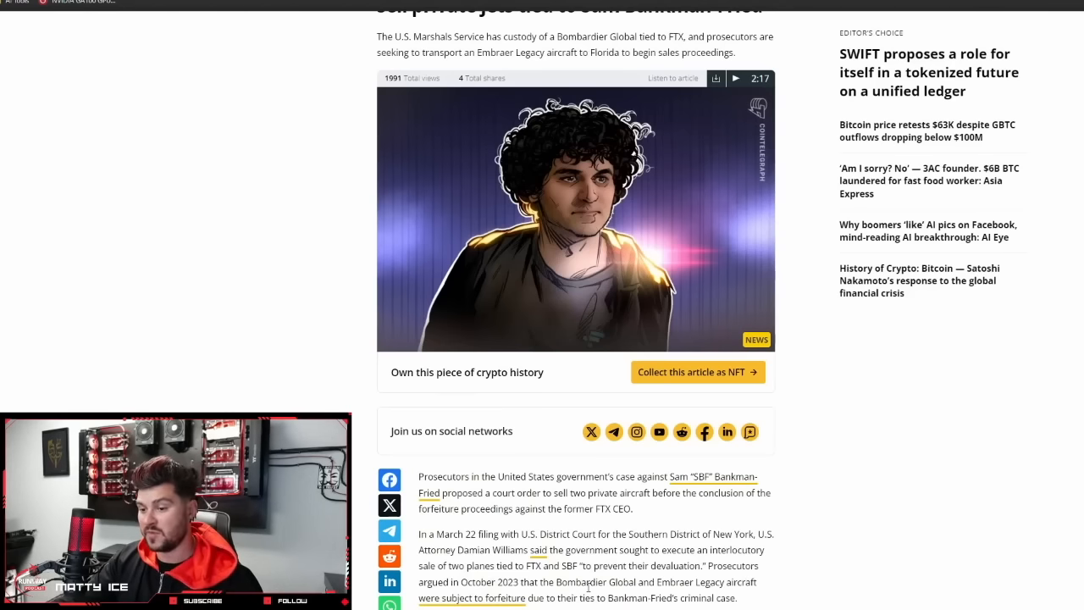
mouse_move(464, 599)
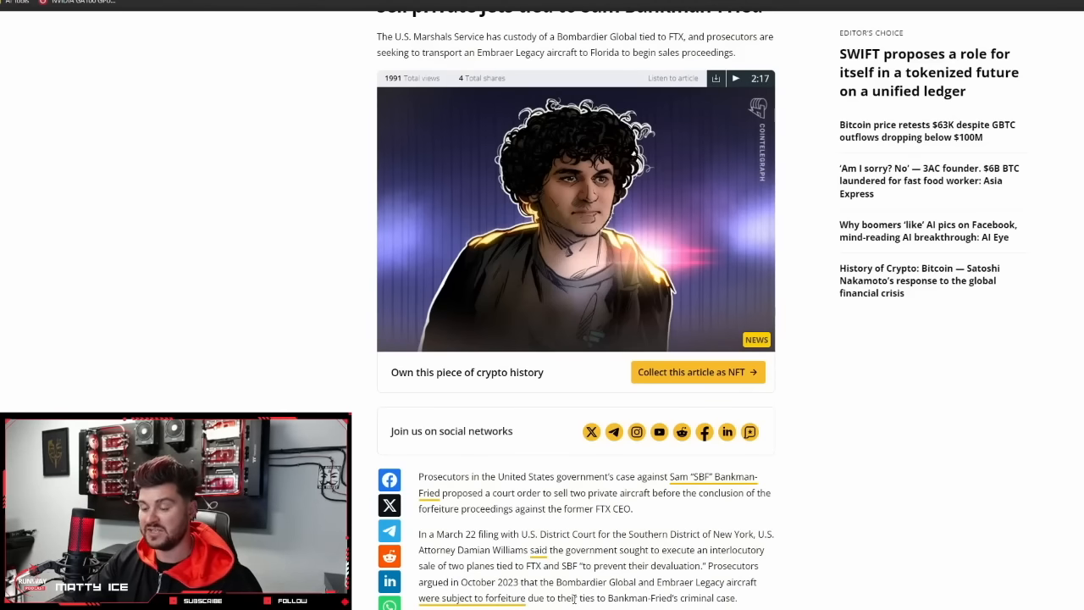
scroll(up, 3)
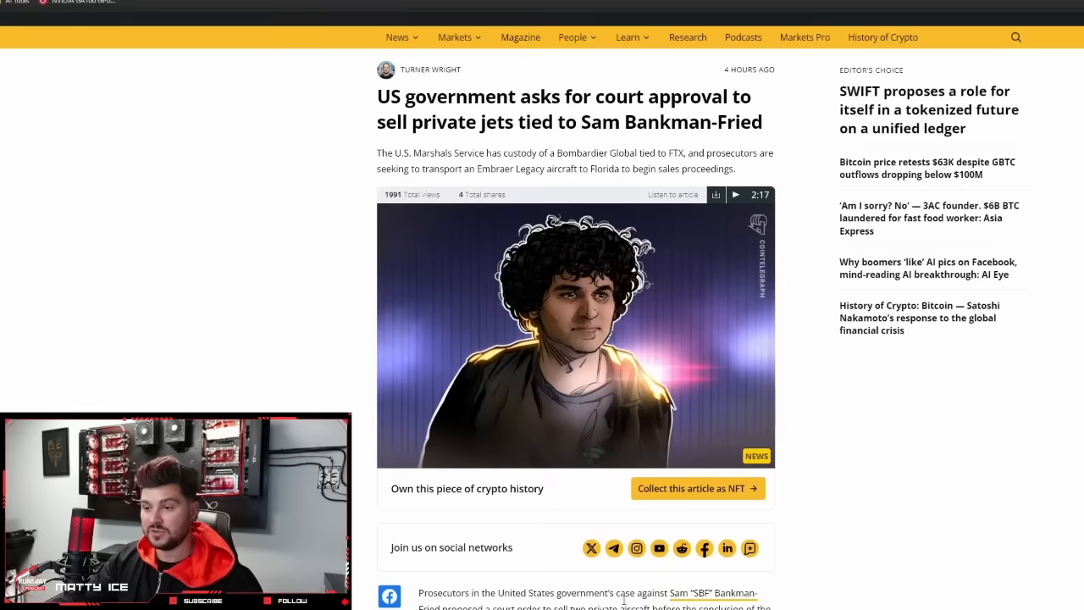
scroll(up, 3)
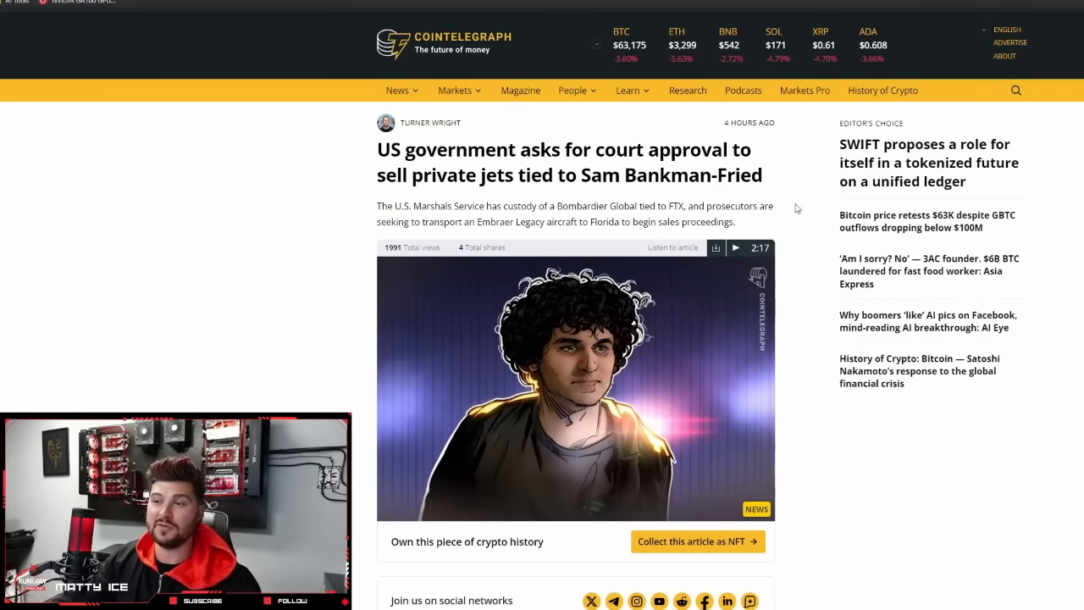
mouse_move(821, 129)
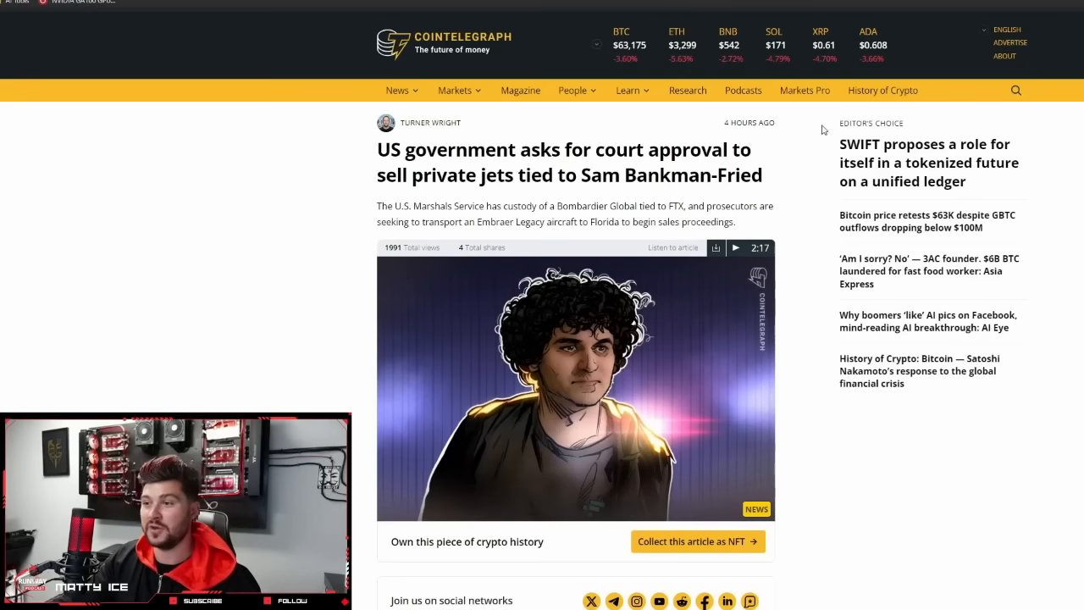
mouse_move(821, 351)
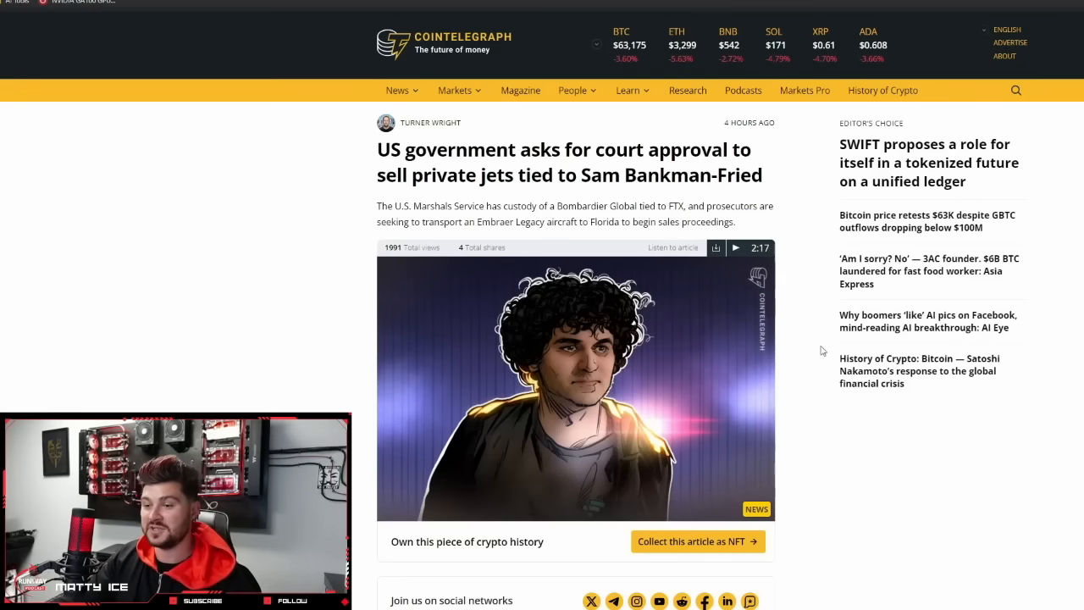
scroll(down, 3)
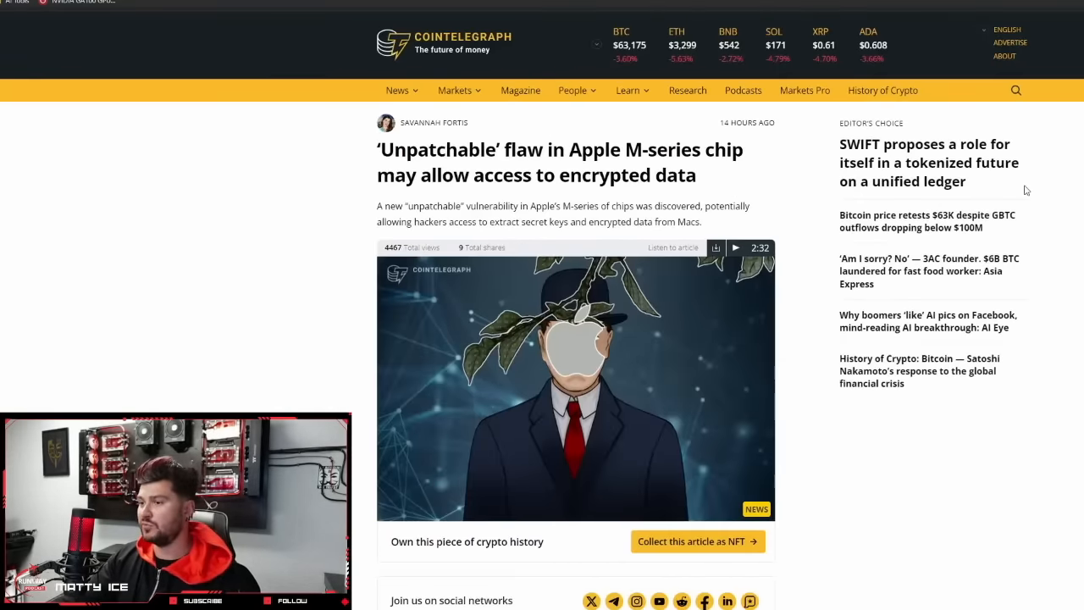
mouse_move(1012, 128)
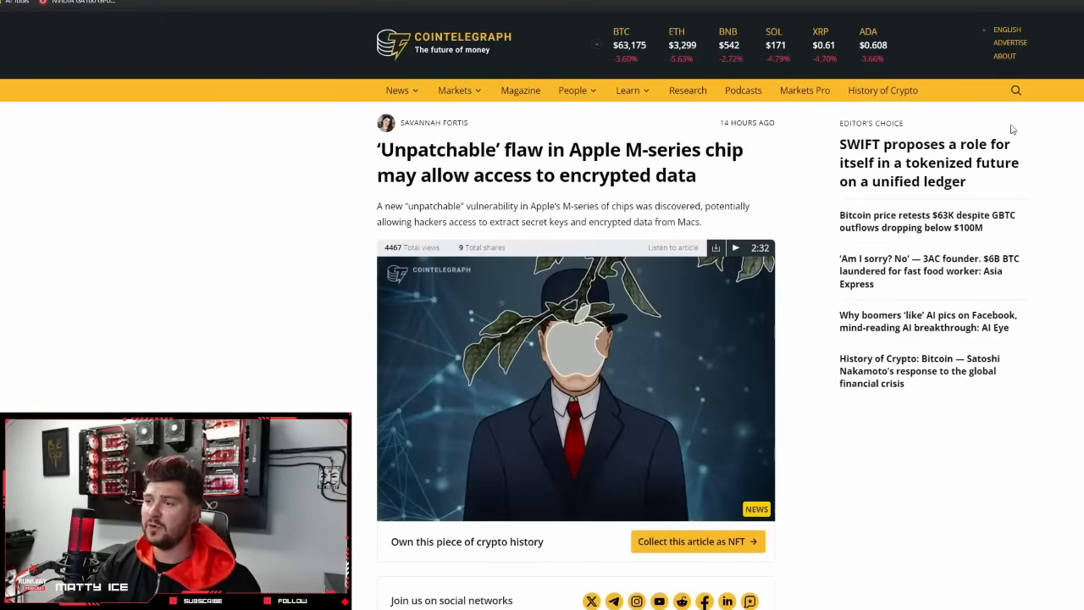
mouse_move(753, 162)
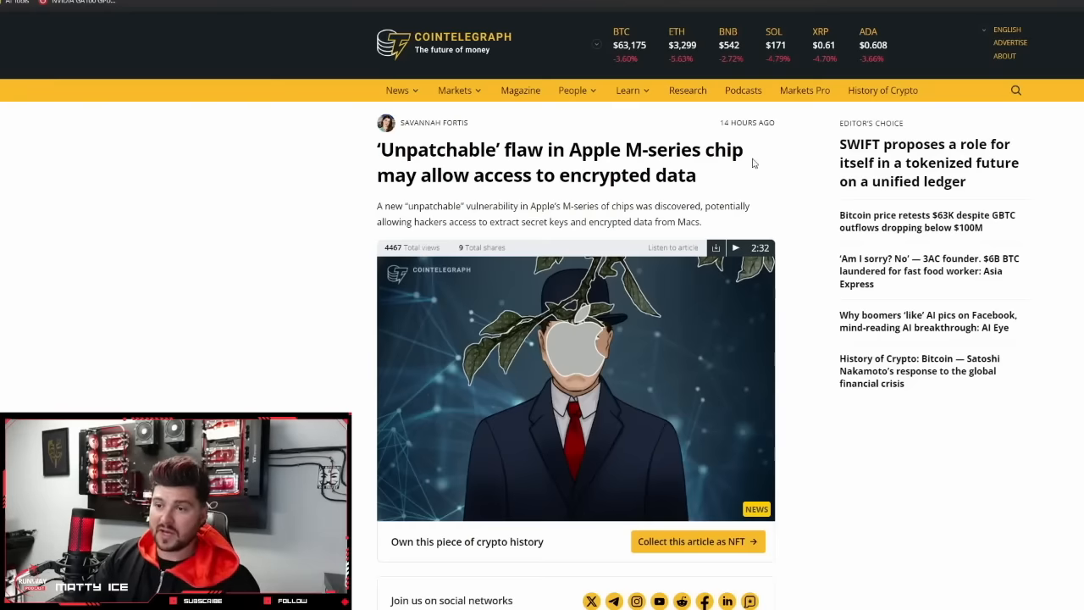
mouse_move(765, 166)
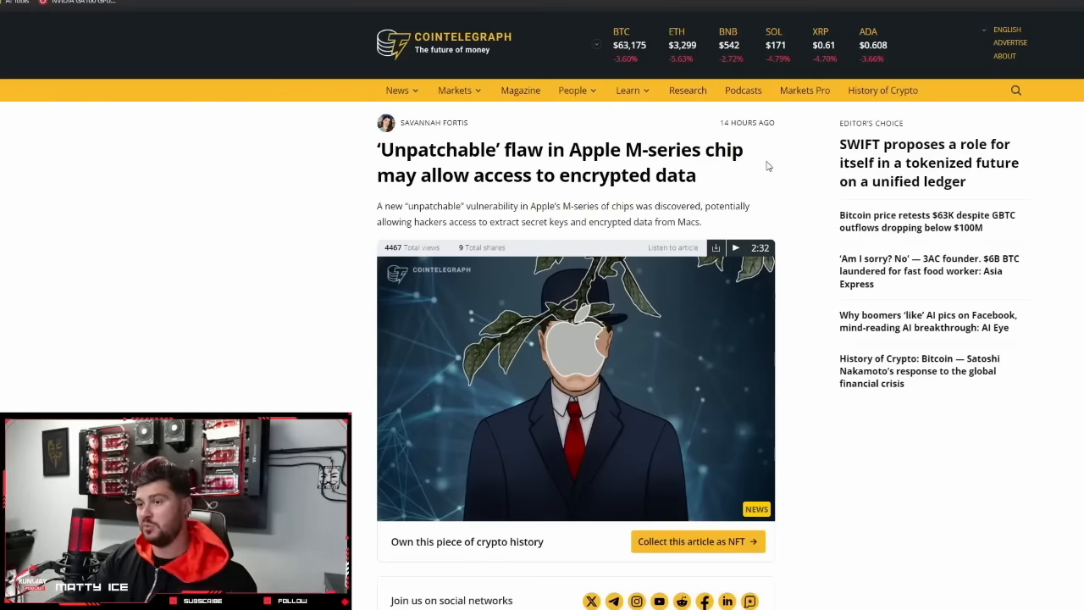
mouse_move(460, 241)
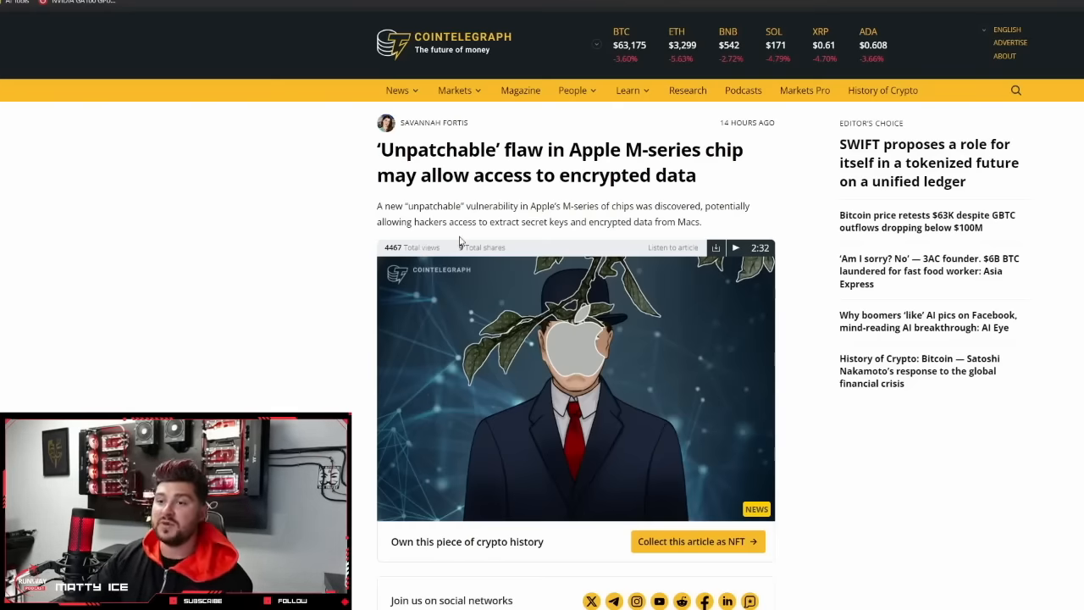
mouse_move(356, 118)
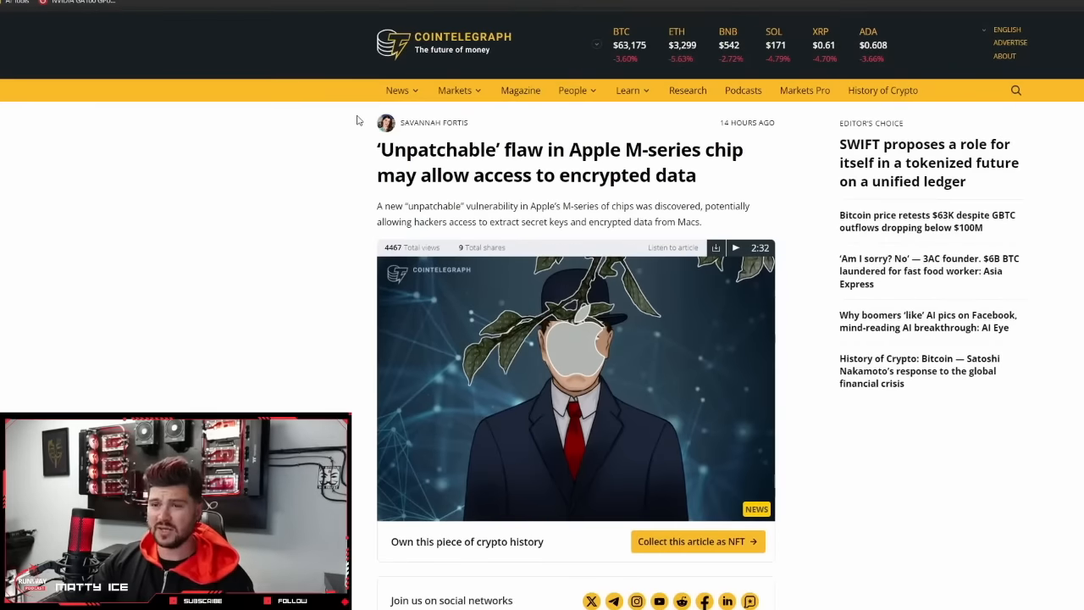
mouse_move(687, 119)
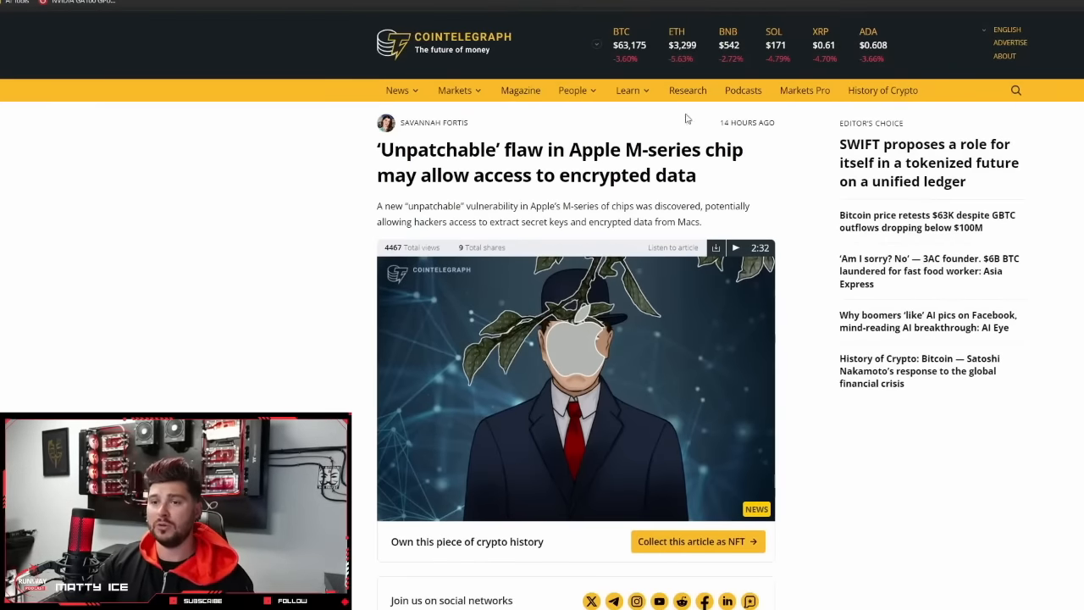
mouse_move(296, 216)
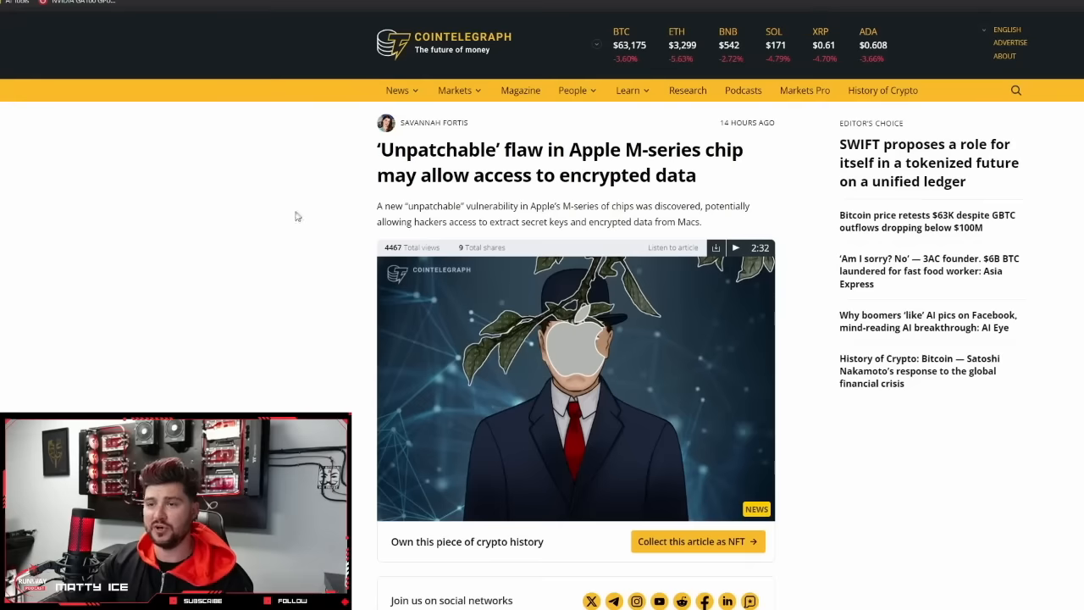
mouse_move(821, 141)
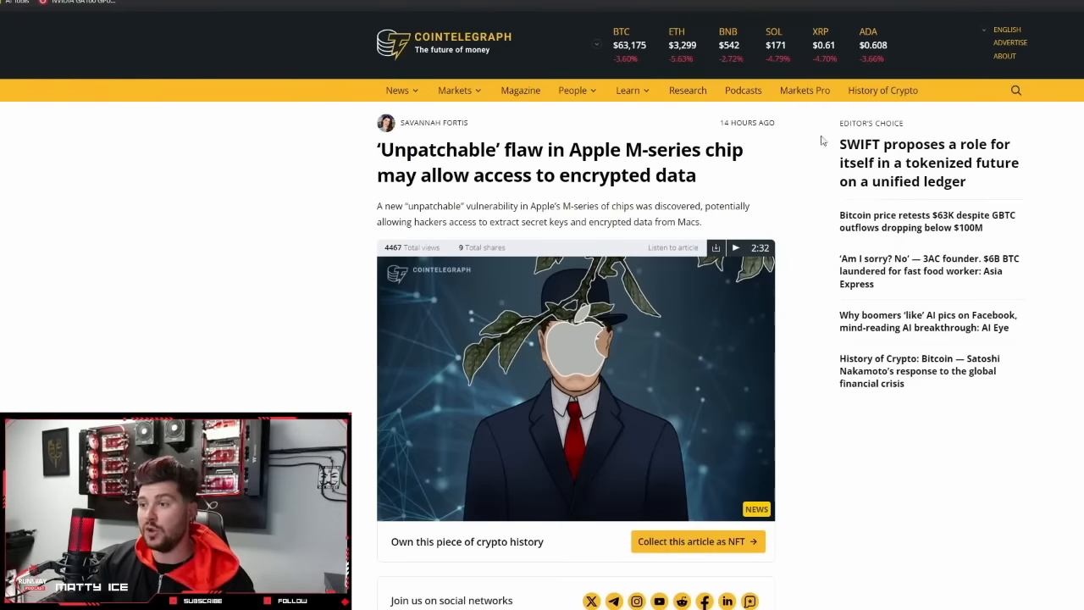
mouse_move(591, 241)
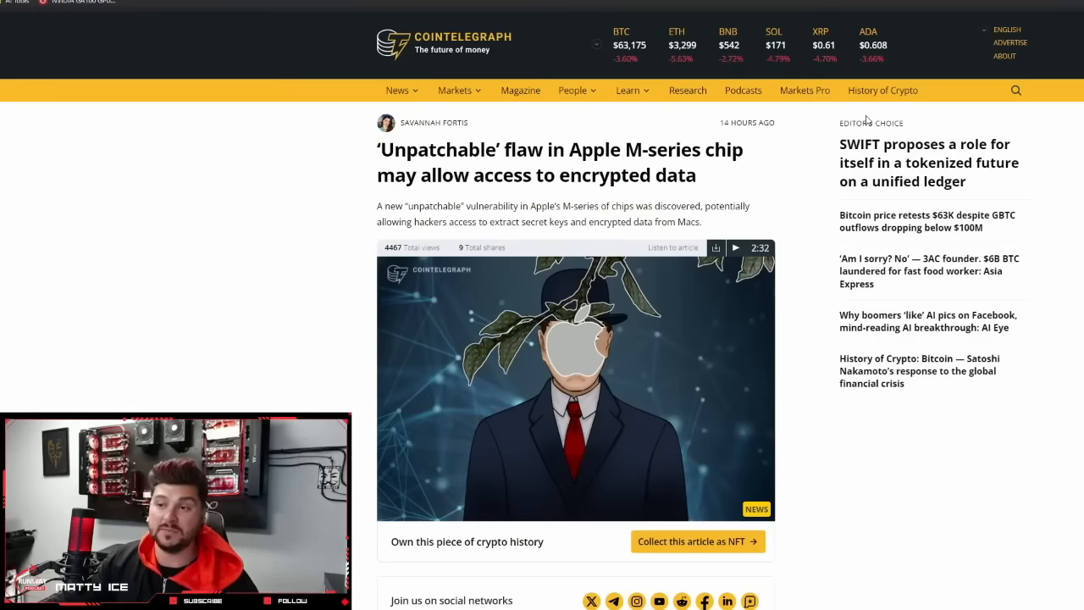
- Read into the Cointelegraph article on the 'Unpatchable' Apple M-series chip flaw
scroll(down, 3)
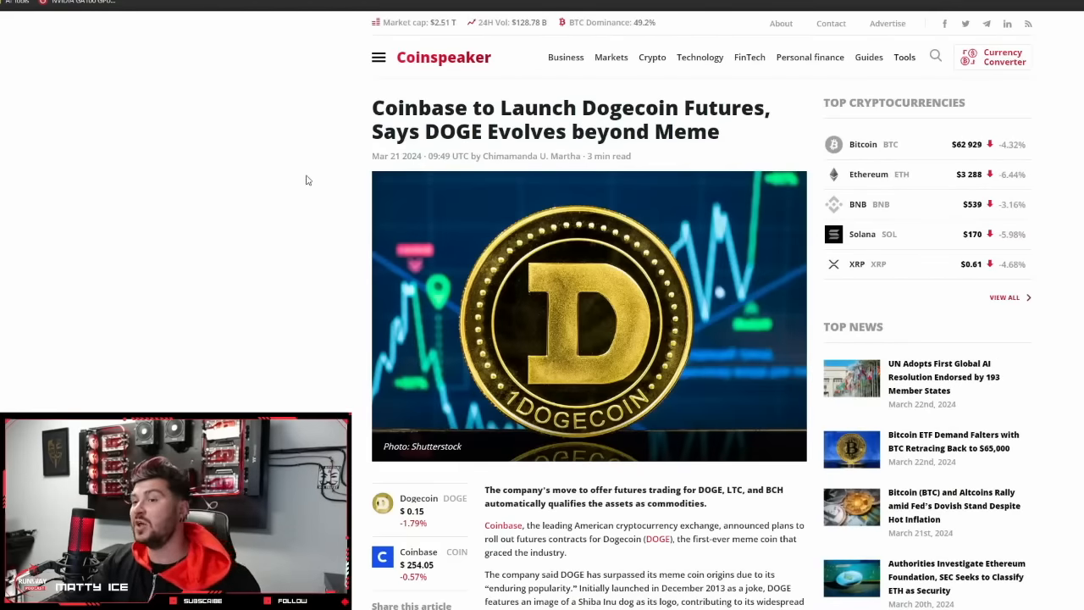
mouse_move(322, 217)
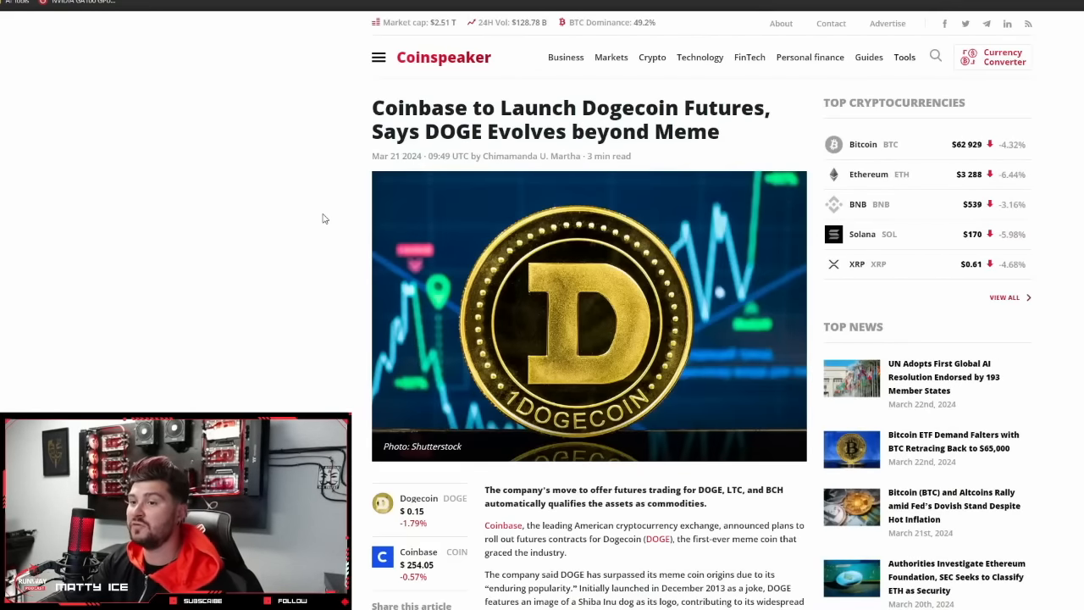
- Read the Dogecoin futures article down to the 'Coinbase to List Dogecoin Futures on April 1' section
scroll(down, 3)
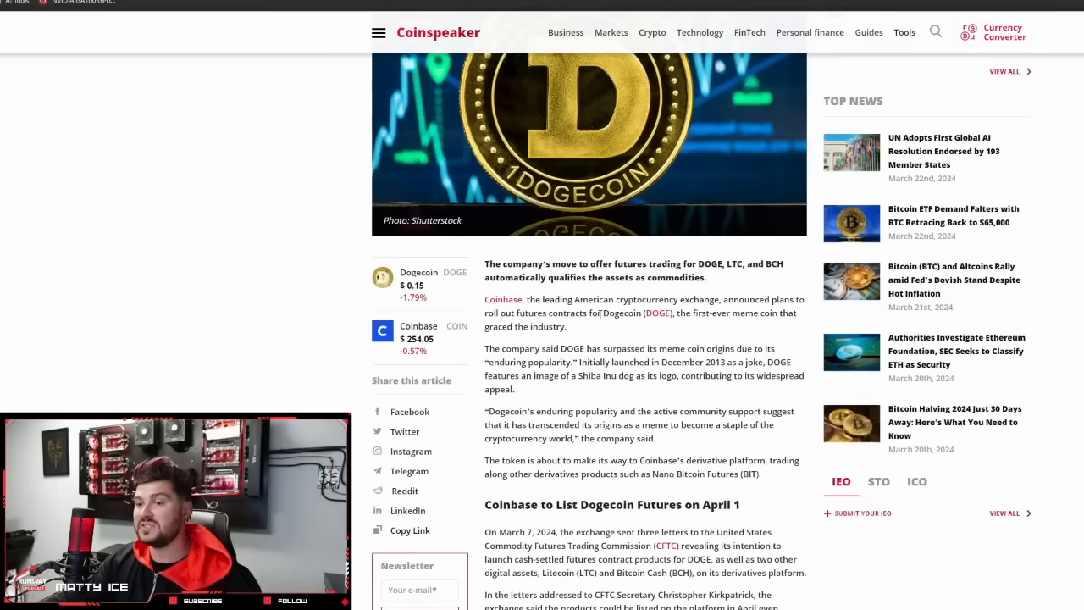
scroll(down, 3)
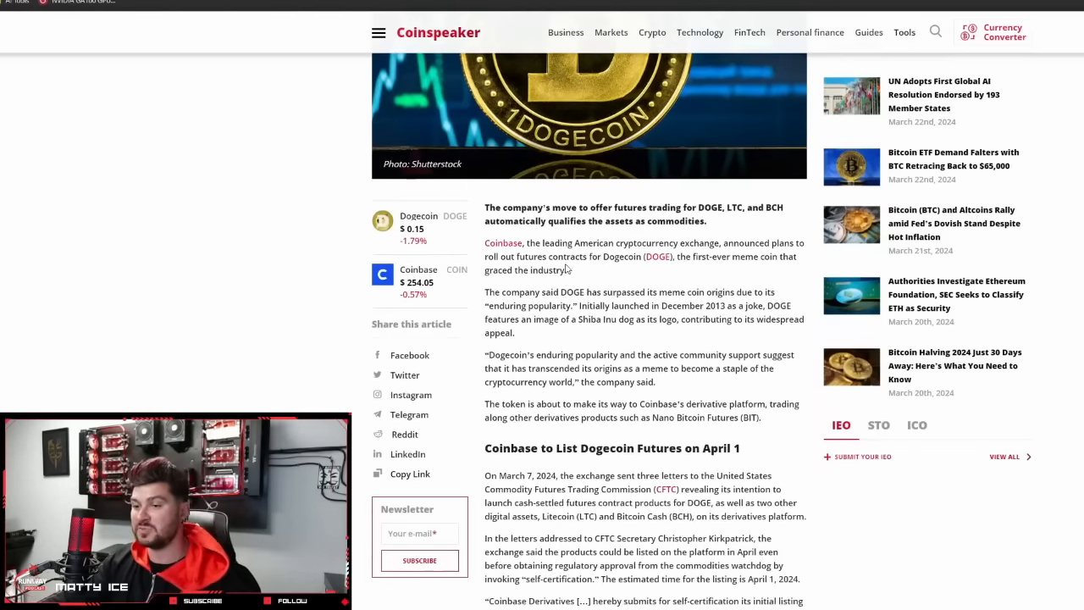
mouse_move(557, 279)
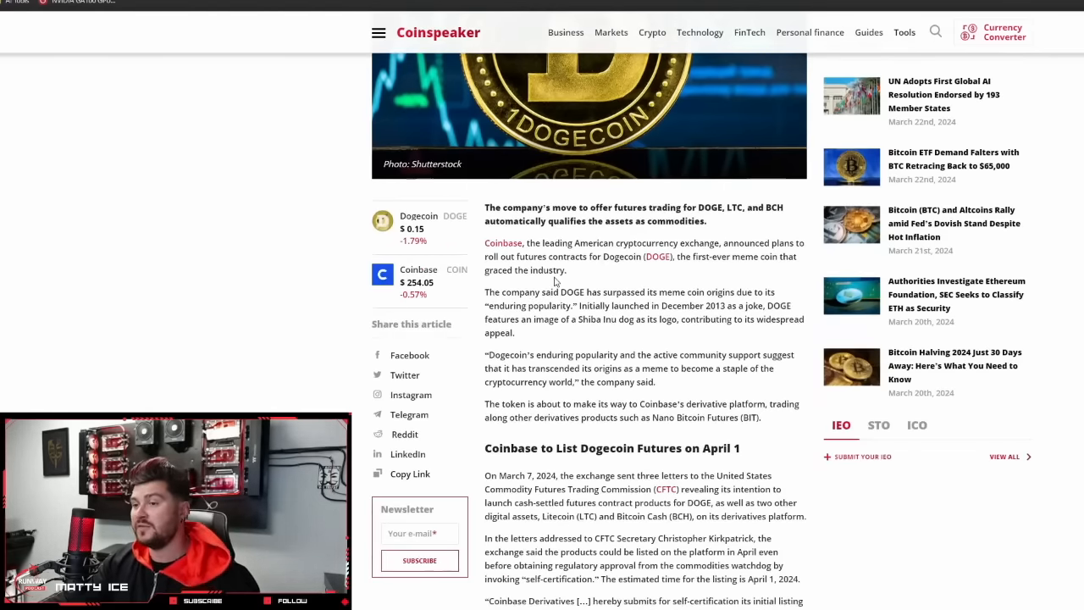
scroll(down, 3)
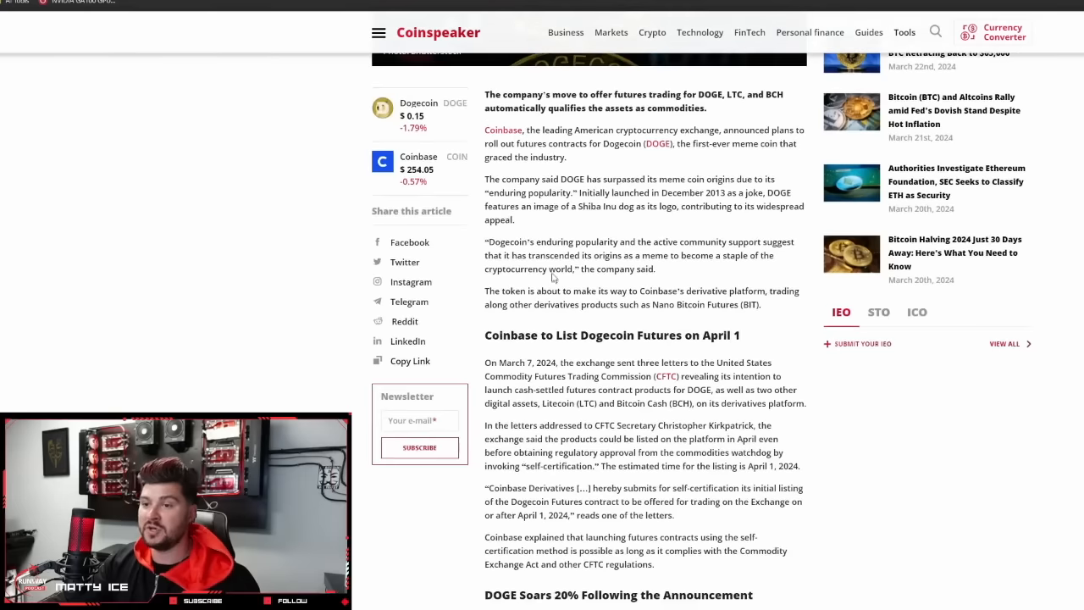
mouse_move(532, 175)
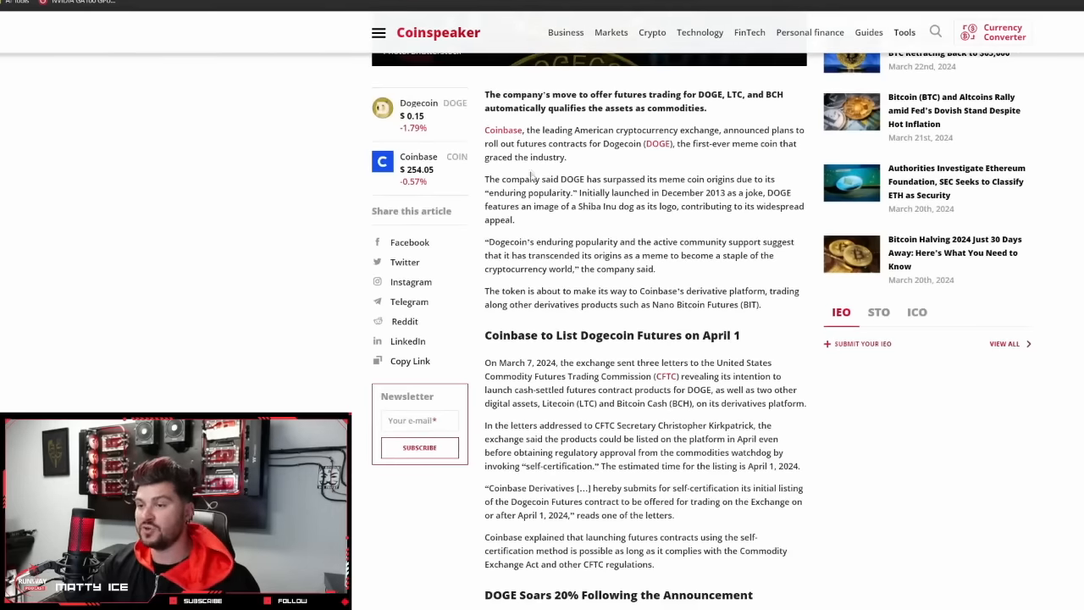
mouse_move(487, 189)
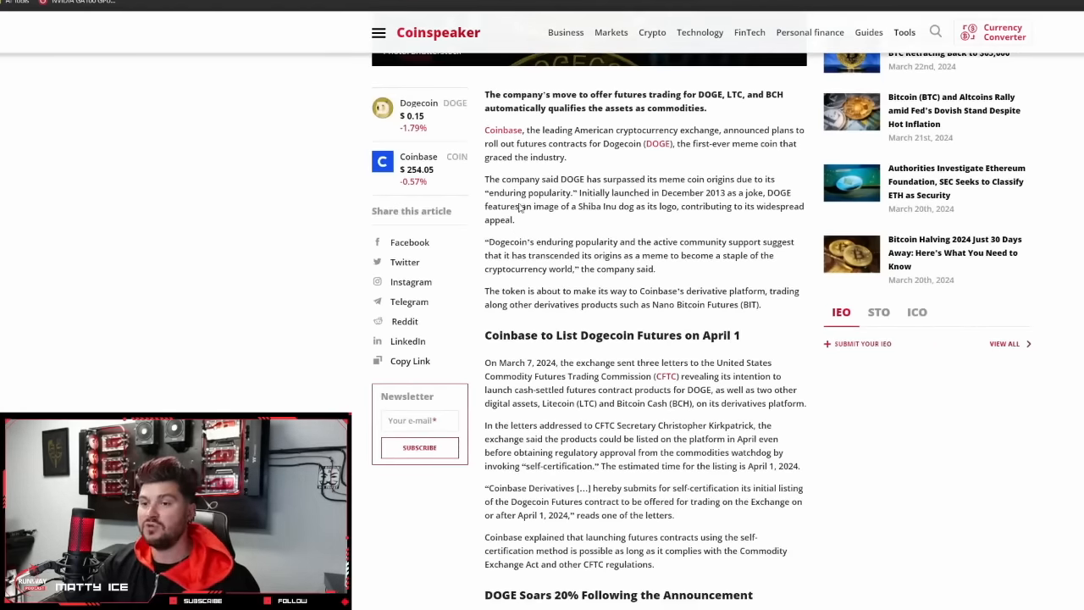
mouse_move(647, 207)
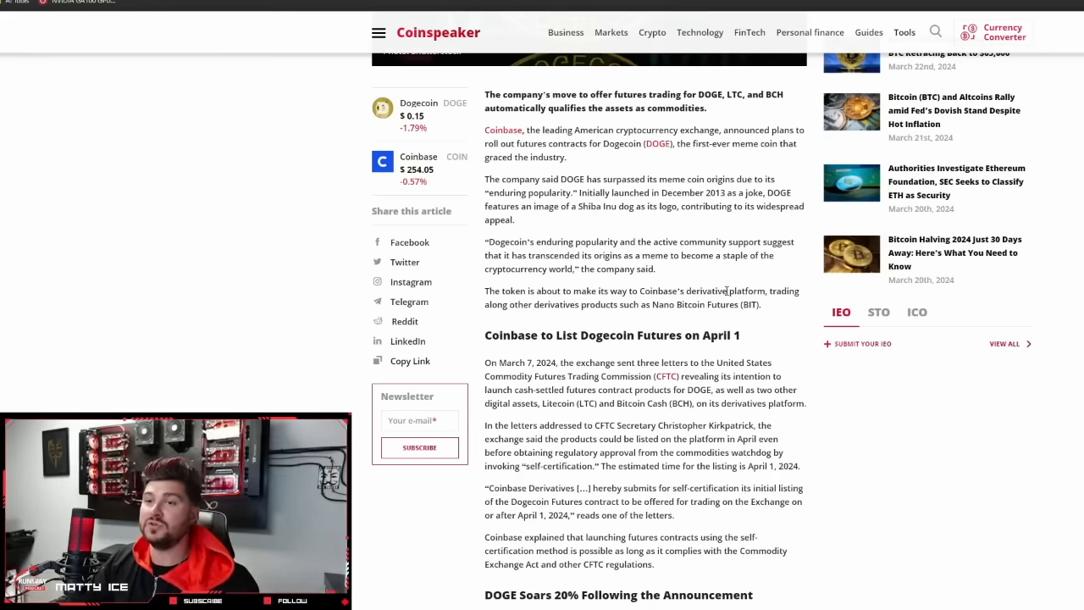
- Return to the top of the Coinspeaker article showing the 'Coinbase to Launch Dogecoin Futures' headline
scroll(up, 3)
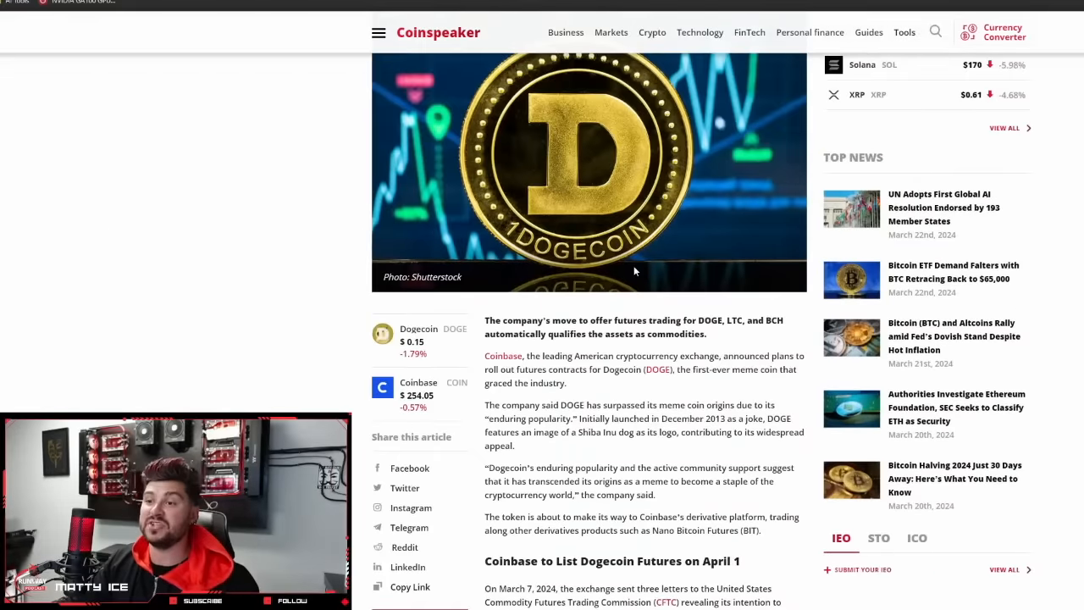
scroll(up, 3)
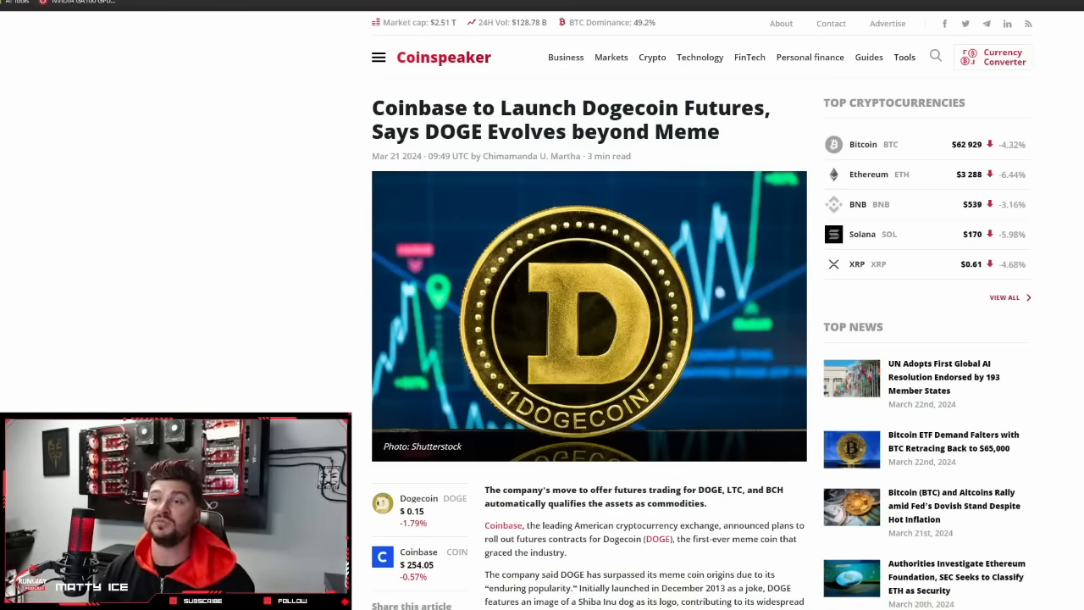
- Bring up the CoinDesk Ethereum Foundation inquiry article and read past the video into its opening paragraphs
click(957, 576)
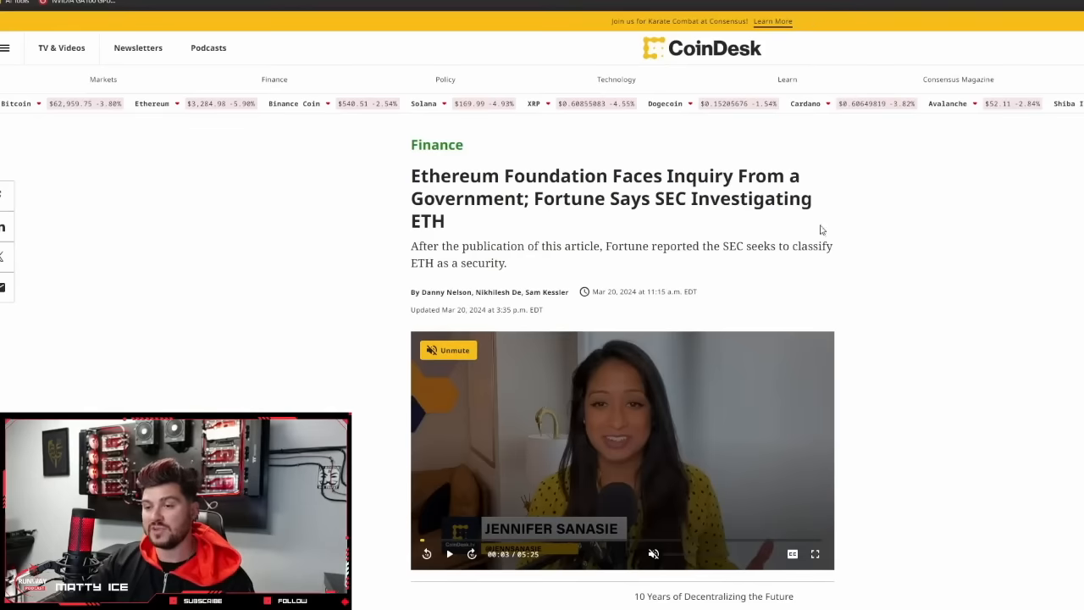
scroll(down, 3)
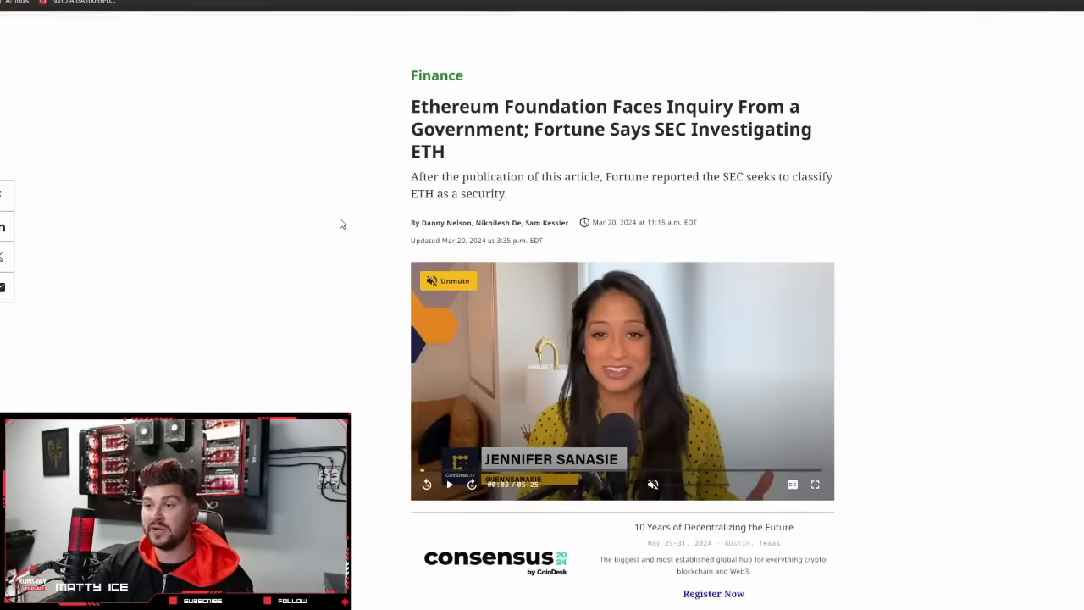
scroll(down, 3)
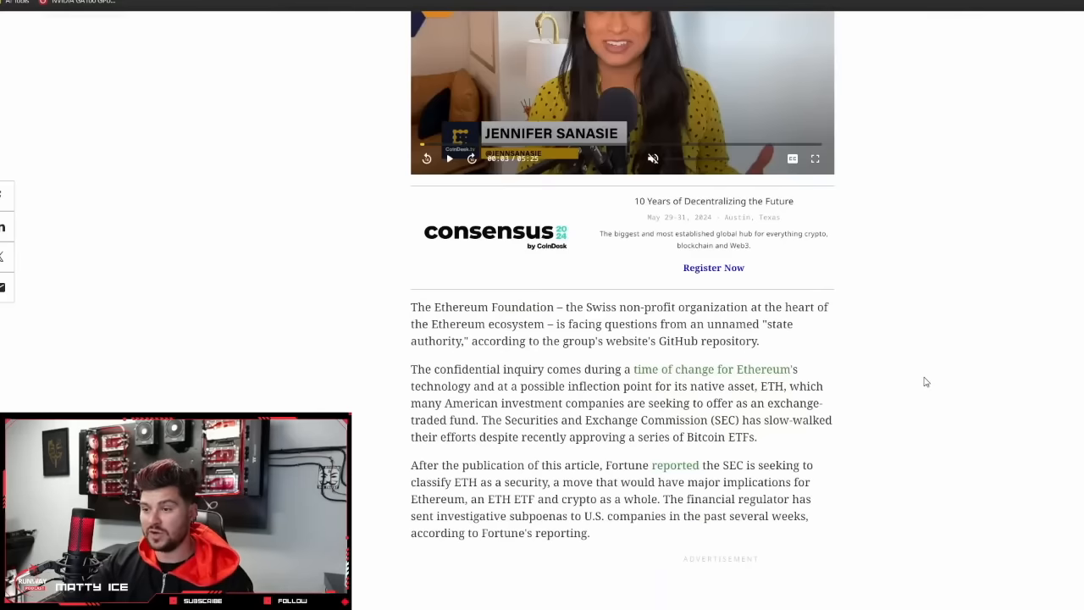
mouse_move(376, 278)
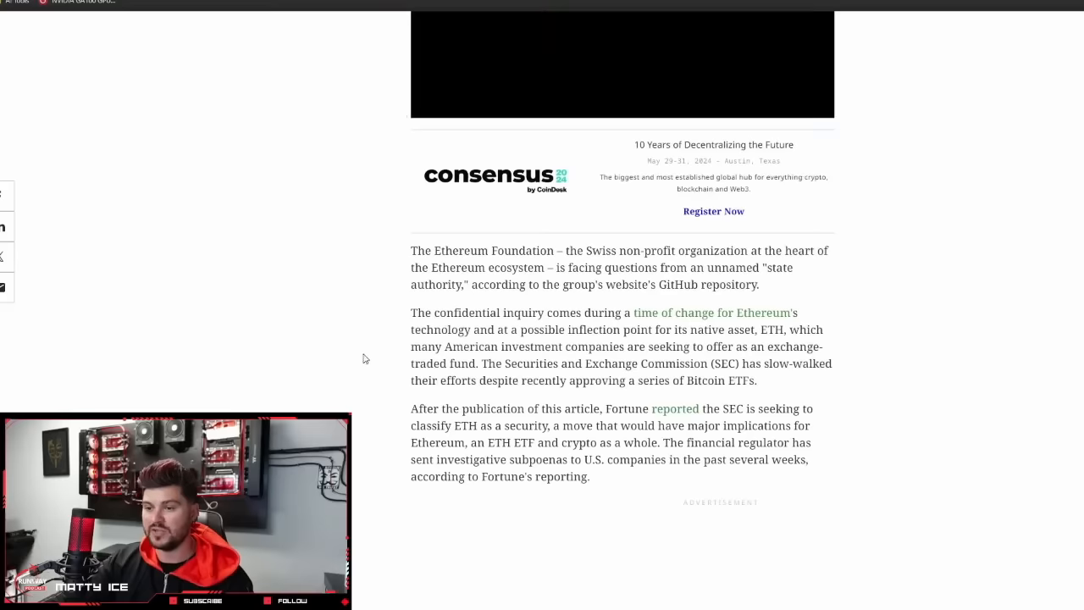
scroll(down, 3)
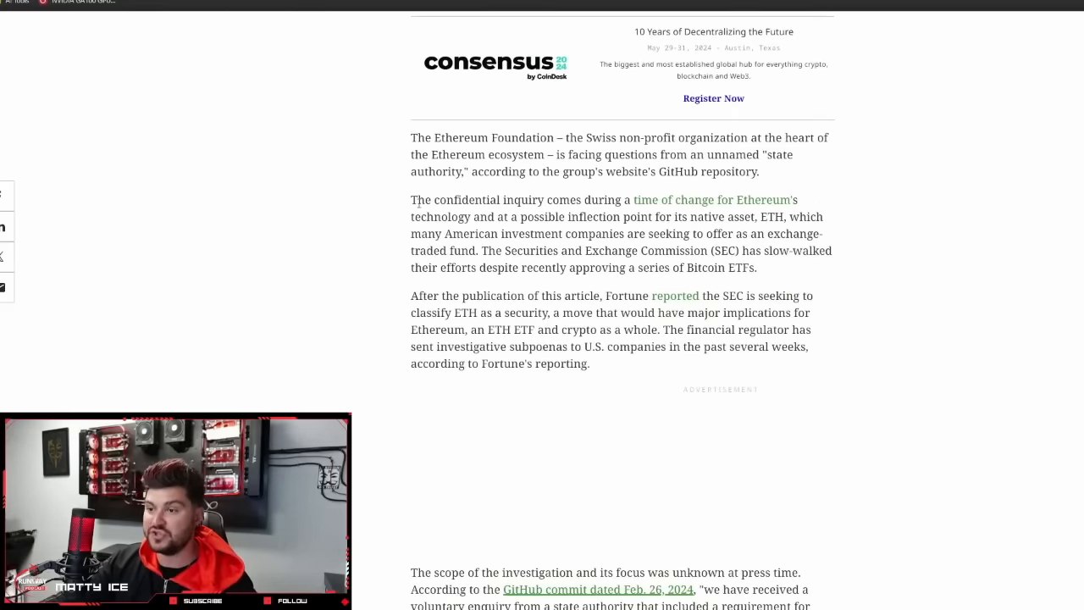
mouse_move(794, 264)
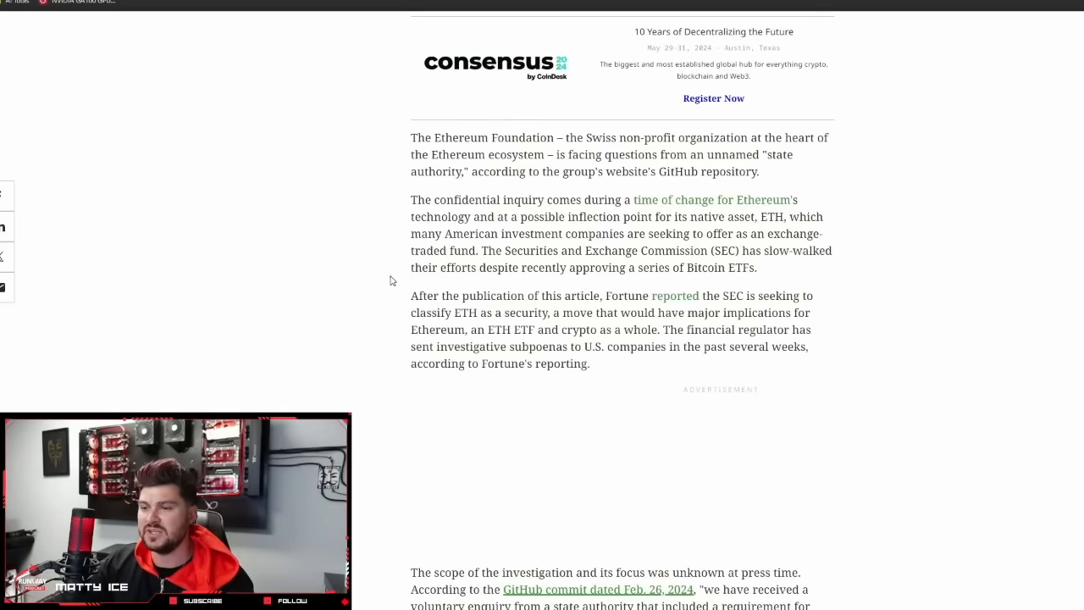
mouse_move(390, 284)
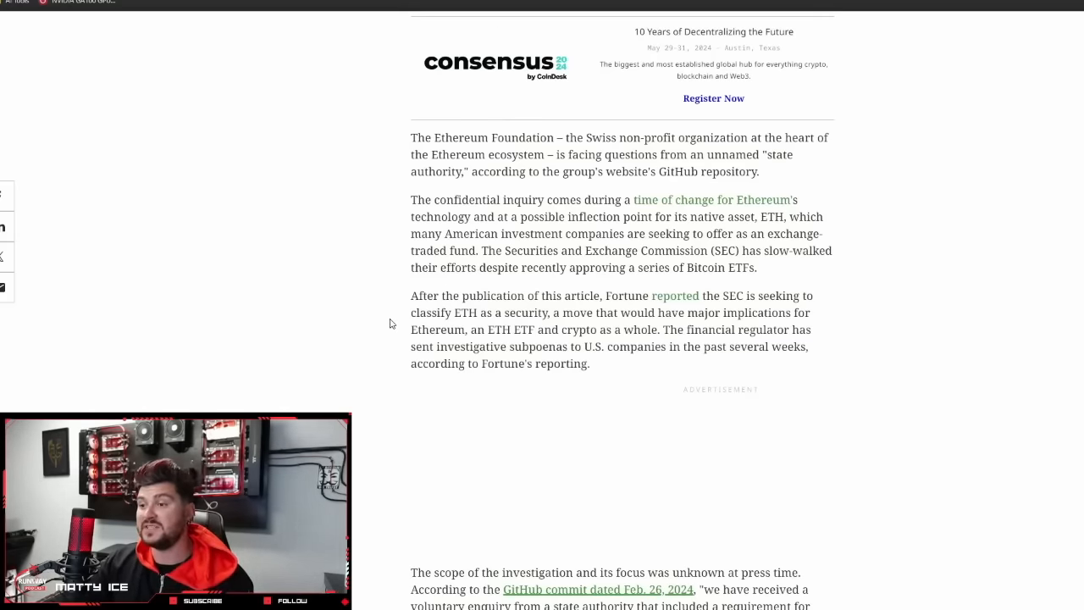
mouse_move(366, 284)
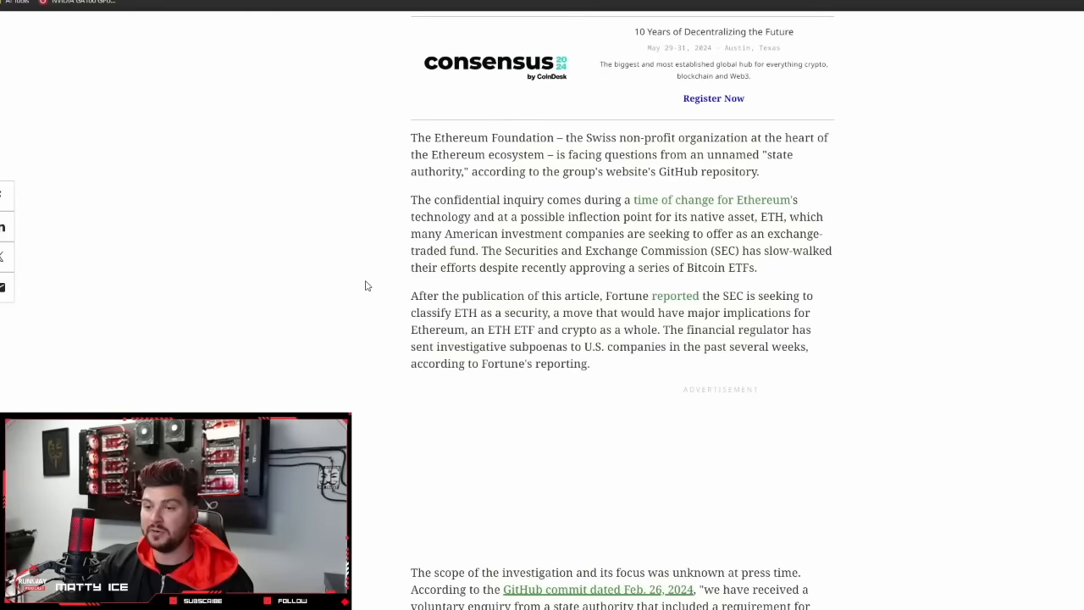
mouse_move(318, 389)
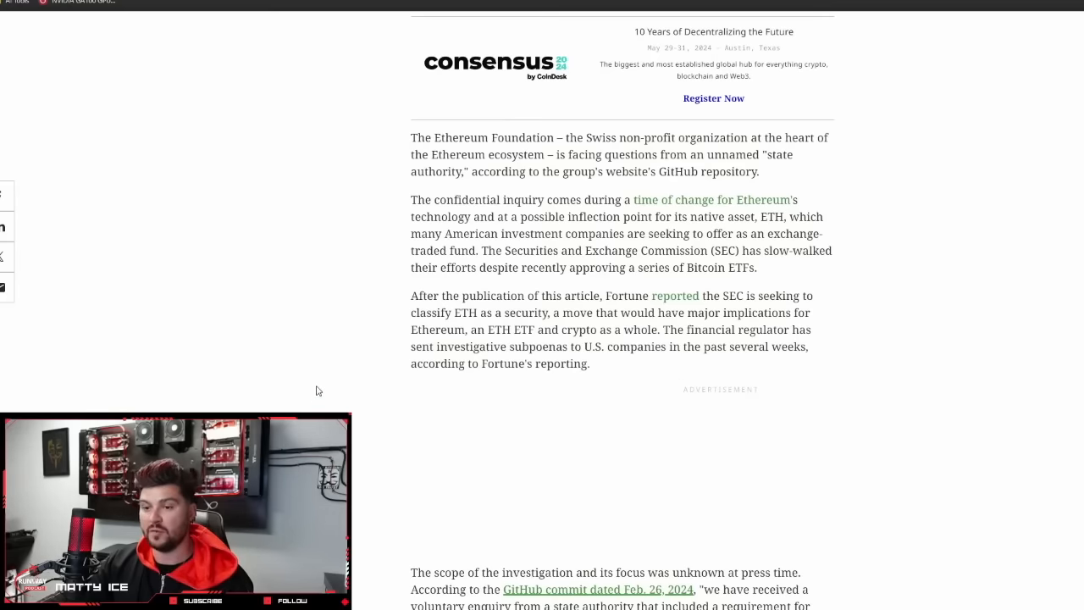
mouse_move(393, 420)
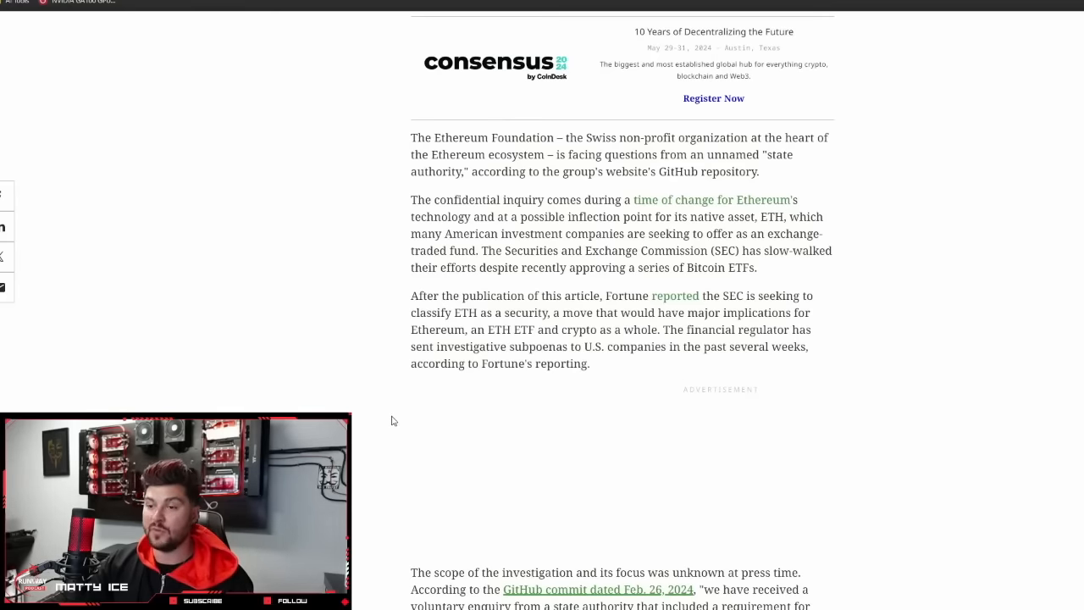
mouse_move(373, 301)
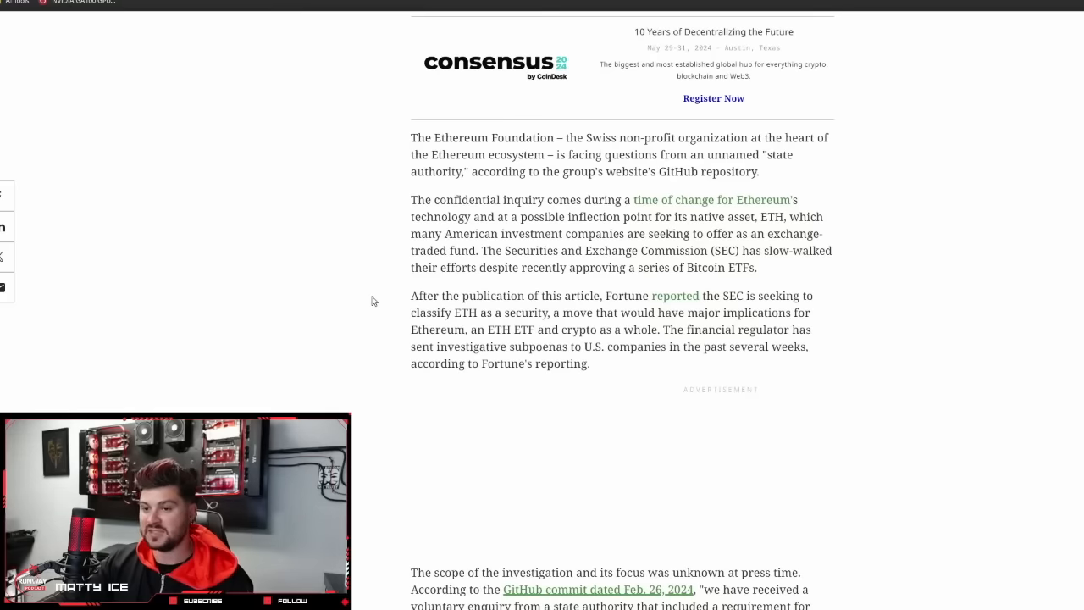
mouse_move(643, 284)
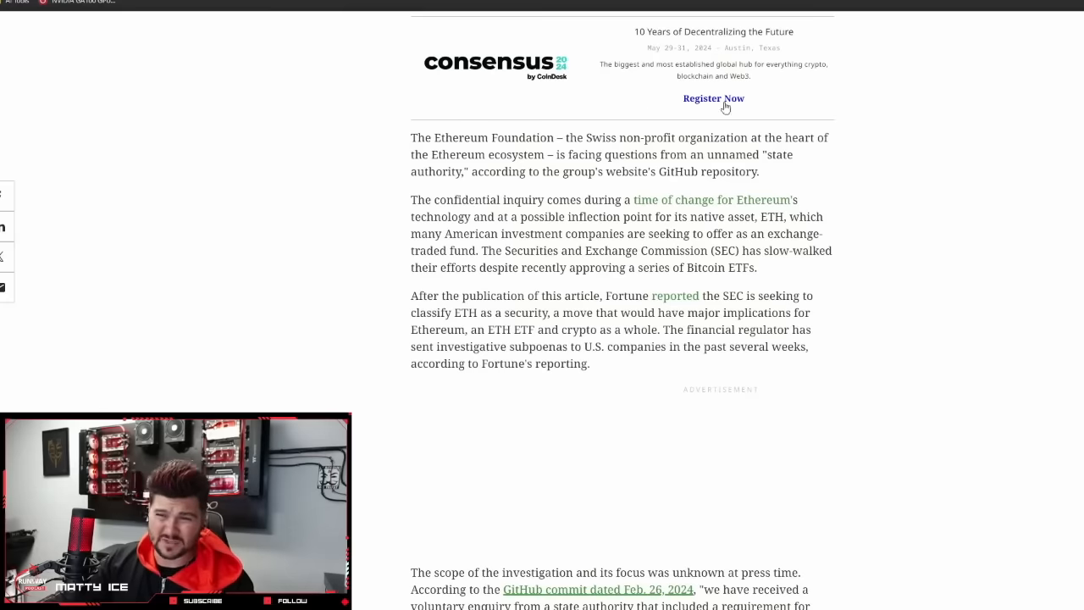
mouse_move(732, 34)
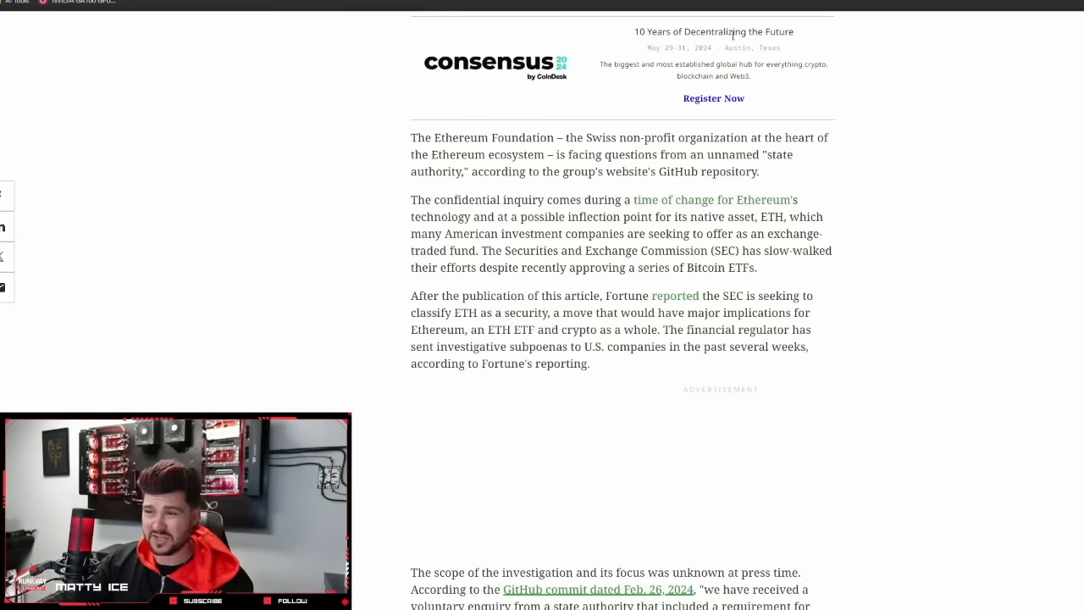
mouse_move(346, 100)
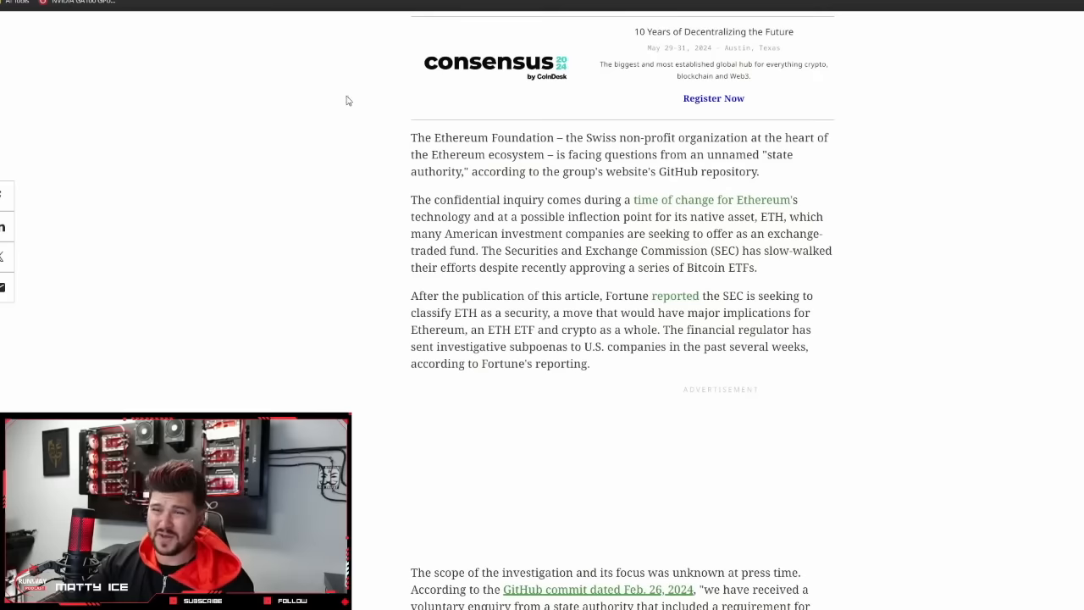
mouse_move(806, 98)
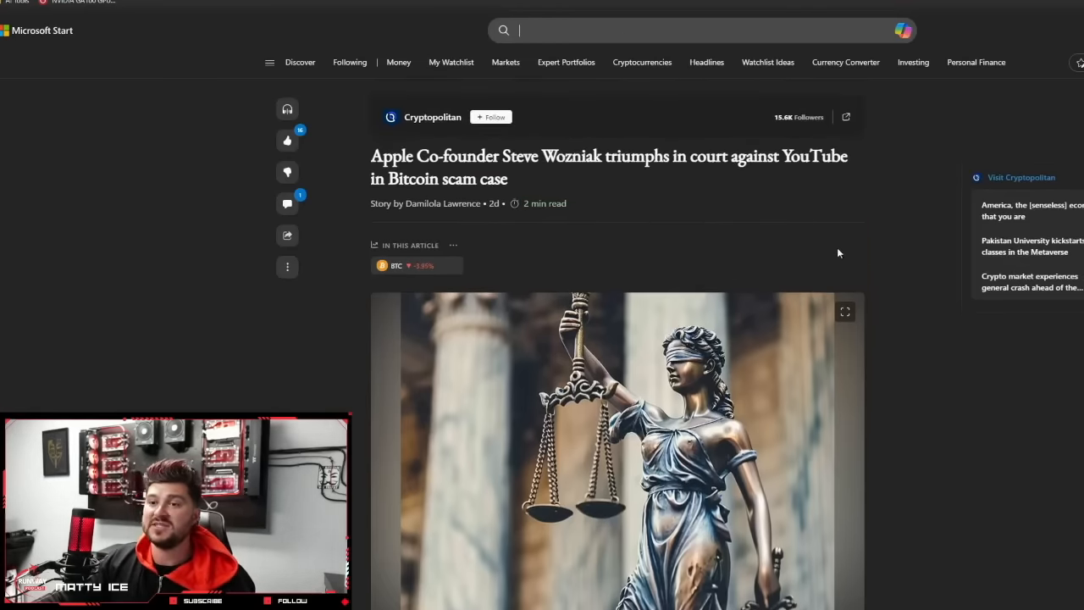
- Read the Wozniak YouTube court case article down to the 'Court Challenges YouTube's Liability Shield' section
scroll(down, 3)
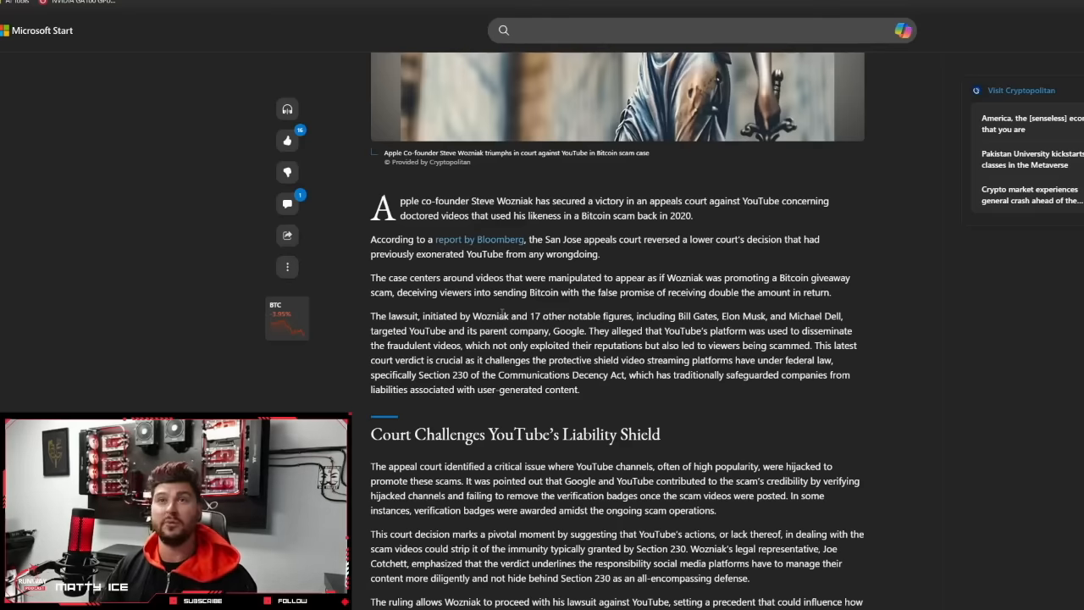
click(694, 31)
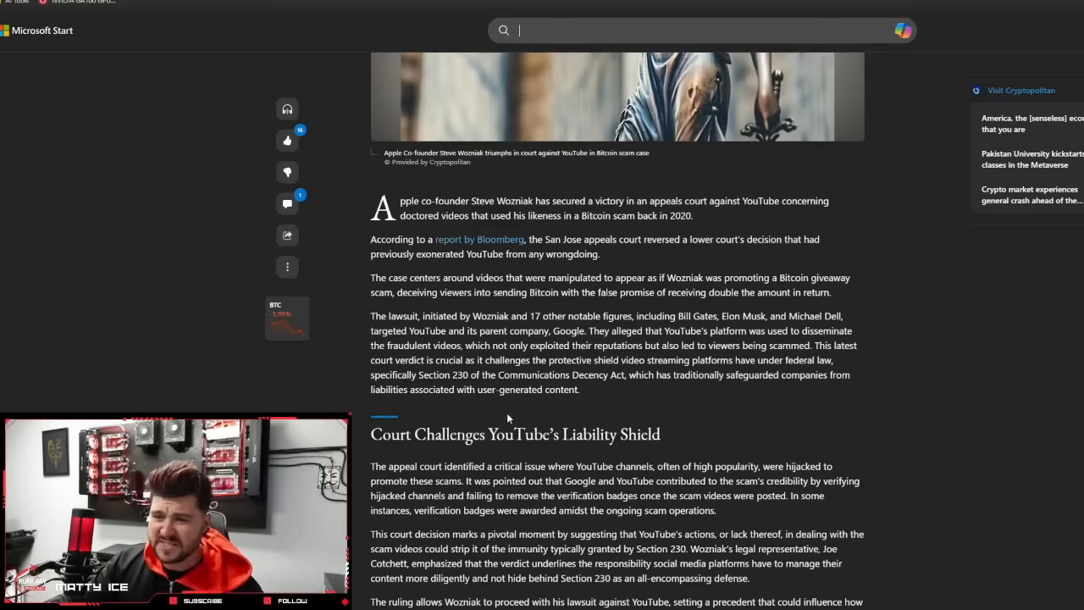
scroll(down, 3)
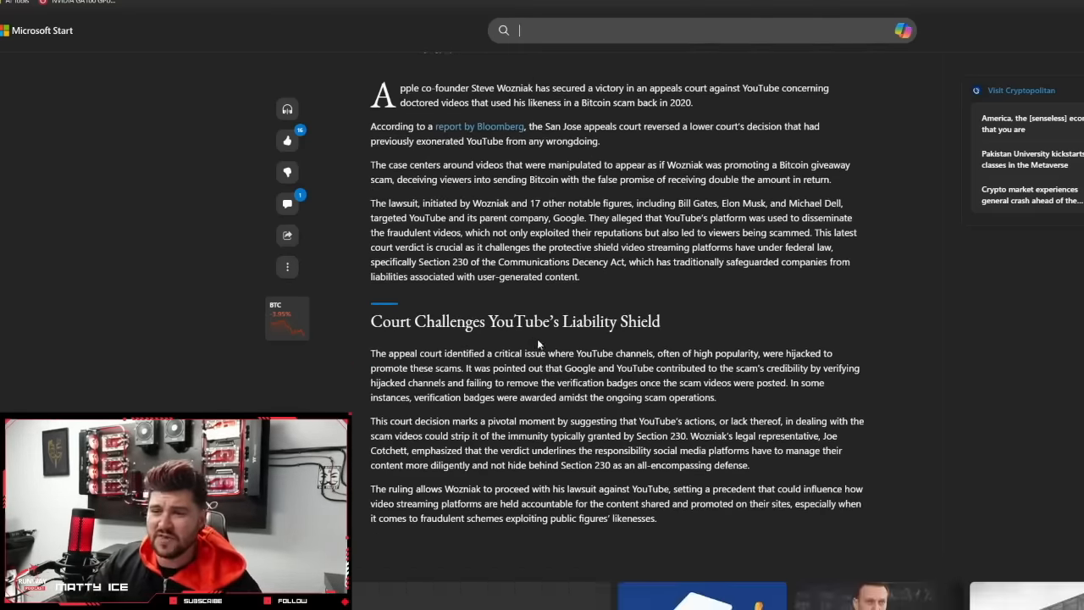
scroll(down, 3)
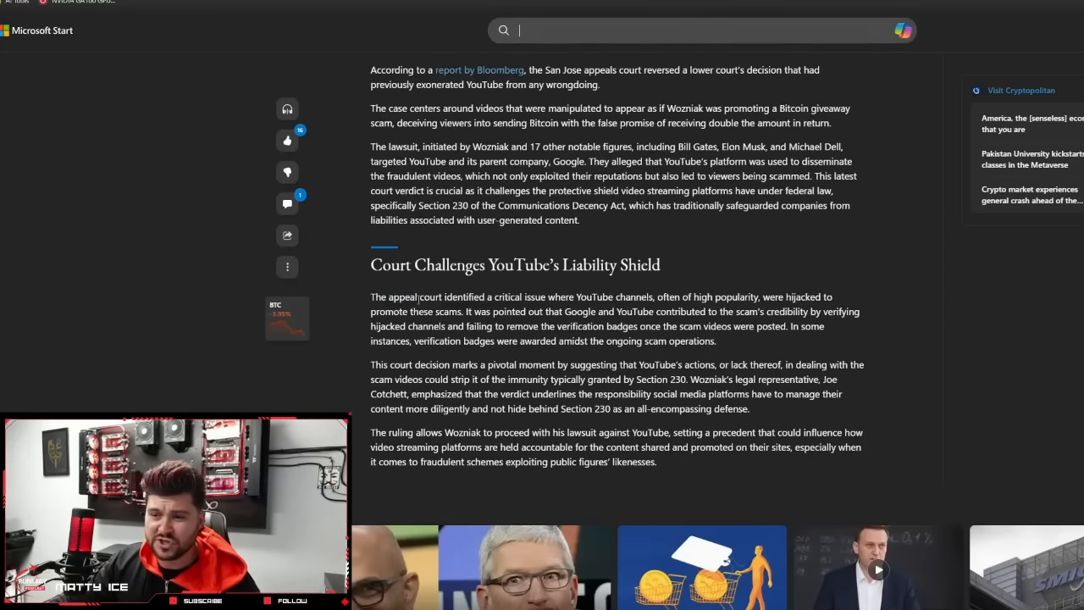
scroll(up, 3)
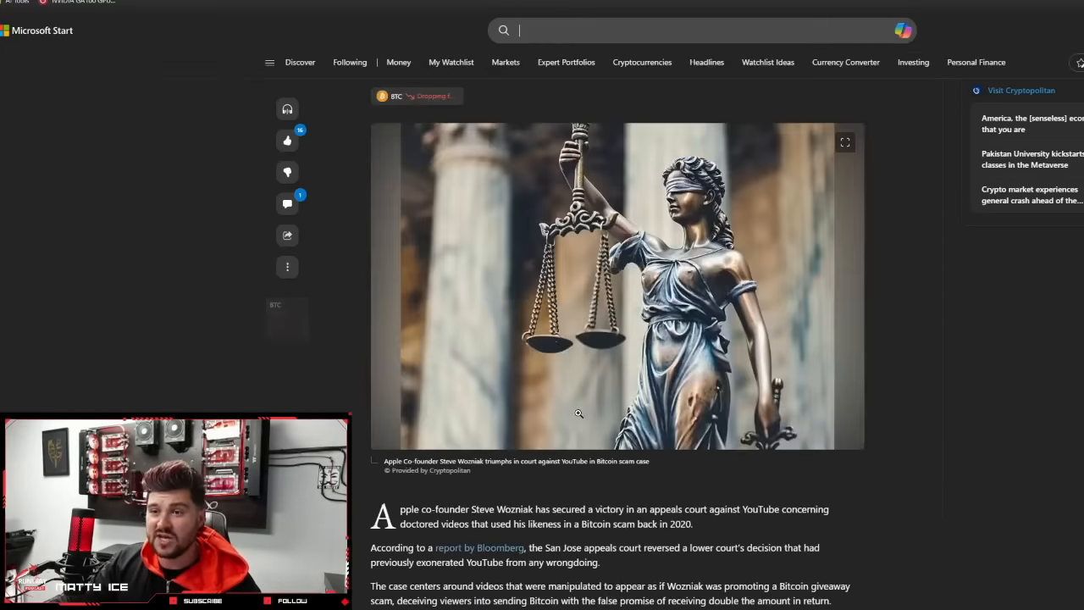
scroll(up, 3)
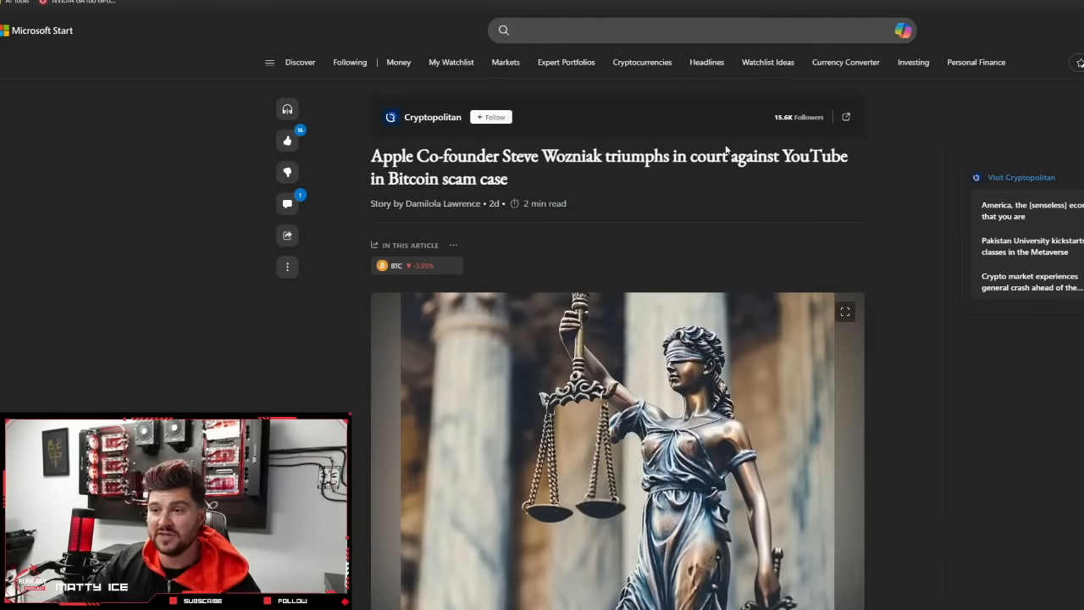
scroll(down, 3)
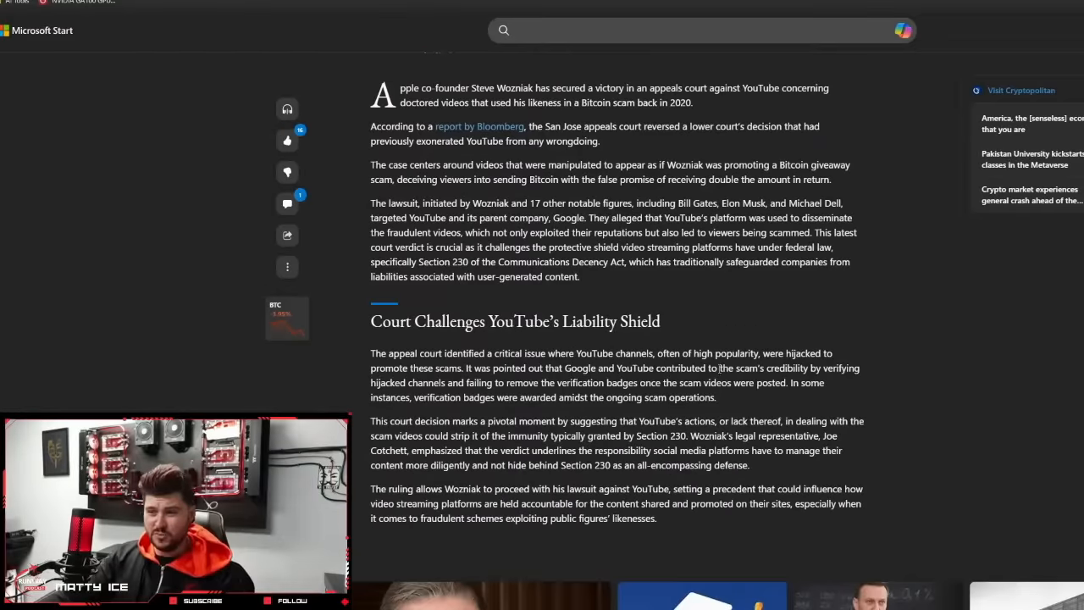
click(702, 30)
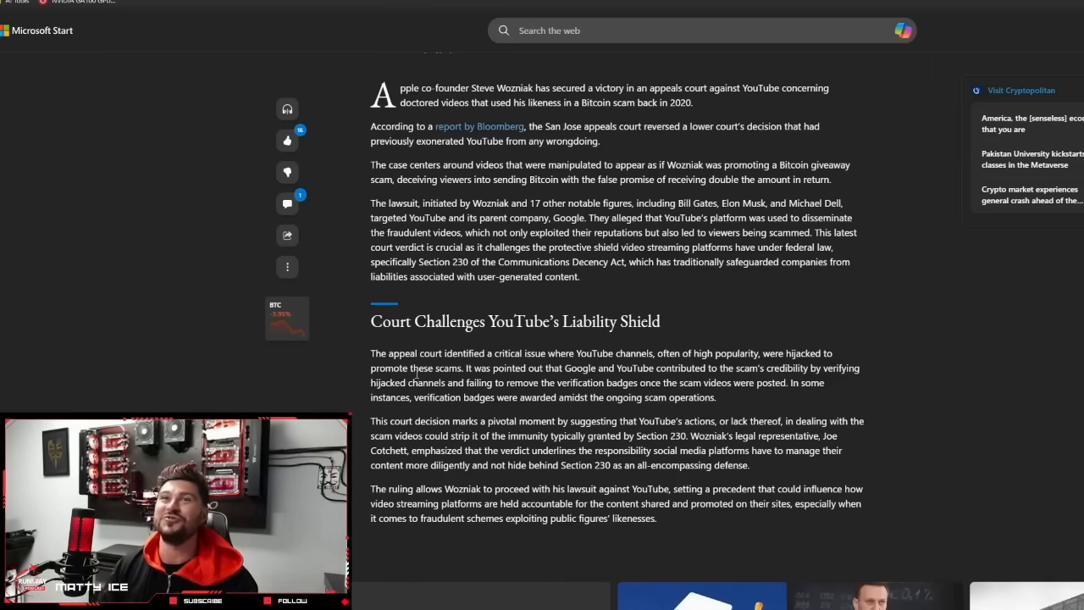
mouse_move(464, 295)
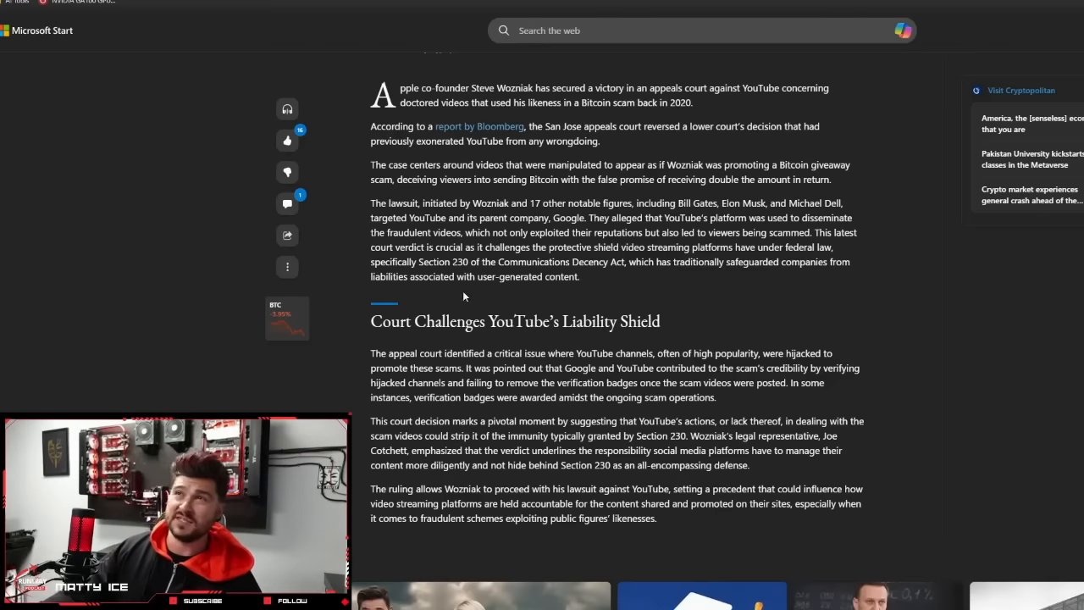
mouse_move(488, 293)
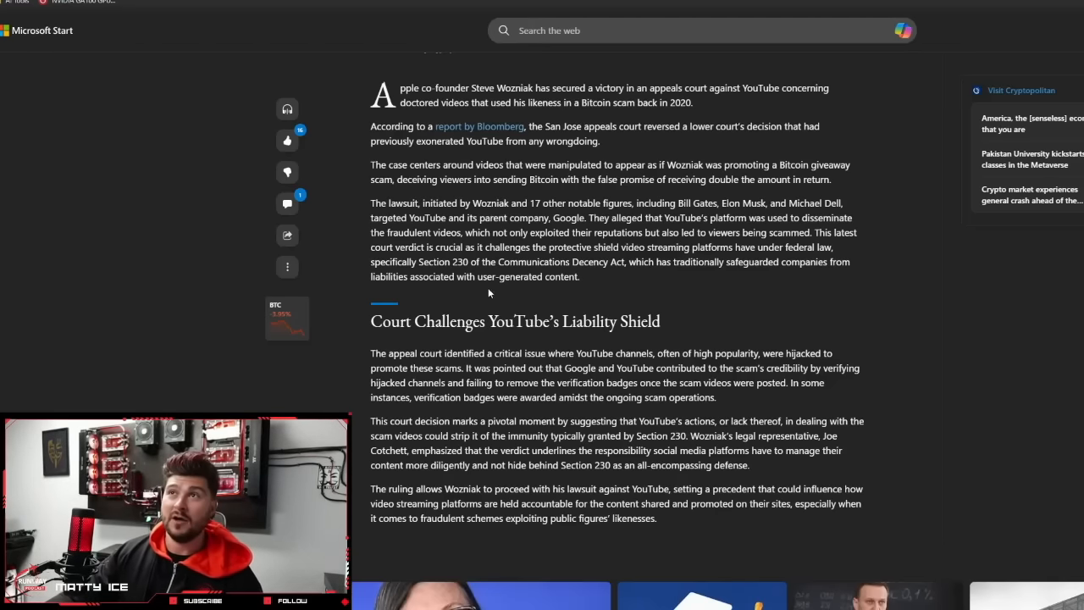
mouse_move(677, 313)
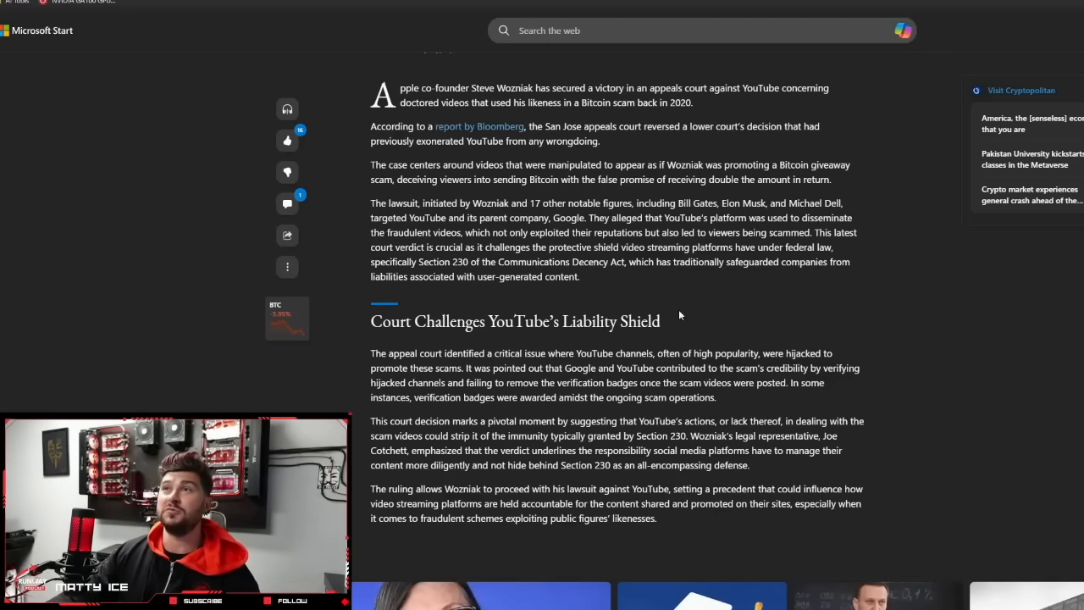
mouse_move(714, 408)
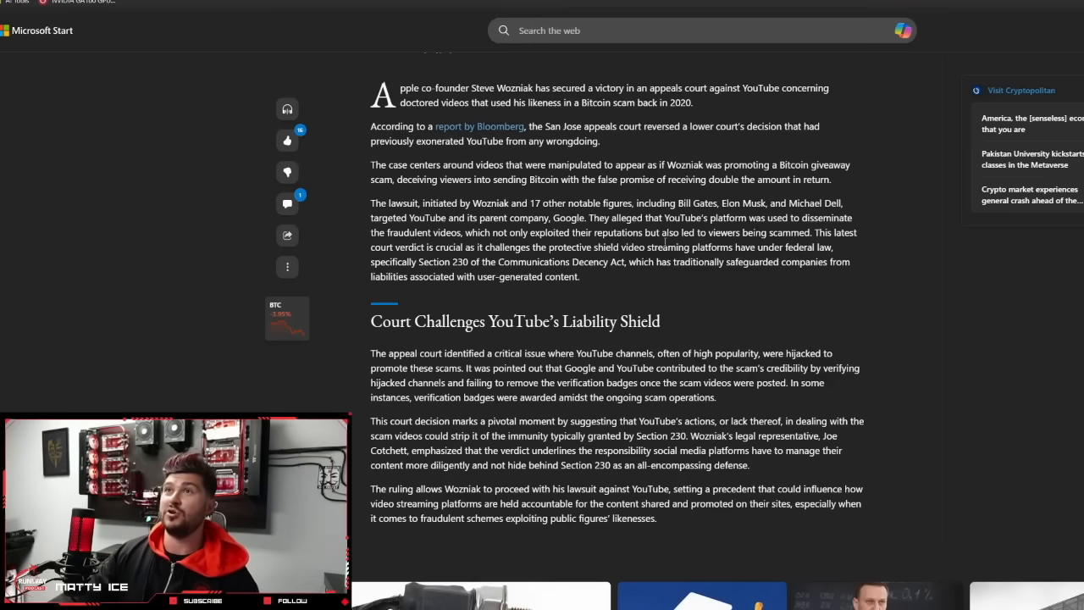
mouse_move(761, 346)
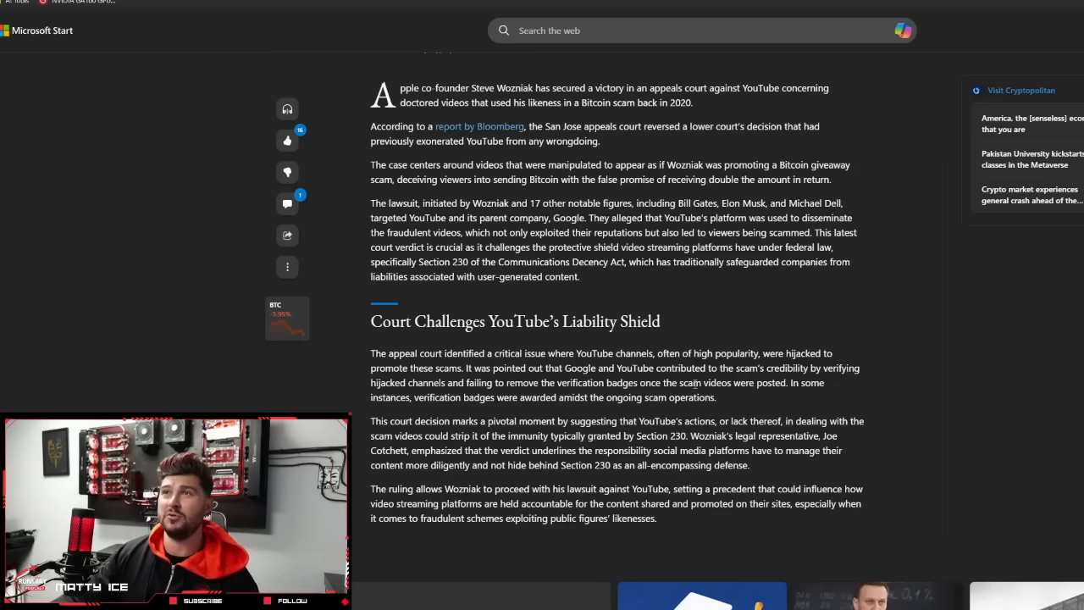
mouse_move(702, 298)
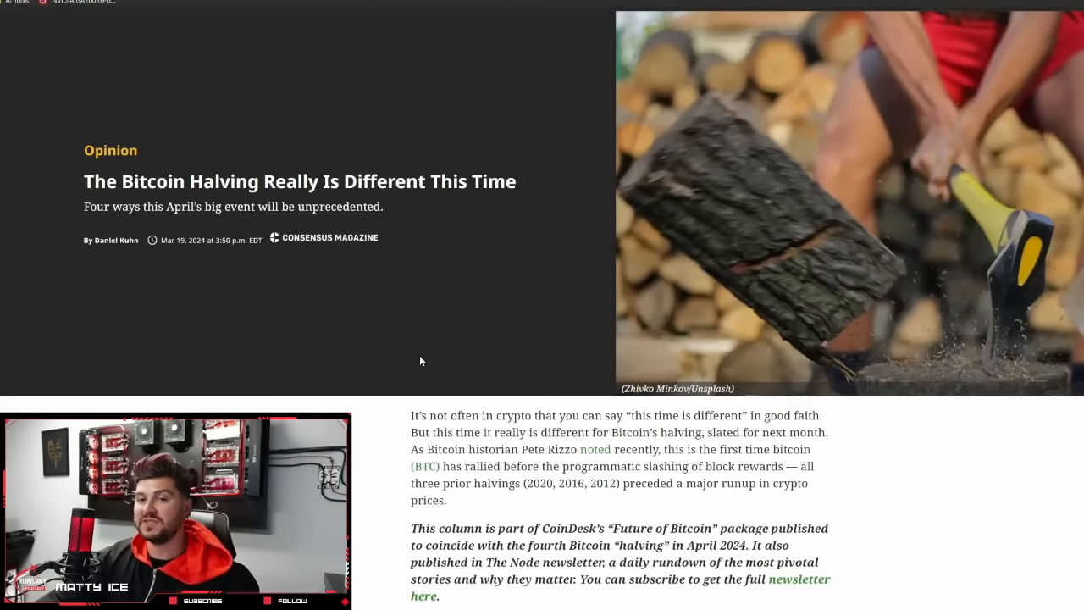
mouse_move(332, 314)
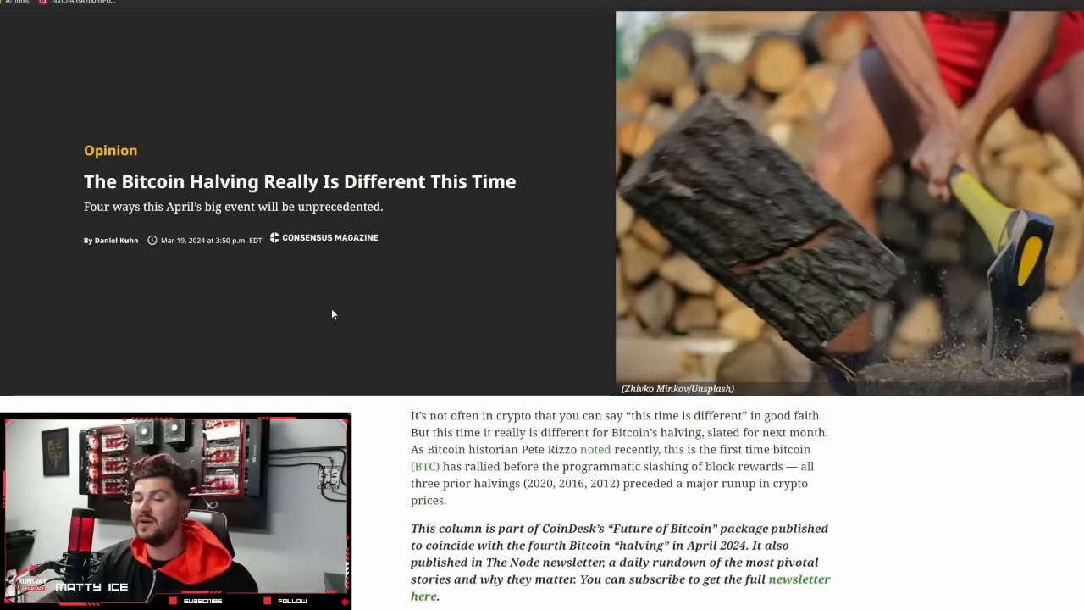
- Read the Bitcoin halving opinion piece down to its Transaction fees section
scroll(down, 3)
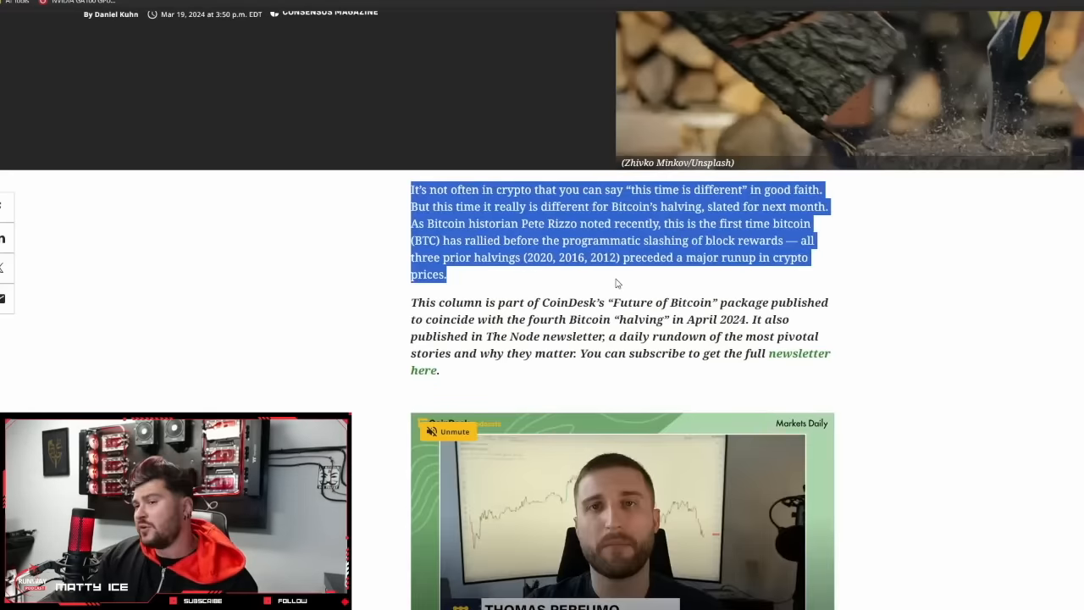
mouse_move(593, 271)
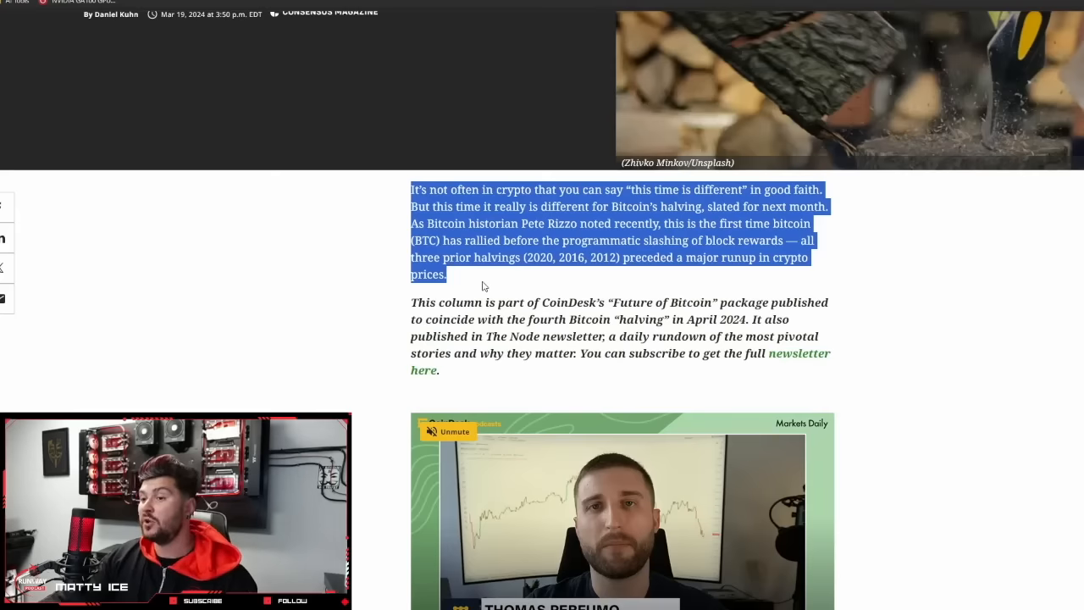
mouse_move(471, 287)
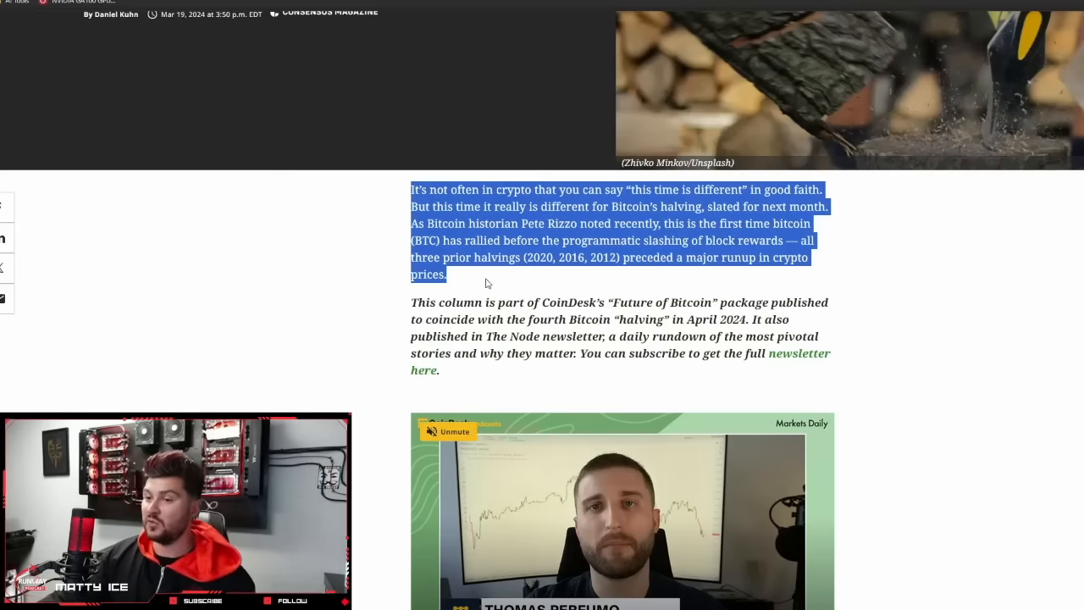
mouse_move(470, 331)
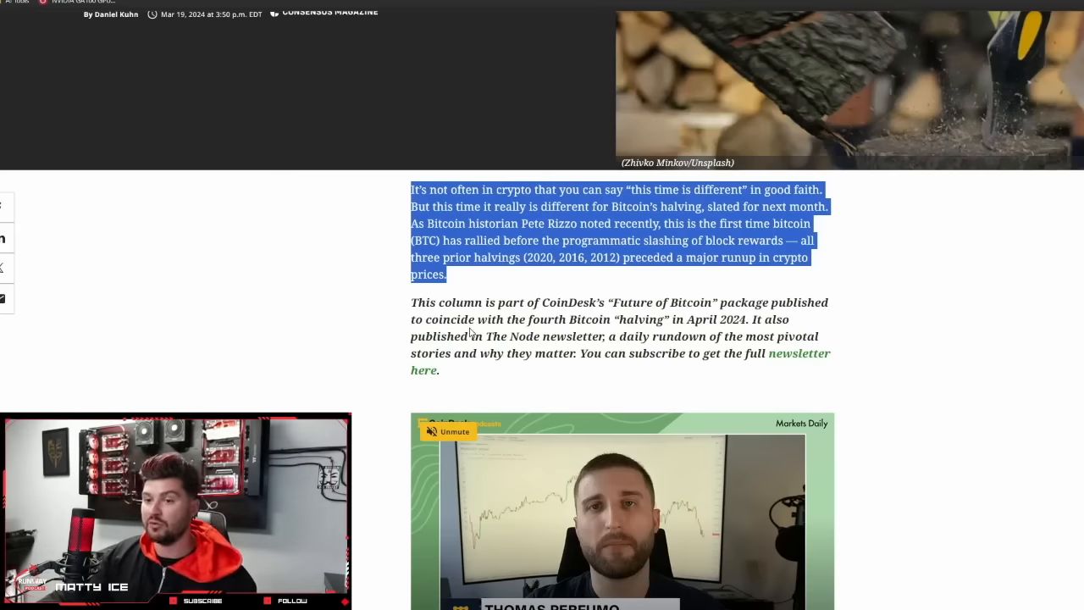
scroll(down, 3)
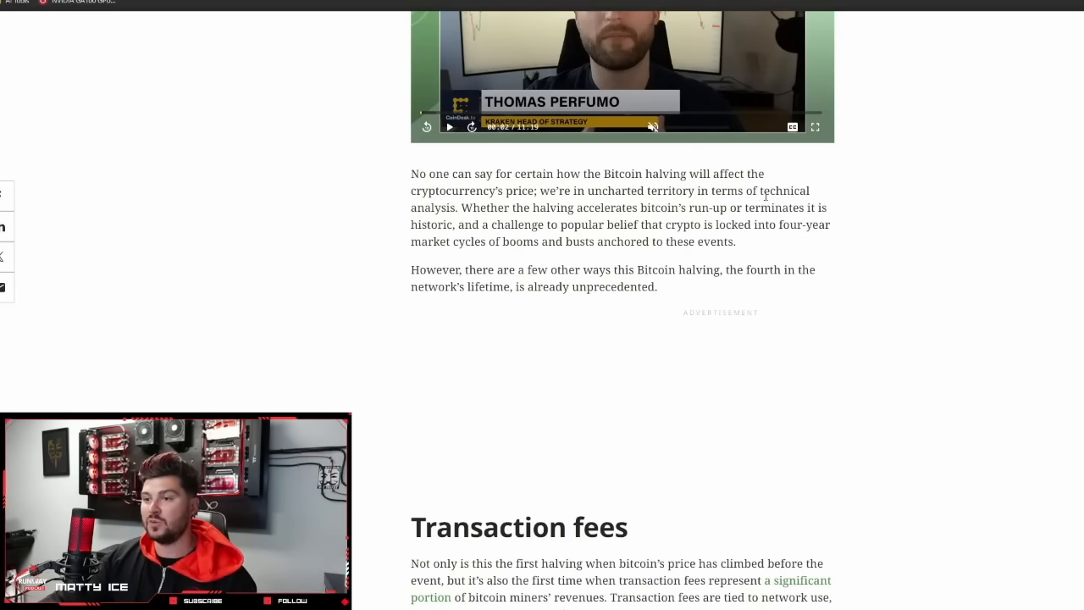
scroll(down, 3)
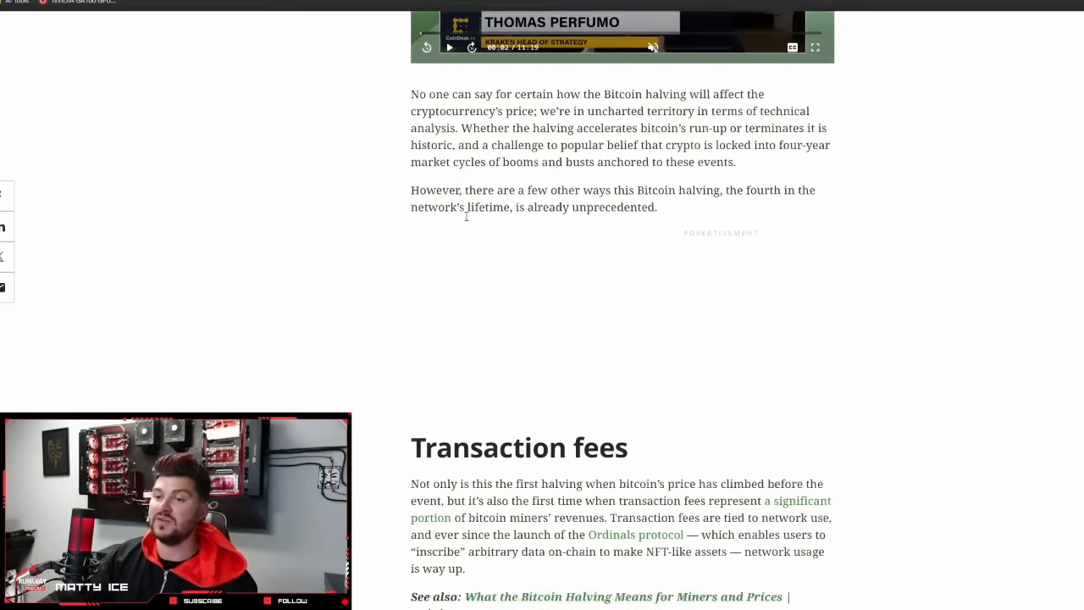
scroll(down, 3)
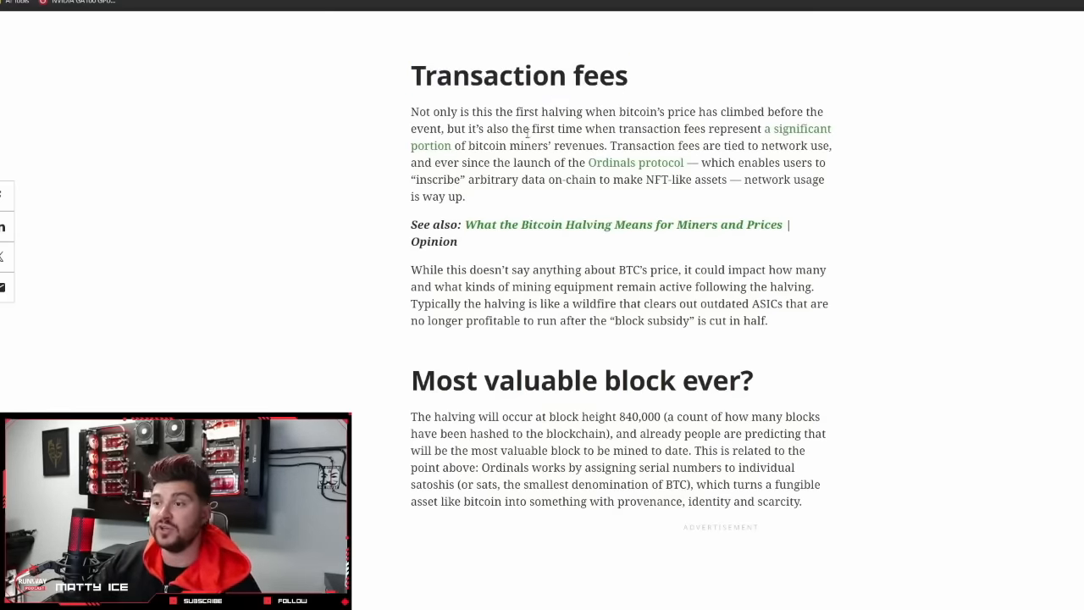
mouse_move(504, 127)
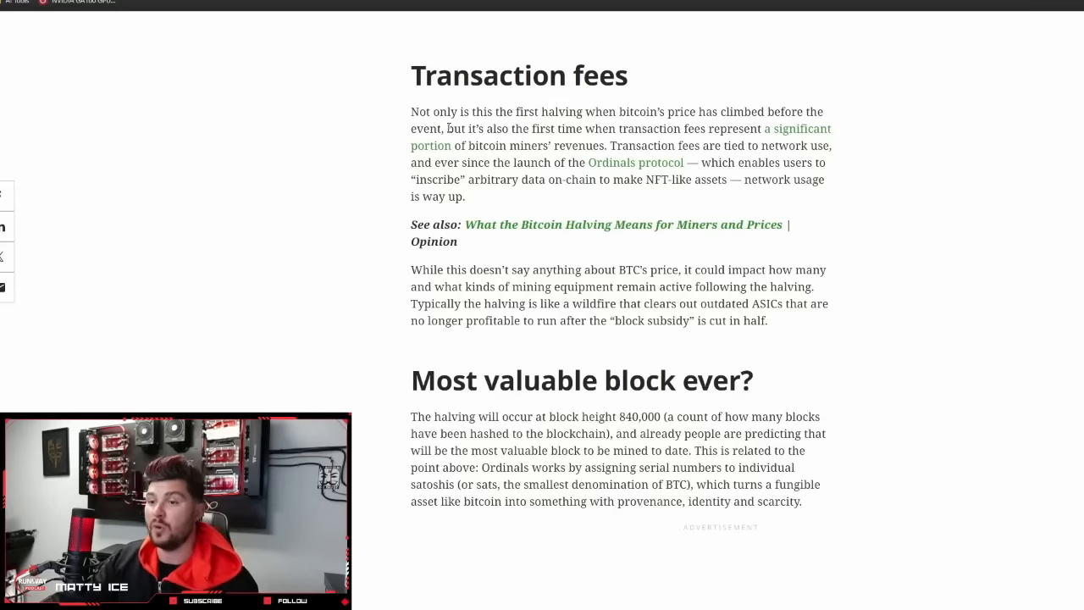
scroll(down, 3)
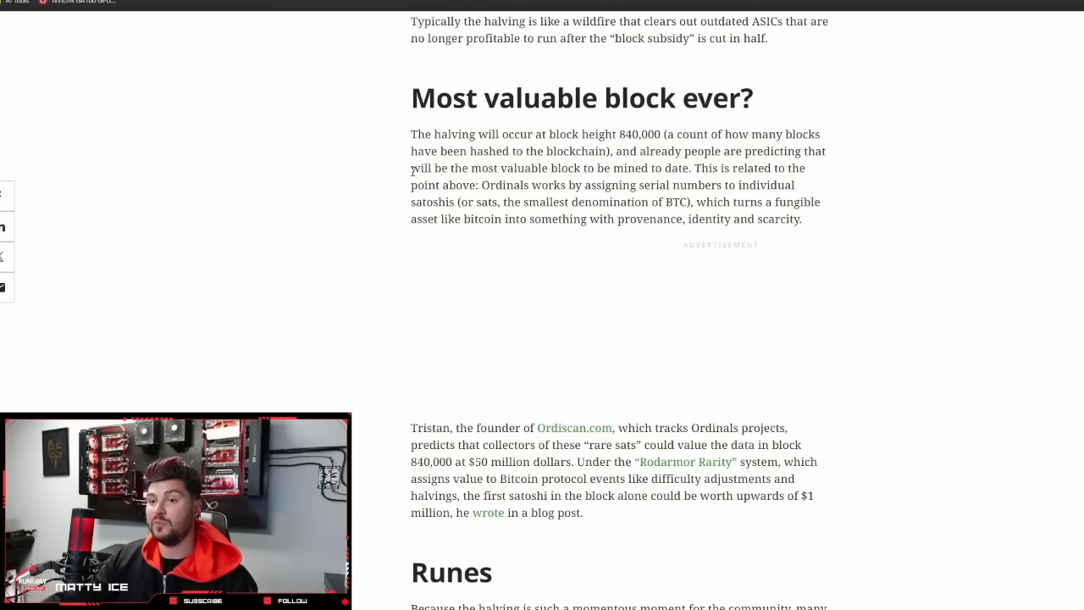
- Highlight the most-valuable-block claim and the explanation of how Ordinals numbers satoshis
drag(409, 168, 689, 167)
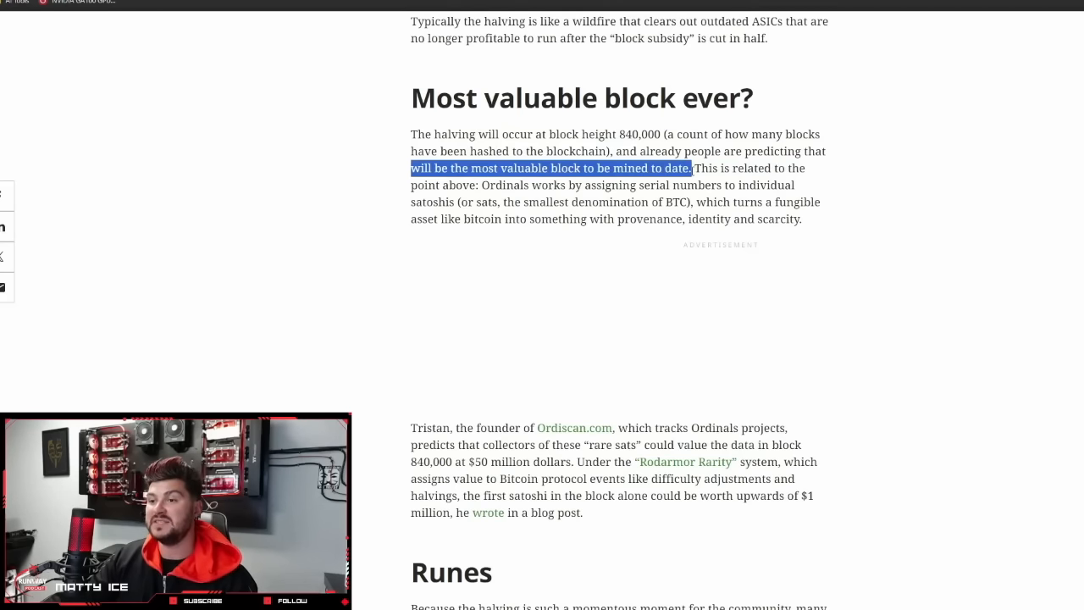
double_click(504, 184)
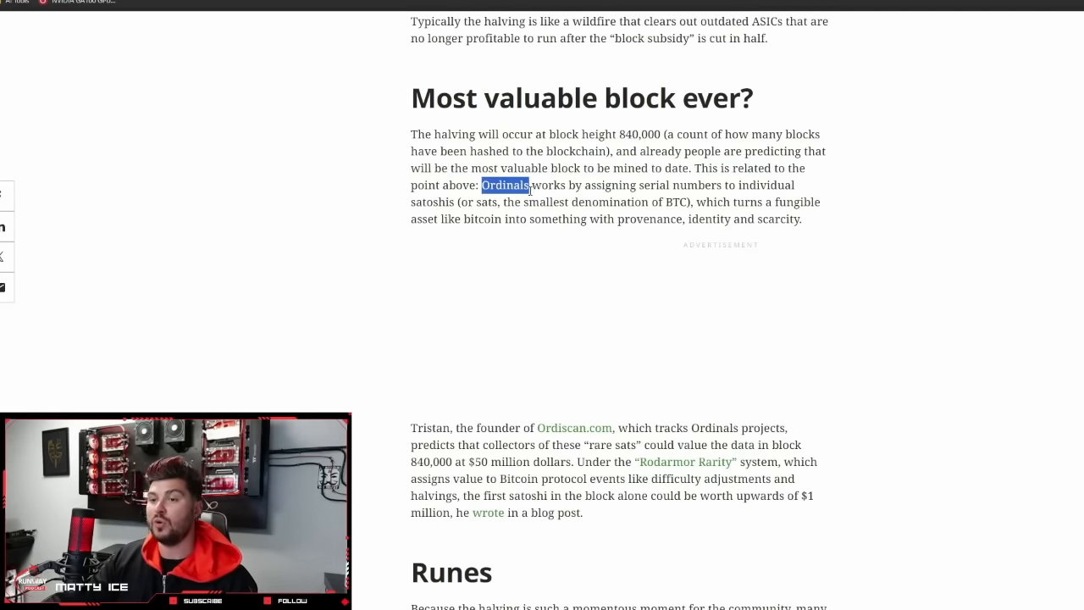
drag(505, 185, 721, 185)
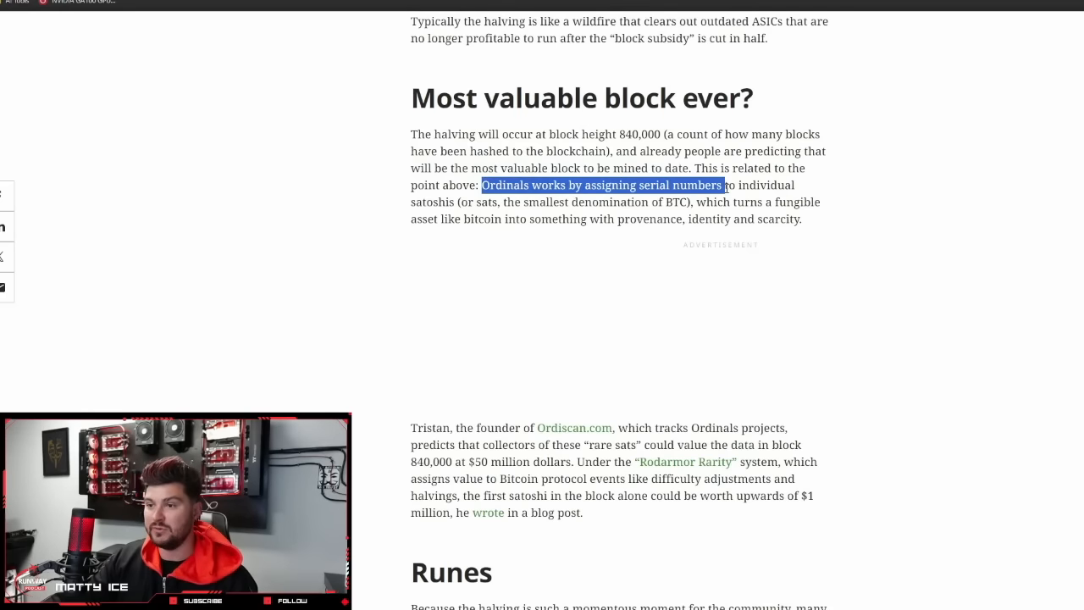
drag(725, 184, 618, 202)
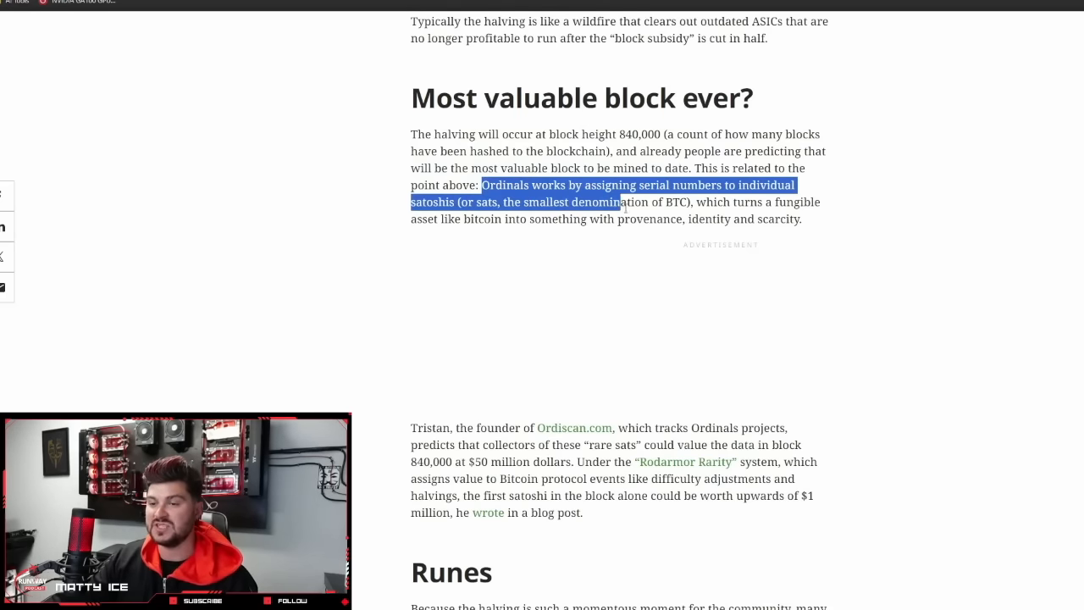
drag(618, 202, 801, 219)
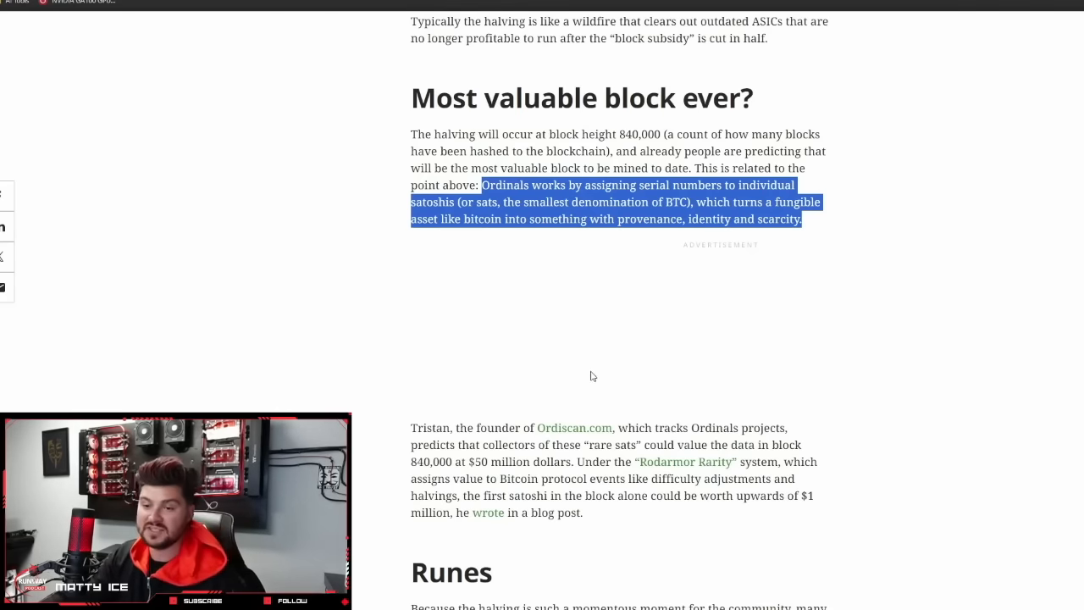
- Highlight the Runes heading and introduction, then read on through 'Mother of all reorgs' to the disclosure
scroll(down, 3)
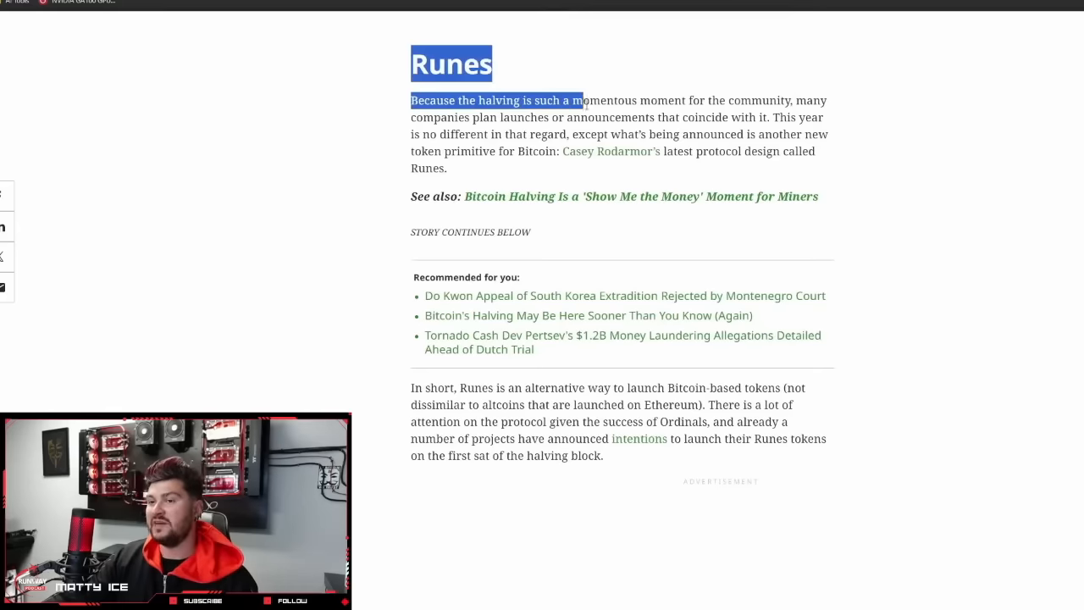
drag(583, 100, 826, 117)
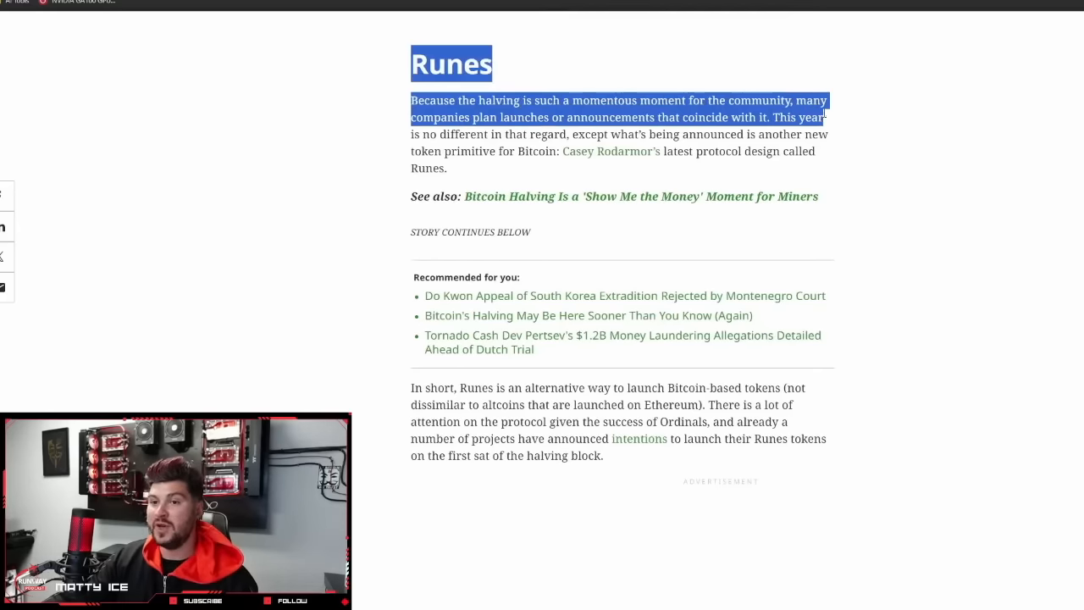
drag(823, 119, 447, 169)
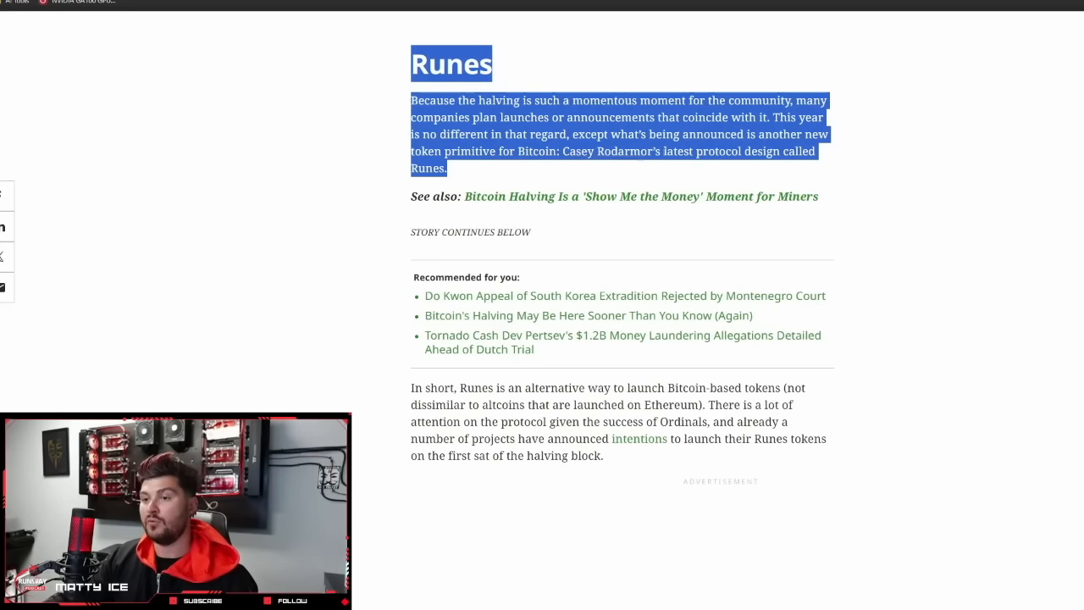
mouse_move(524, 197)
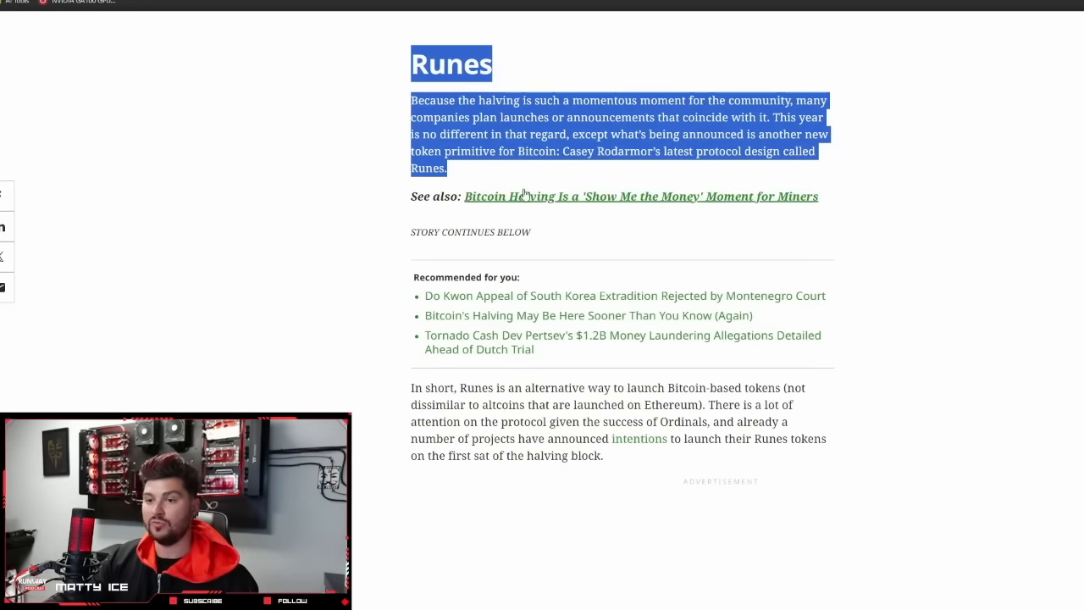
scroll(down, 3)
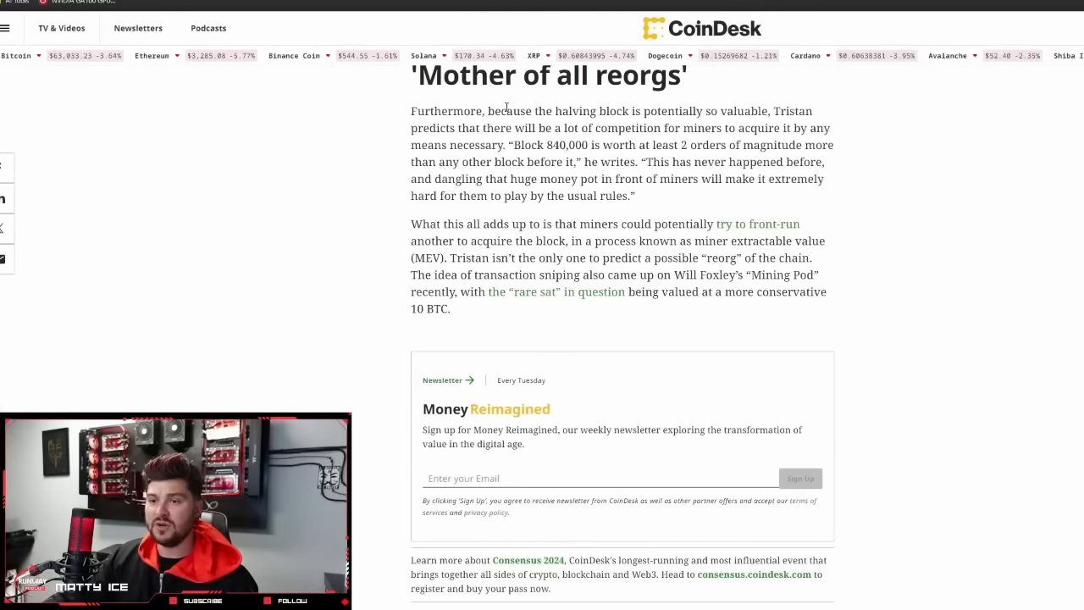
mouse_move(787, 100)
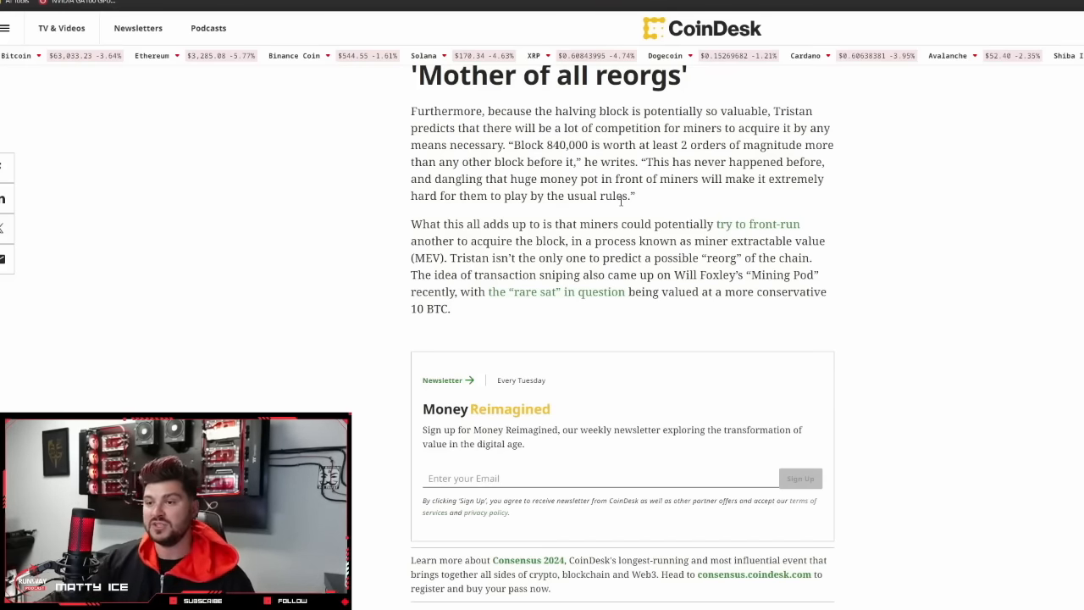
scroll(down, 3)
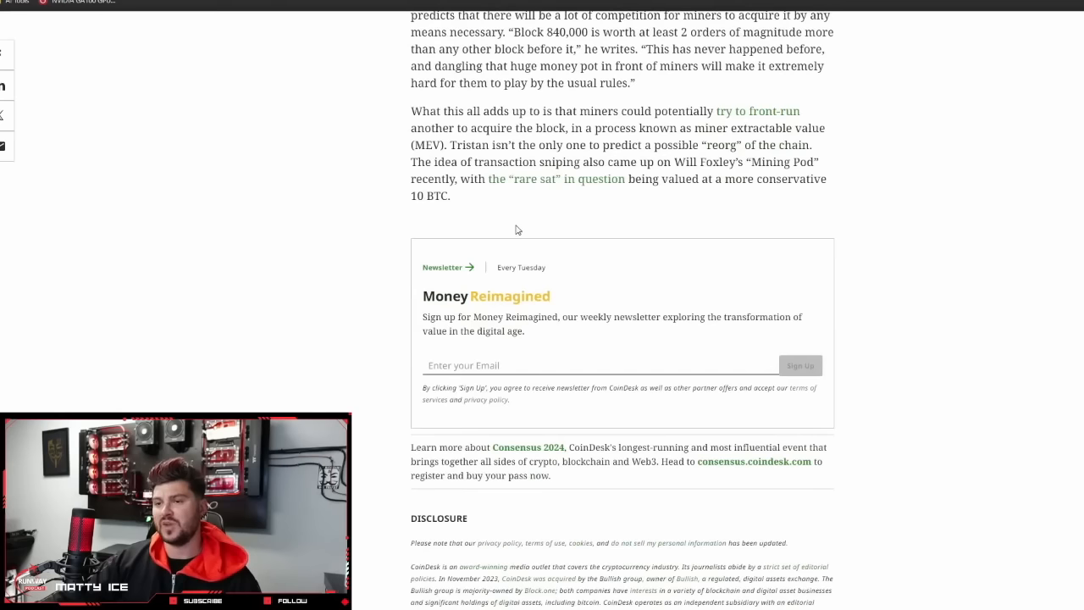
mouse_move(447, 111)
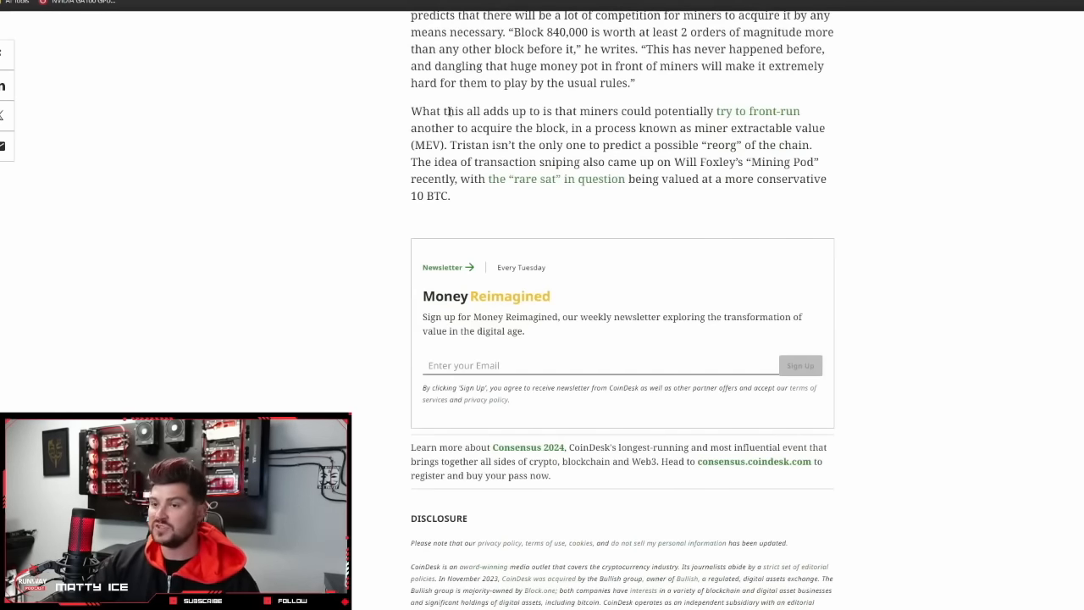
mouse_move(730, 233)
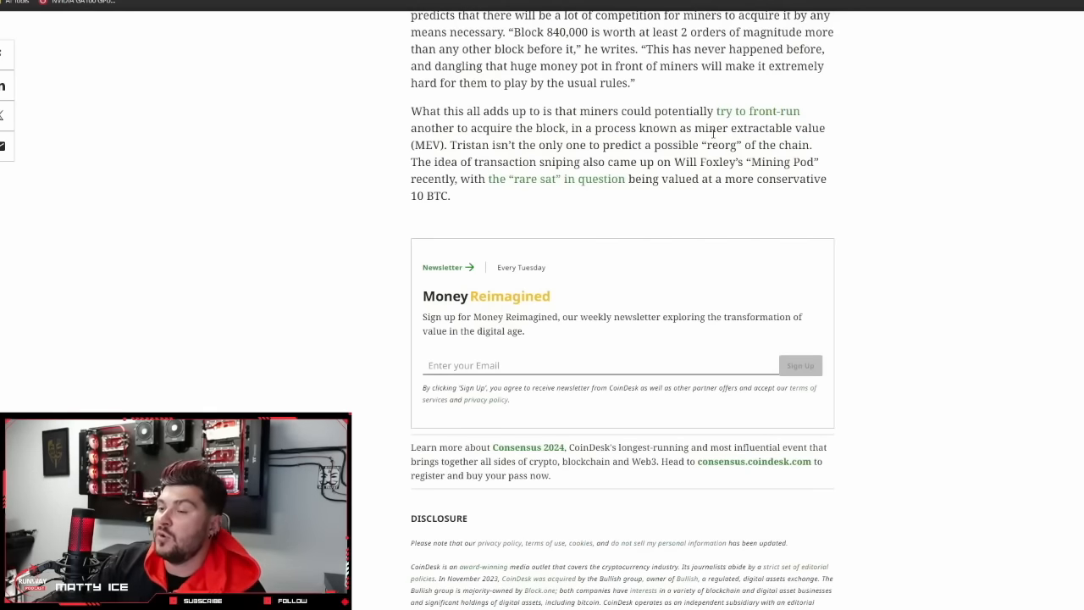
mouse_move(409, 149)
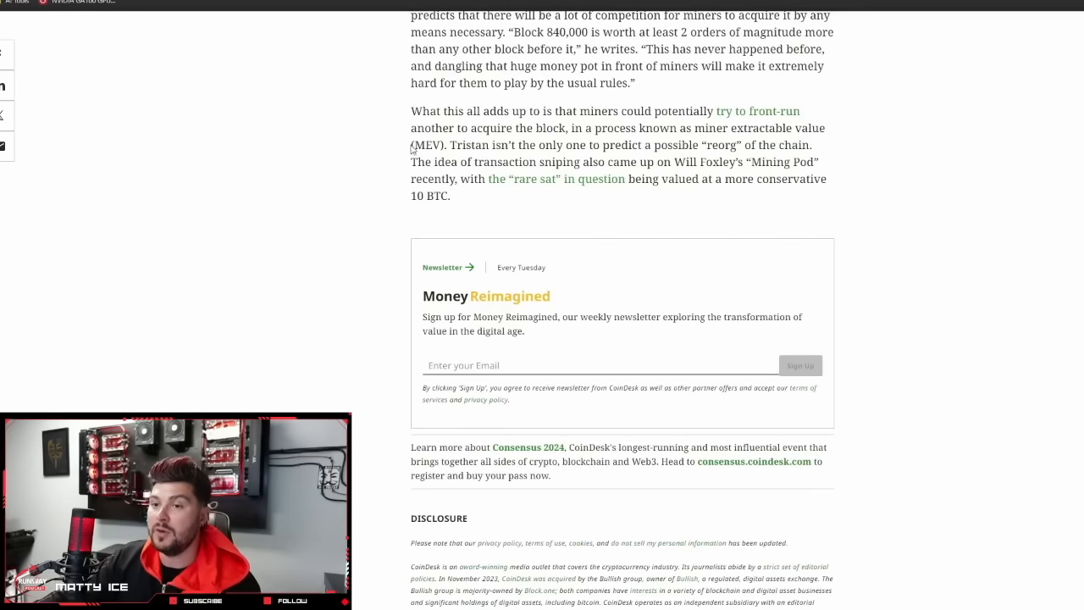
mouse_move(449, 146)
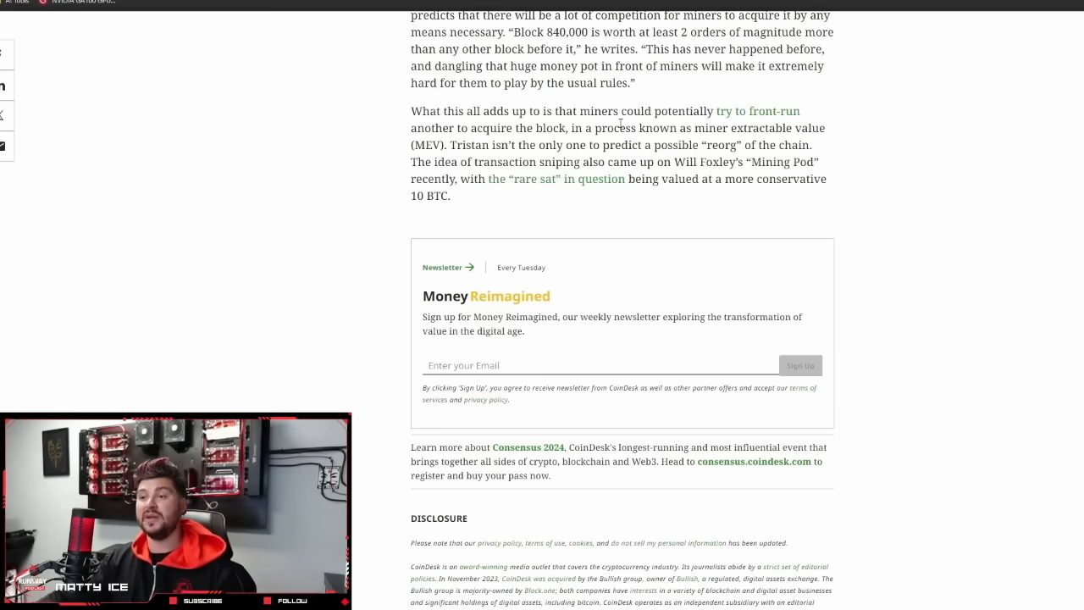
mouse_move(576, 139)
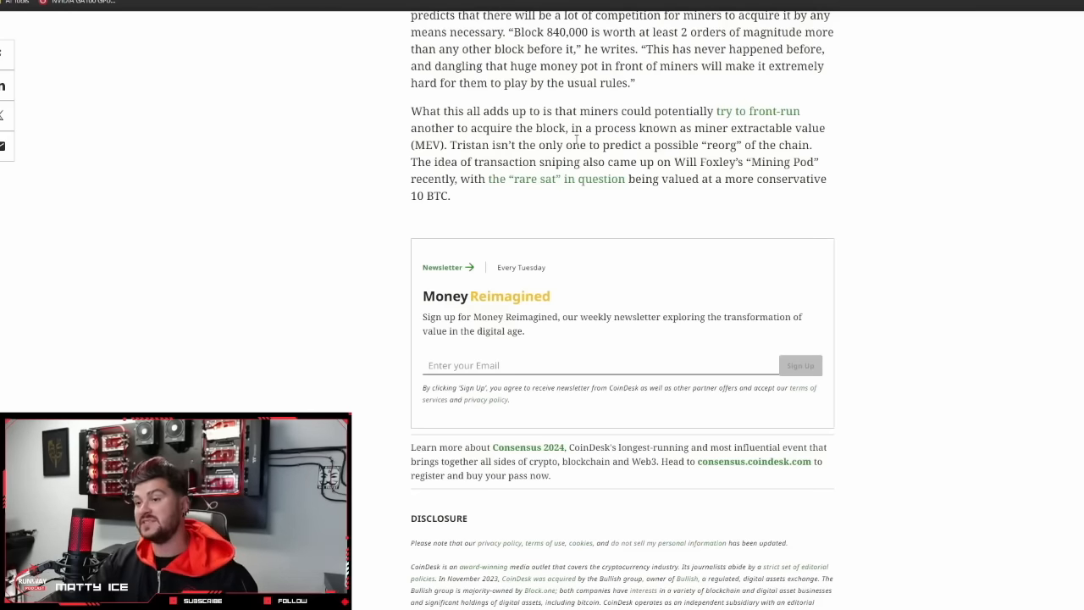
mouse_move(630, 199)
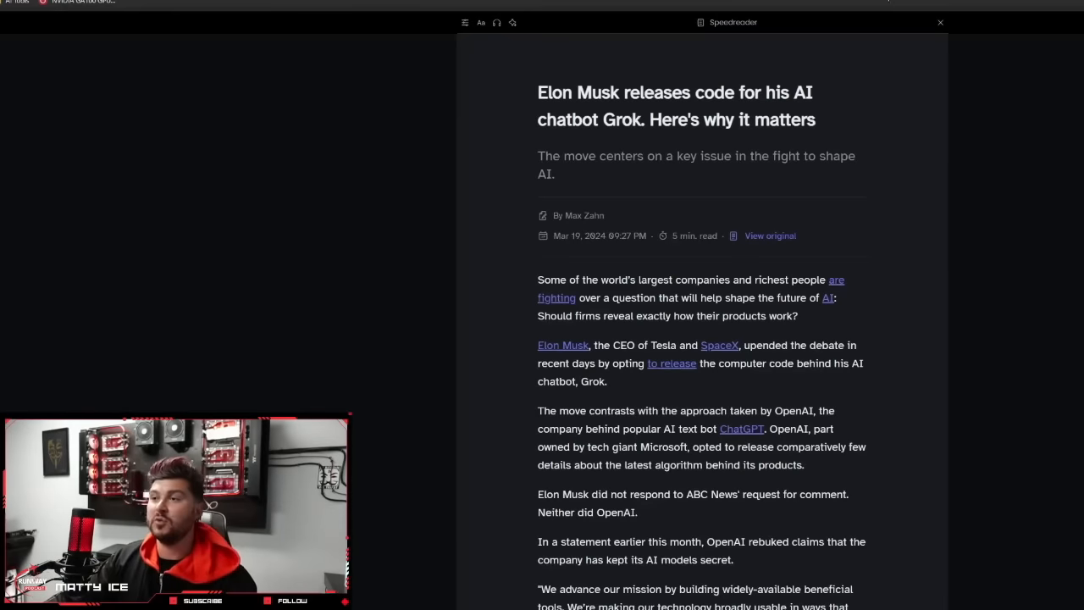
- Show the original ABC News Grok code article and read down through its opening paragraphs
click(938, 22)
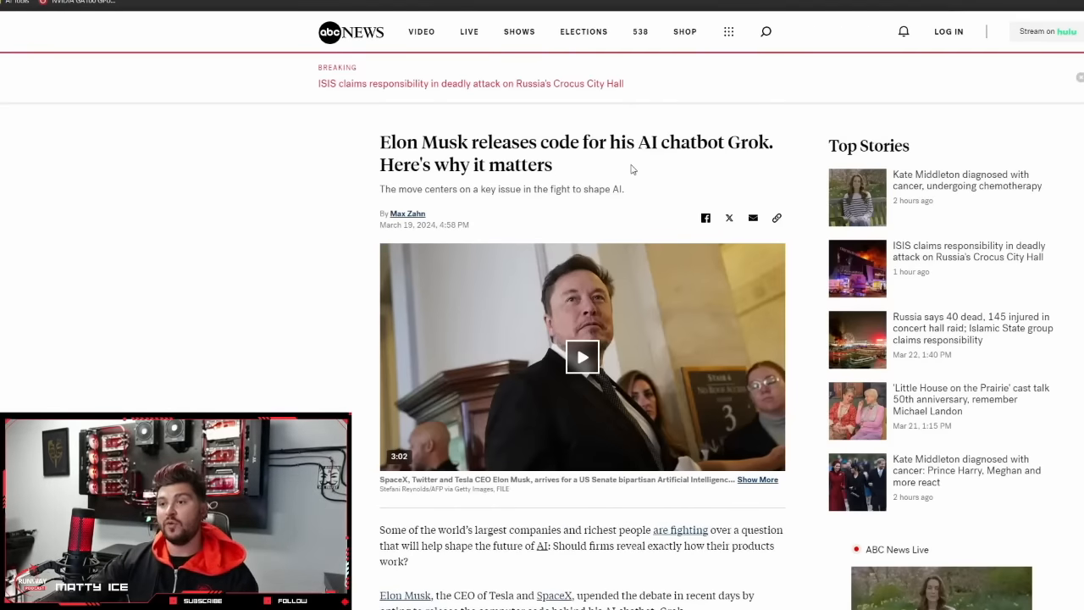
scroll(down, 3)
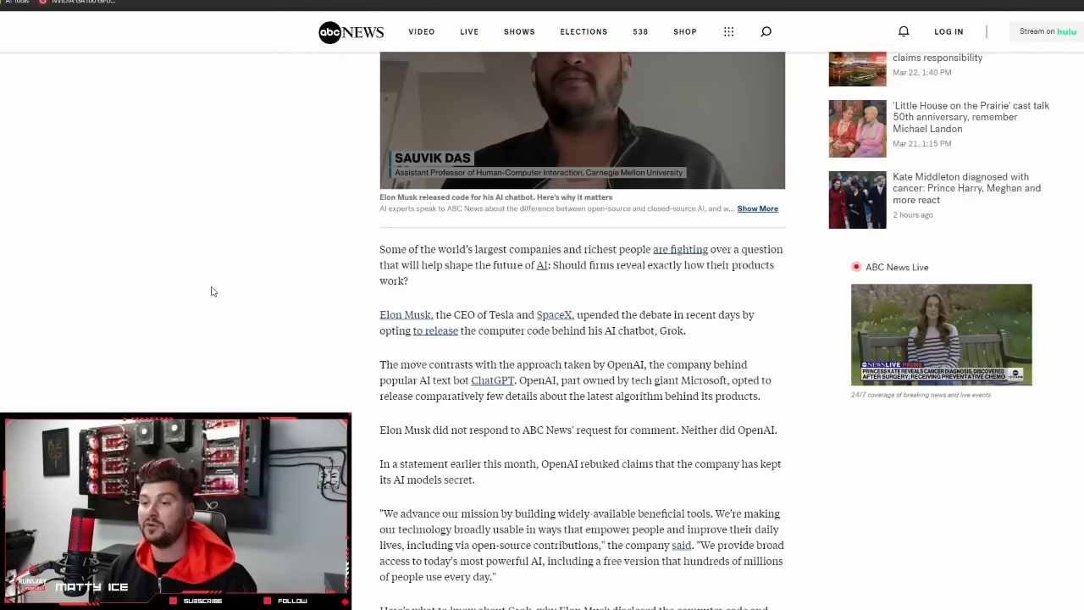
mouse_move(345, 379)
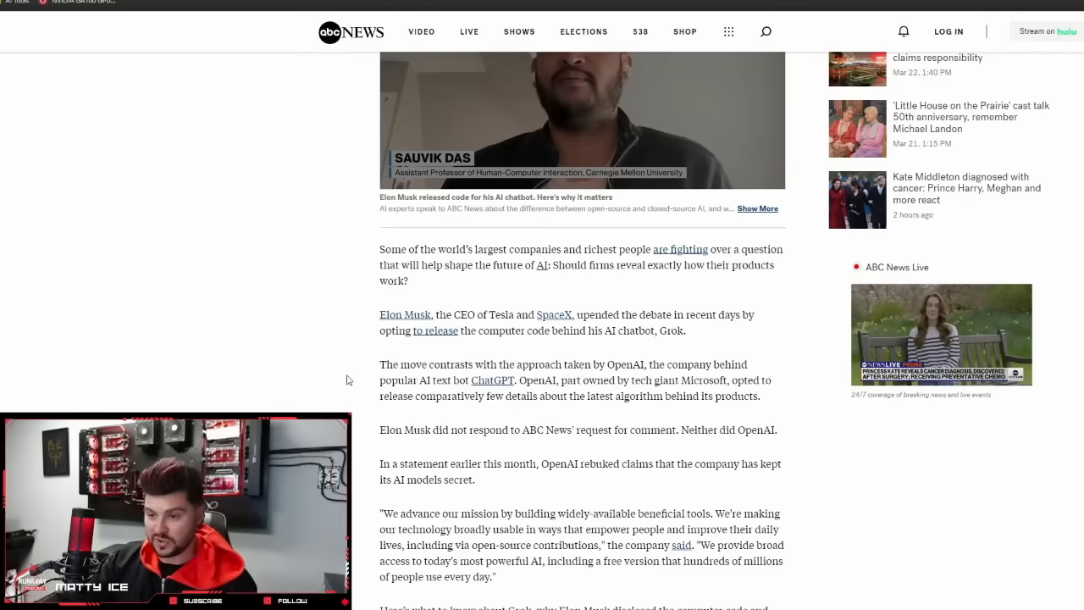
scroll(down, 3)
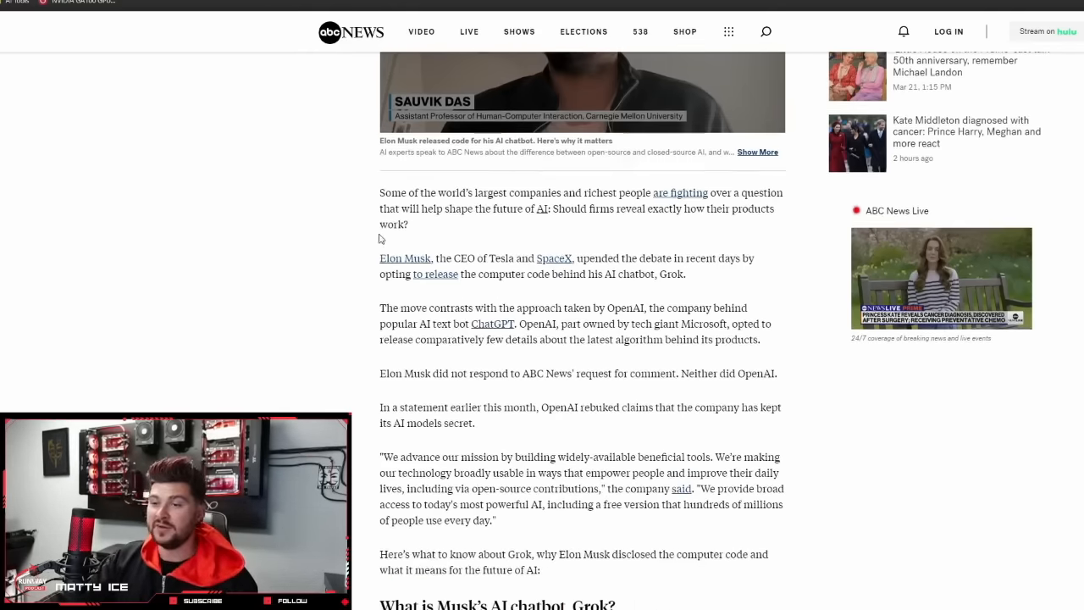
scroll(down, 3)
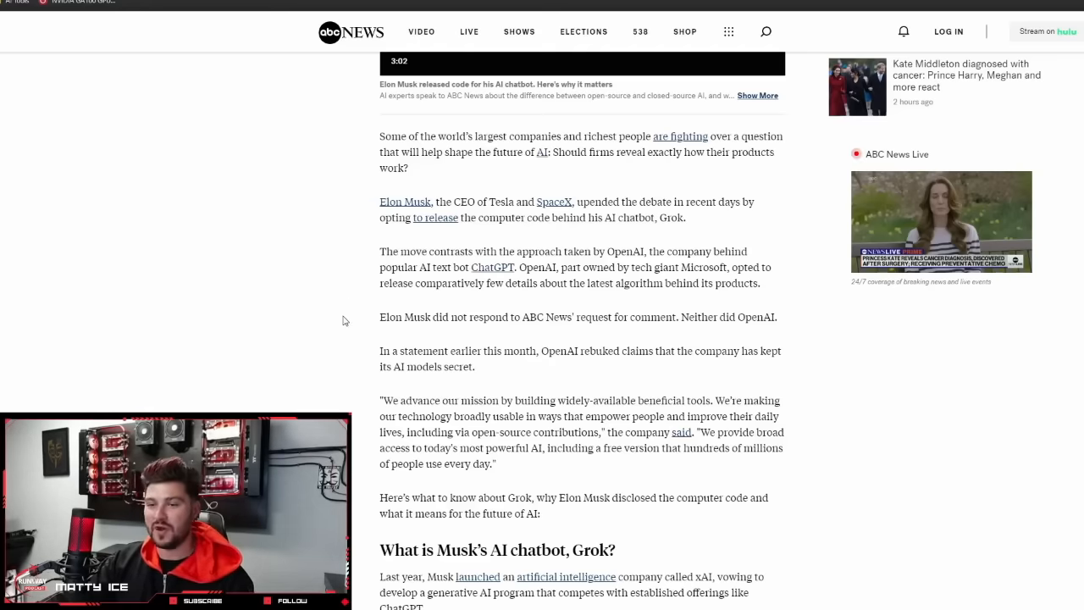
mouse_move(366, 274)
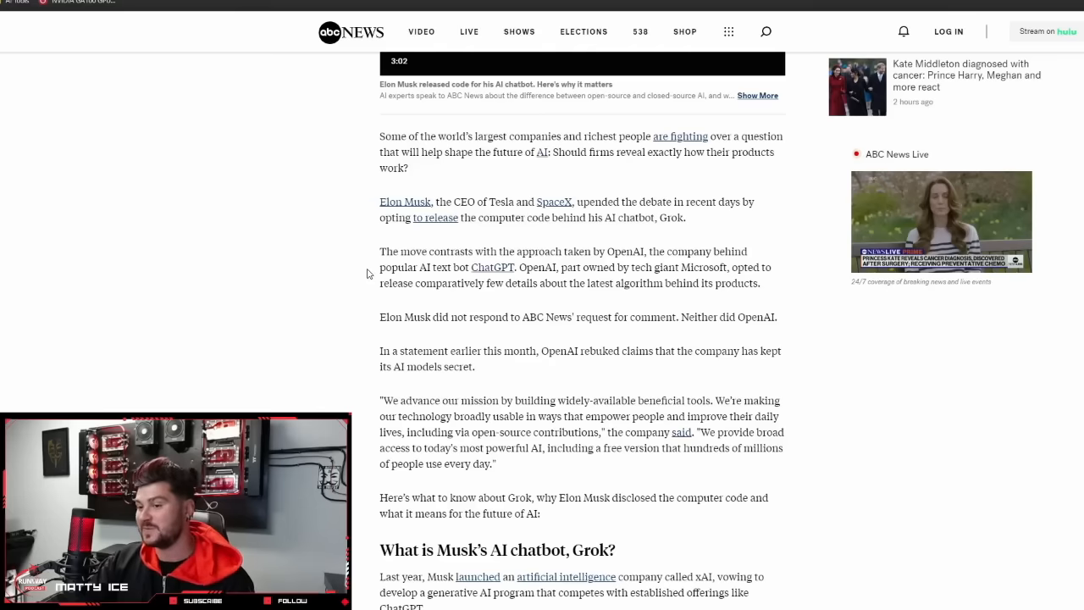
mouse_move(363, 318)
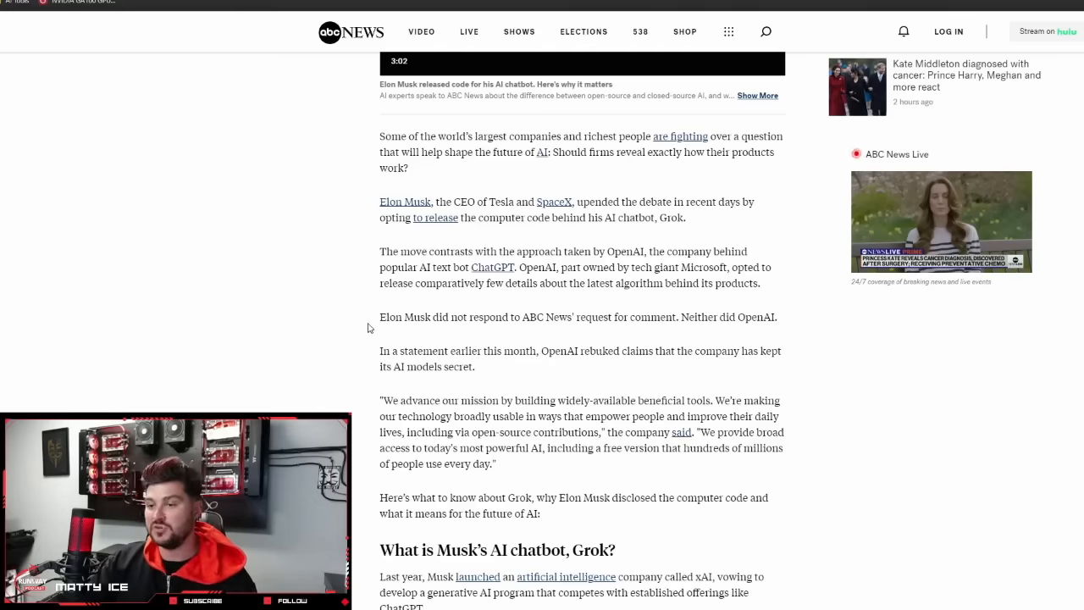
mouse_move(359, 361)
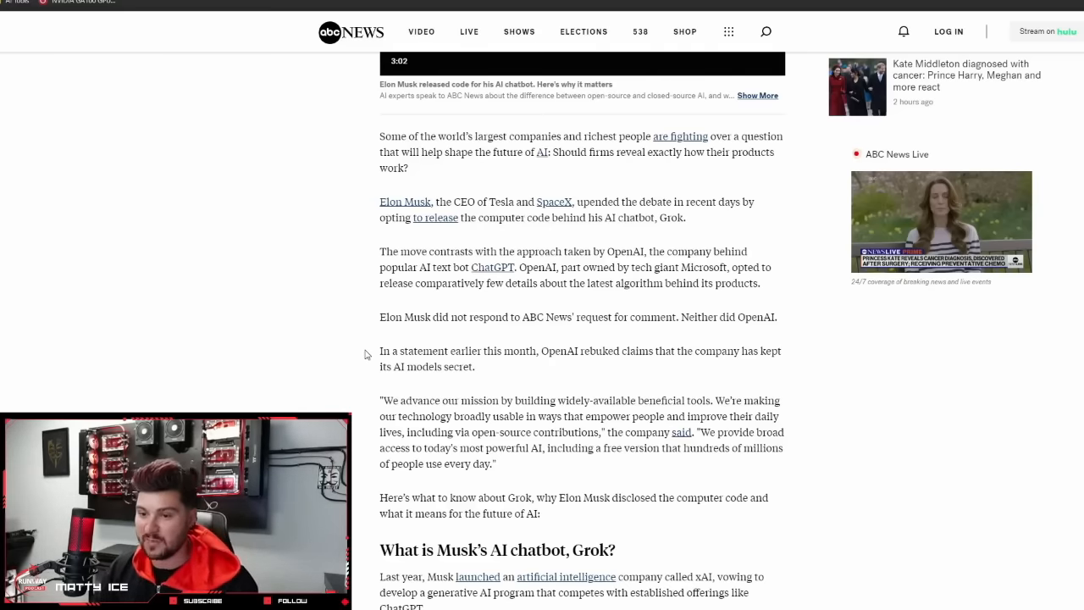
scroll(down, 3)
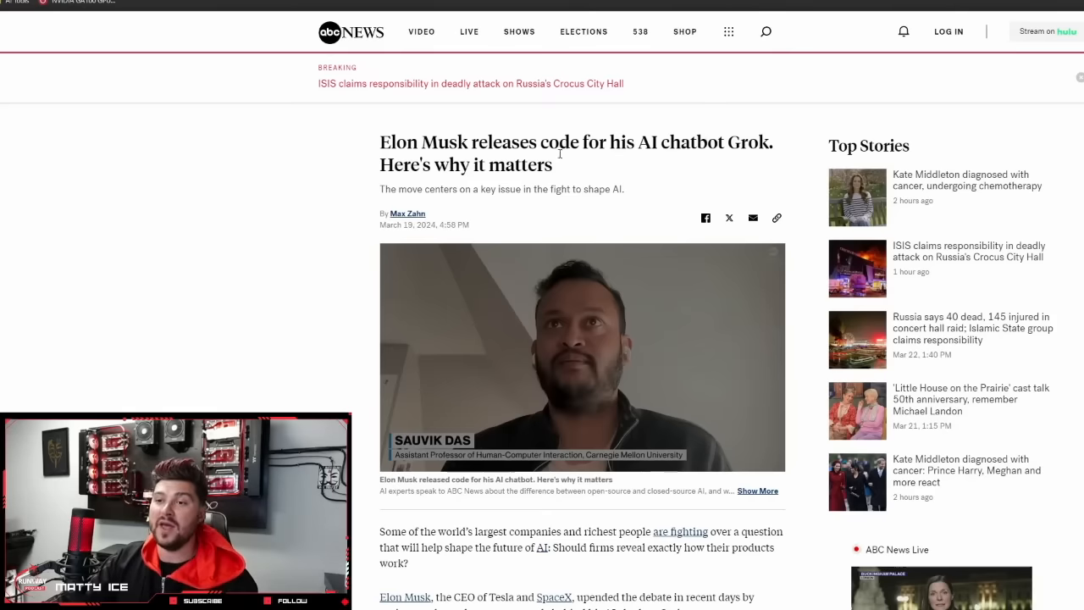
mouse_move(494, 126)
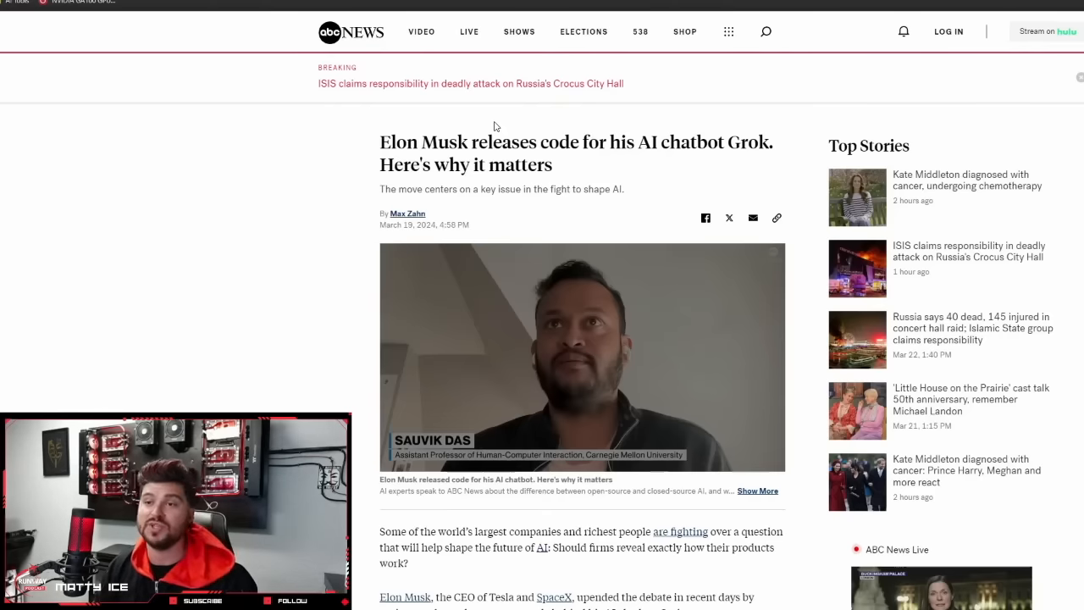
mouse_move(427, 115)
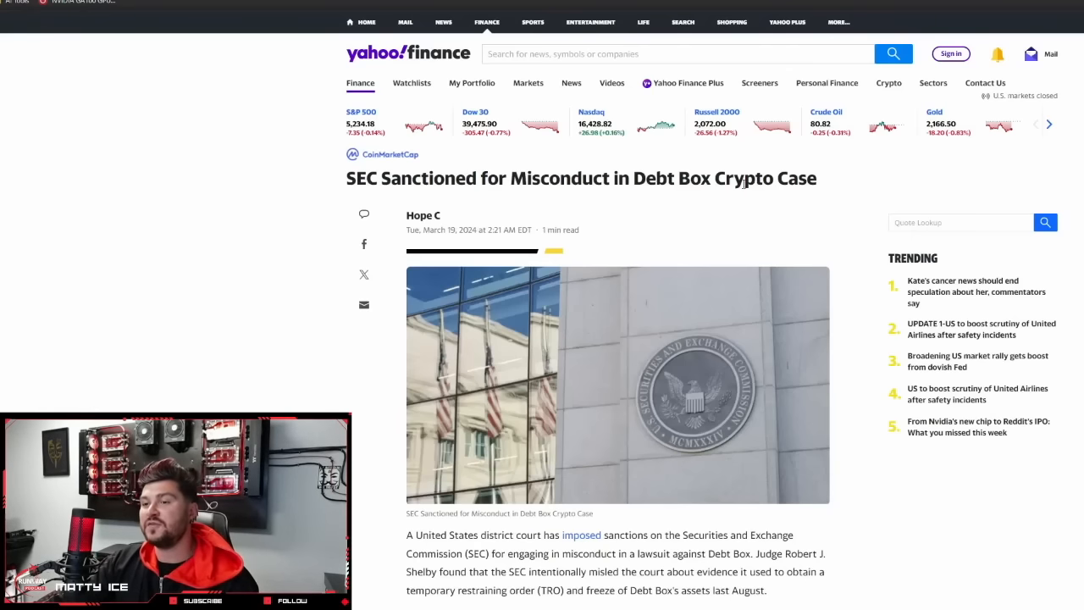
scroll(down, 3)
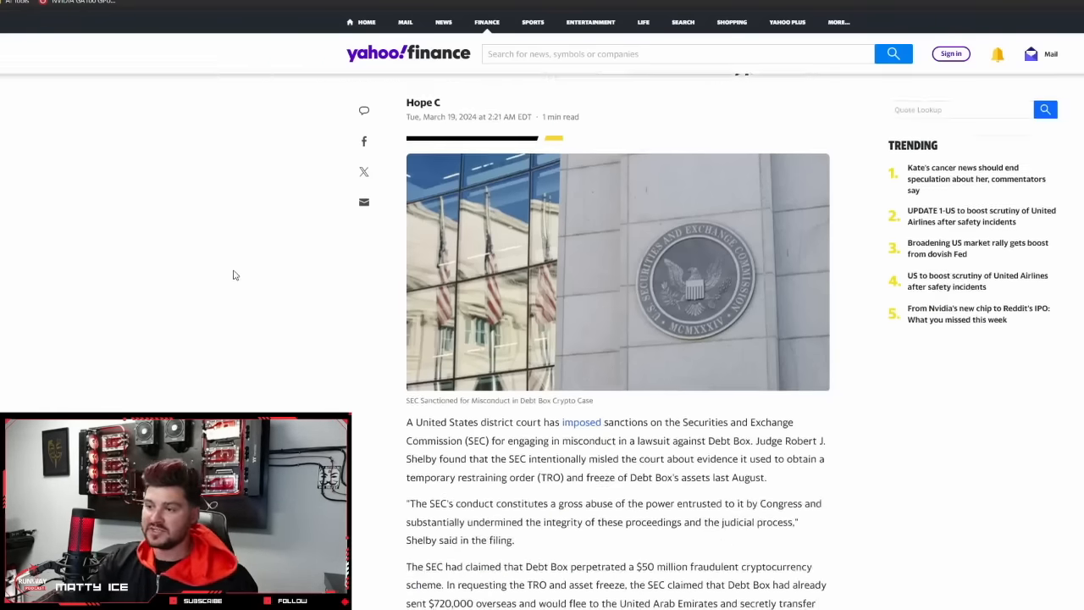
scroll(up, 3)
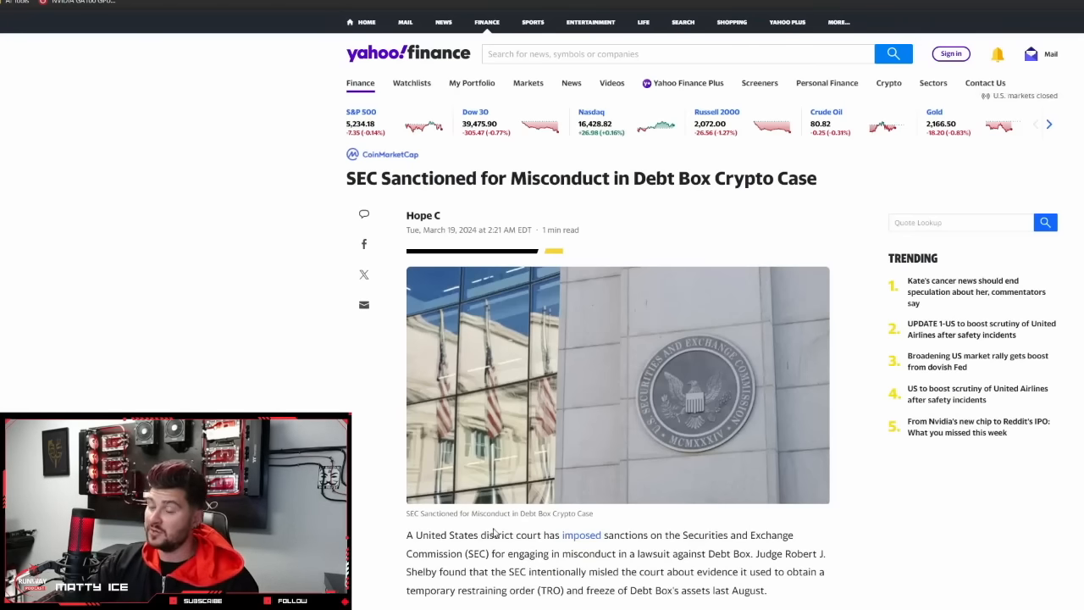
mouse_move(596, 169)
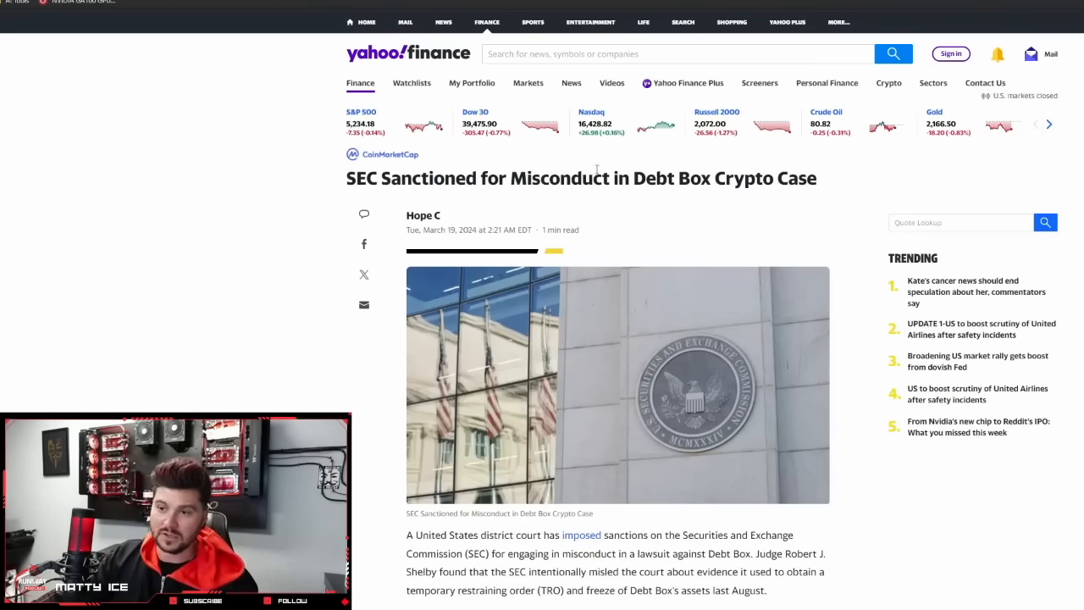
mouse_move(774, 157)
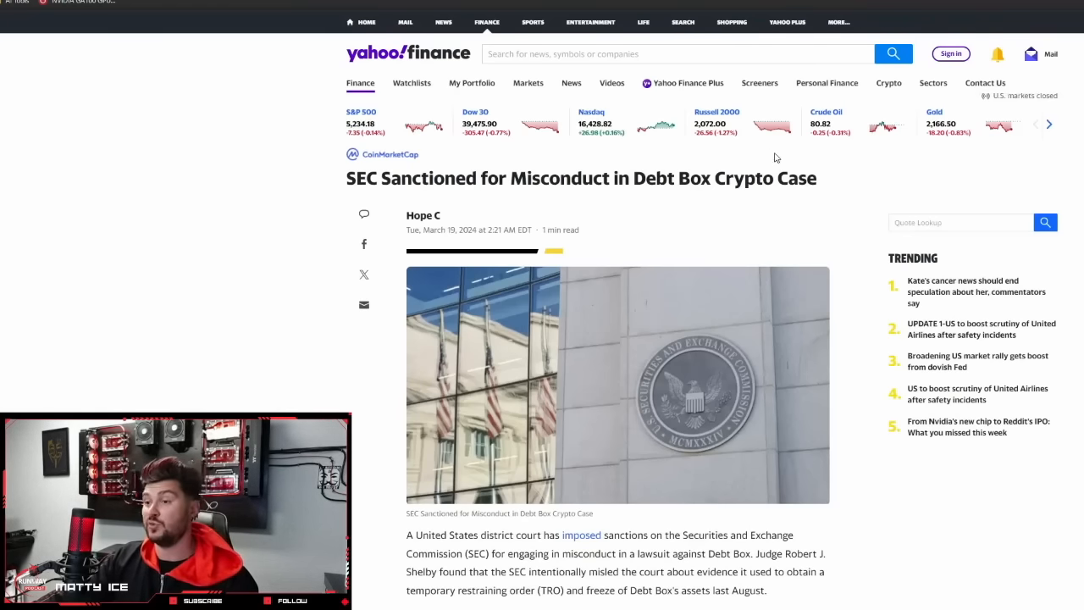
mouse_move(693, 165)
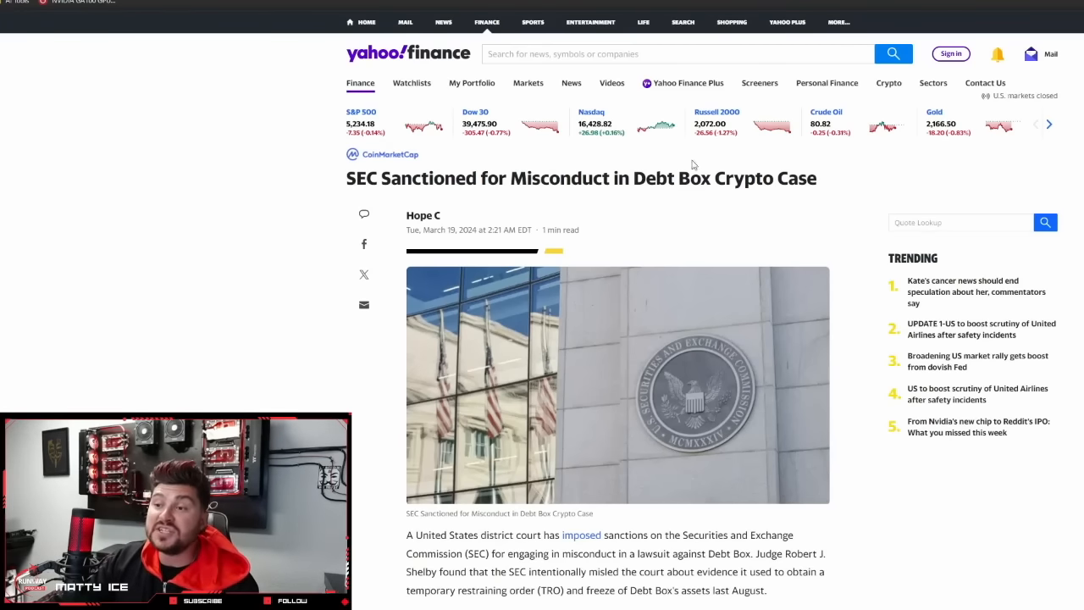
scroll(down, 3)
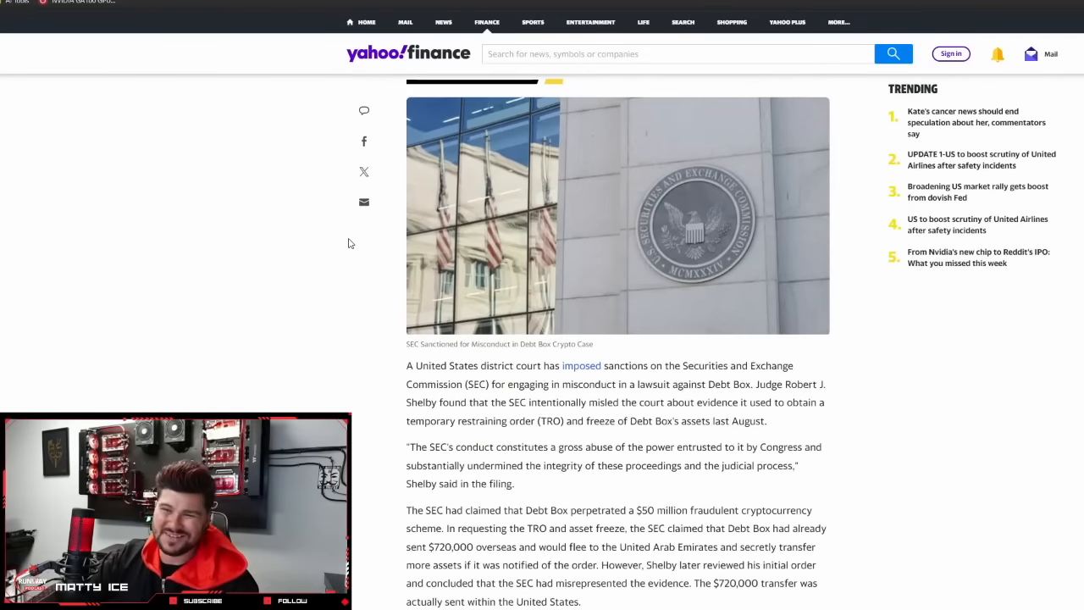
scroll(up, 3)
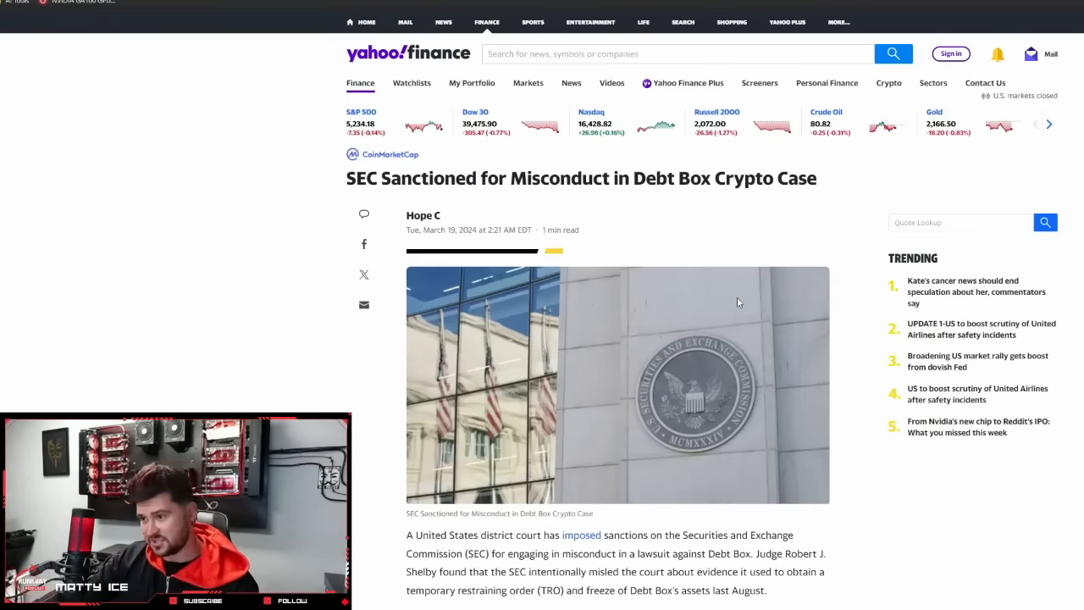
scroll(down, 3)
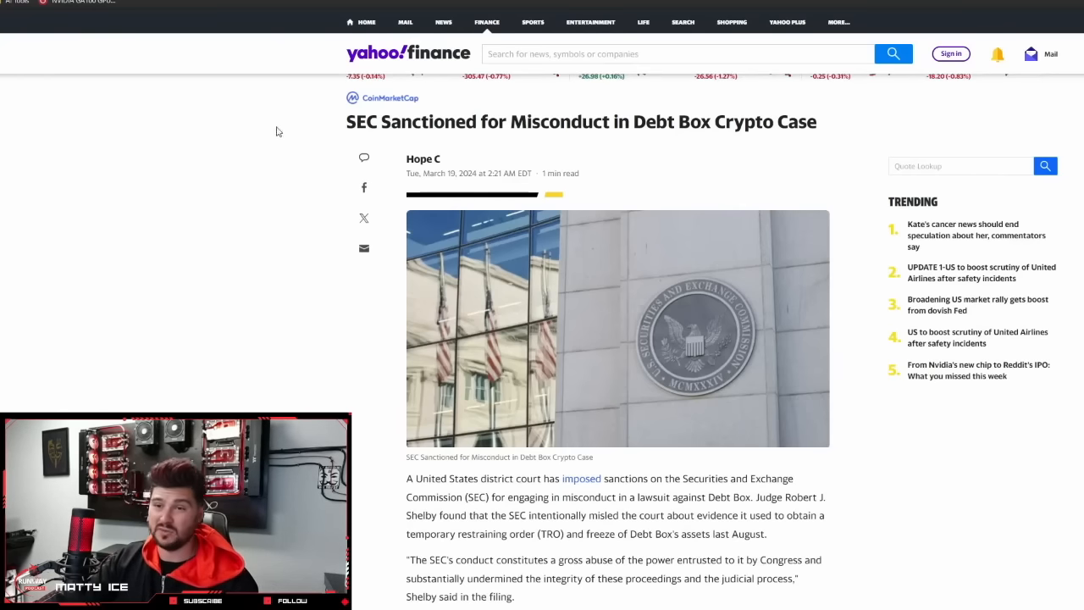
mouse_move(362, 132)
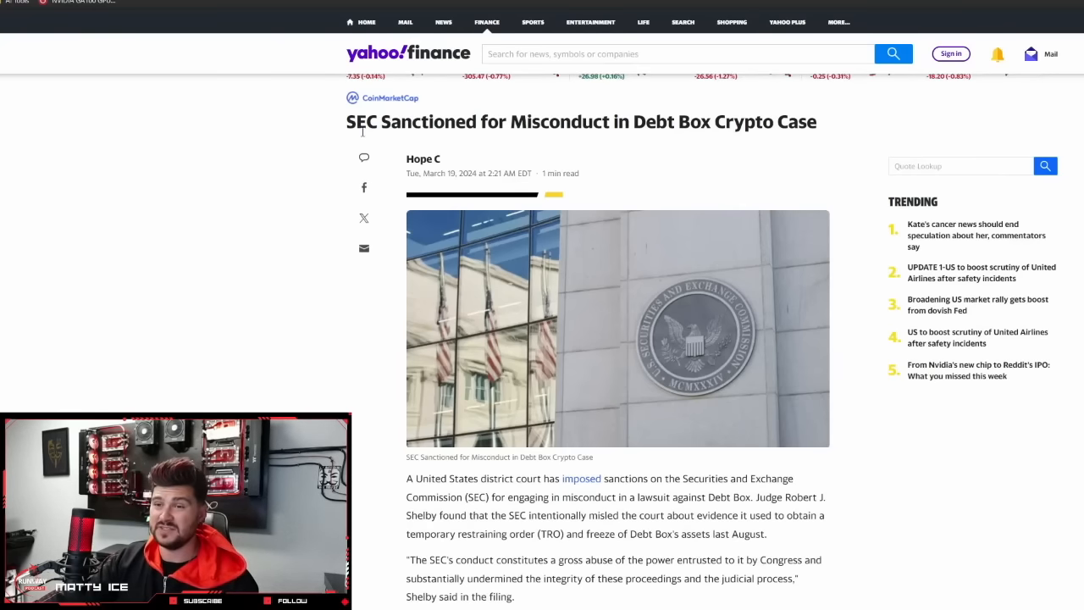
scroll(up, 3)
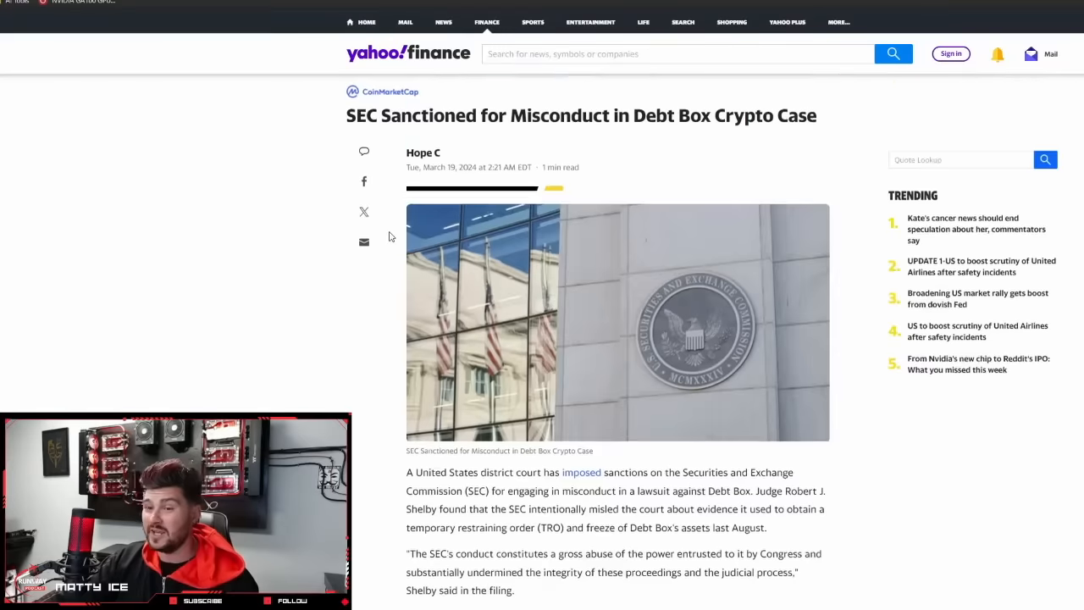
scroll(down, 3)
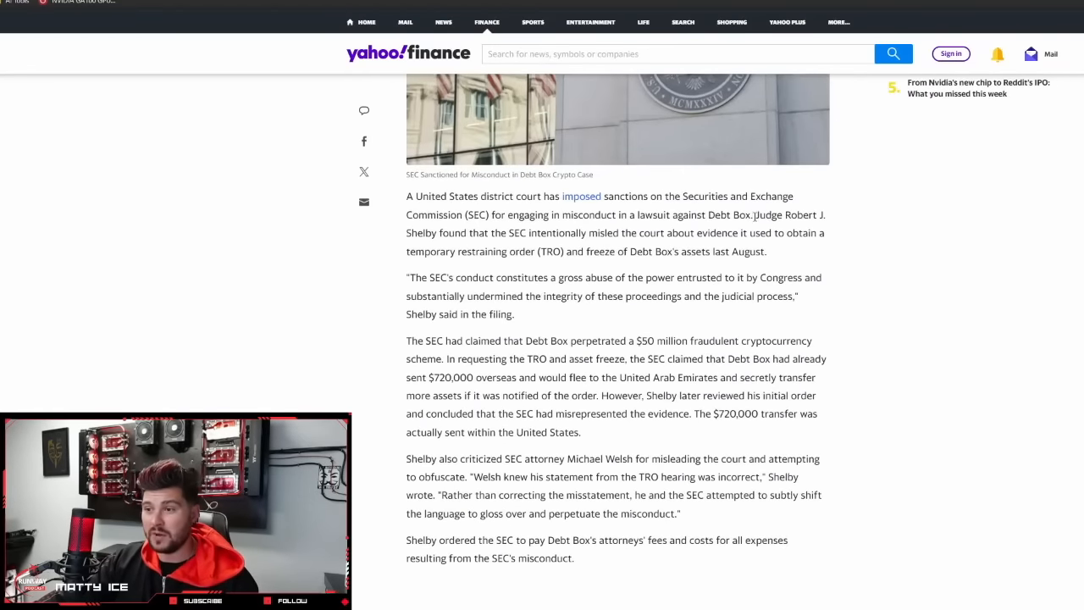
drag(755, 214, 775, 233)
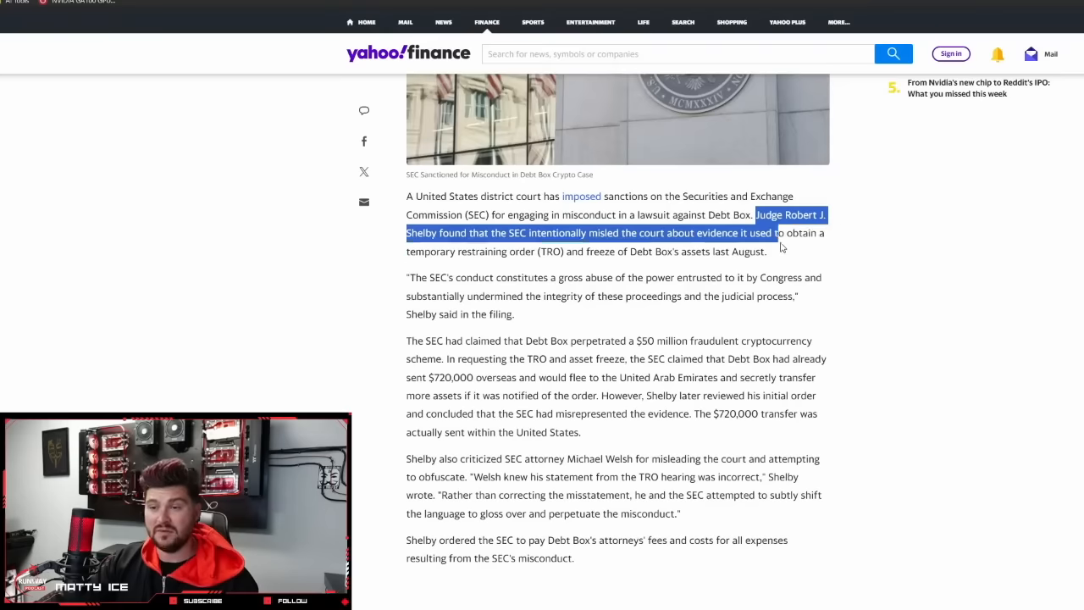
drag(779, 234, 765, 250)
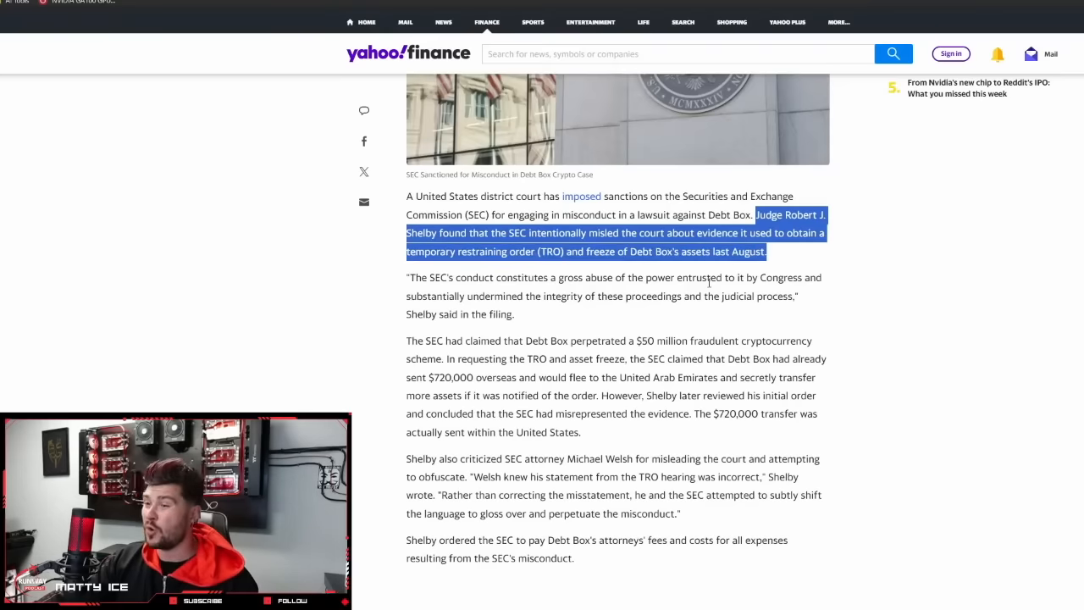
mouse_move(523, 271)
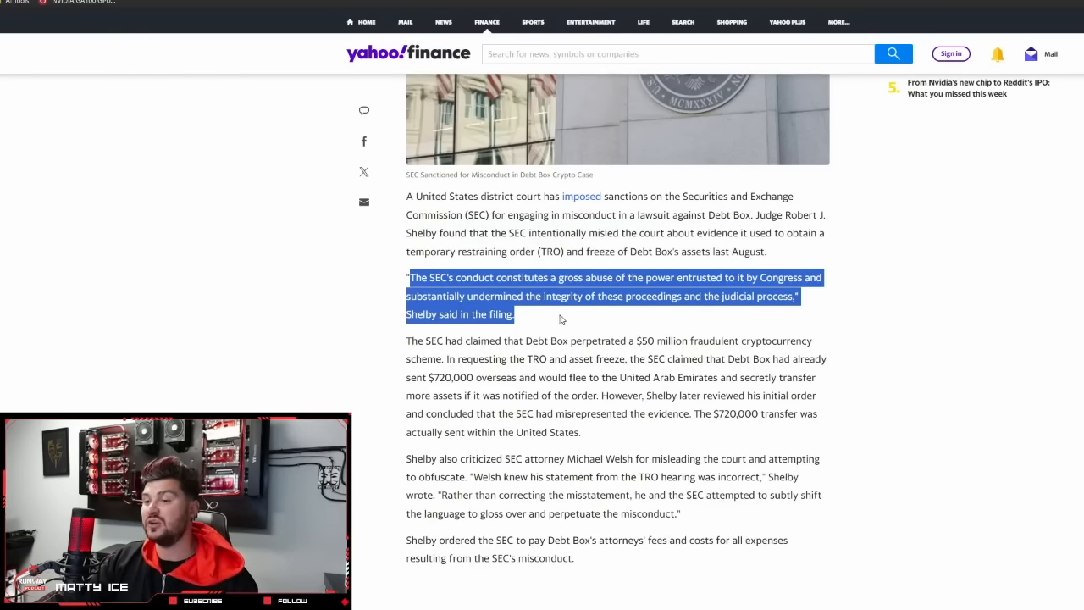
mouse_move(744, 276)
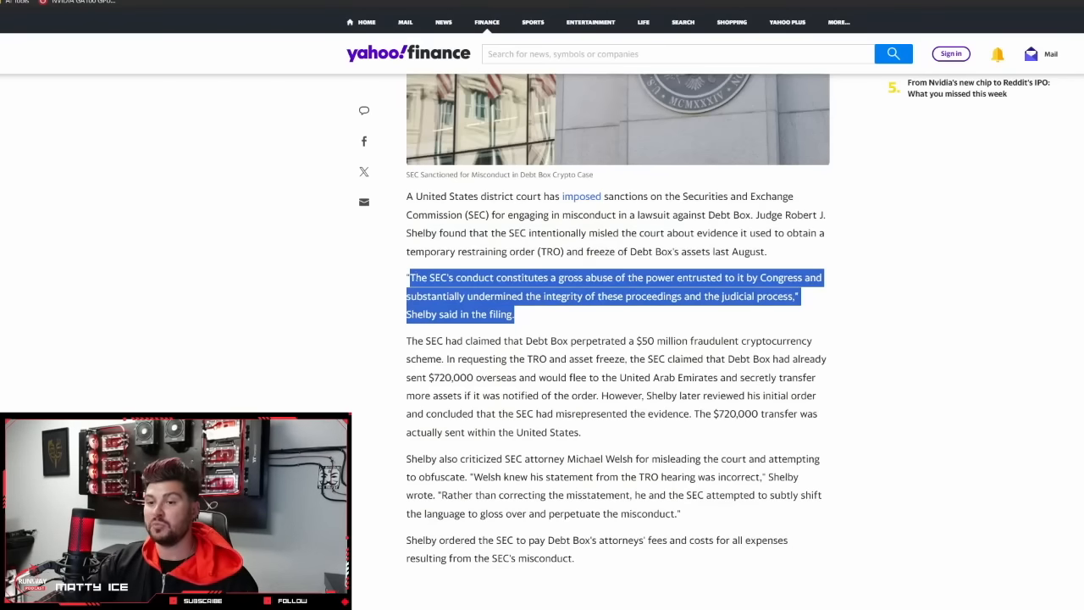
scroll(down, 3)
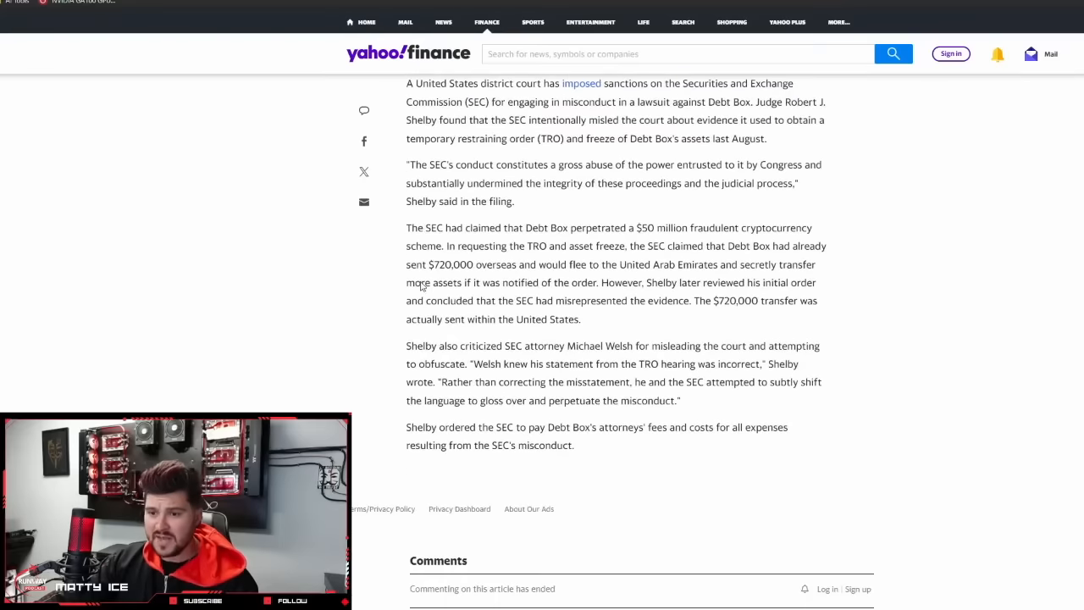
drag(406, 227, 581, 318)
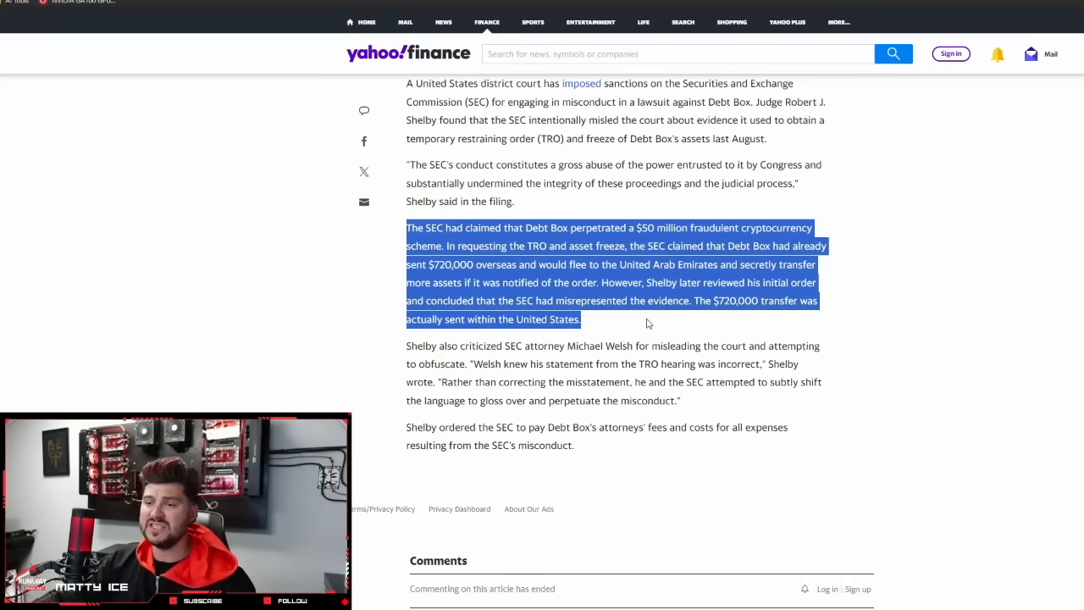
mouse_move(617, 318)
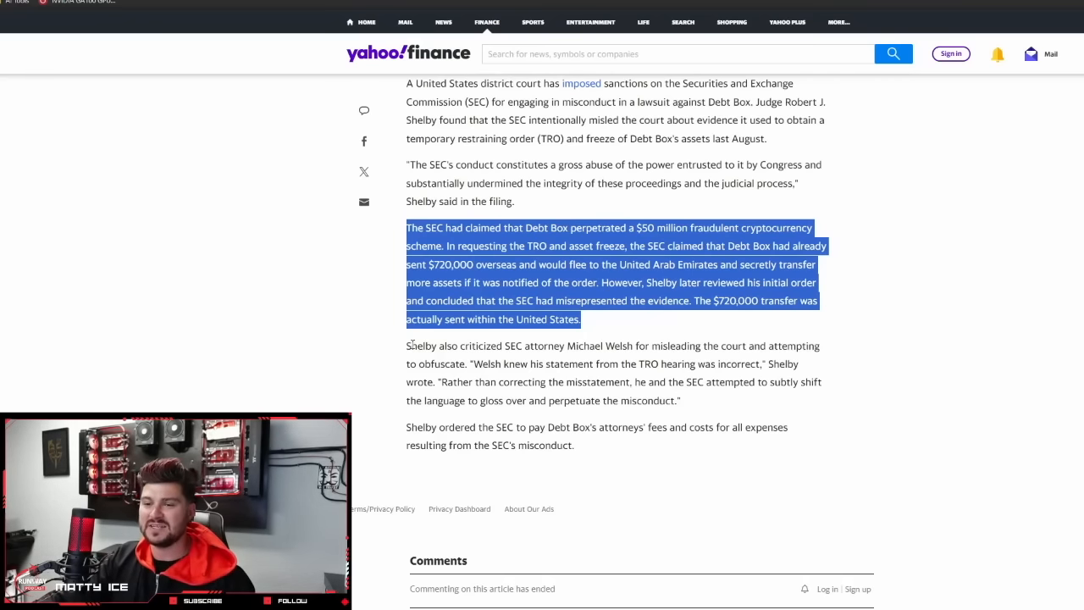
drag(406, 226, 678, 400)
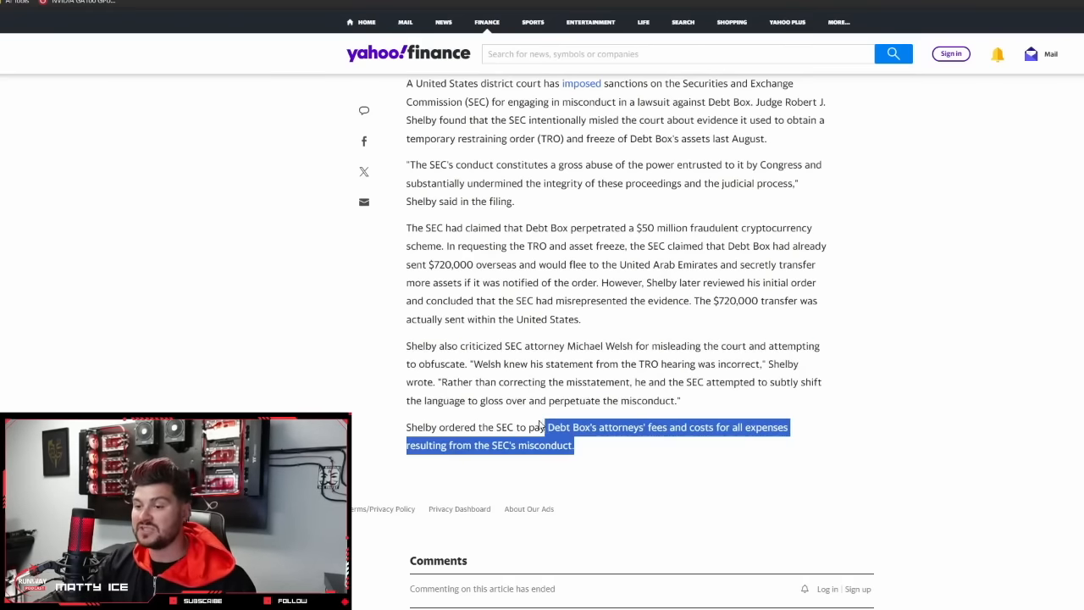
drag(545, 426, 406, 427)
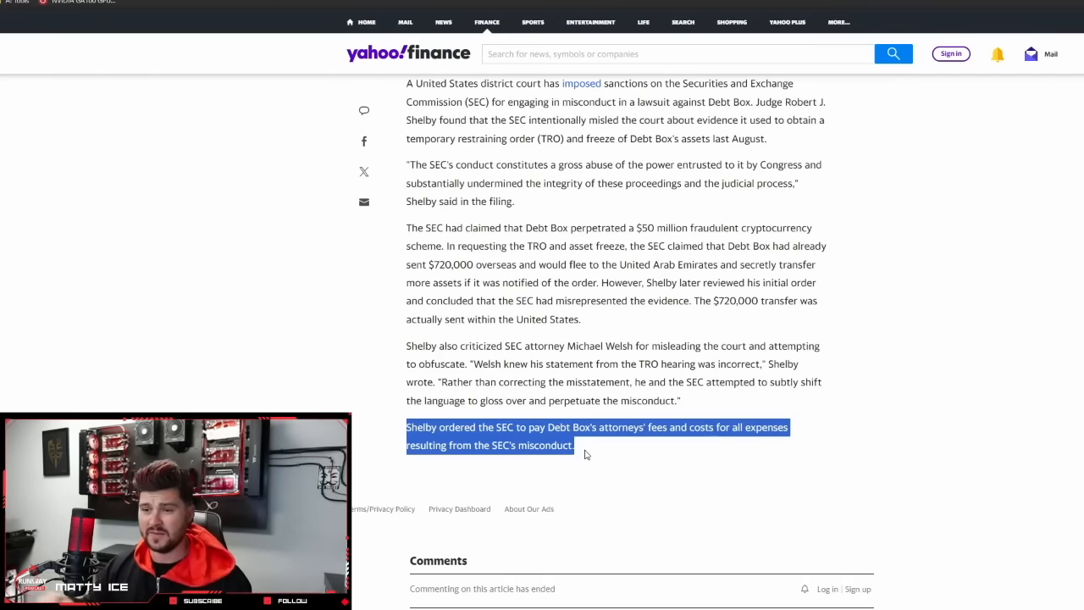
double_click(606, 346)
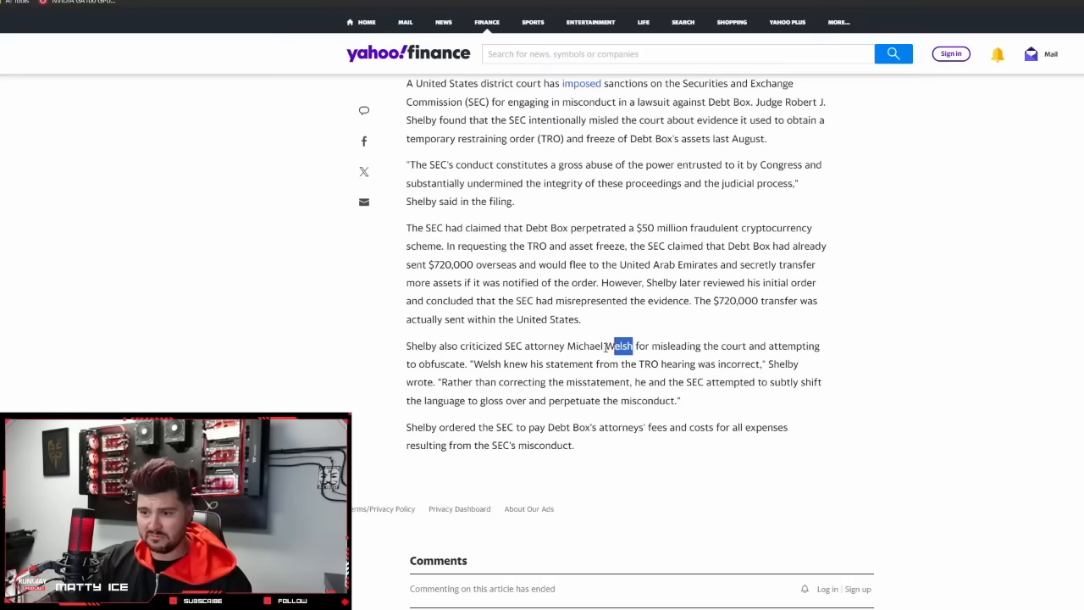
drag(623, 345, 505, 345)
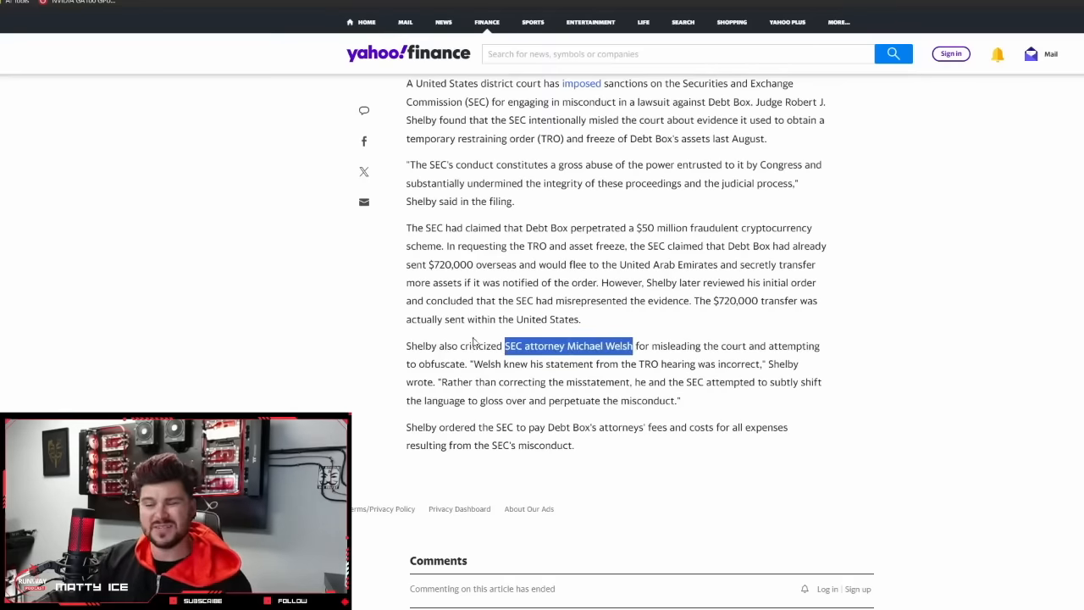
double_click(420, 346)
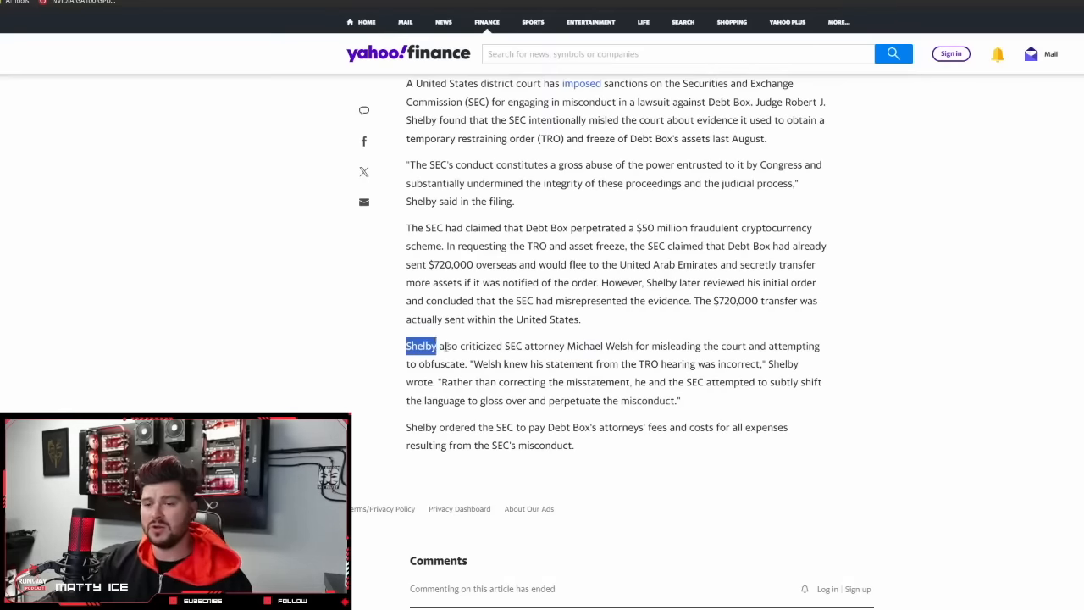
drag(406, 346, 680, 400)
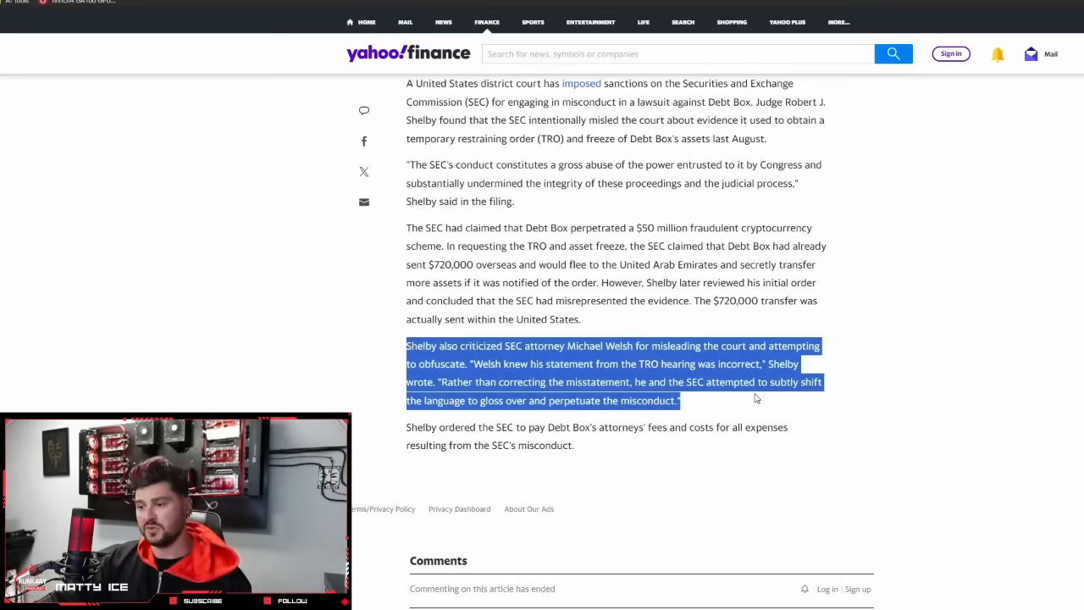
click(610, 400)
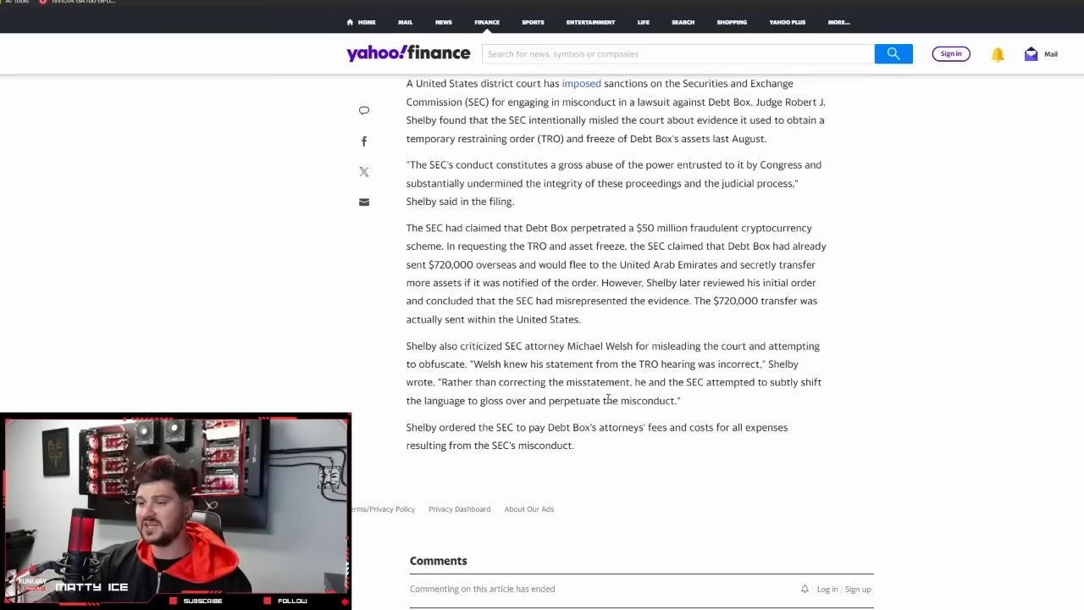
mouse_move(701, 396)
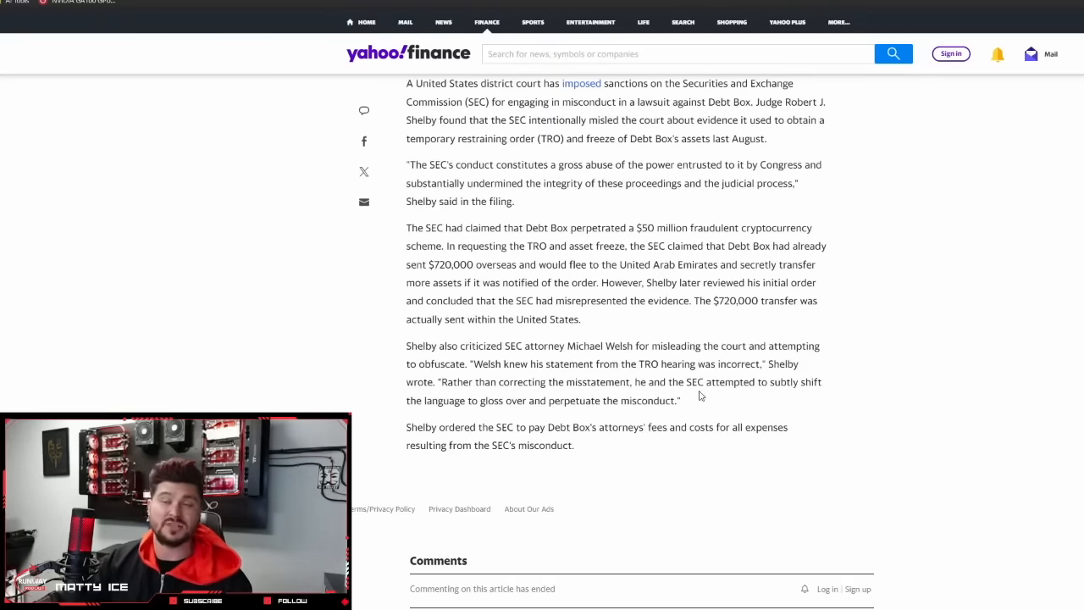
scroll(up, 3)
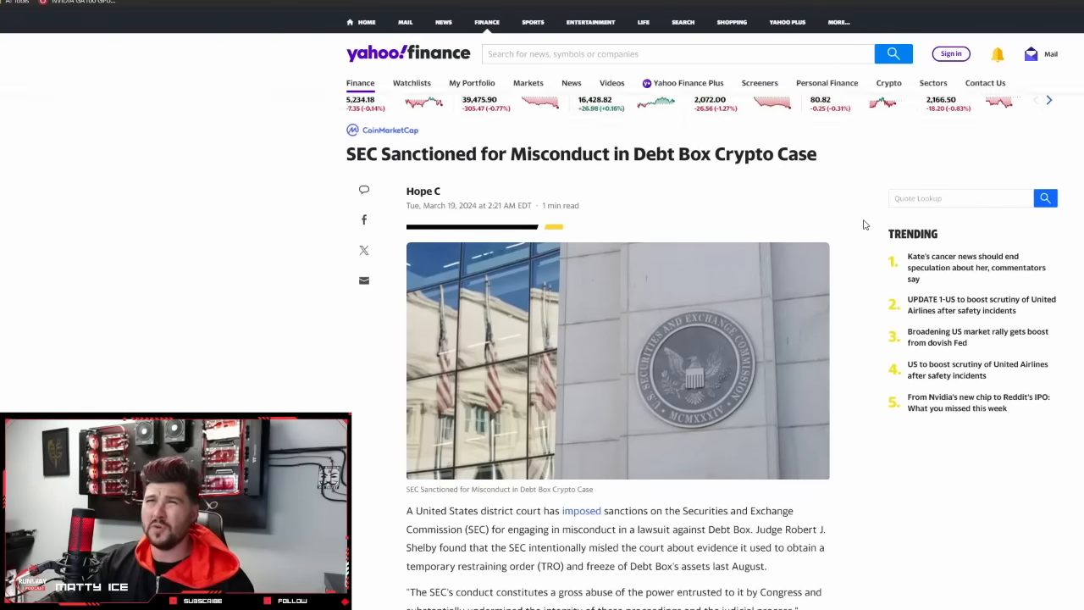
scroll(down, 3)
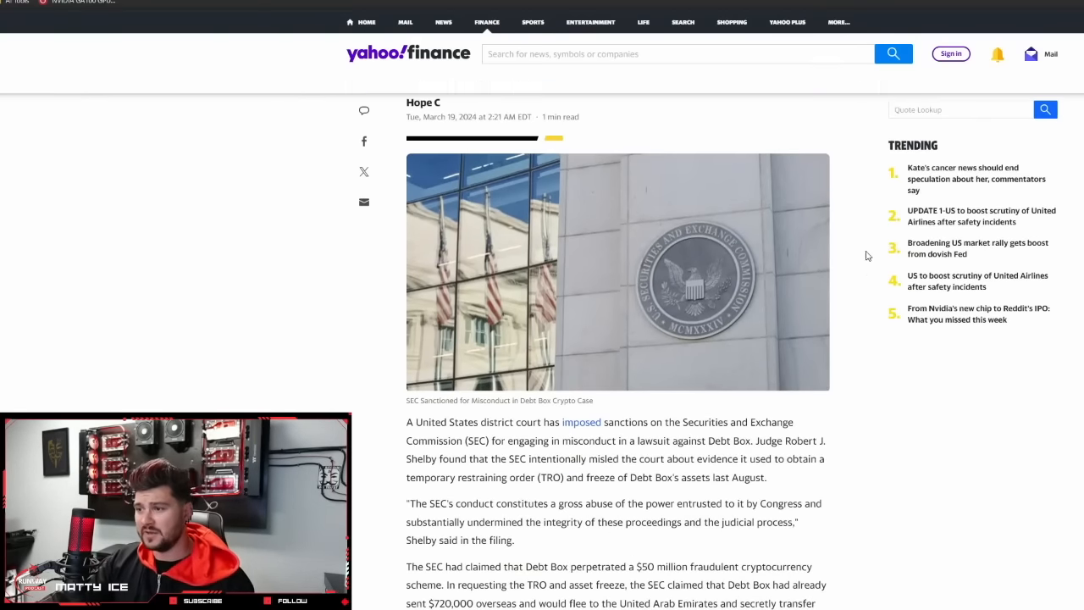
scroll(up, 3)
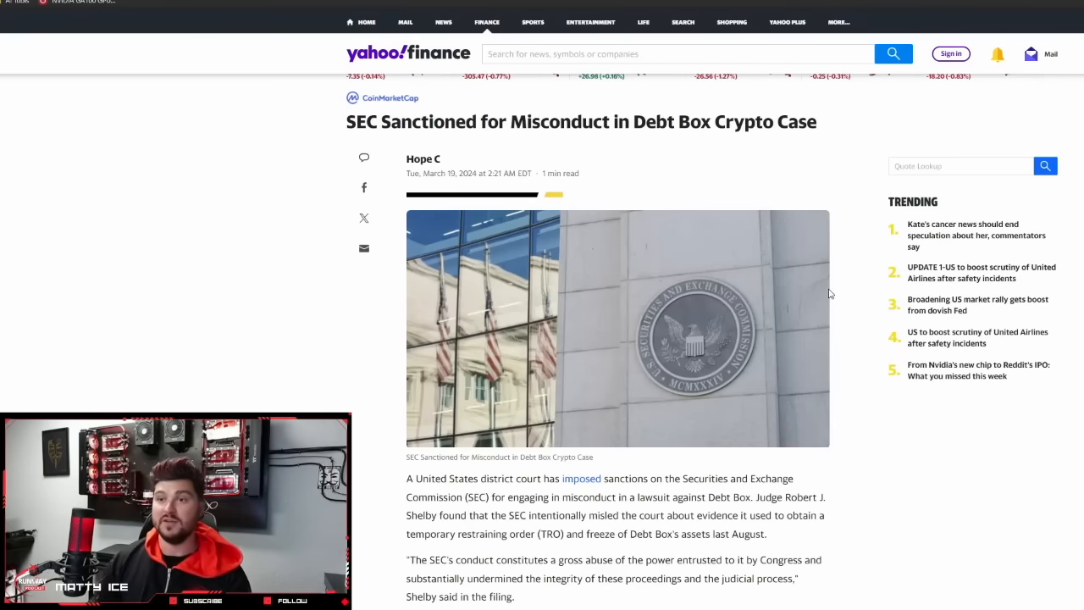
mouse_move(945, 116)
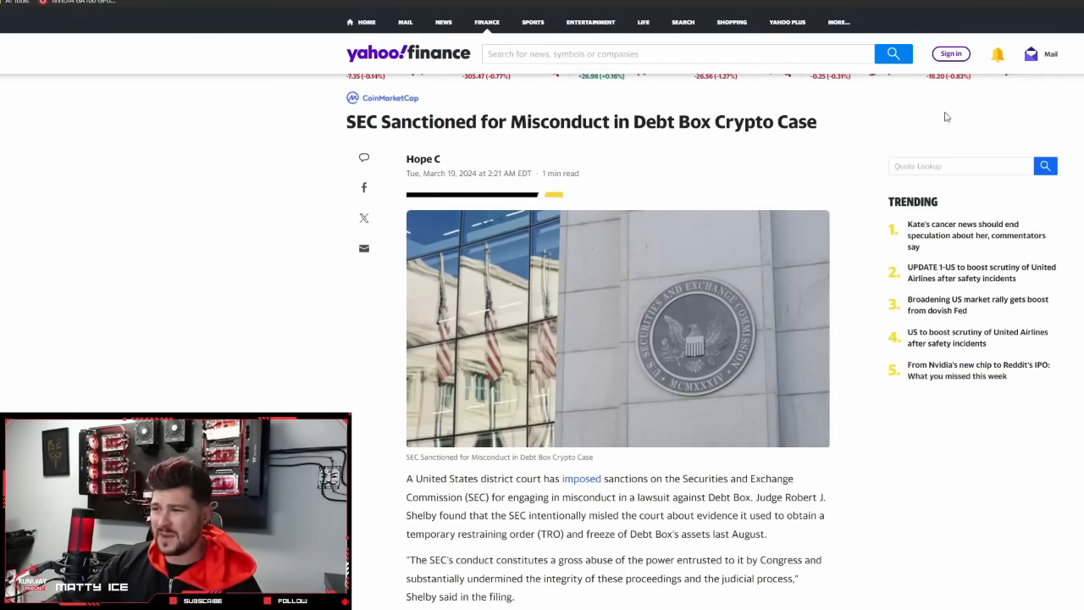
mouse_move(866, 278)
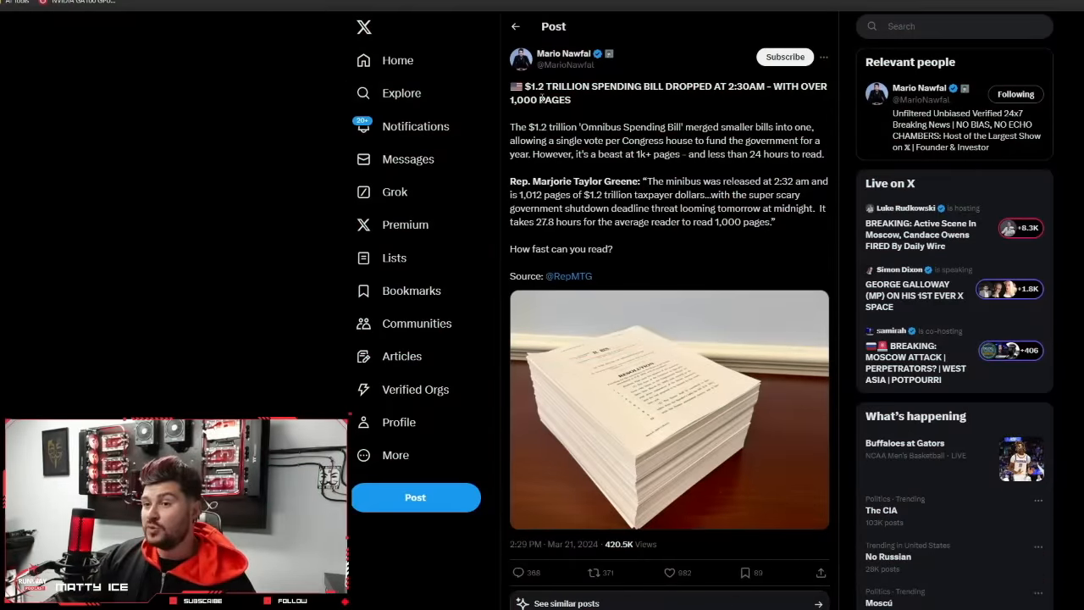
mouse_move(643, 103)
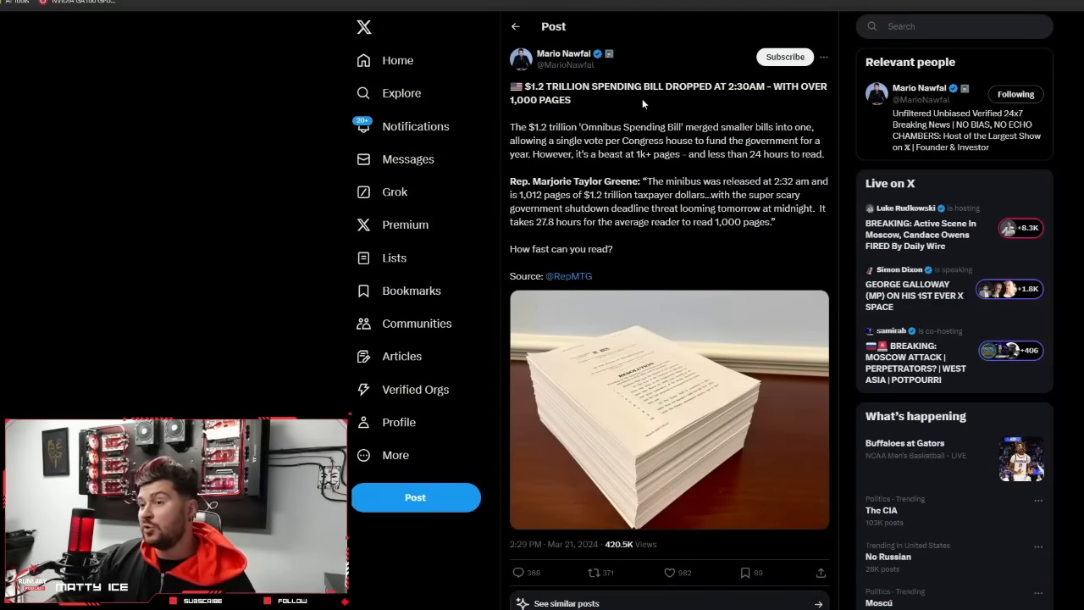
mouse_move(494, 85)
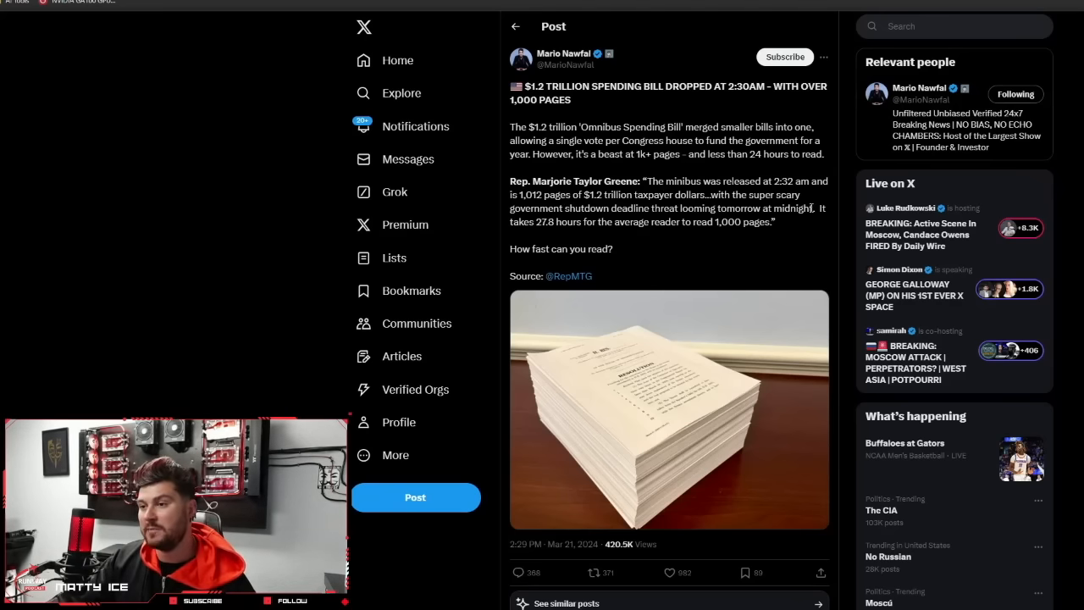
mouse_move(599, 220)
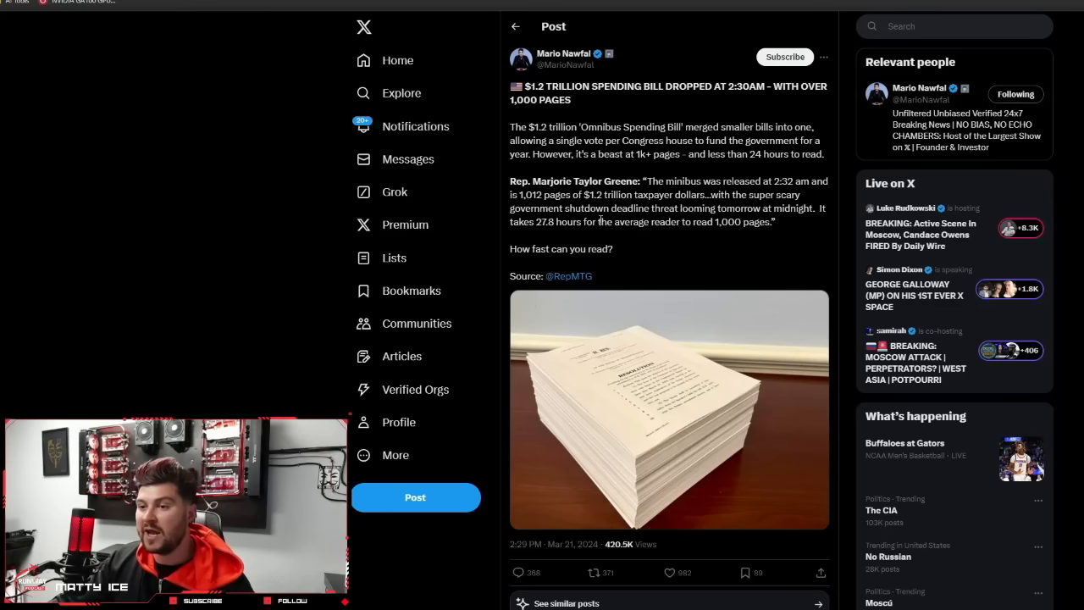
mouse_move(721, 234)
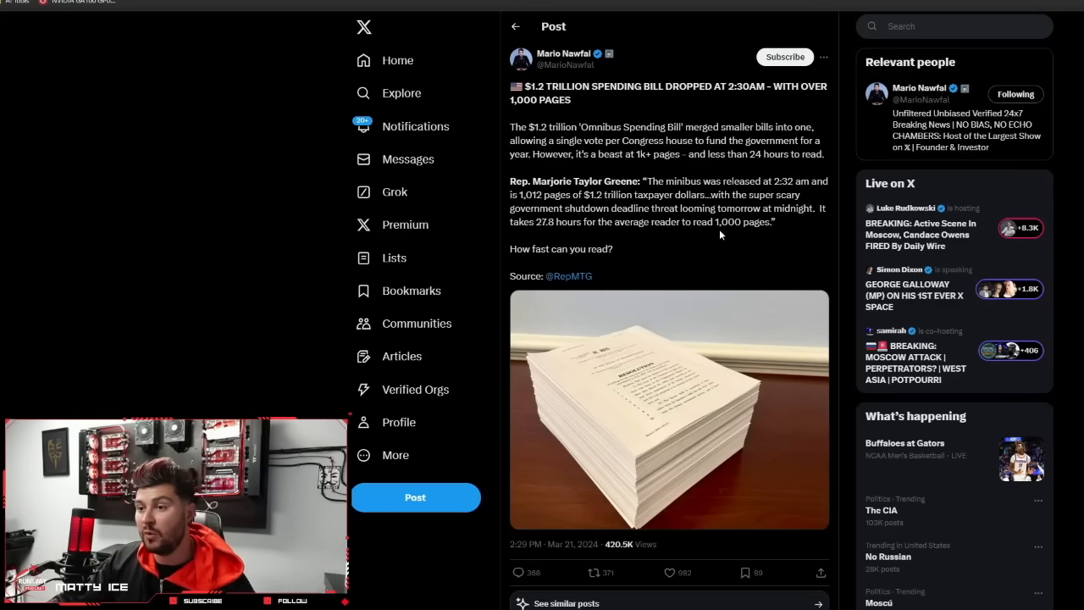
mouse_move(628, 257)
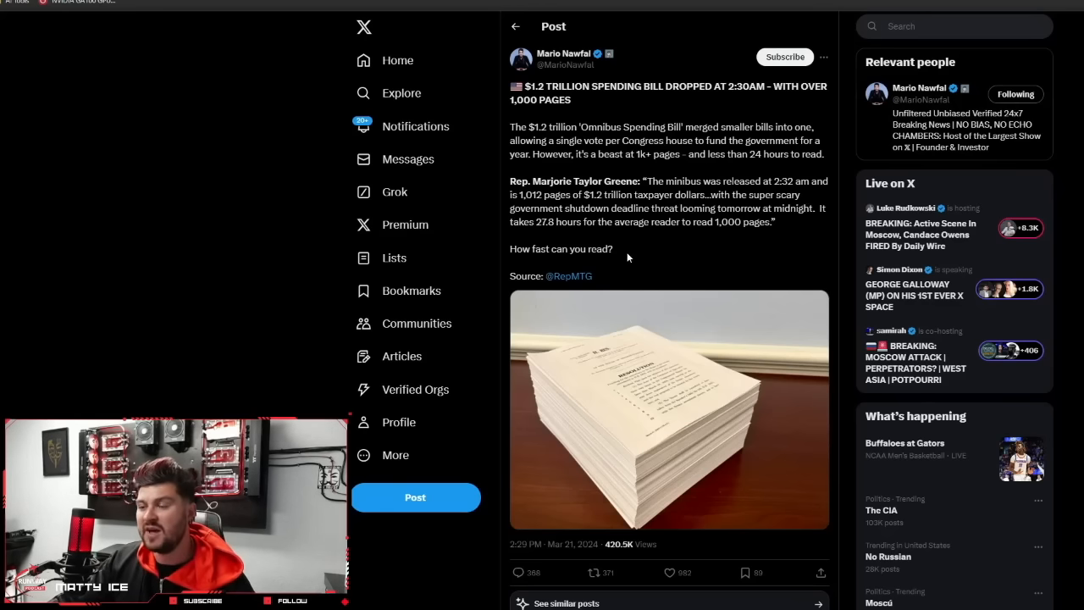
mouse_move(601, 169)
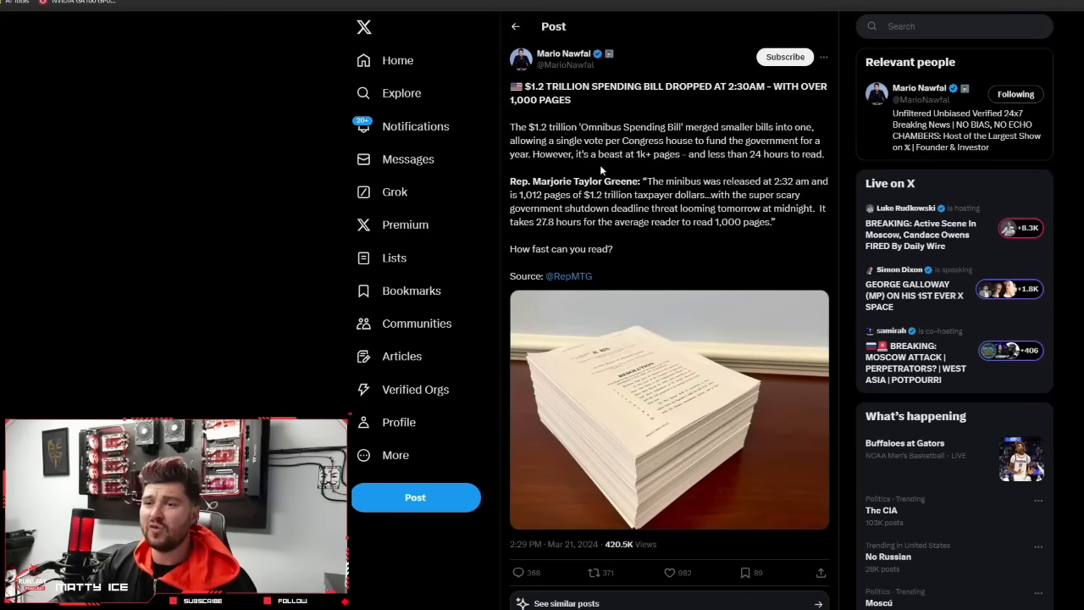
mouse_move(674, 81)
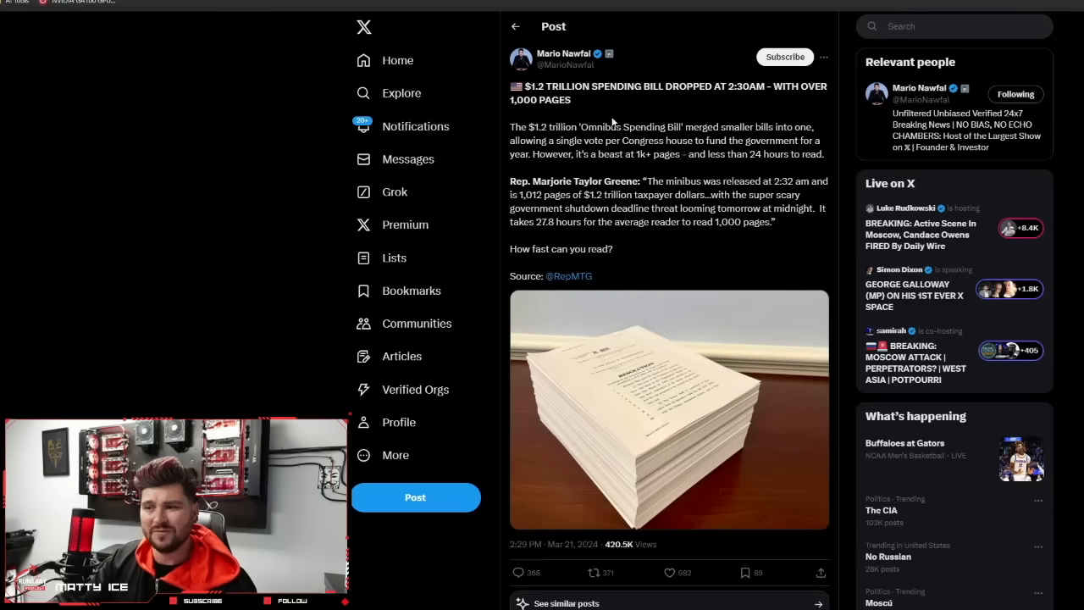
mouse_move(596, 169)
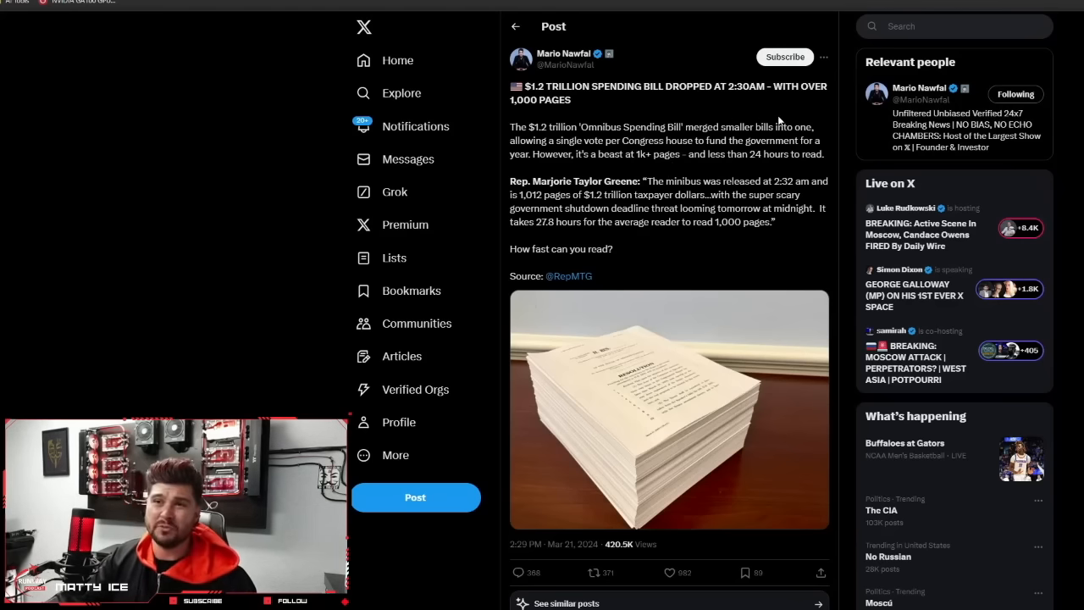
mouse_move(618, 105)
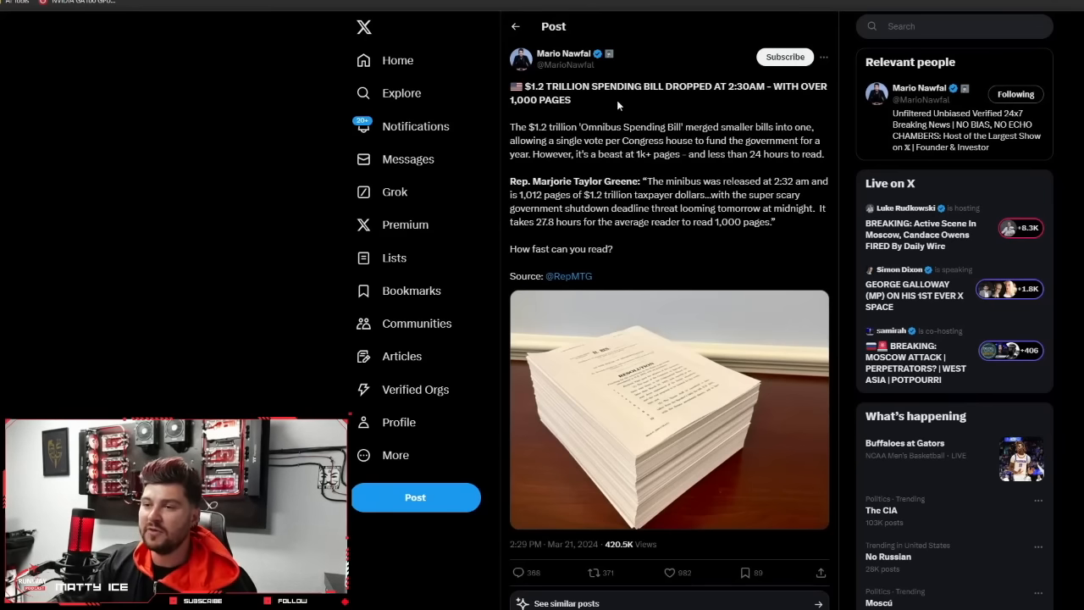
mouse_move(728, 173)
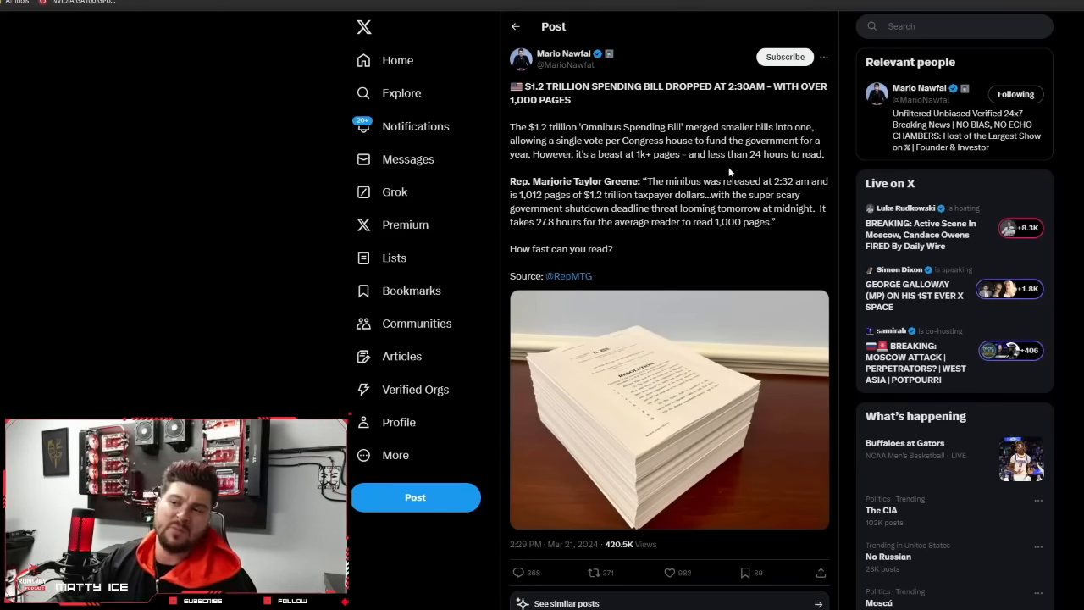
mouse_move(647, 64)
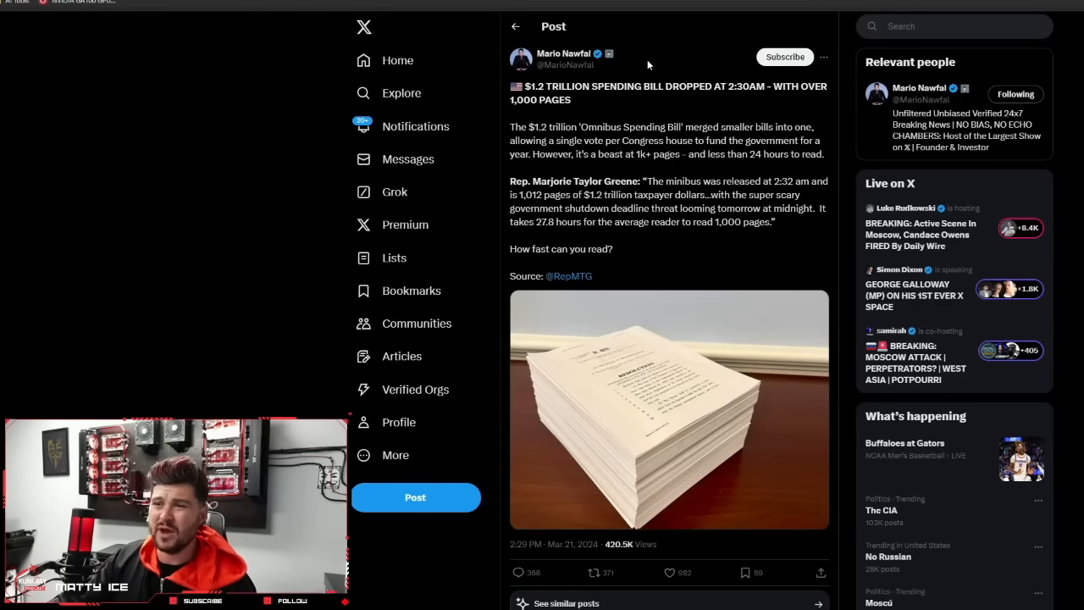
mouse_move(607, 98)
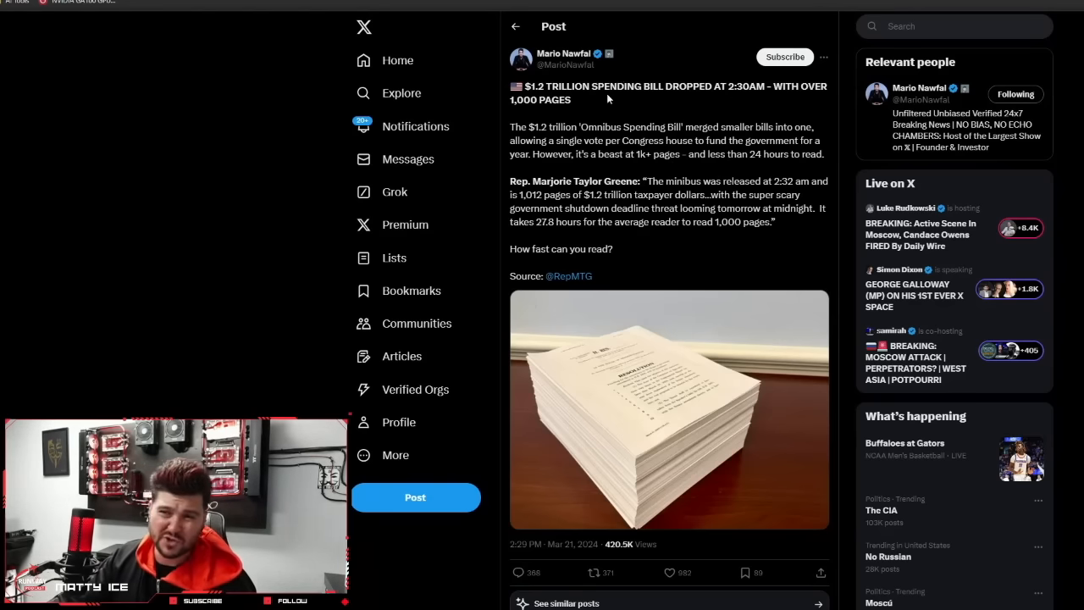
mouse_move(489, 48)
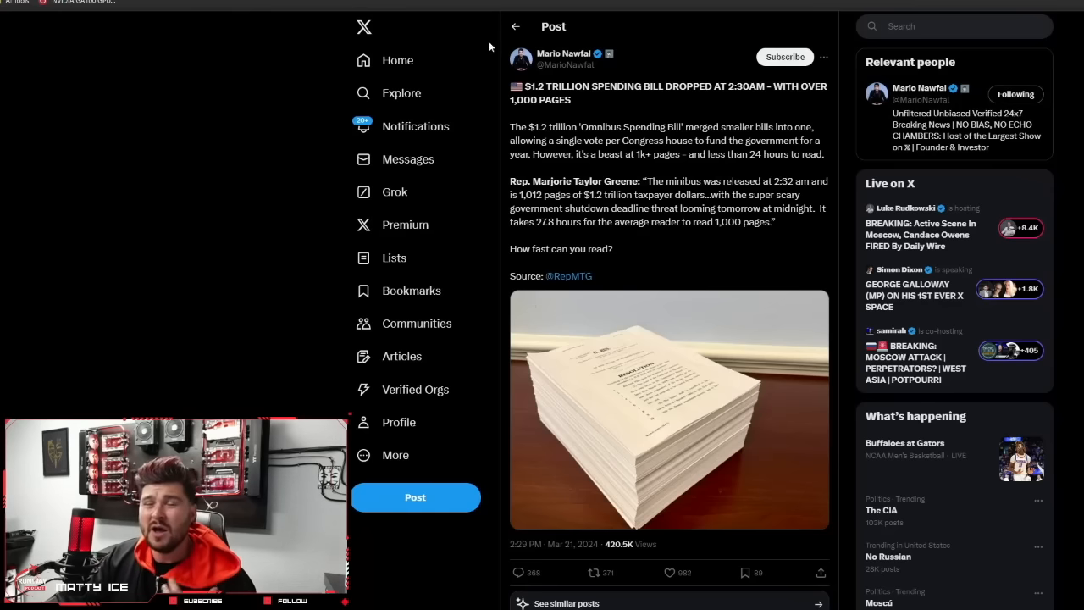
mouse_move(715, 71)
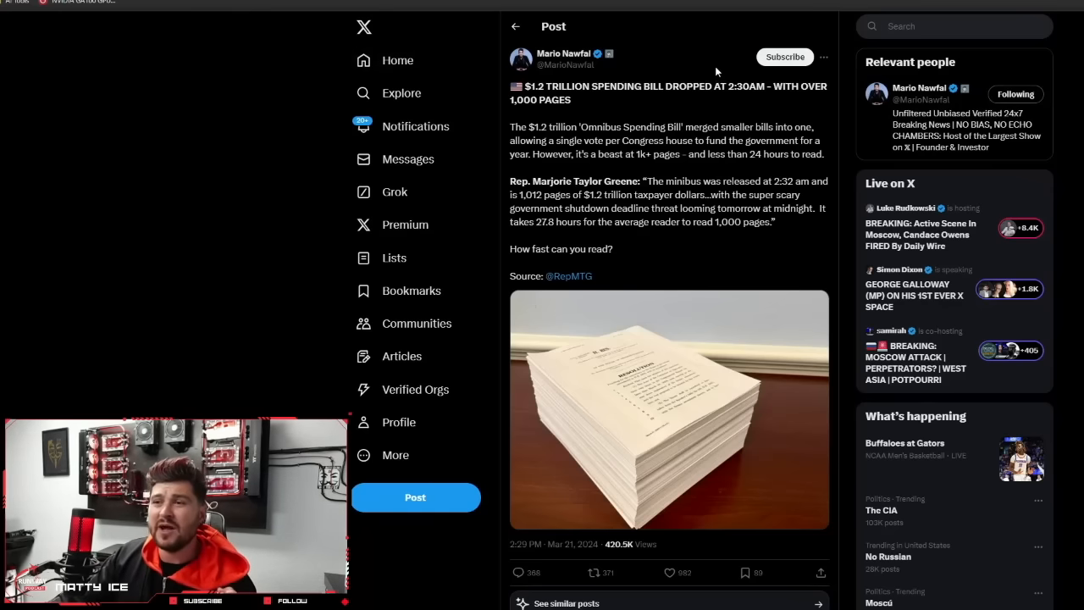
mouse_move(732, 82)
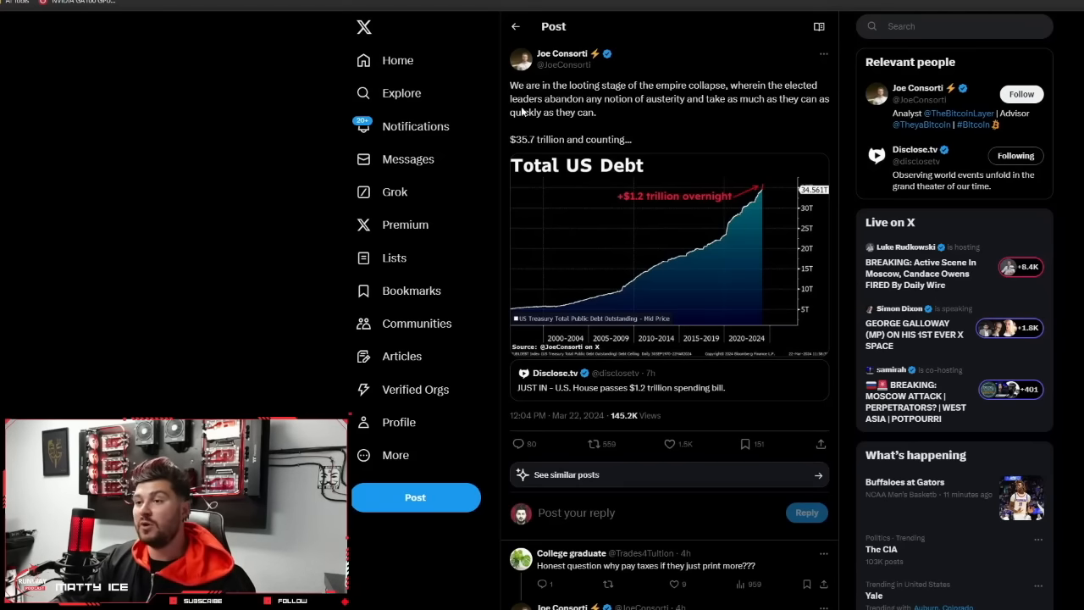
mouse_move(650, 129)
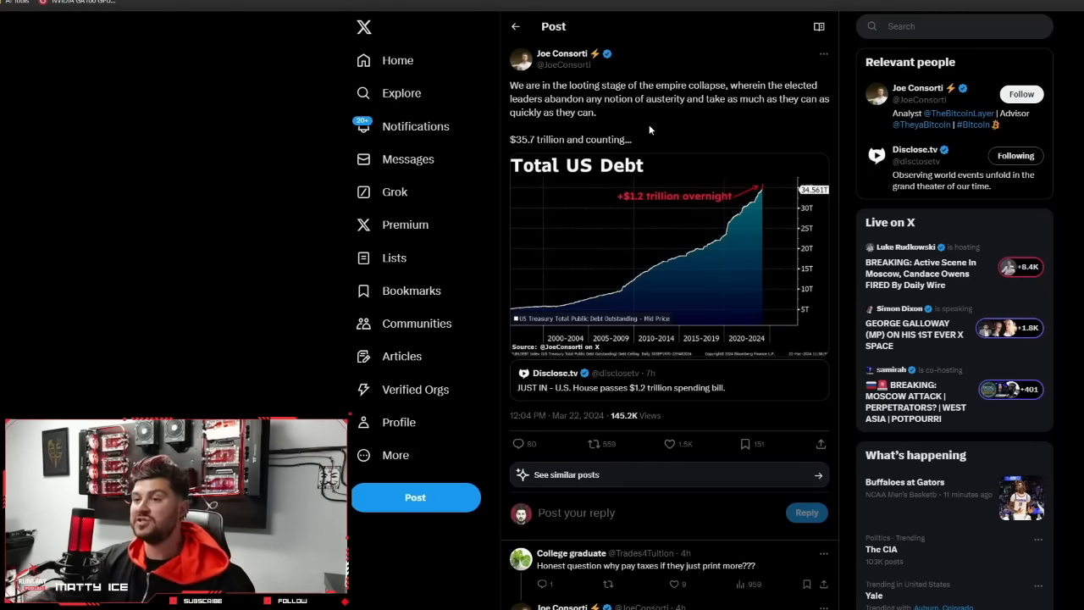
mouse_move(626, 112)
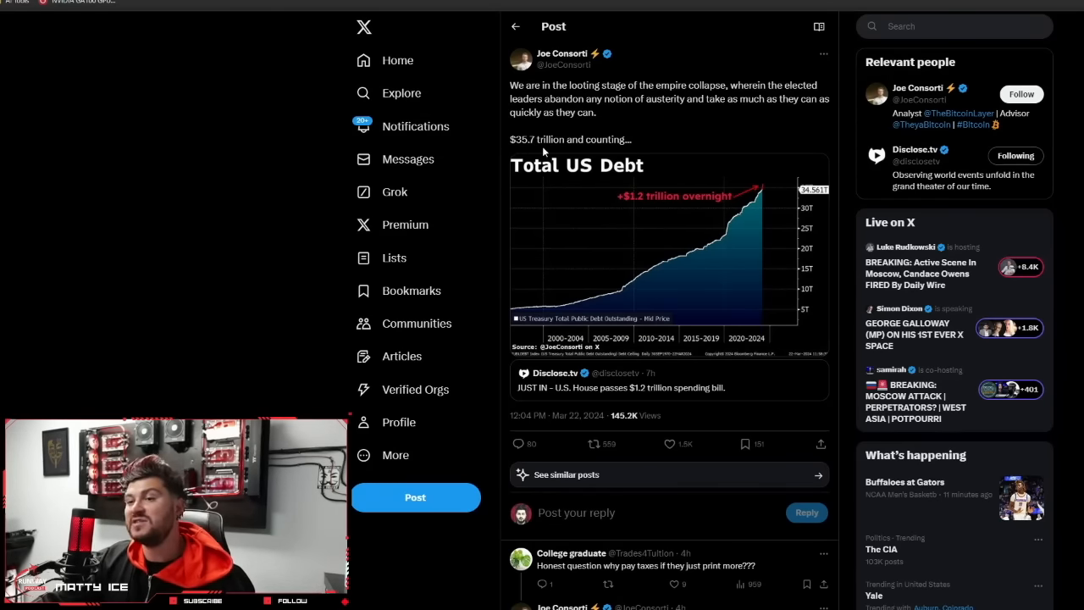
mouse_move(613, 181)
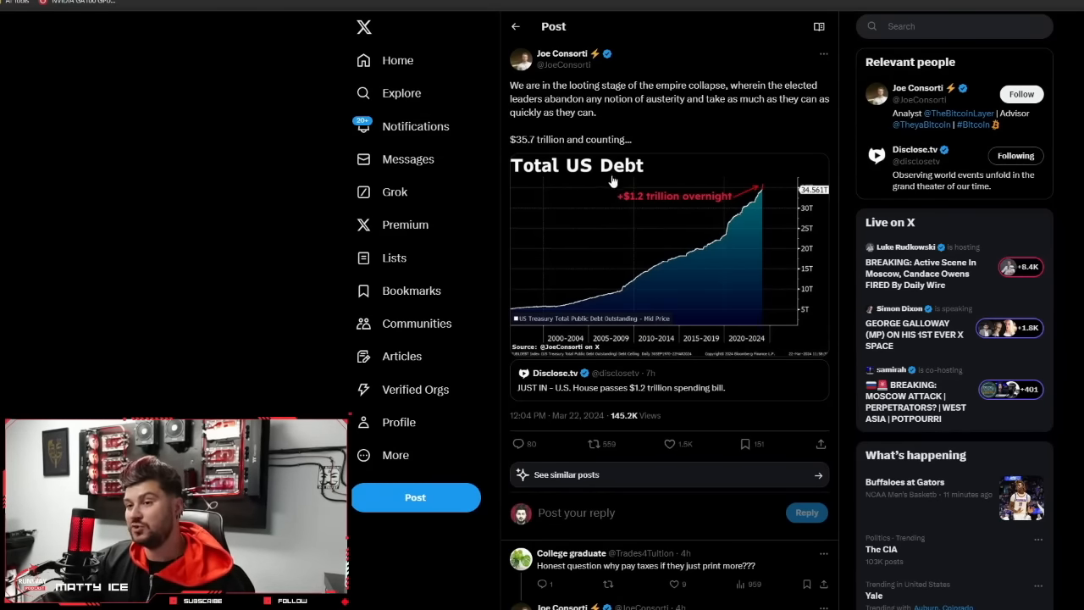
mouse_move(599, 577)
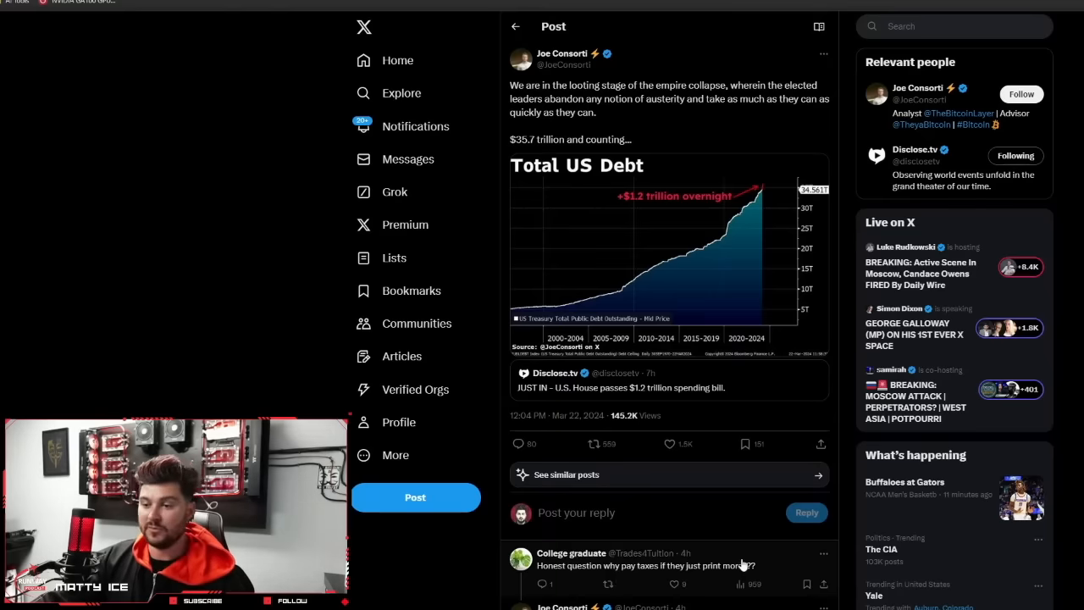
mouse_move(647, 556)
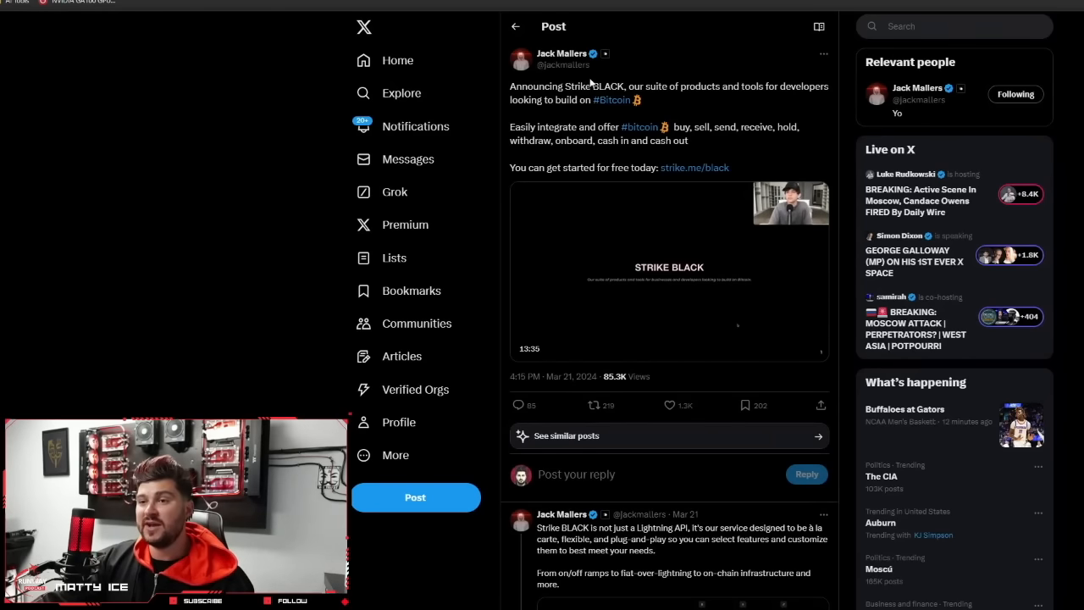
mouse_move(481, 104)
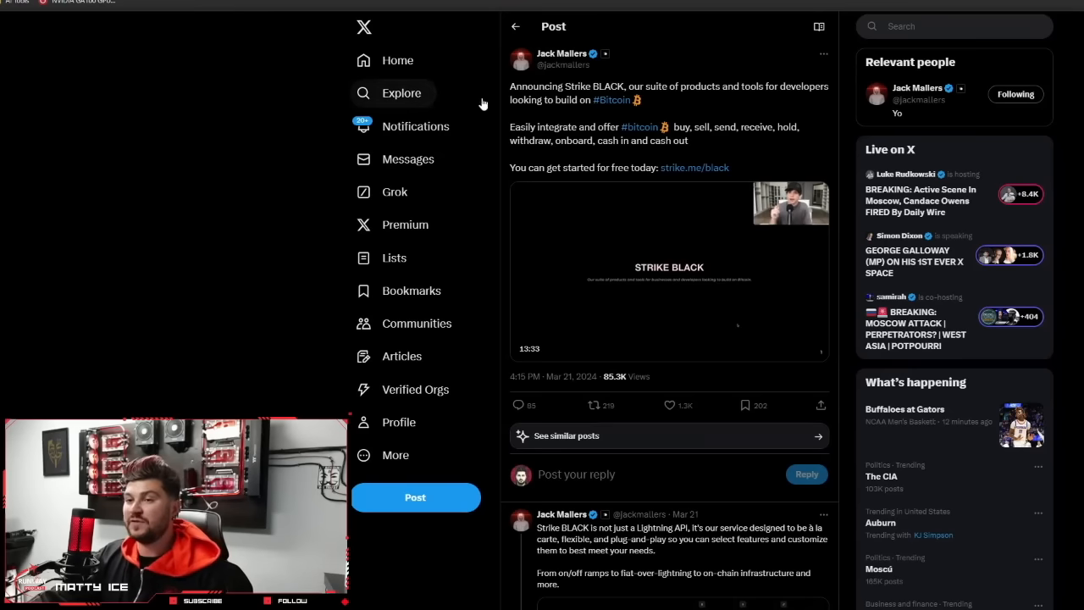
mouse_move(572, 122)
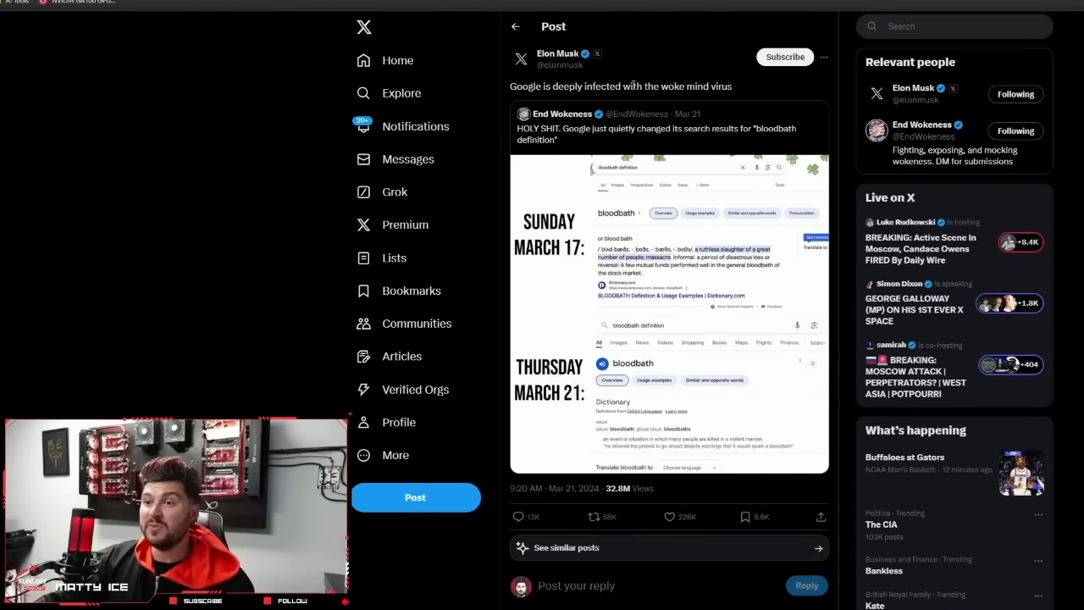
mouse_move(529, 142)
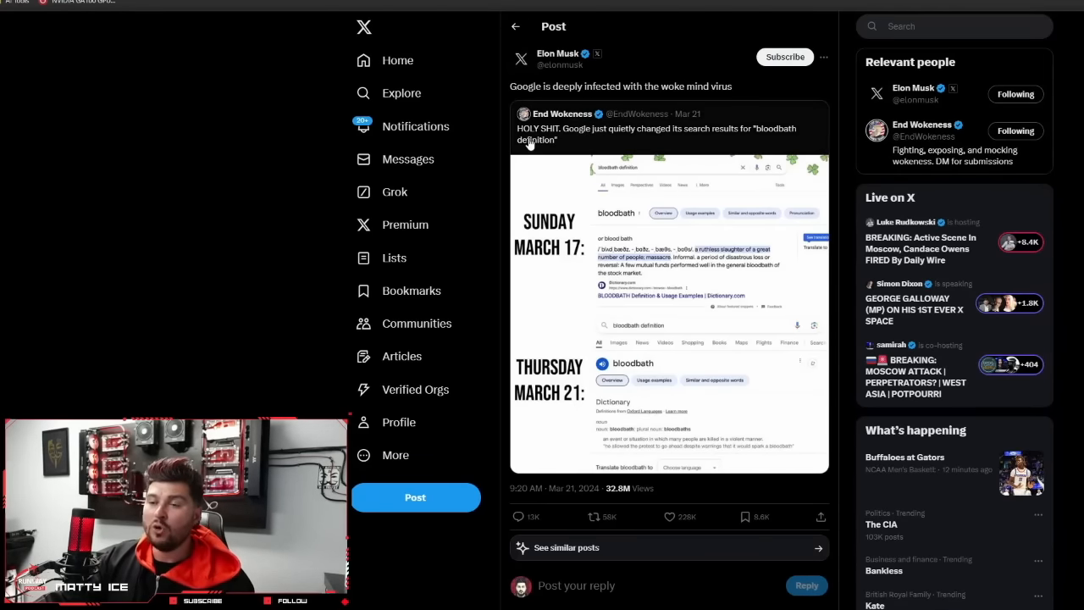
mouse_move(755, 137)
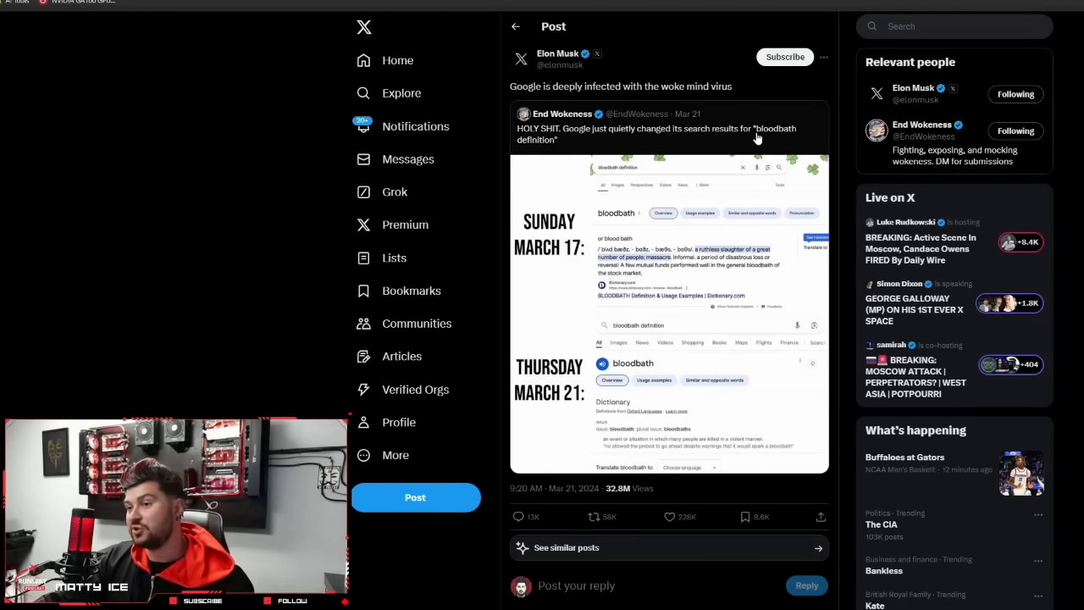
mouse_move(572, 170)
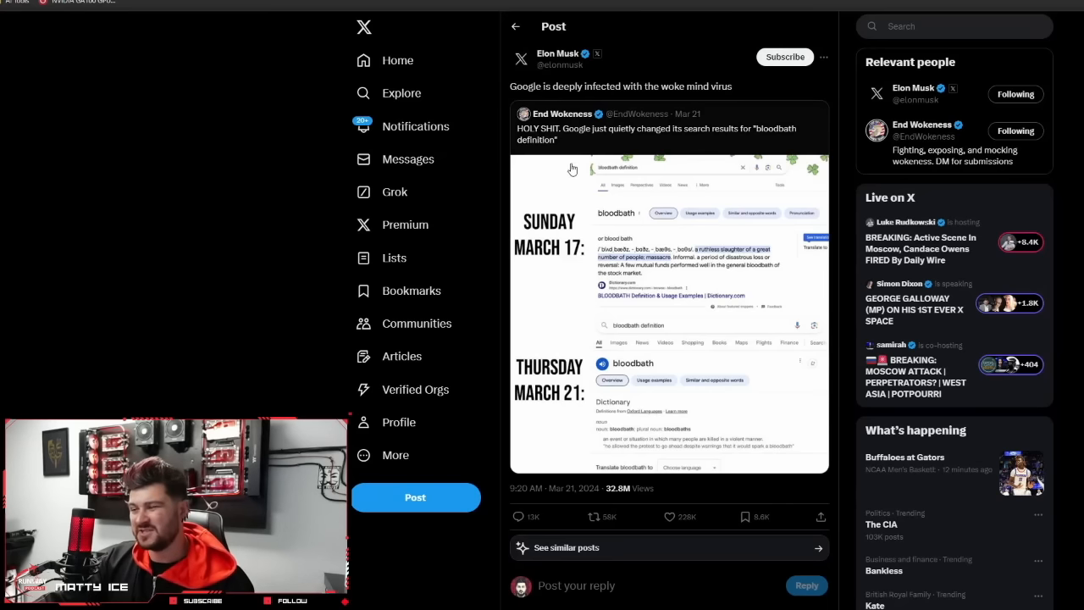
mouse_move(818, 308)
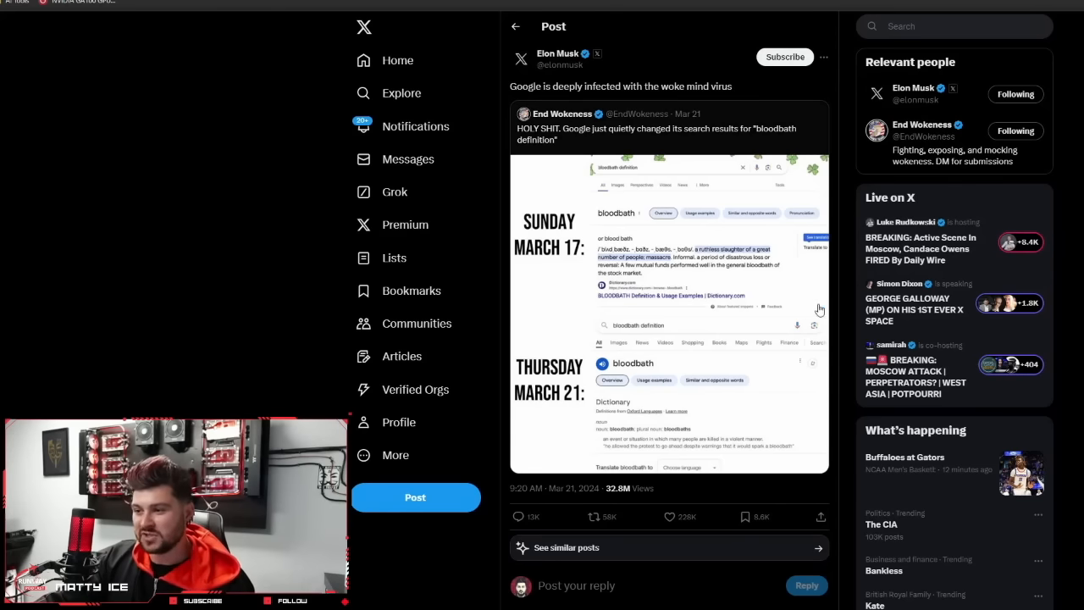
mouse_move(581, 298)
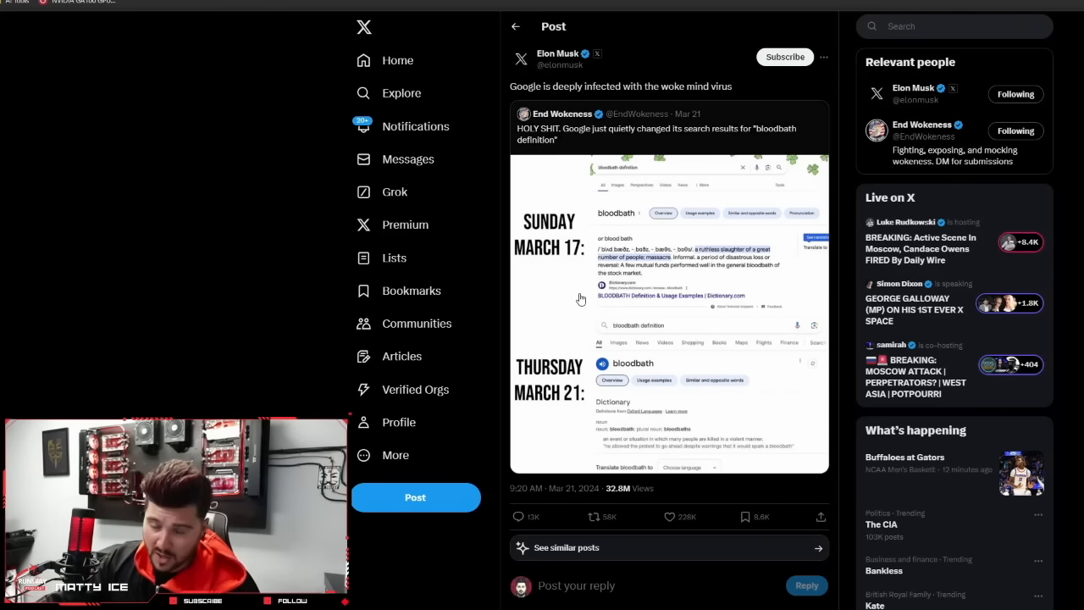
mouse_move(572, 287)
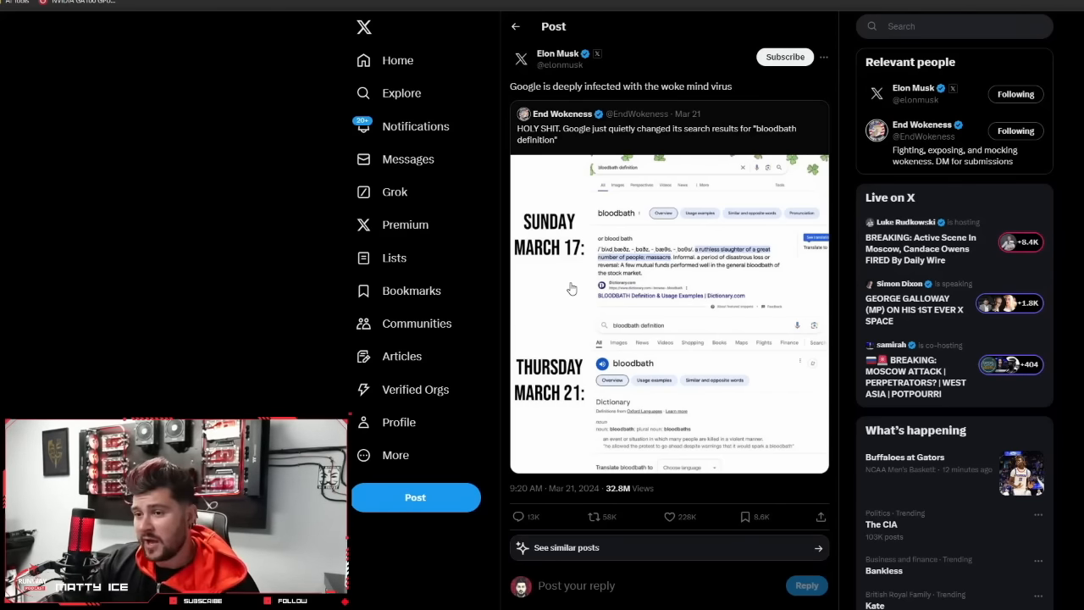
mouse_move(664, 352)
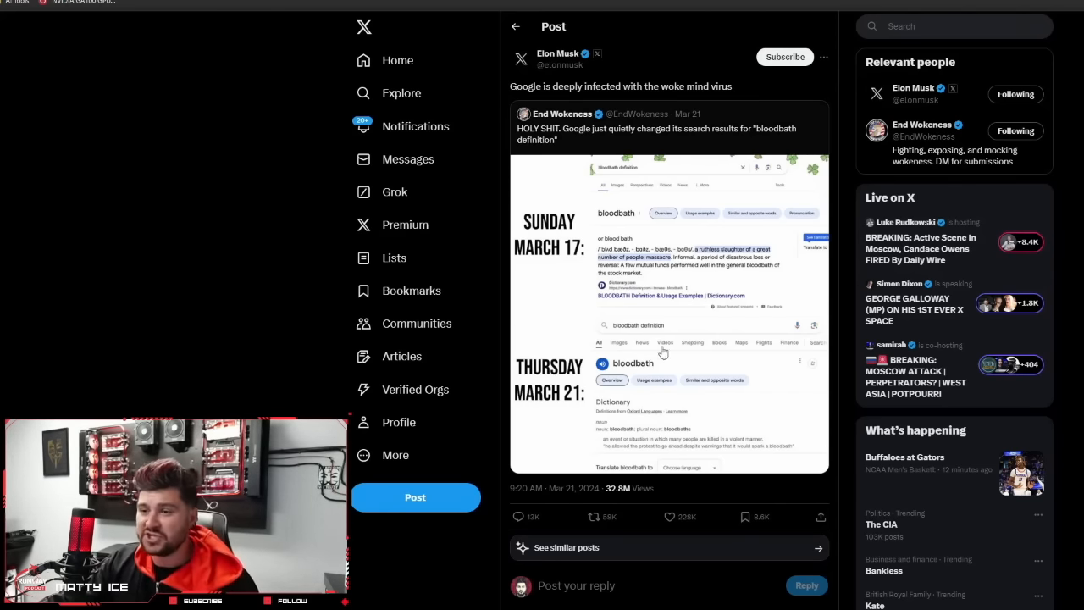
mouse_move(576, 292)
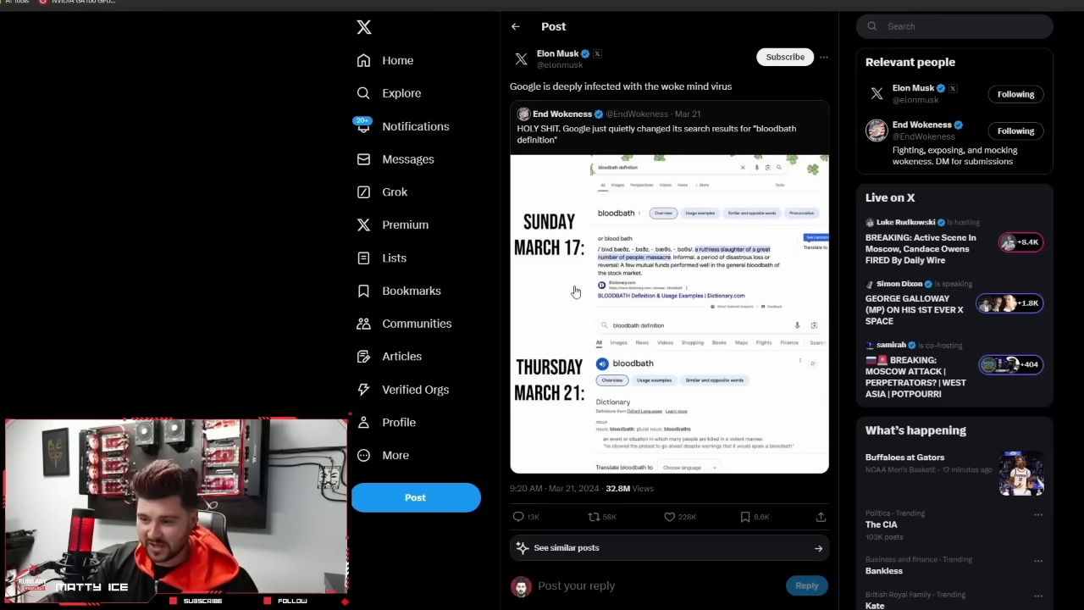
mouse_move(777, 240)
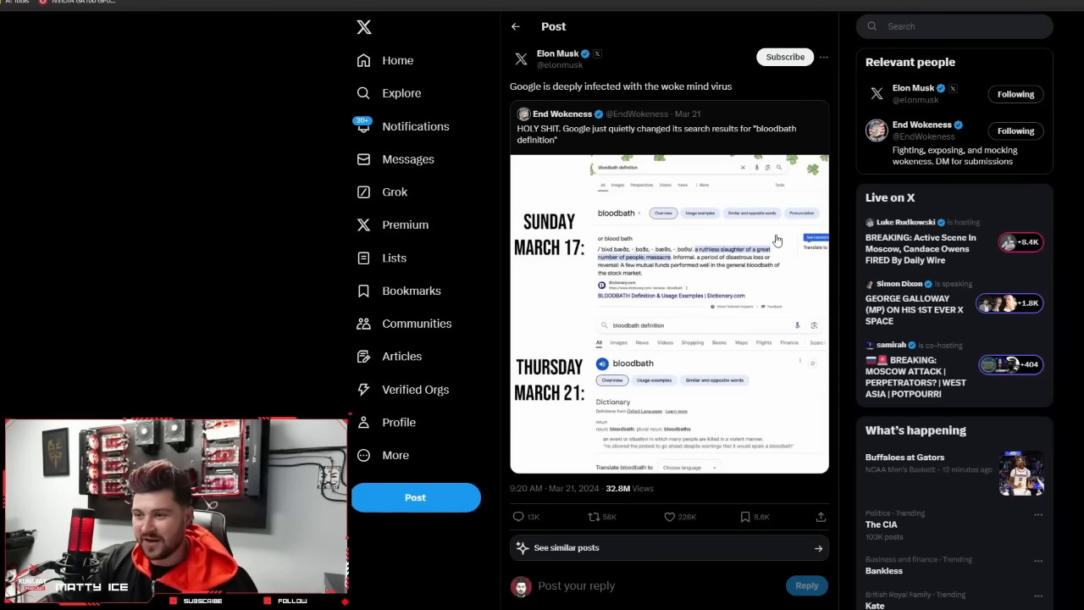
mouse_move(810, 288)
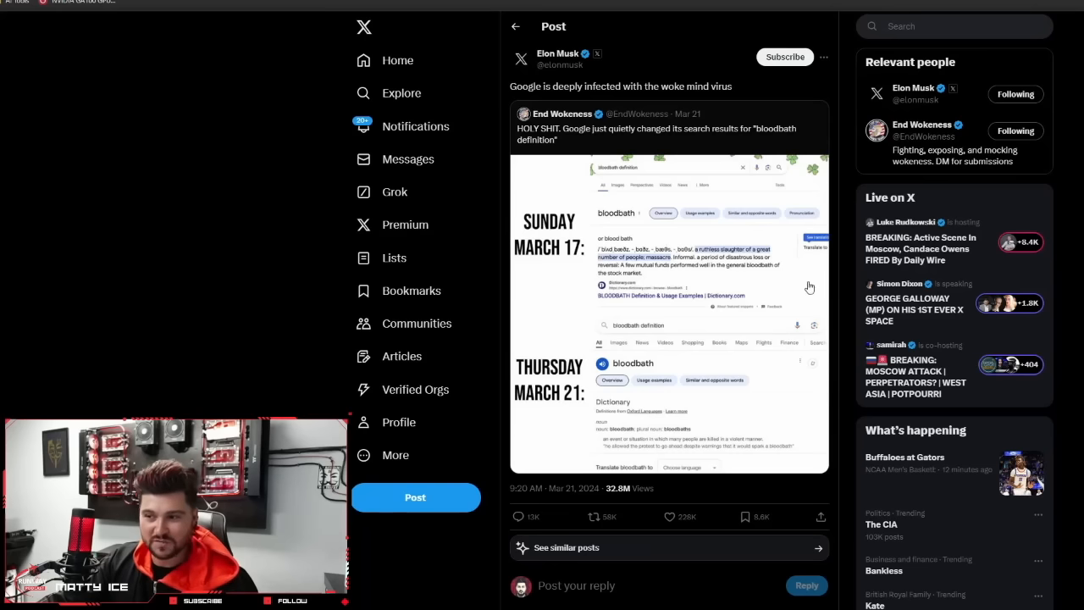
mouse_move(692, 250)
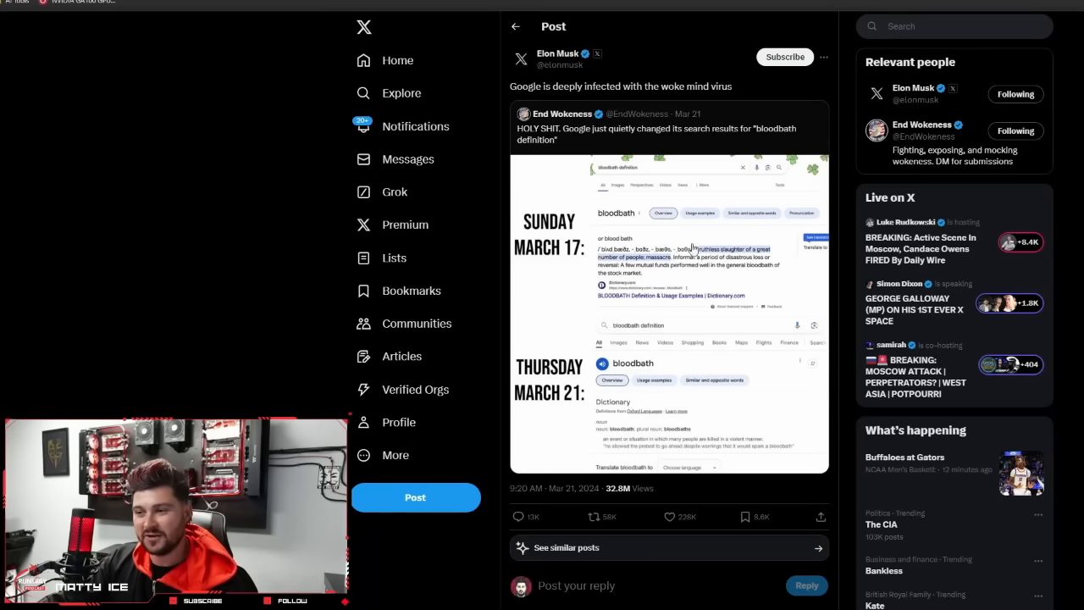
mouse_move(707, 274)
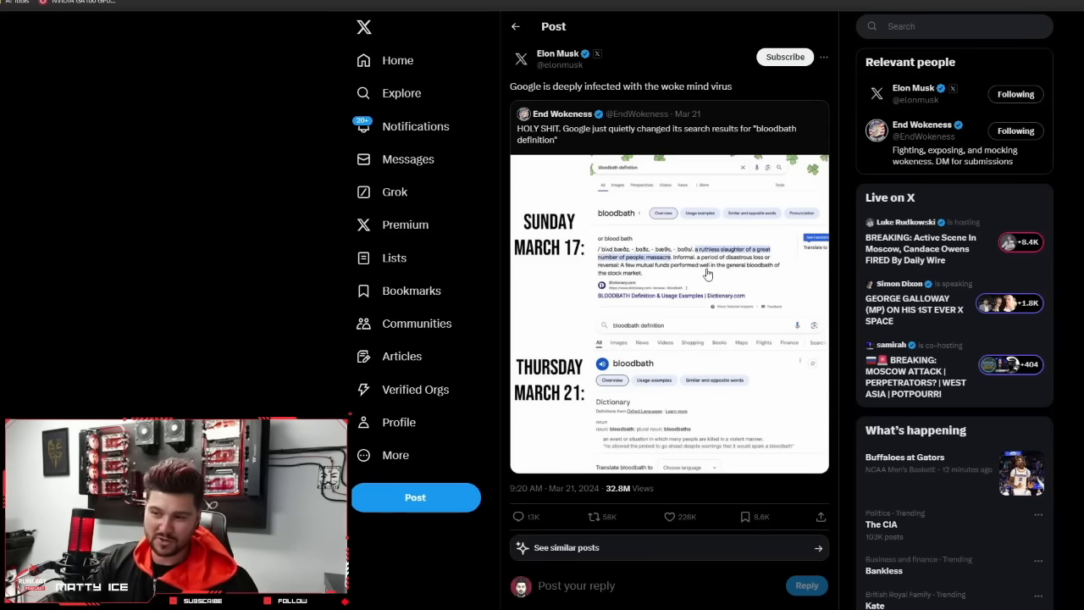
mouse_move(664, 257)
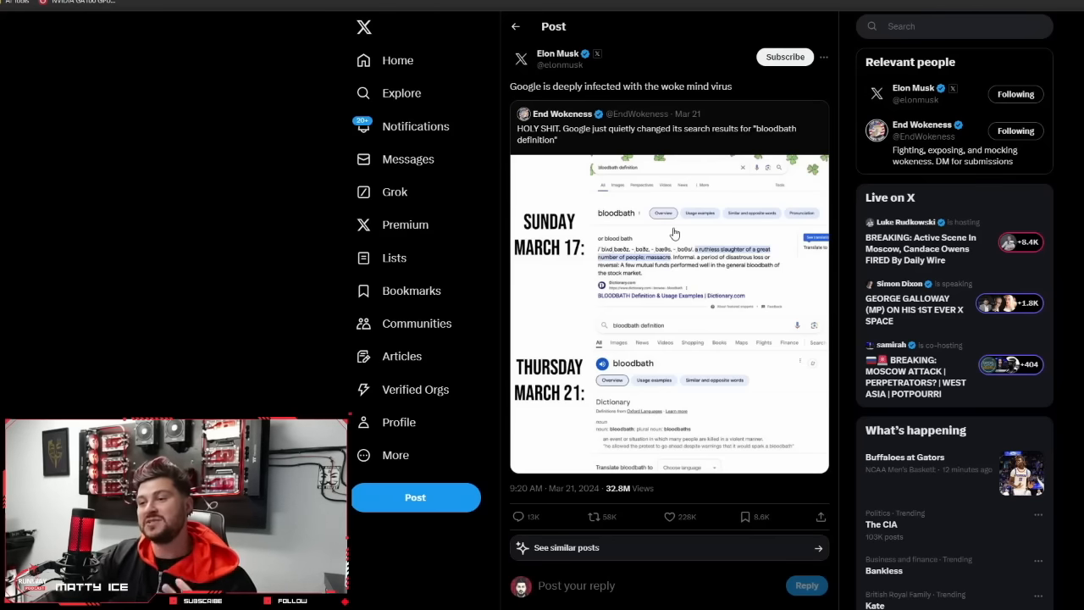
mouse_move(745, 280)
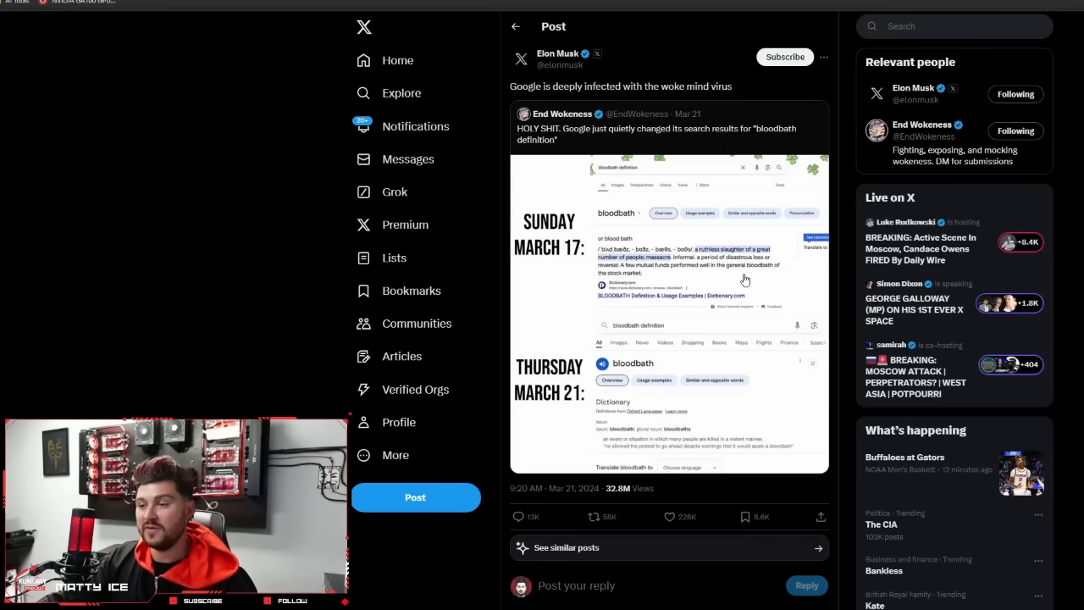
mouse_move(713, 271)
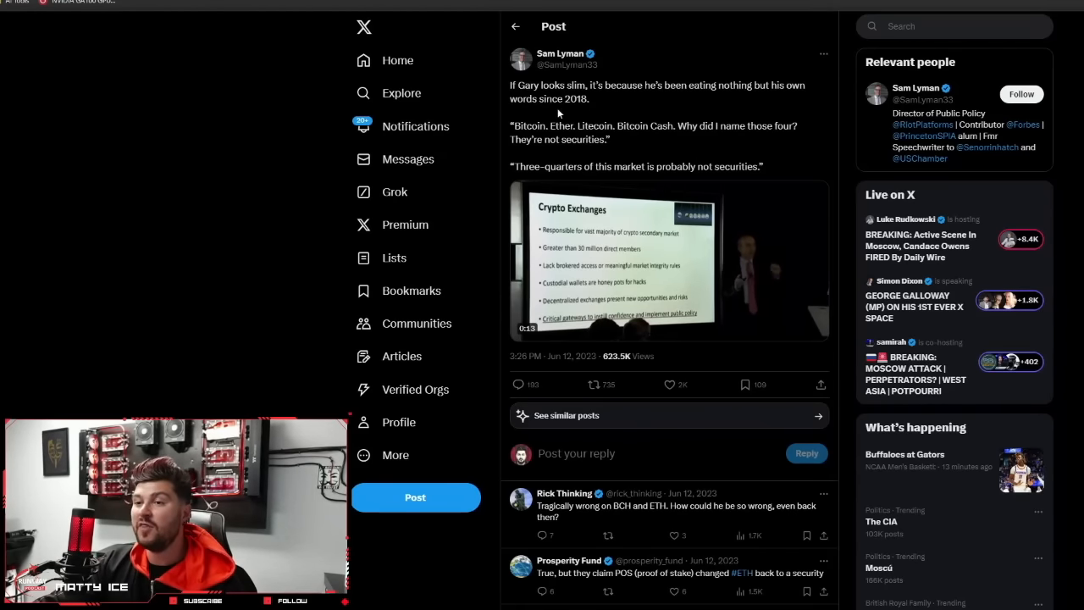
- Restart the Crypto Exchanges Gensler clip from the beginning and play it to about 0:04 of 0:17
click(668, 260)
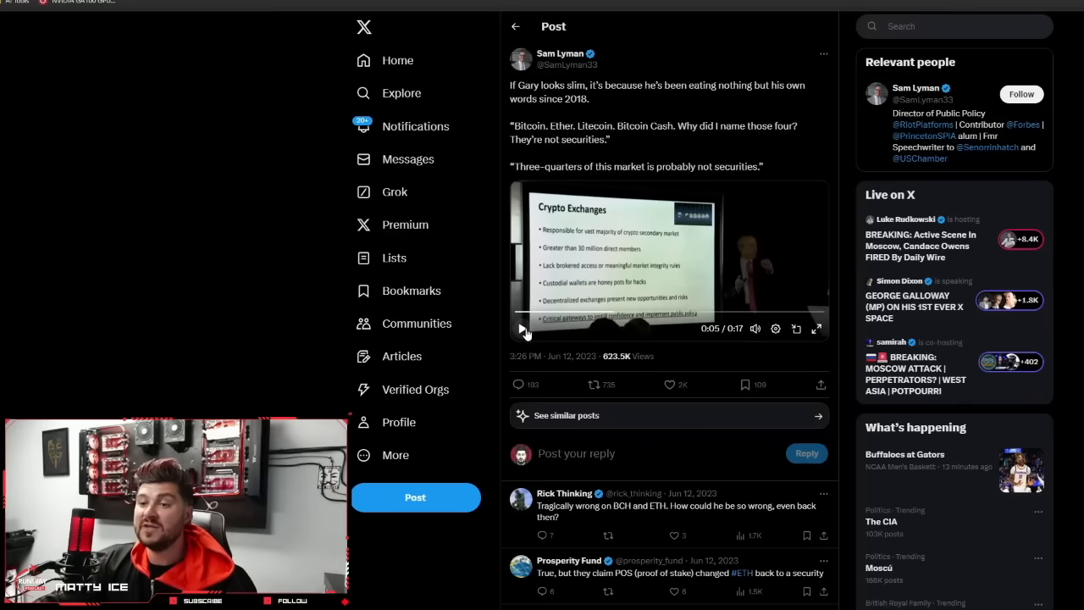
click(521, 329)
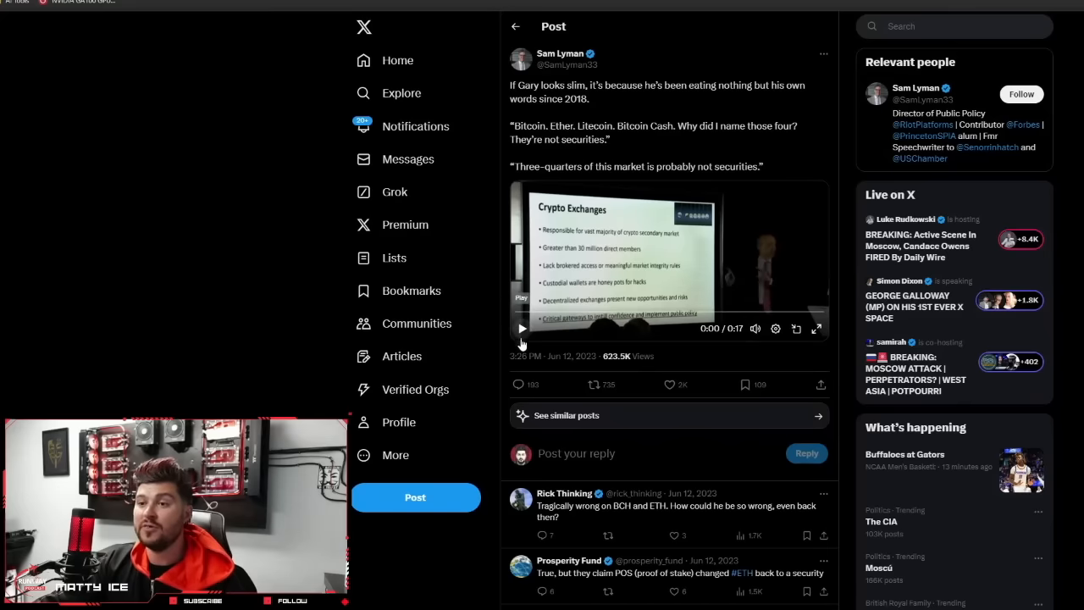
mouse_move(521, 329)
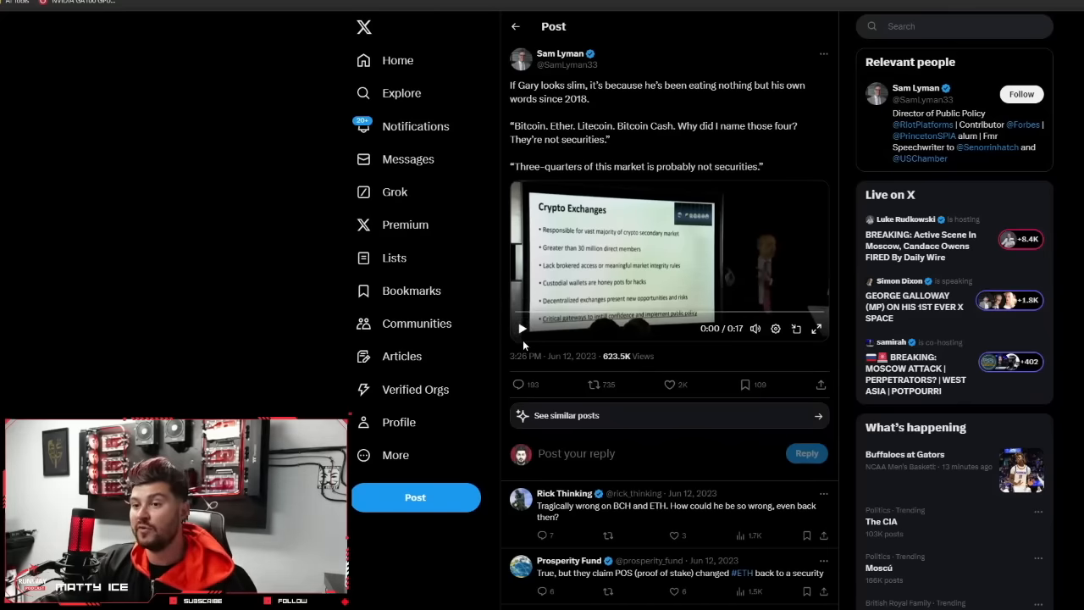
click(521, 328)
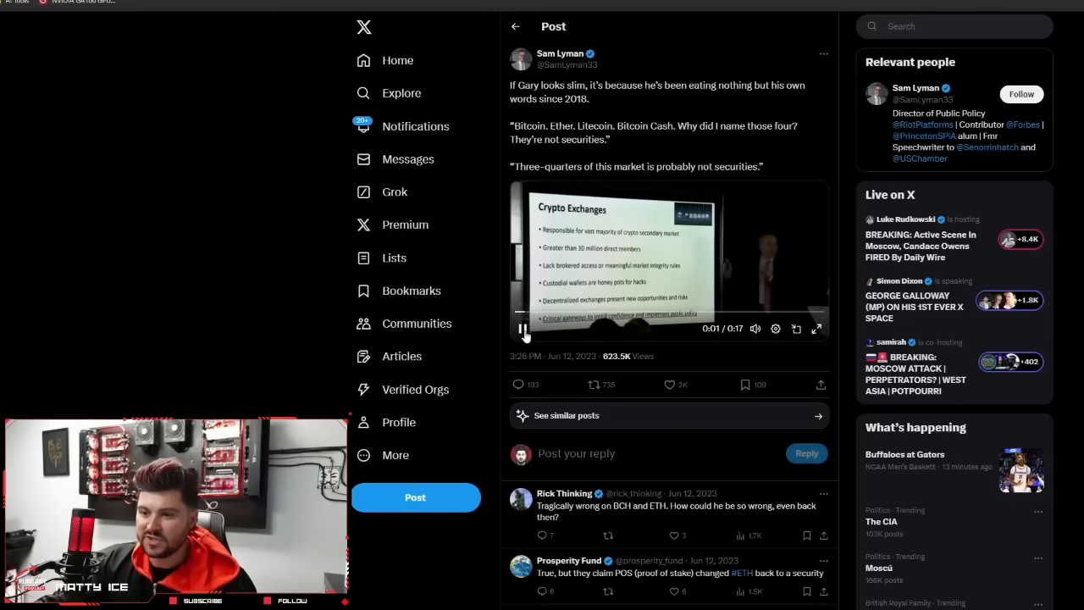
click(523, 328)
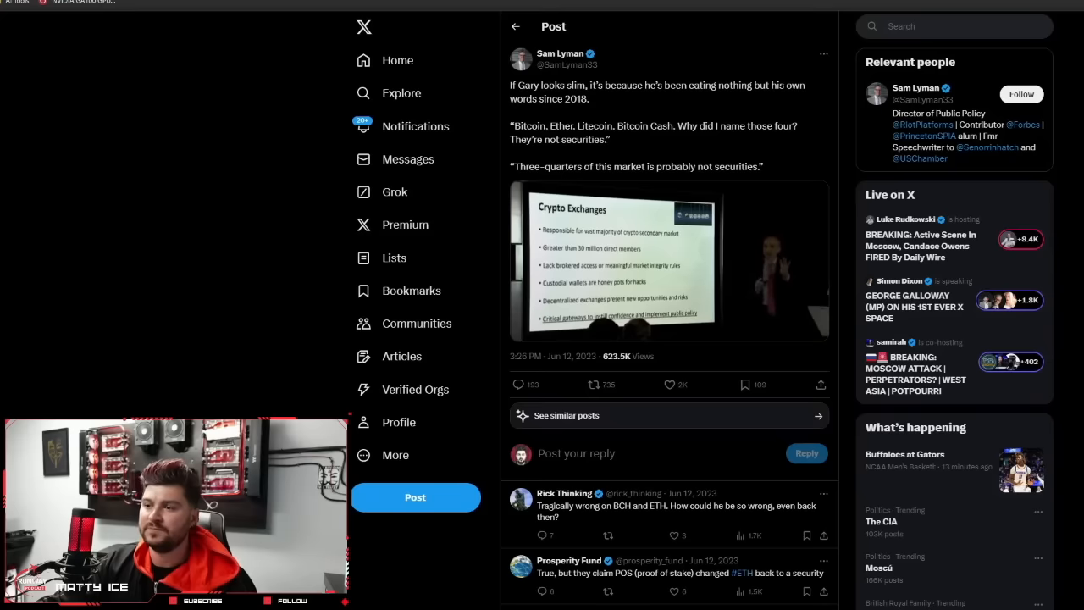
mouse_move(546, 416)
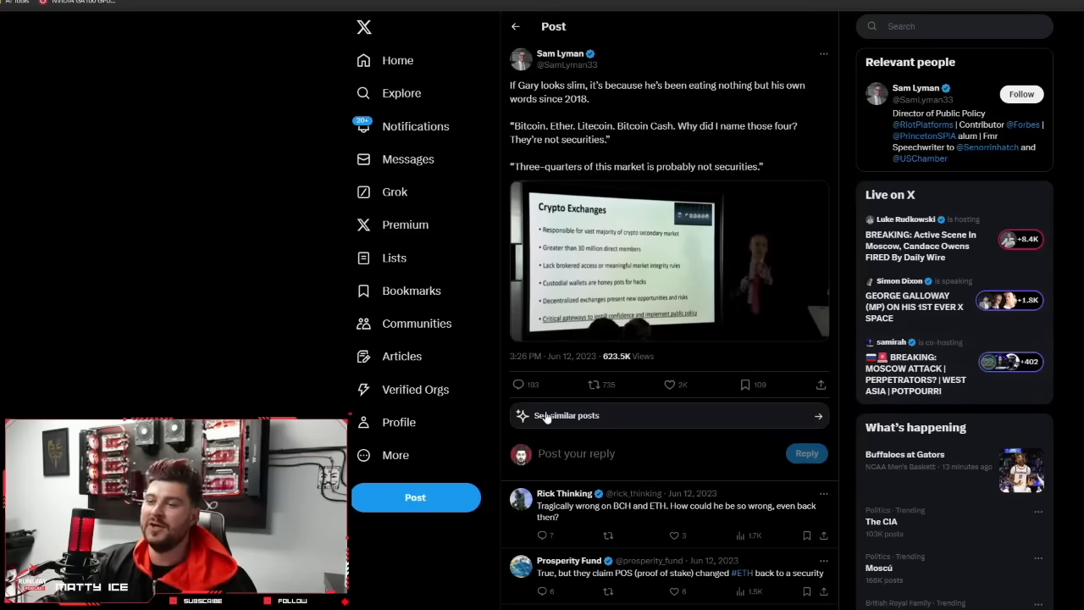
mouse_move(645, 83)
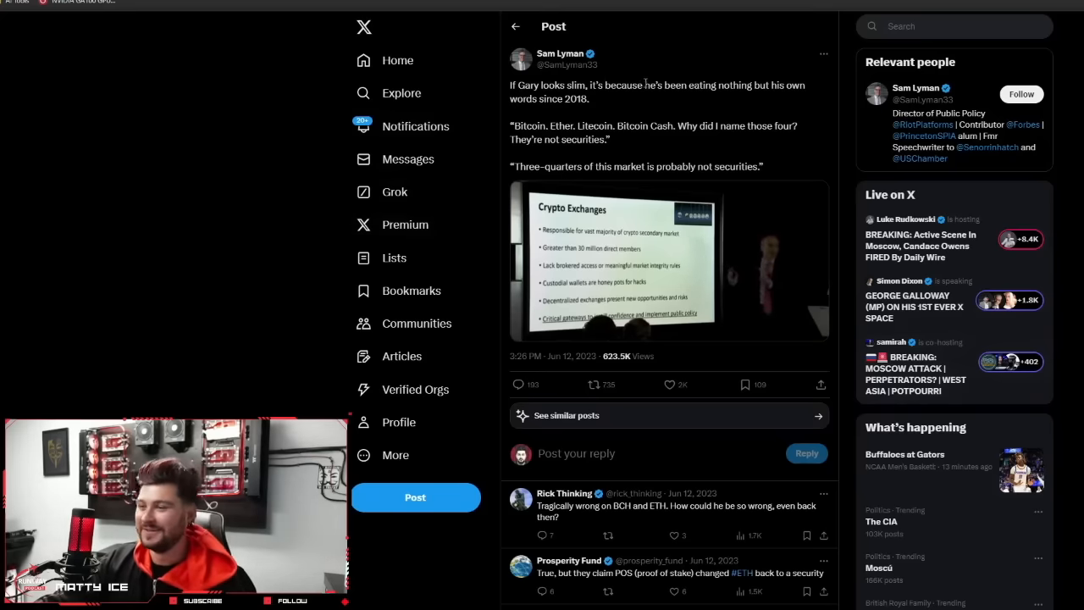
mouse_move(630, 101)
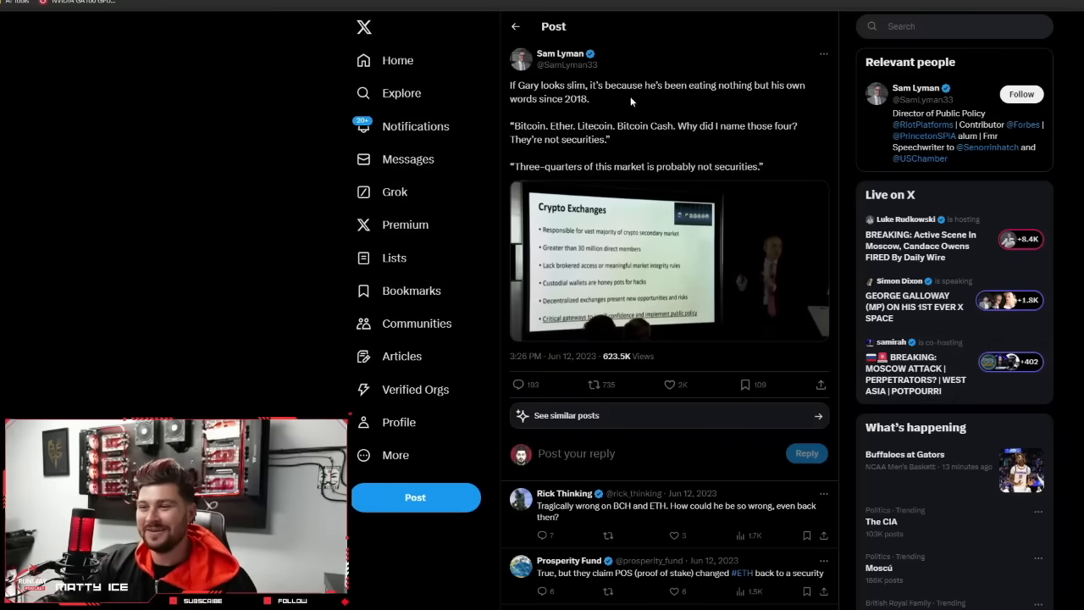
click(667, 261)
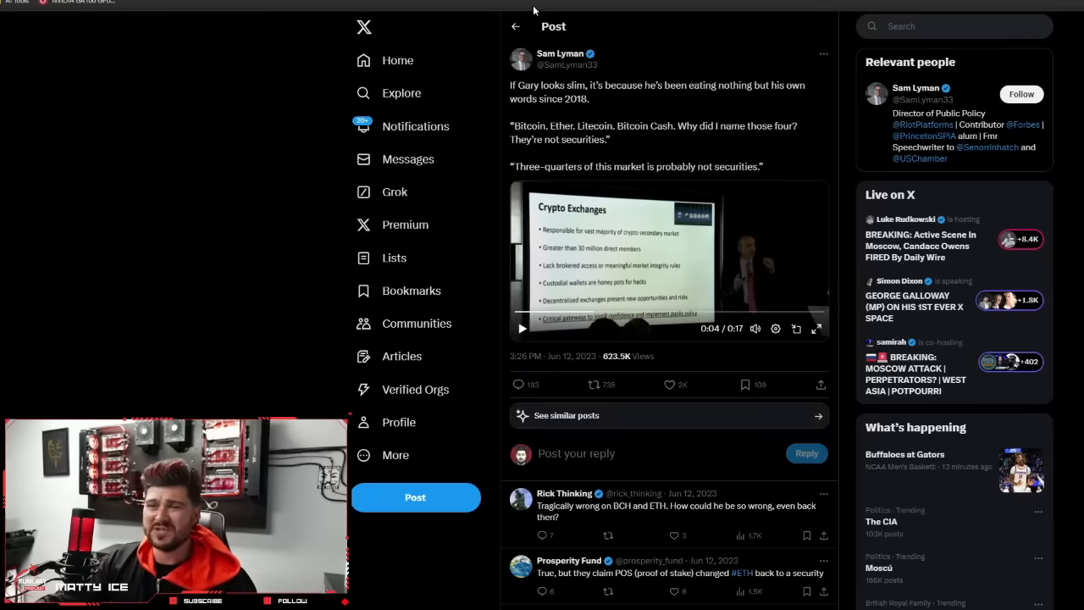
mouse_move(840, 132)
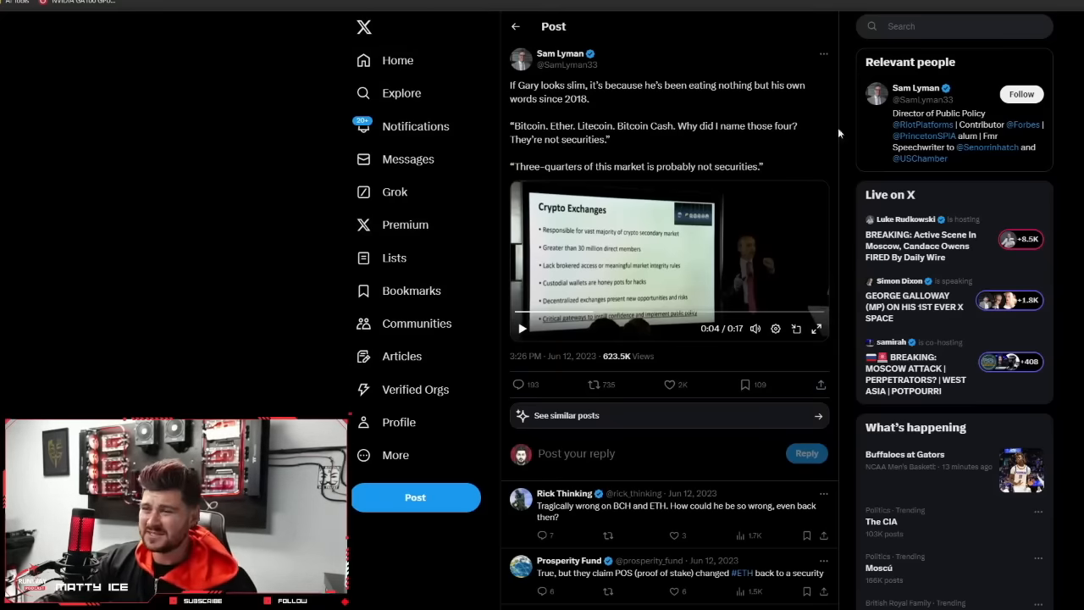
mouse_move(799, 330)
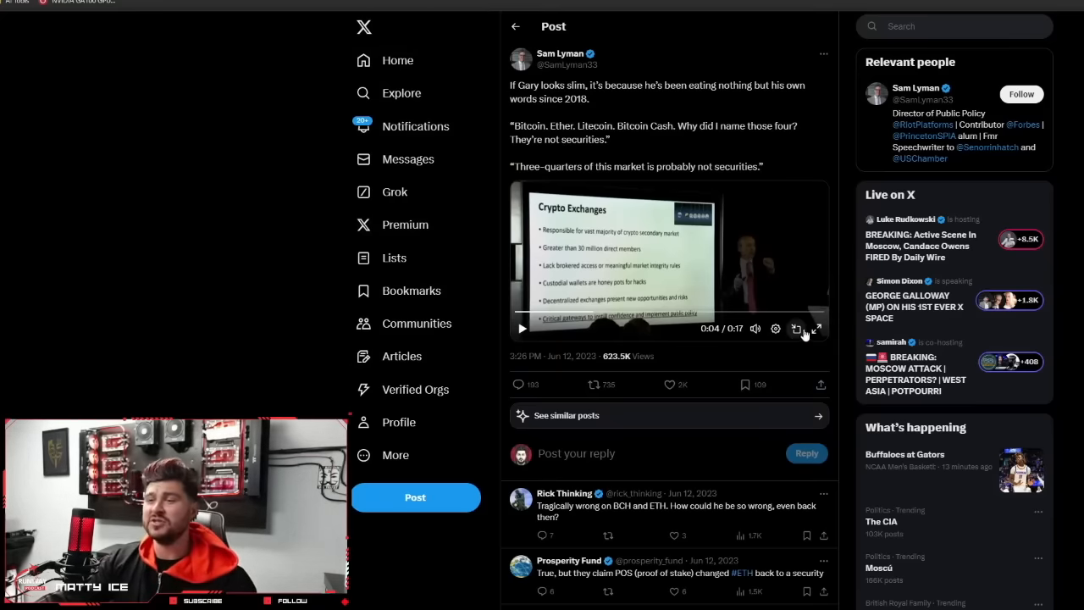
mouse_move(816, 329)
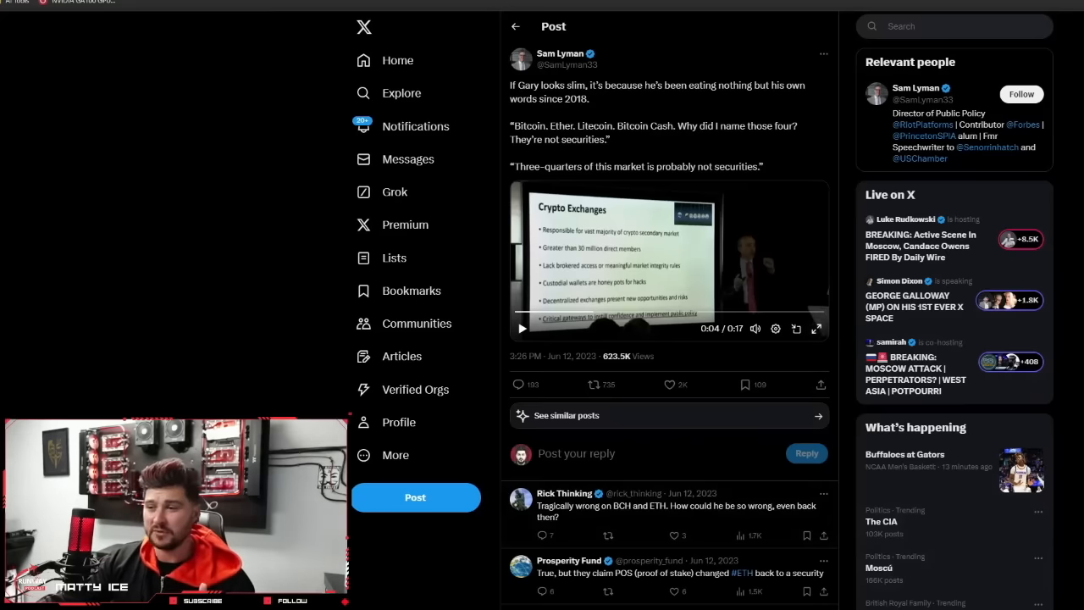
mouse_move(816, 328)
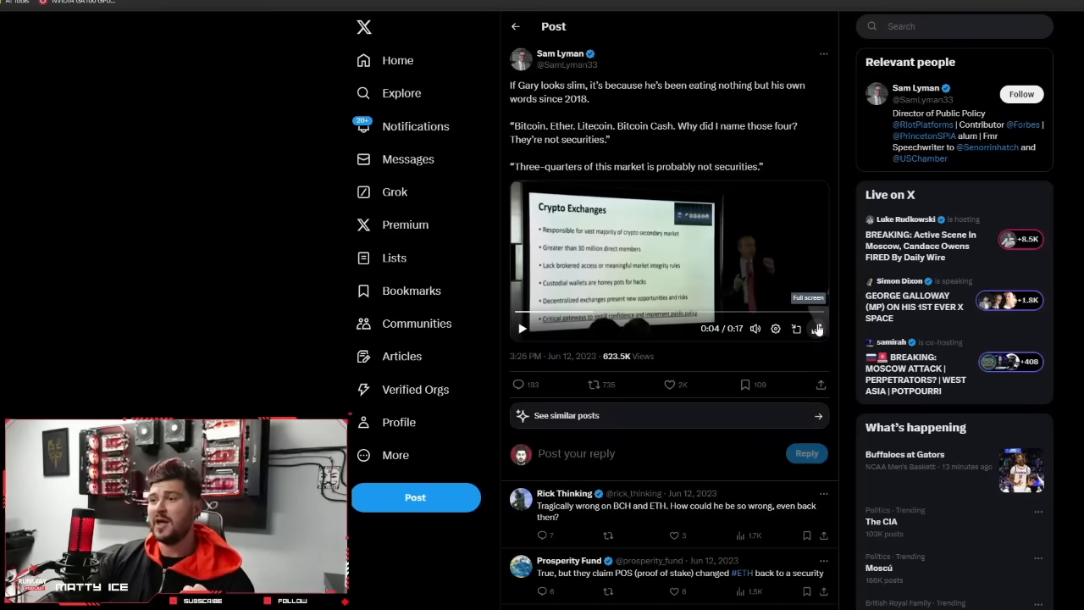
mouse_move(844, 326)
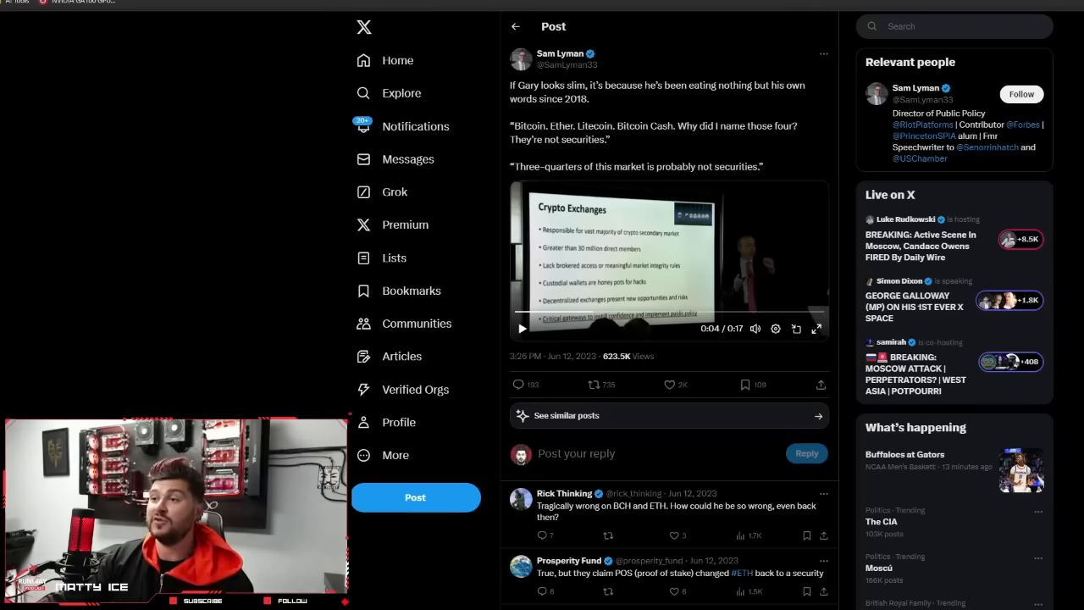
mouse_move(996, 3)
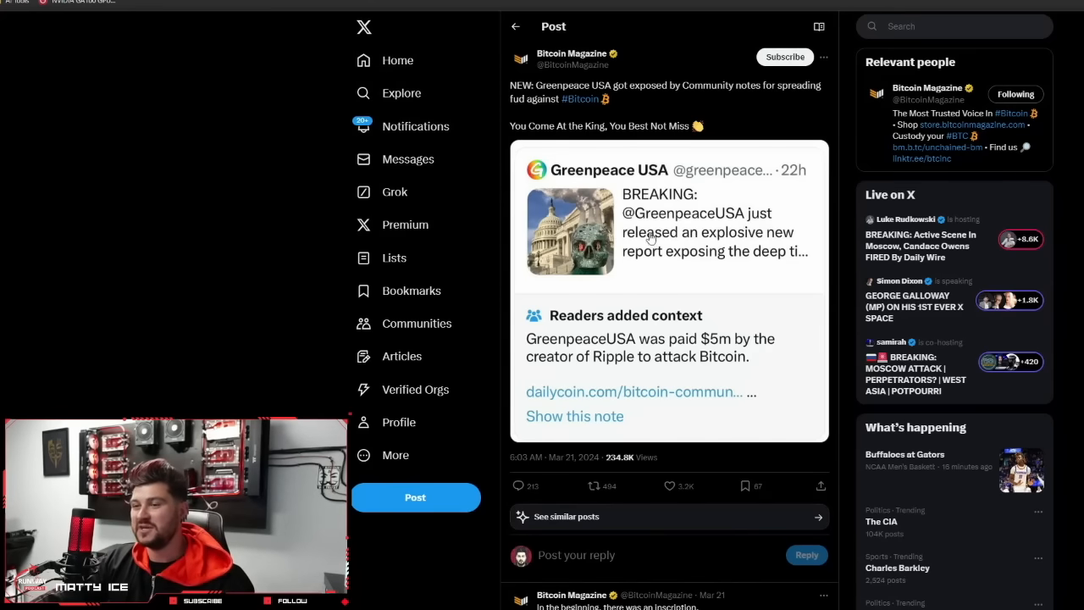
mouse_move(678, 227)
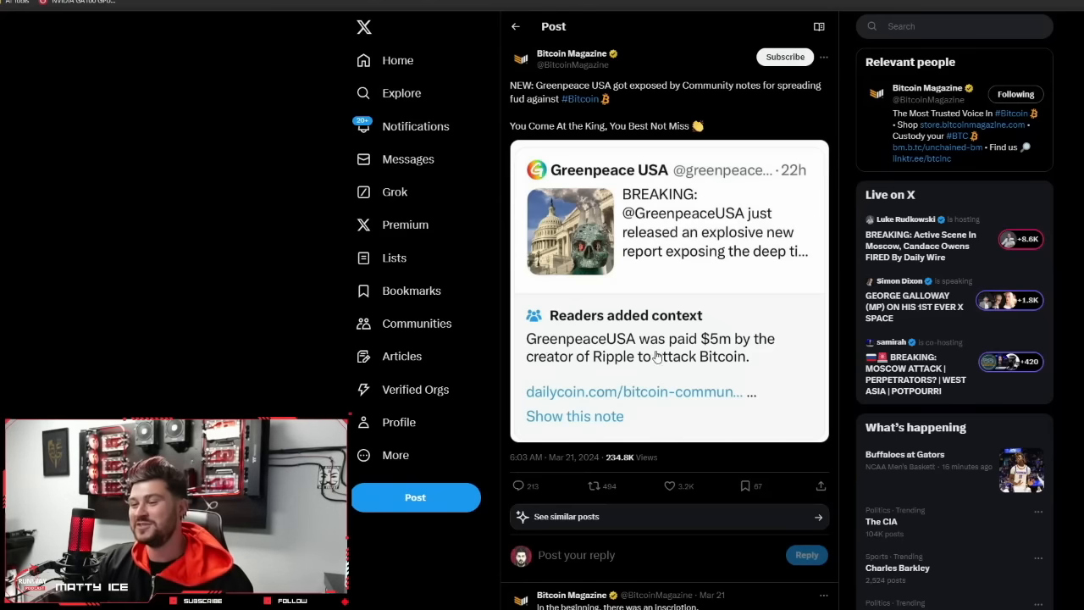
mouse_move(721, 376)
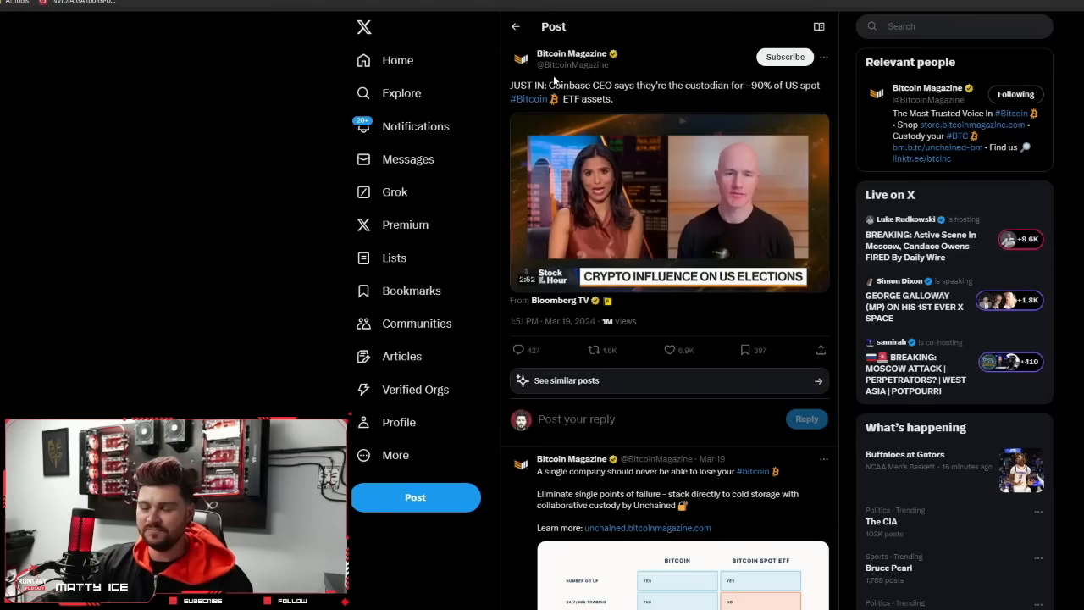
mouse_move(686, 66)
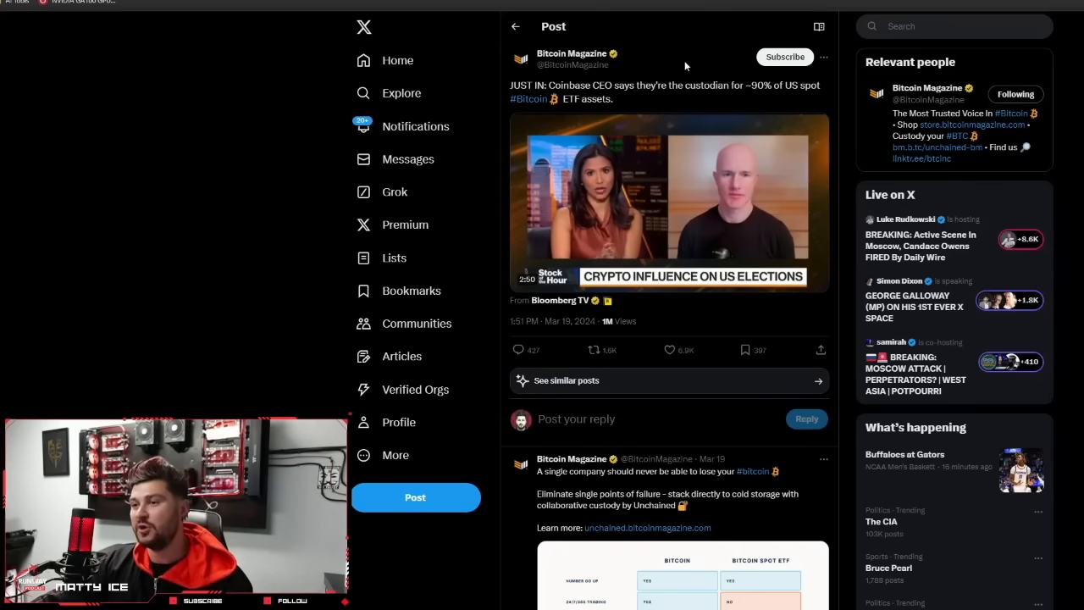
- Play the Bloomberg Crypto Influence on US Elections interview clip briefly, then pause it
click(610, 203)
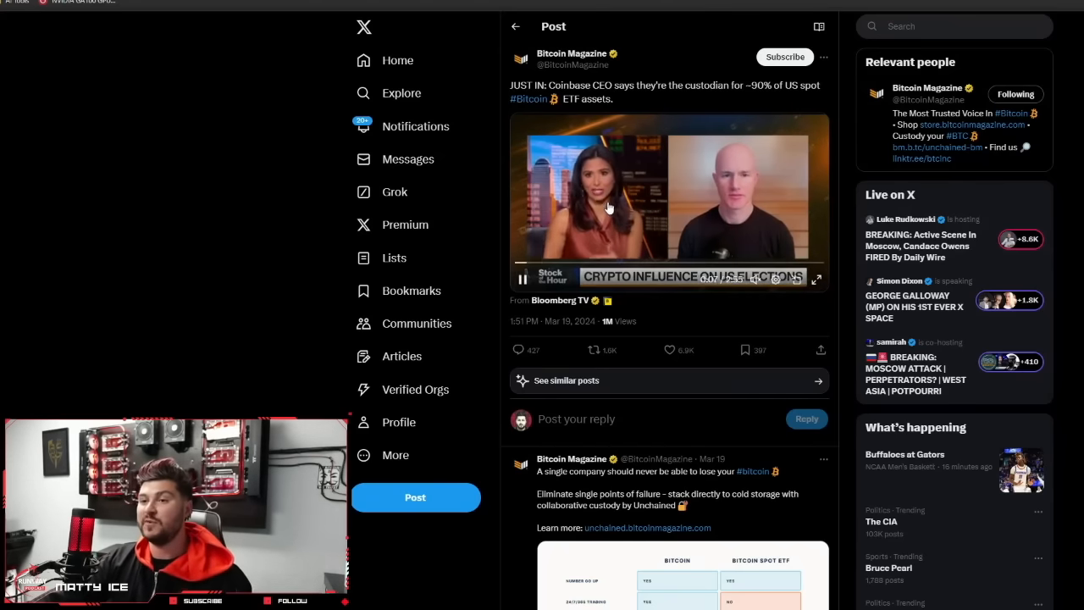
click(522, 280)
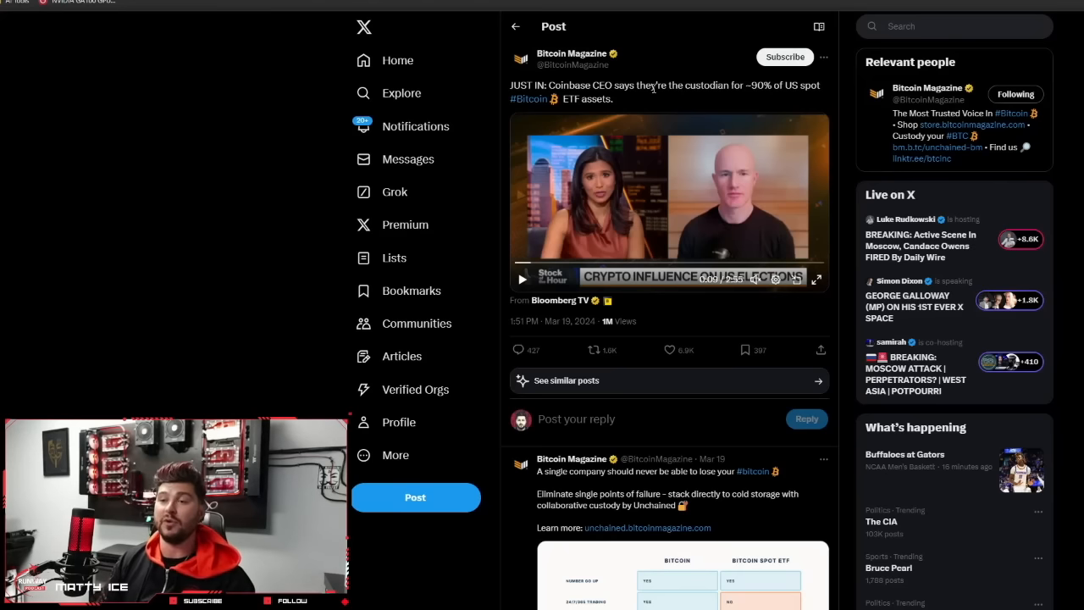
mouse_move(769, 100)
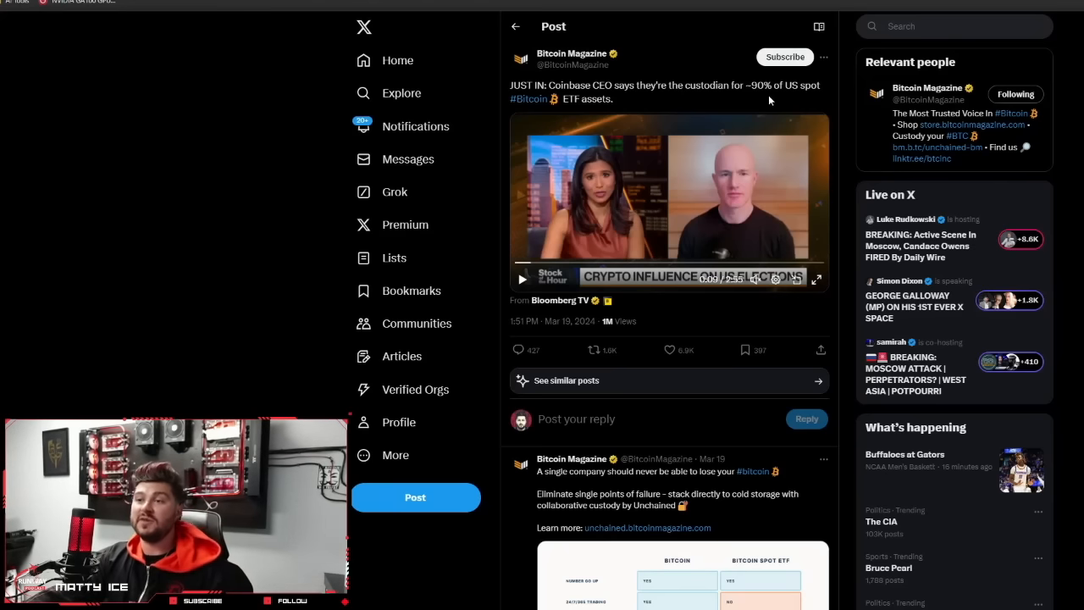
mouse_move(789, 103)
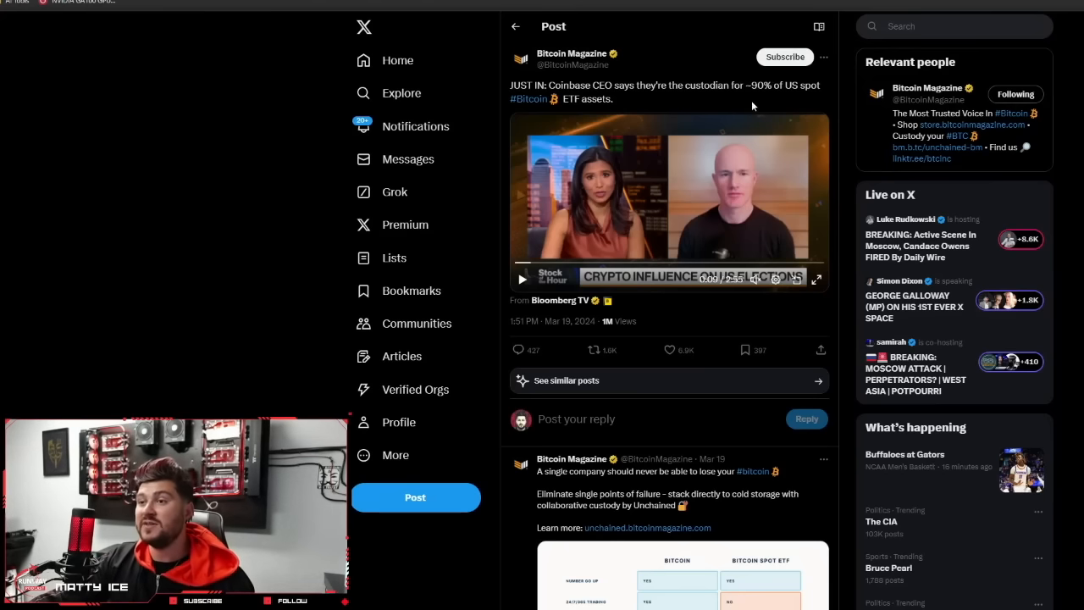
mouse_move(796, 98)
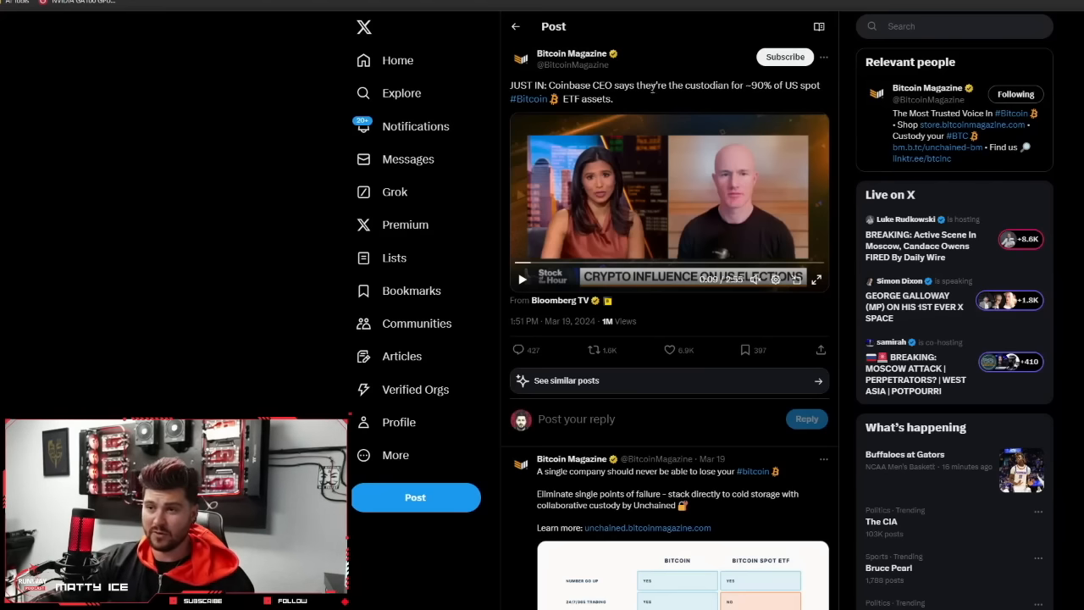
mouse_move(626, 82)
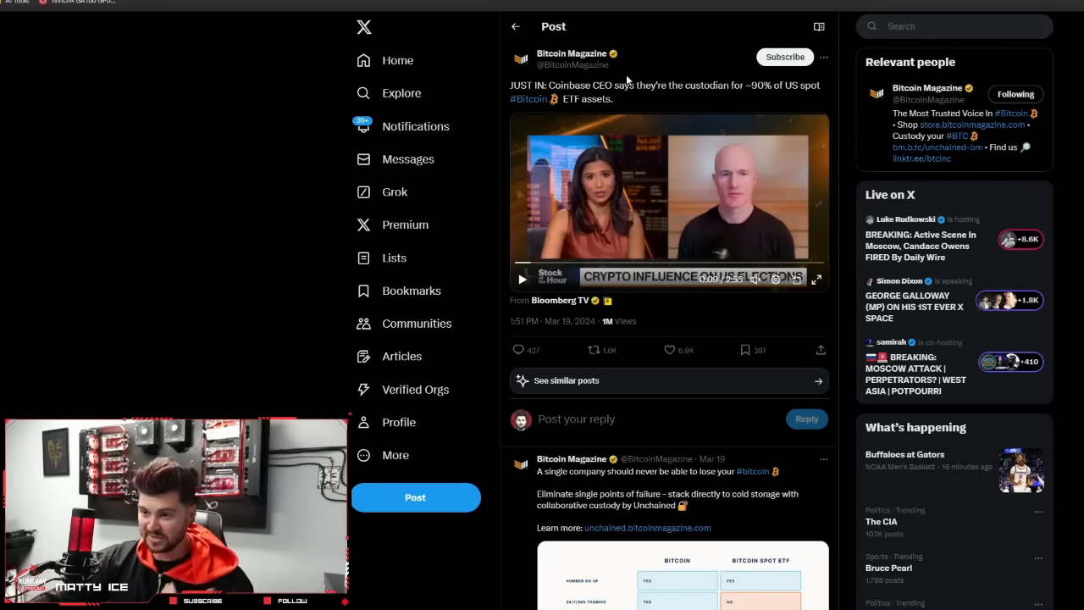
mouse_move(742, 76)
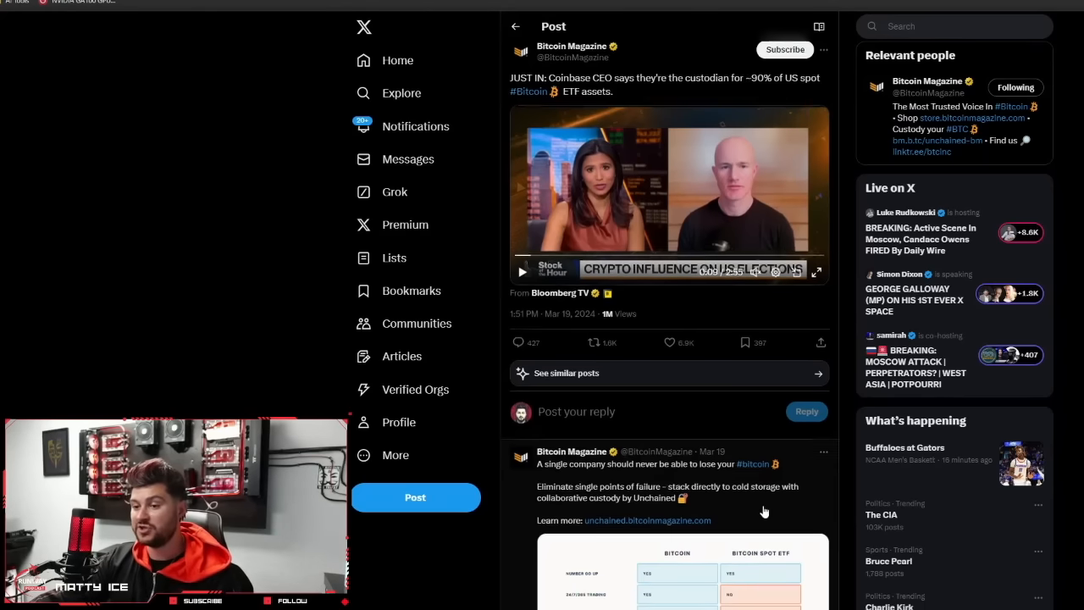
scroll(down, 3)
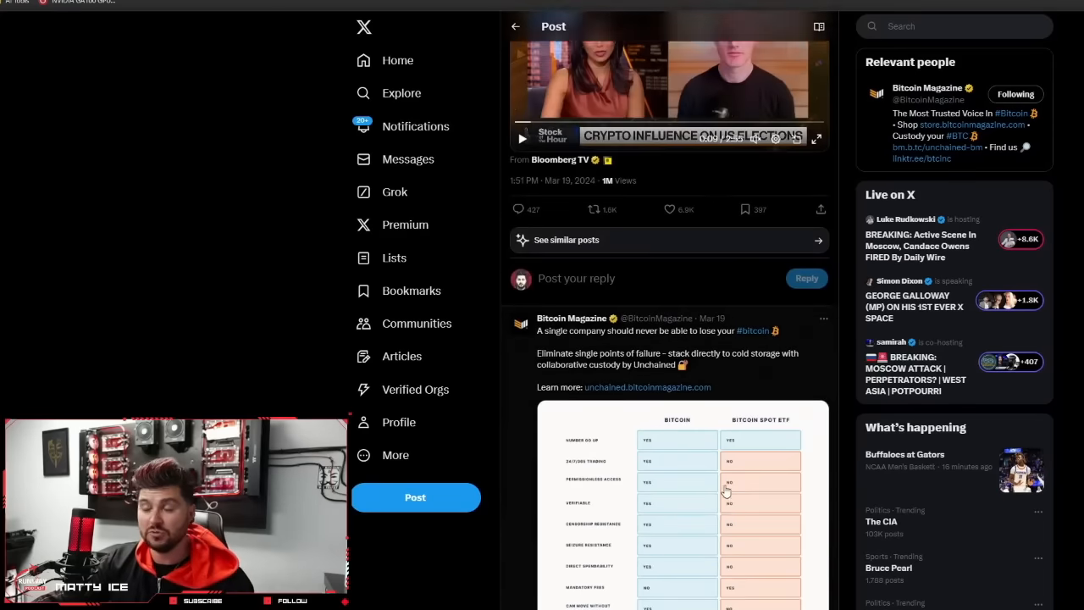
scroll(up, 3)
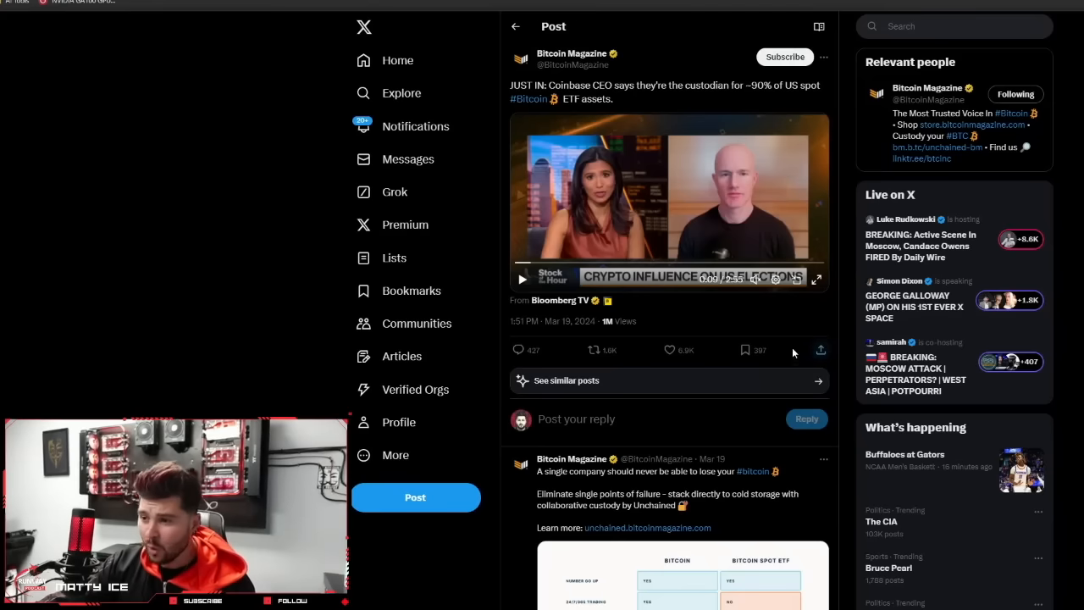
mouse_move(817, 350)
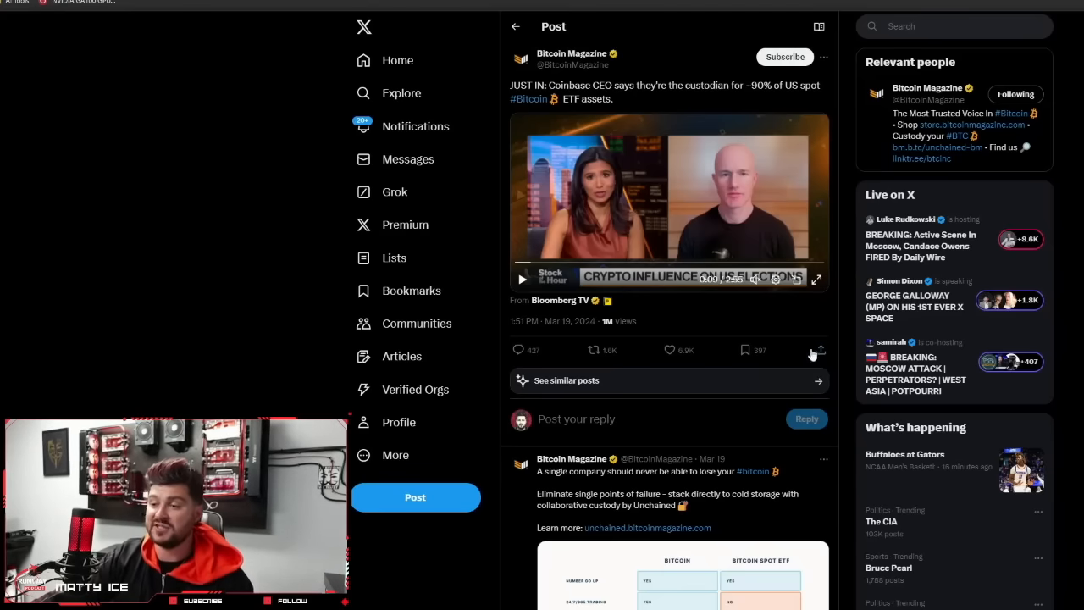
mouse_move(804, 330)
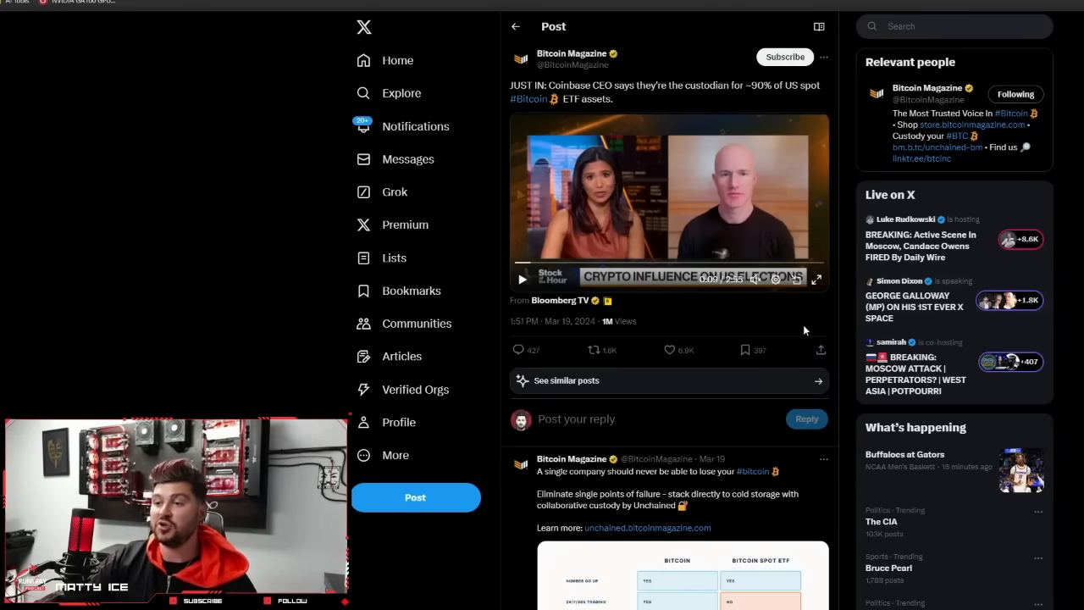
mouse_move(846, 315)
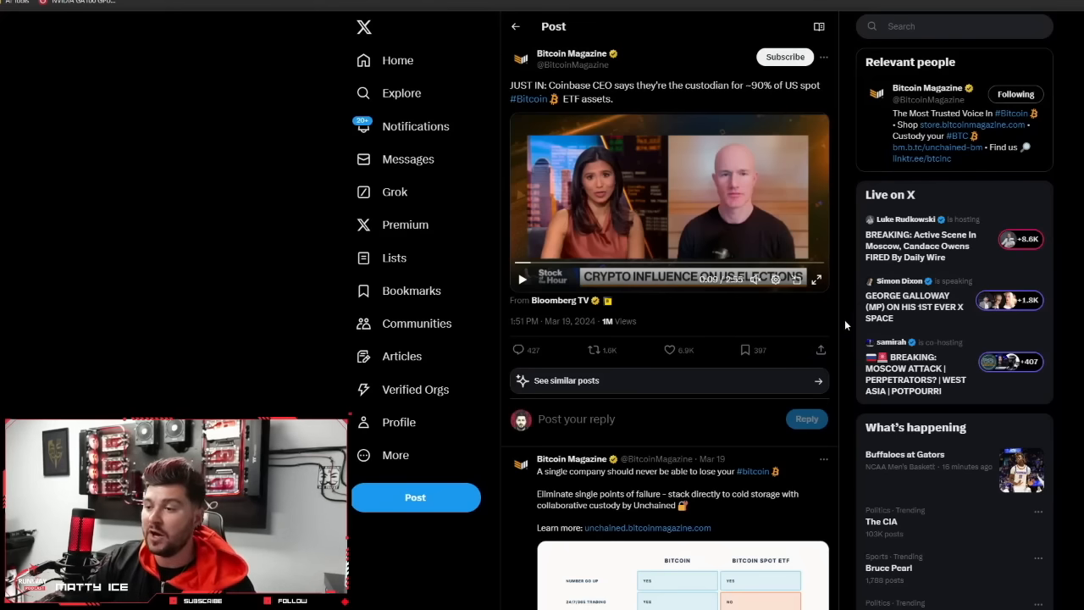
mouse_move(762, 306)
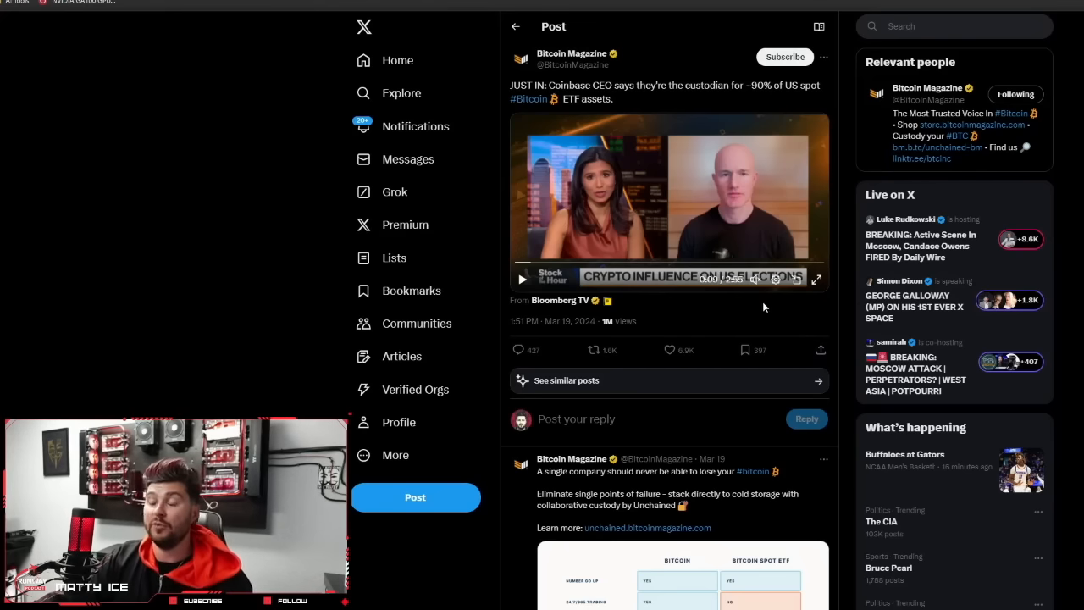
mouse_move(765, 335)
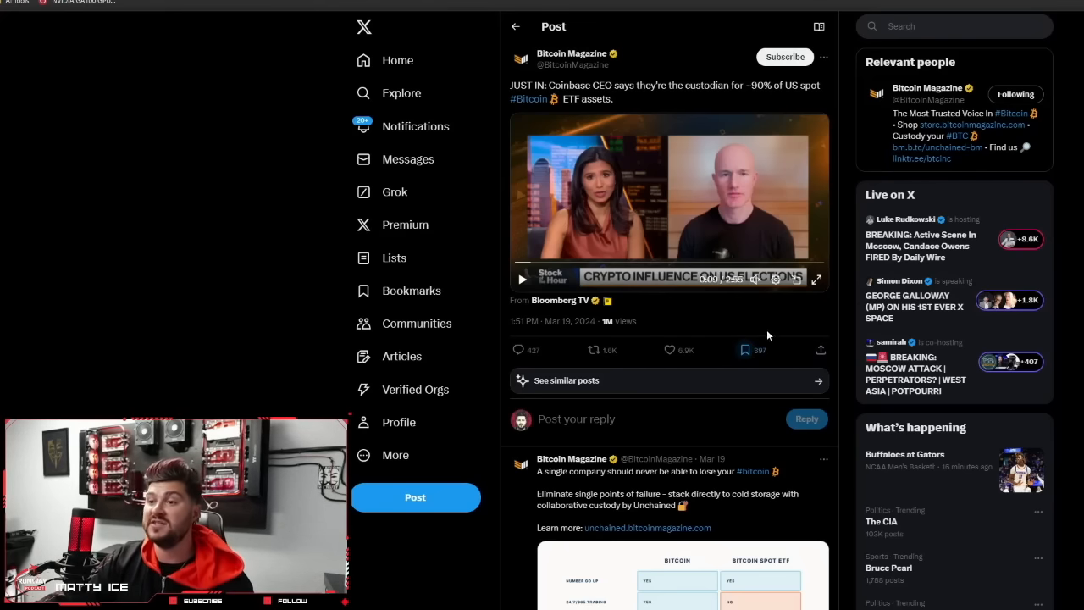
scroll(down, 3)
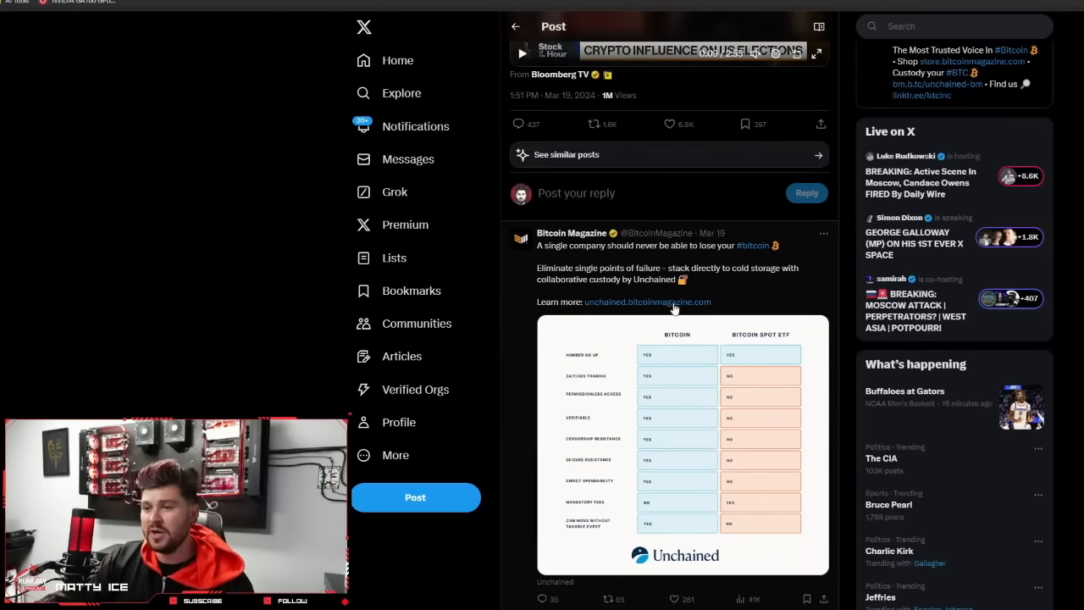
mouse_move(657, 281)
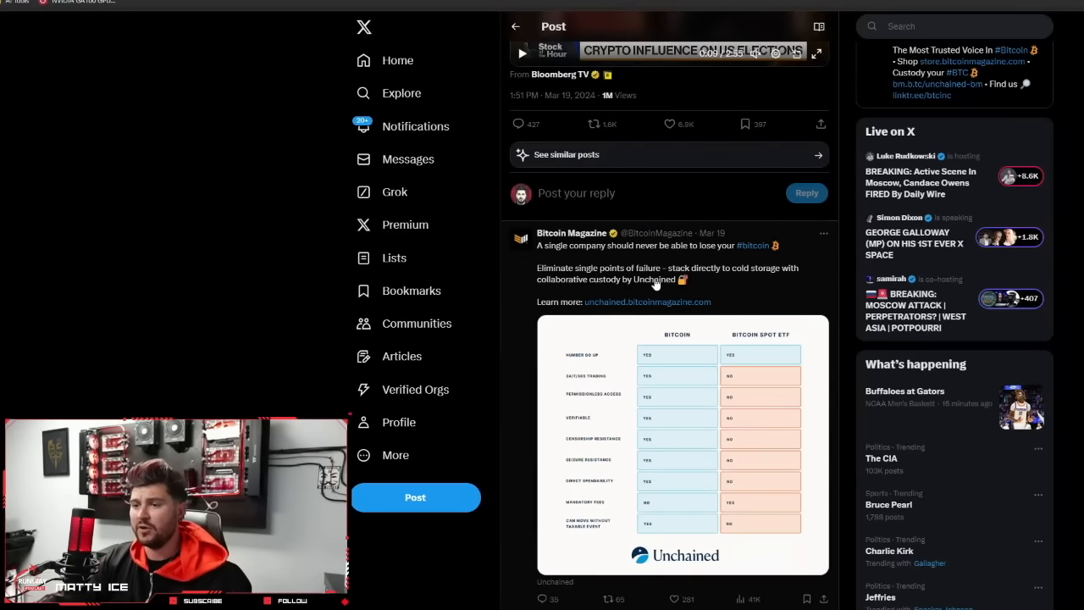
mouse_move(630, 319)
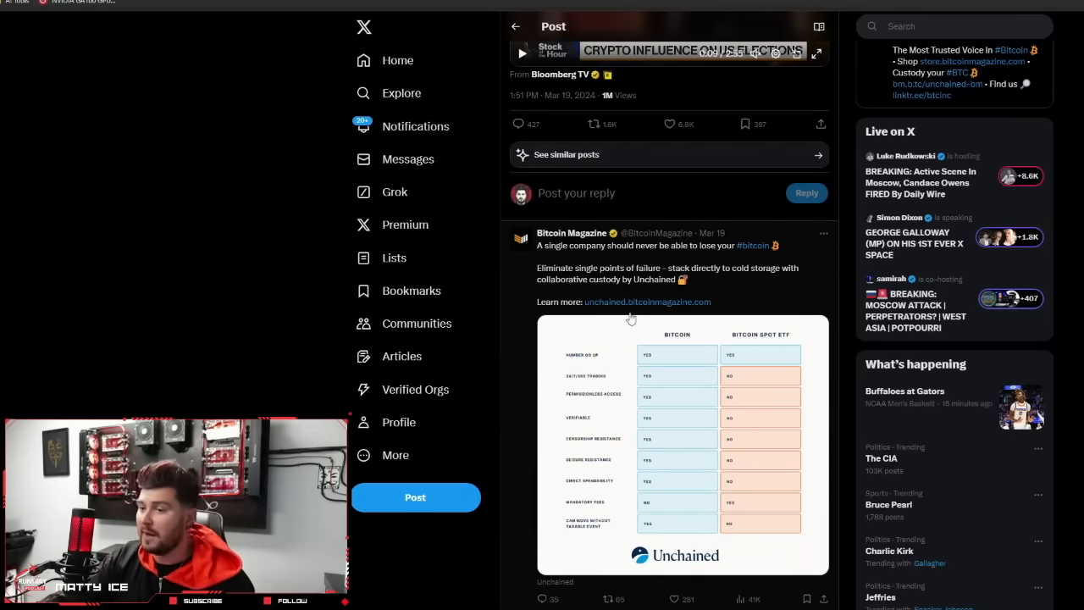
mouse_move(677, 447)
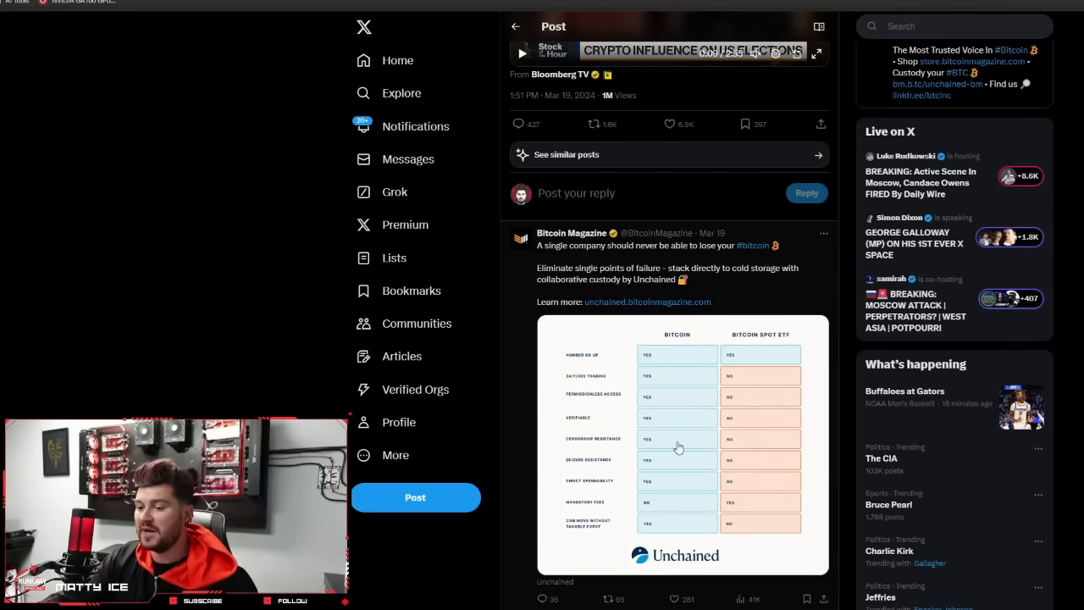
scroll(up, 3)
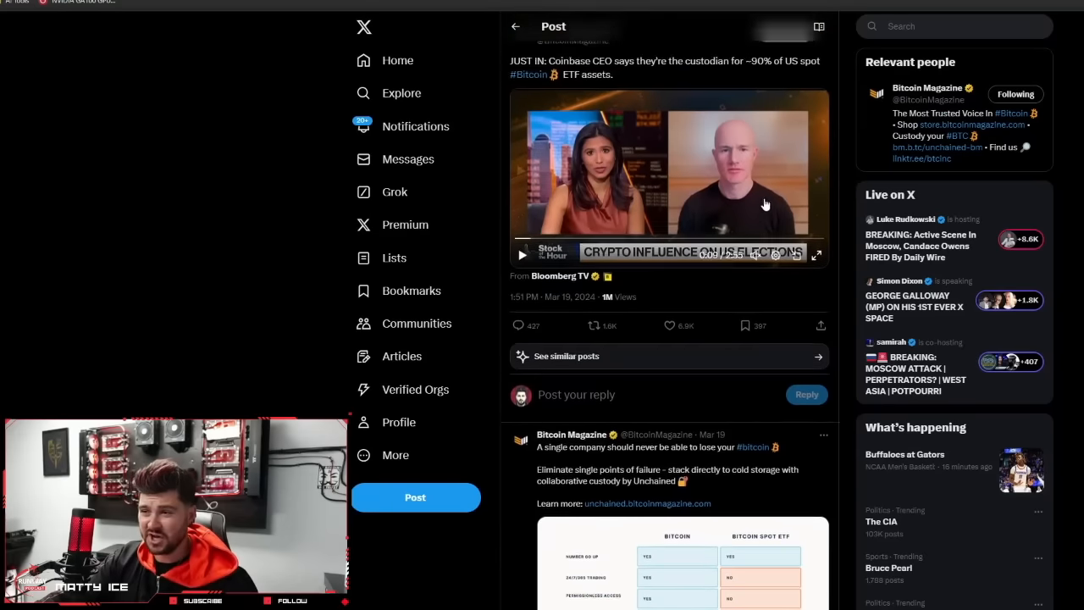
scroll(up, 3)
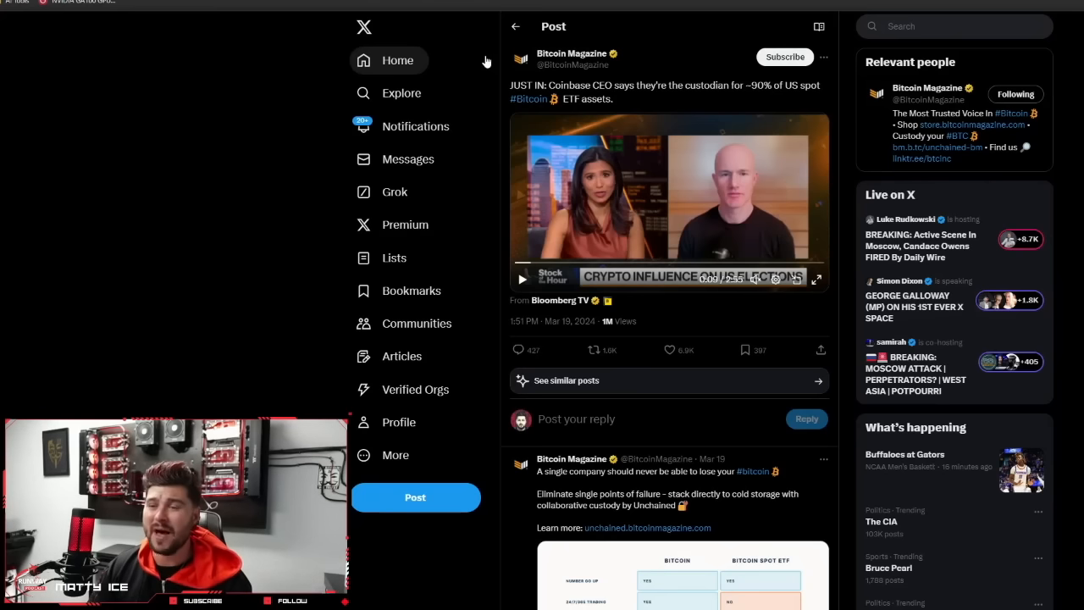
mouse_move(613, 37)
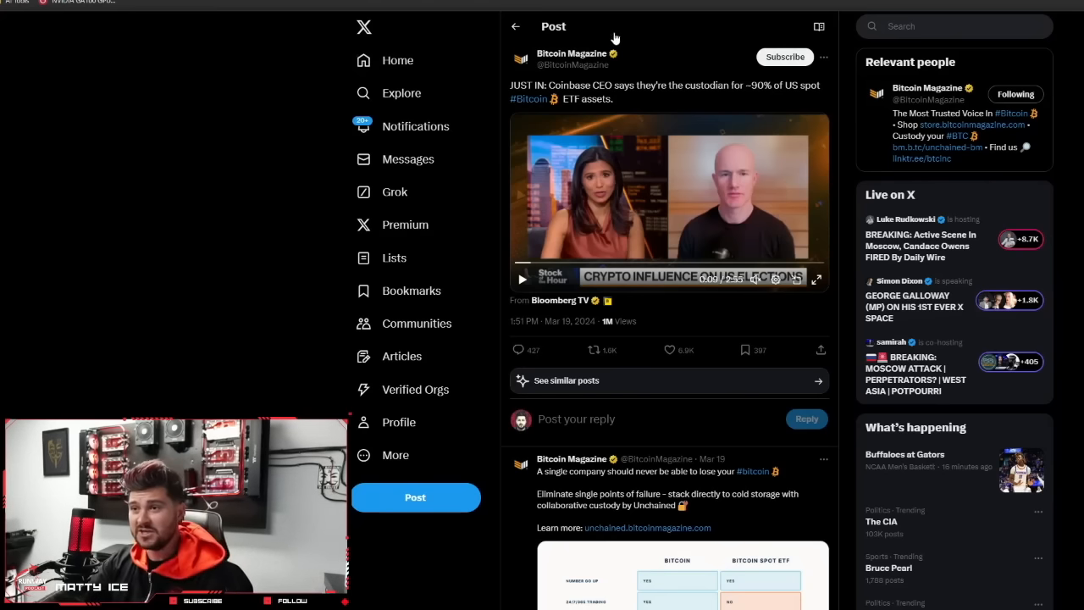
mouse_move(652, 101)
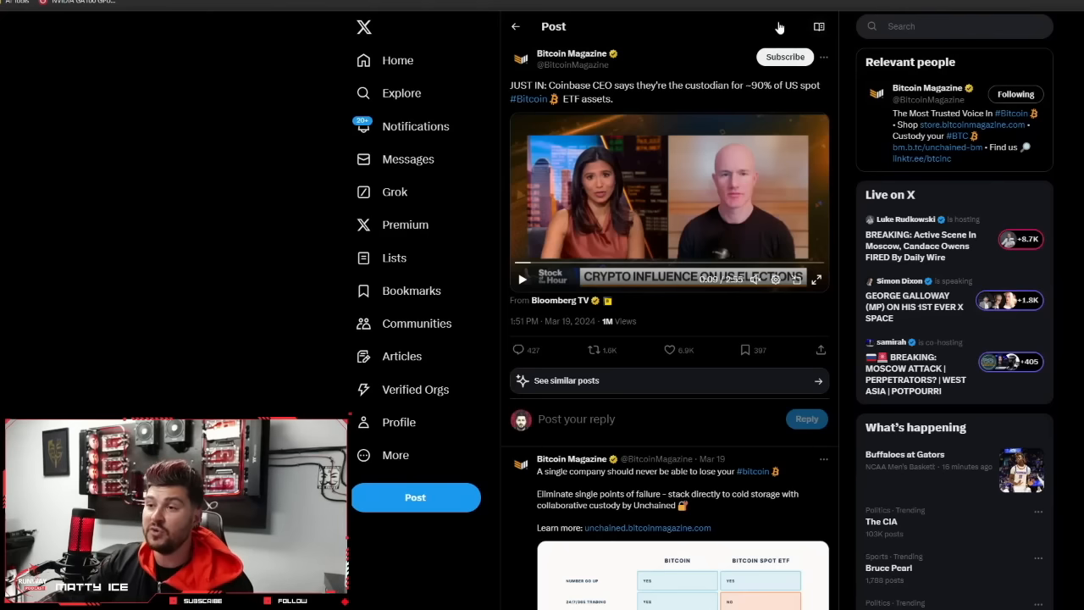
mouse_move(955, 51)
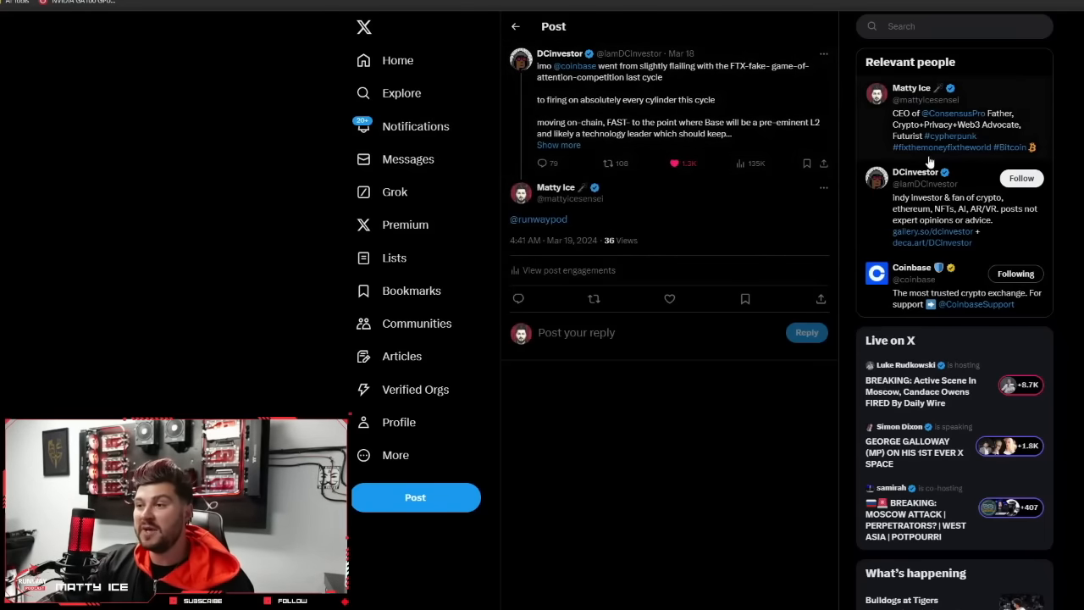
- Expand the quoted DCinvestor post praising Coinbase's turnaround since FTX to its full page with replies
click(1020, 178)
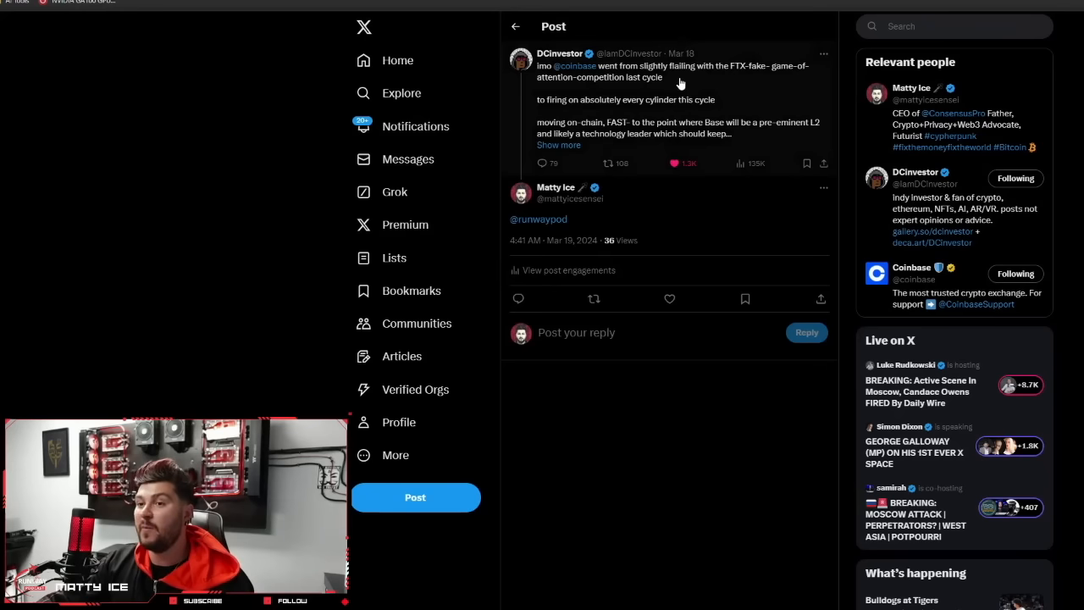
mouse_move(528, 116)
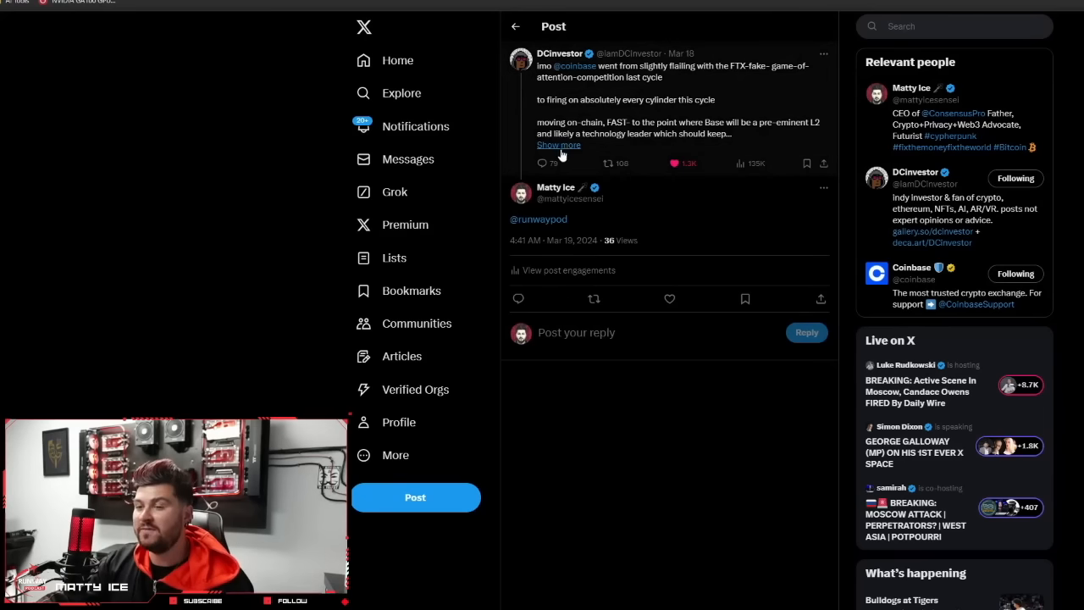
click(559, 145)
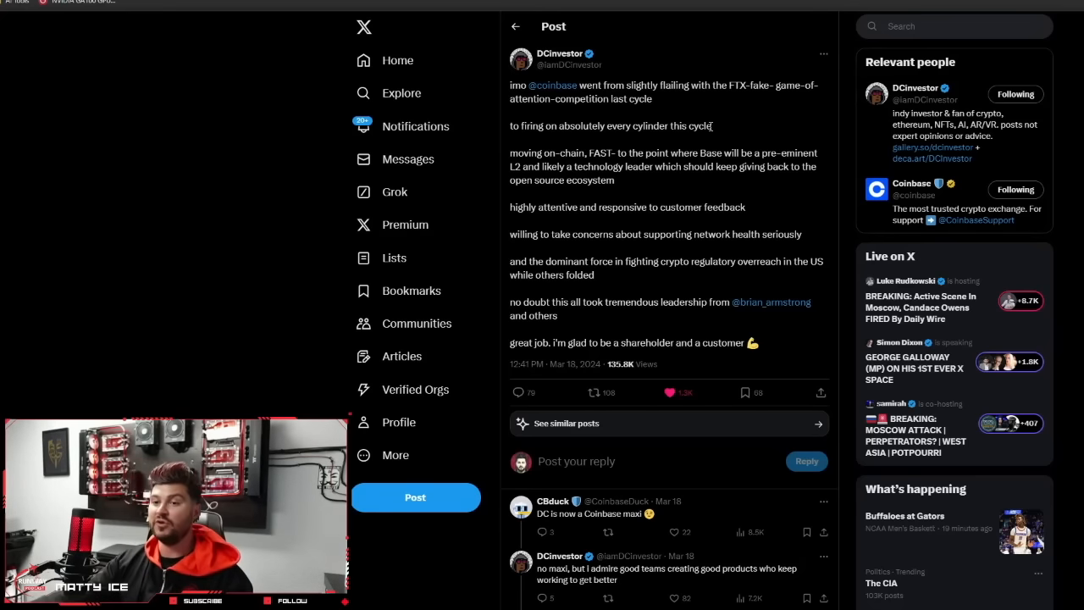
mouse_move(643, 288)
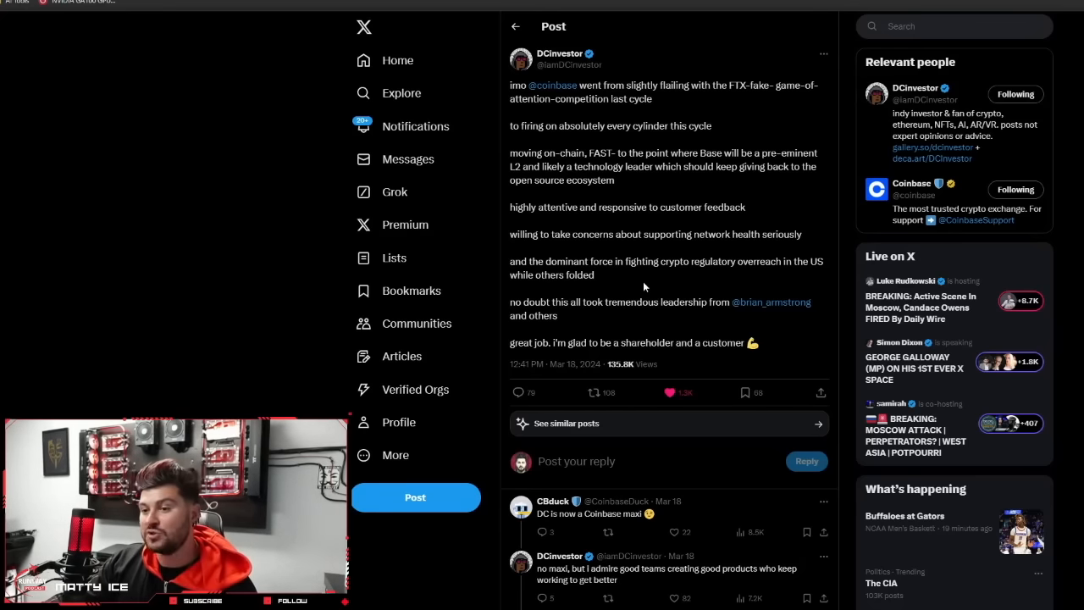
mouse_move(619, 328)
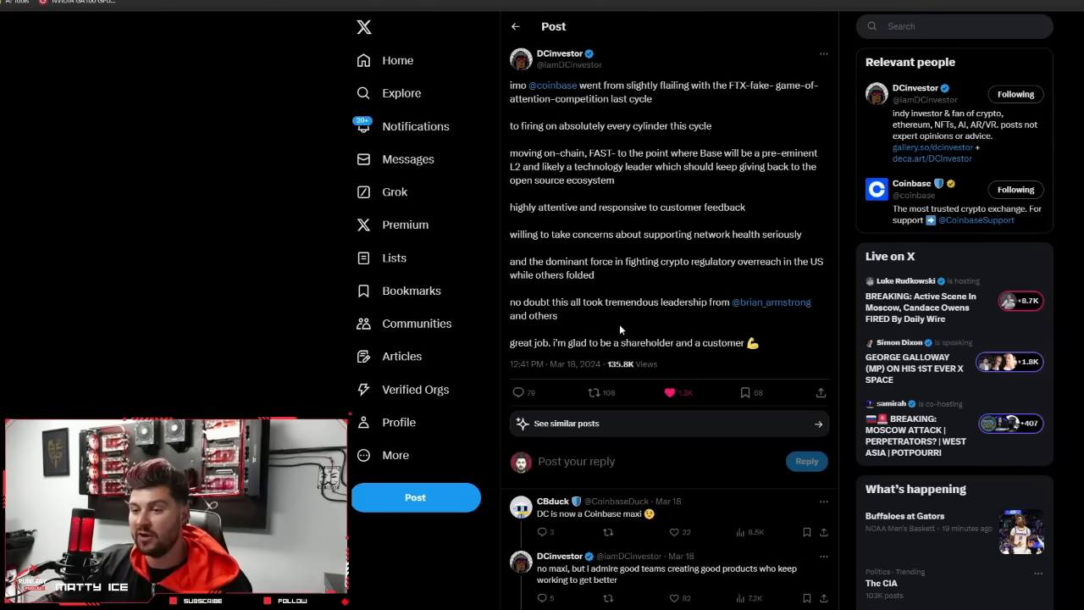
mouse_move(698, 364)
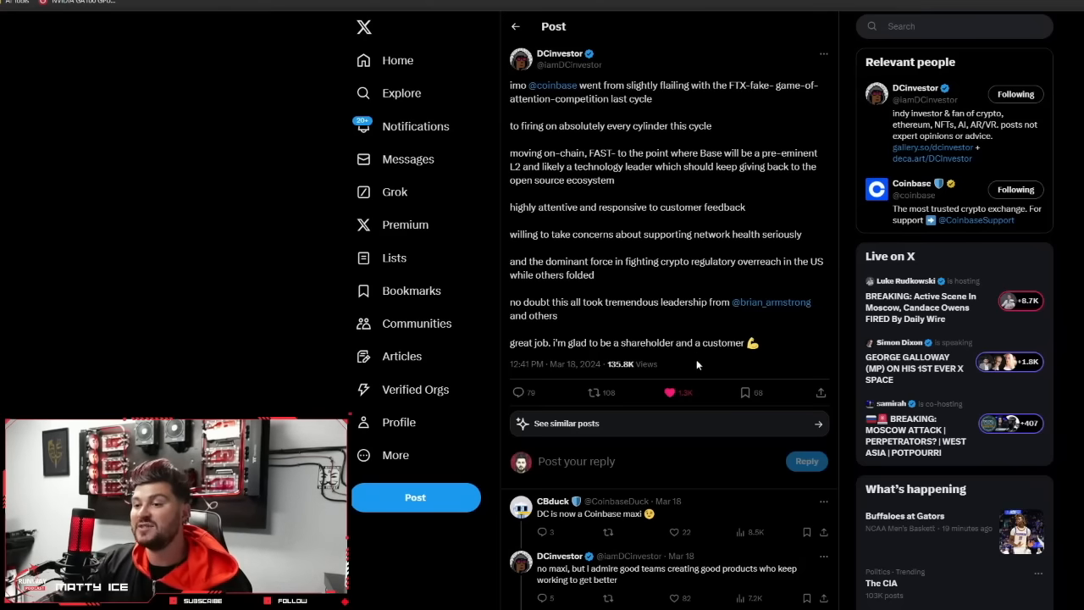
mouse_move(772, 335)
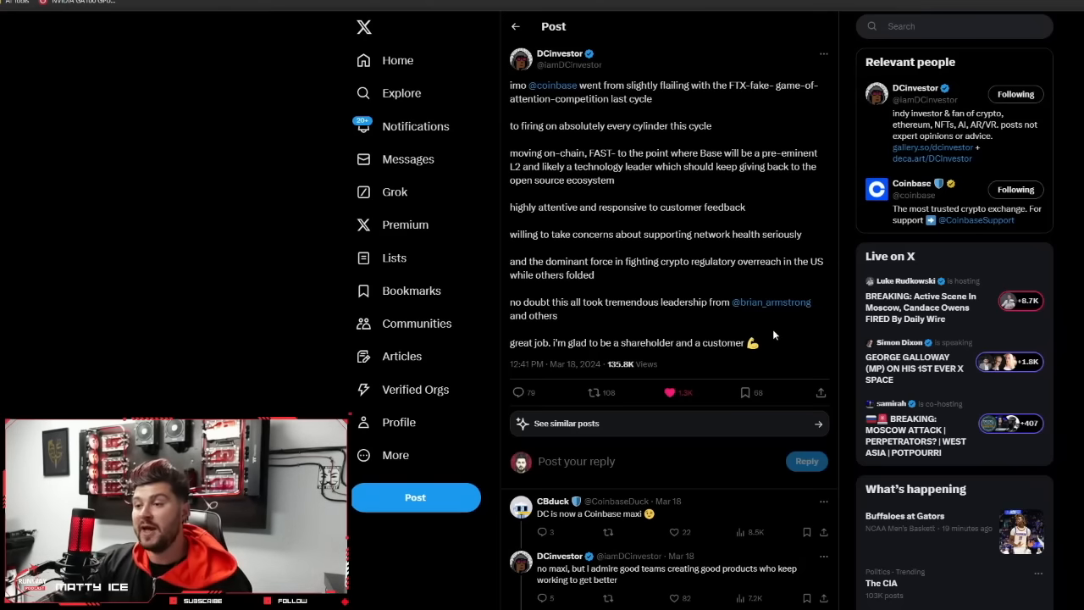
mouse_move(779, 351)
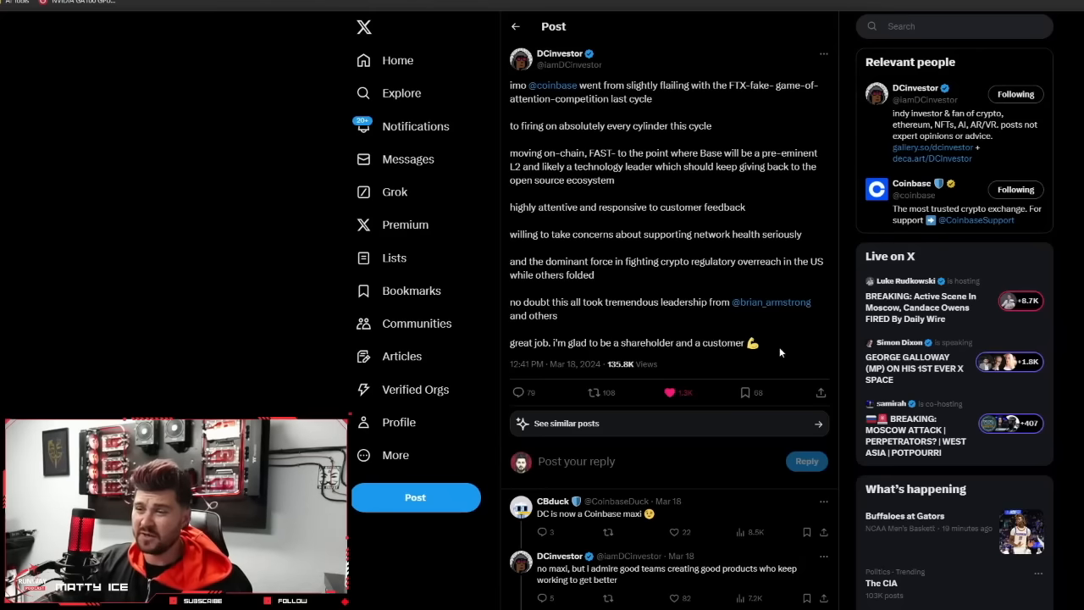
mouse_move(854, 356)
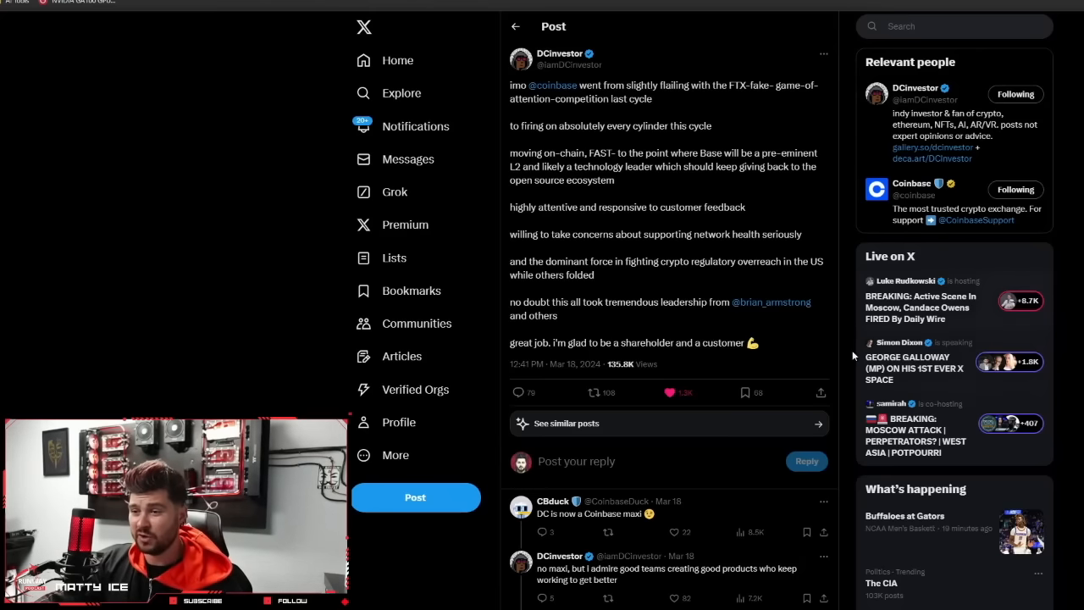
mouse_move(773, 362)
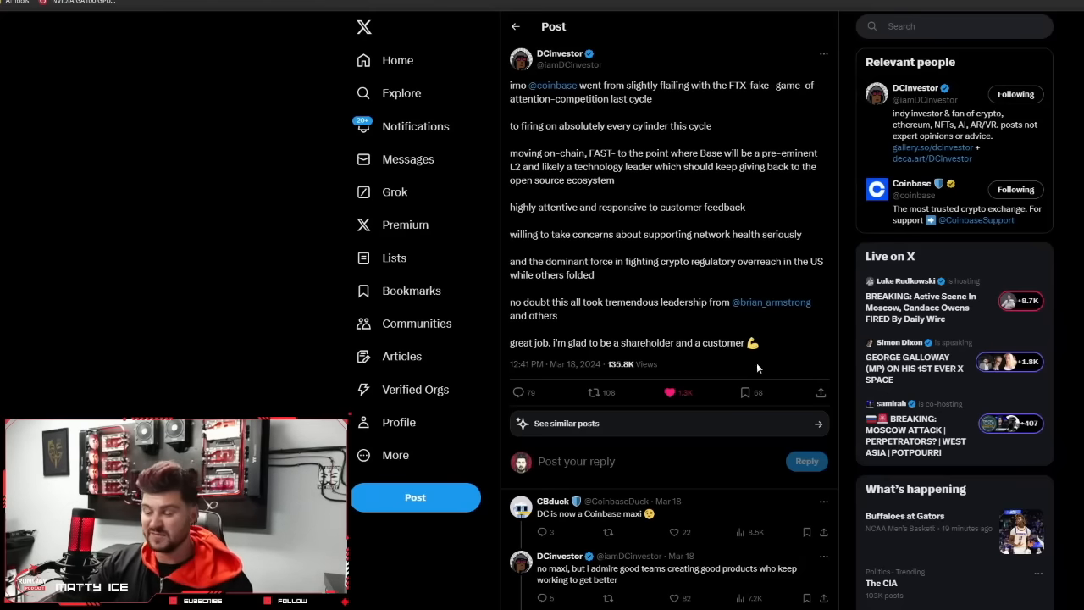
mouse_move(718, 362)
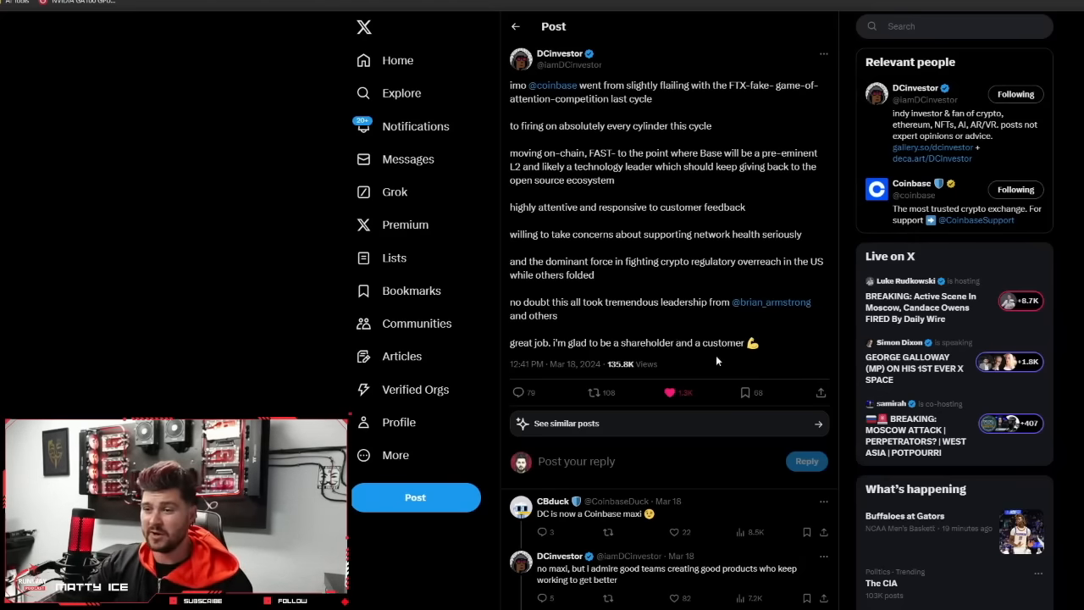
mouse_move(657, 374)
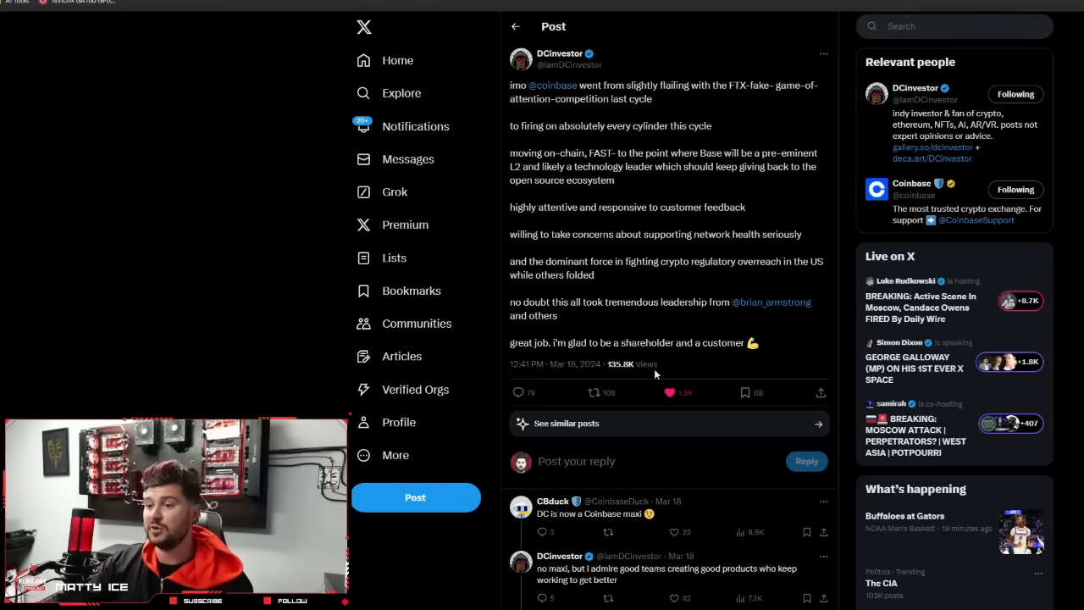
mouse_move(810, 308)
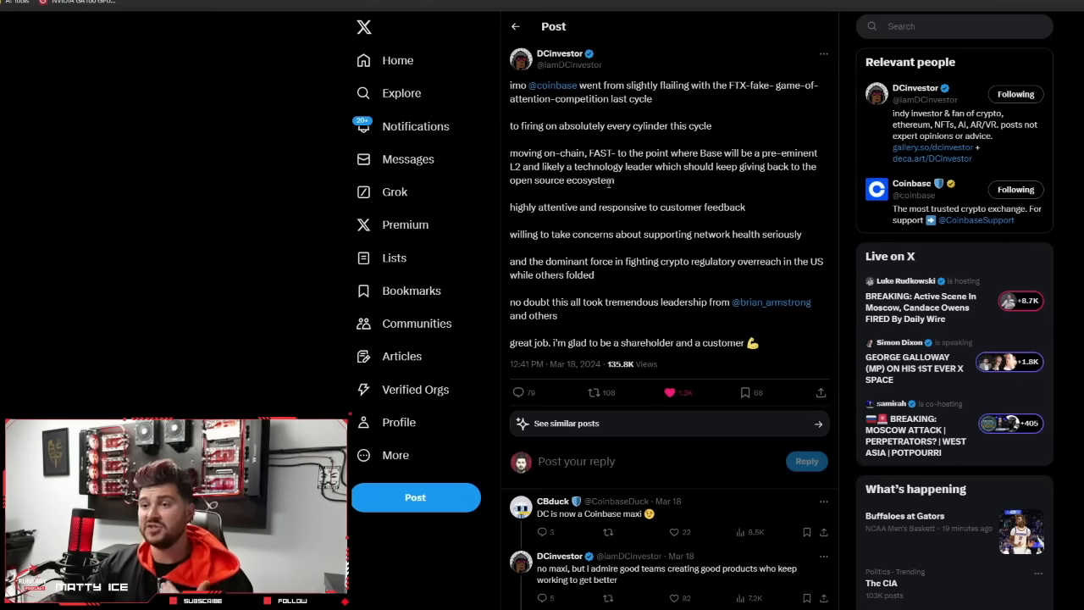
mouse_move(793, 132)
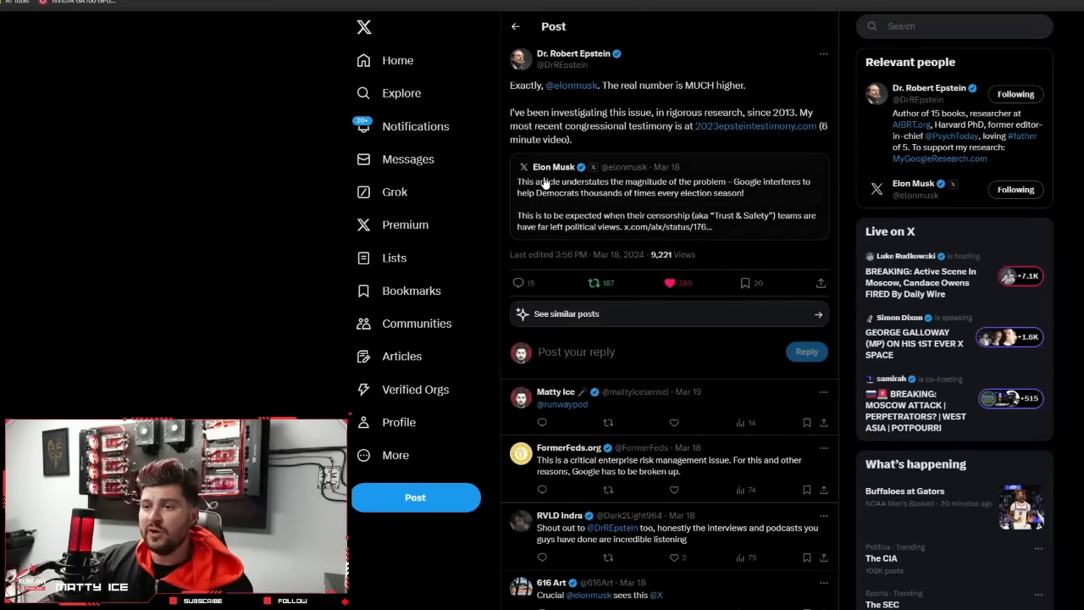
mouse_move(589, 196)
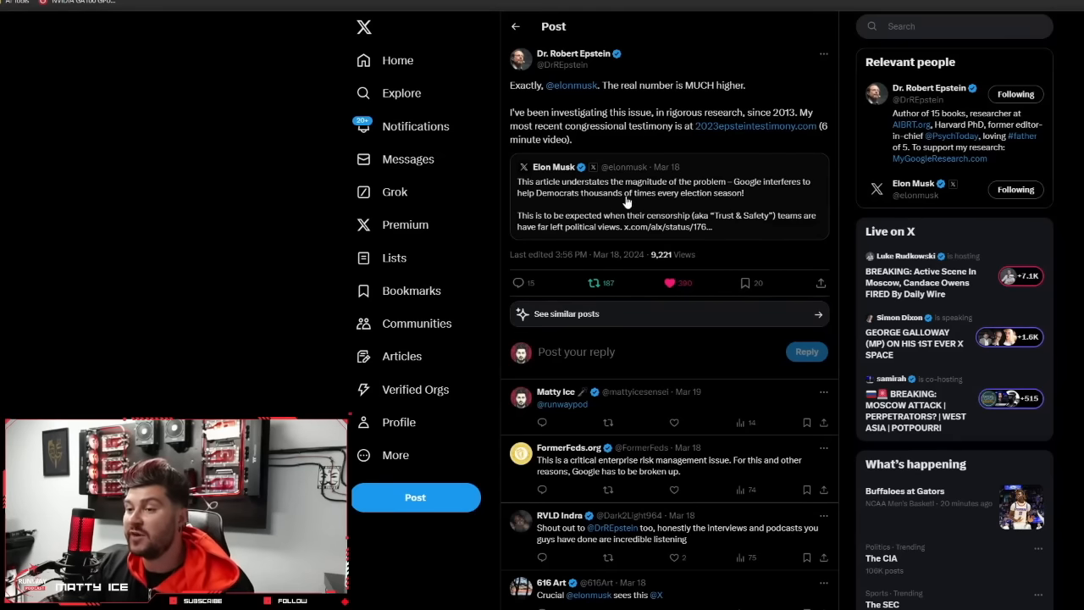
mouse_move(596, 224)
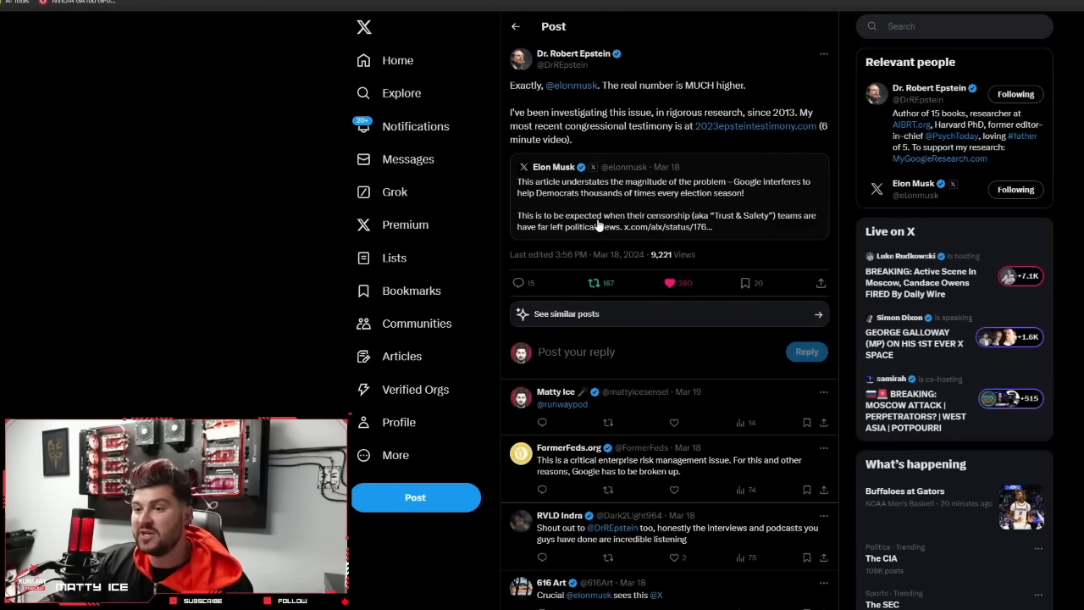
mouse_move(711, 229)
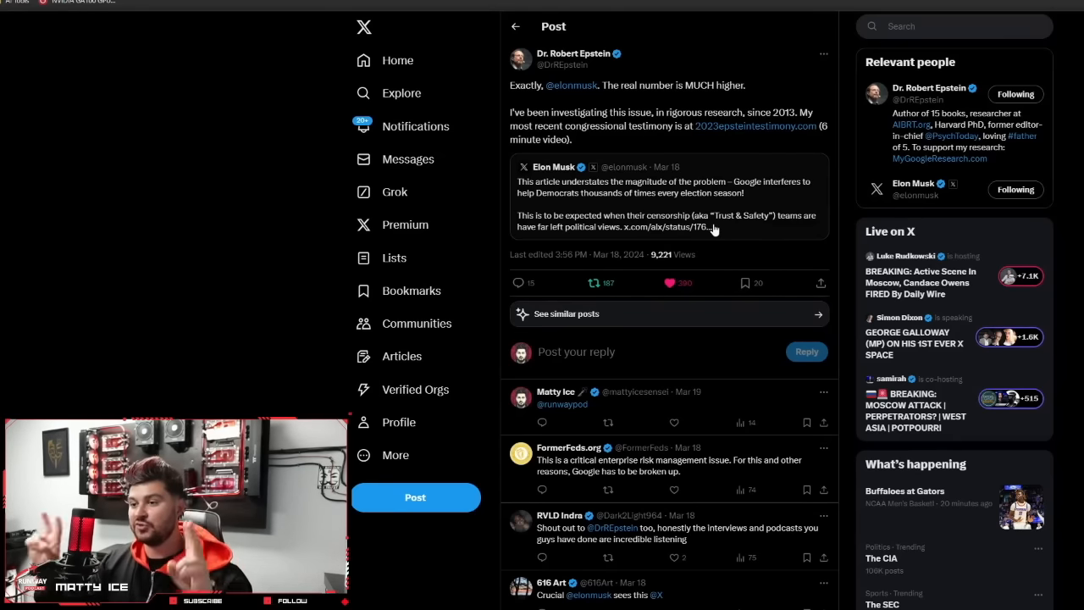
mouse_move(626, 234)
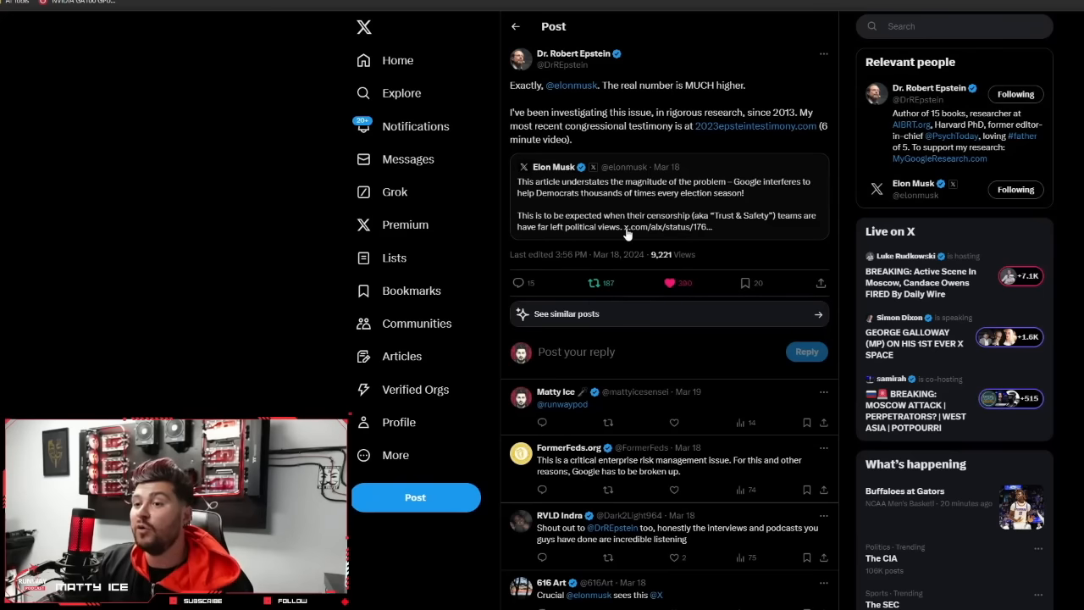
mouse_move(819, 330)
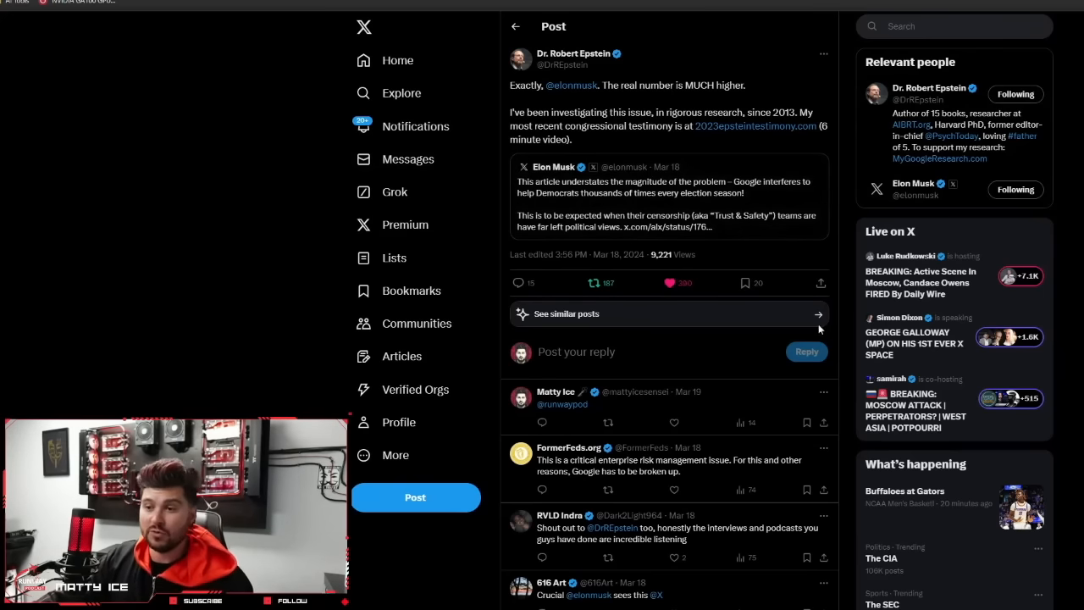
mouse_move(867, 222)
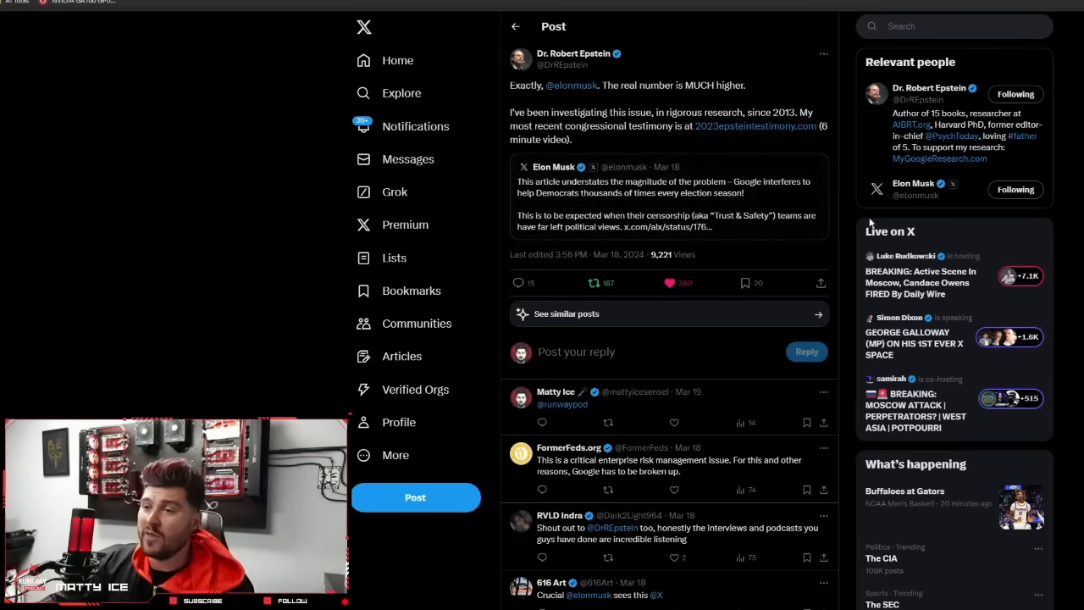
mouse_move(794, 220)
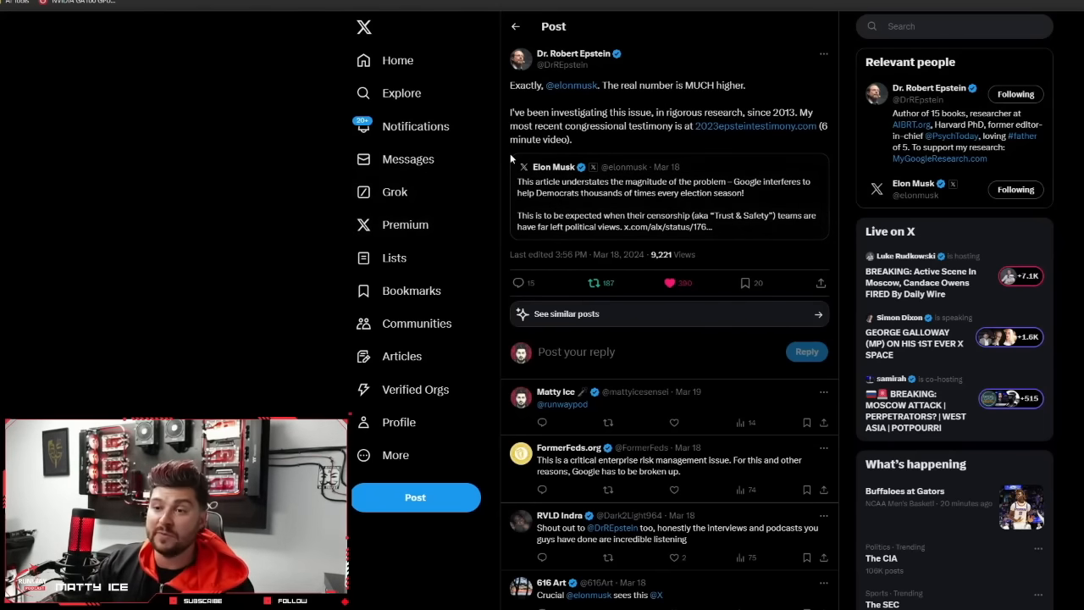
mouse_move(826, 152)
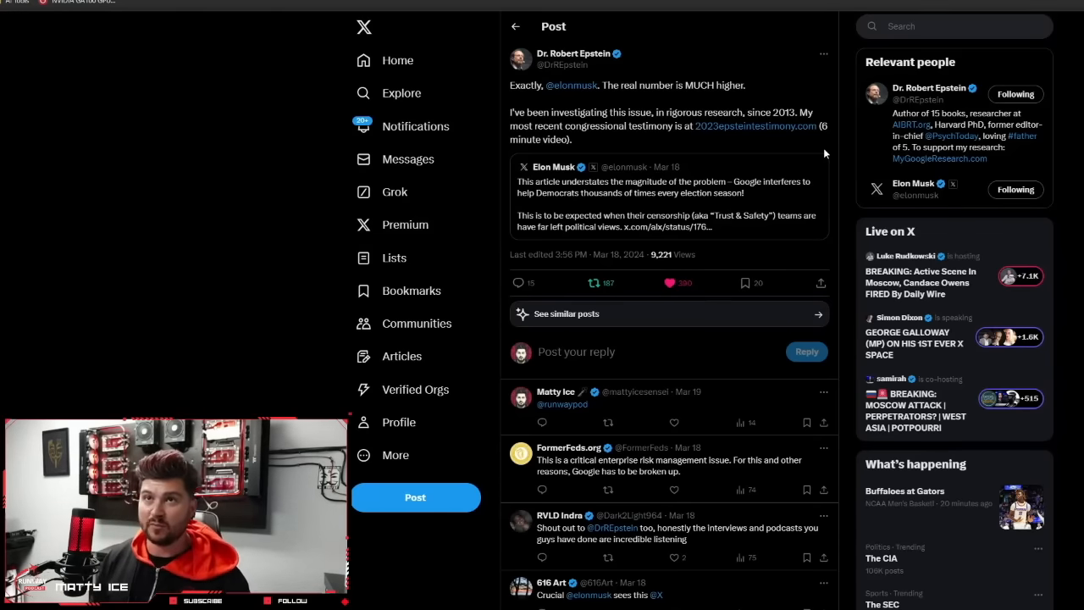
mouse_move(826, 230)
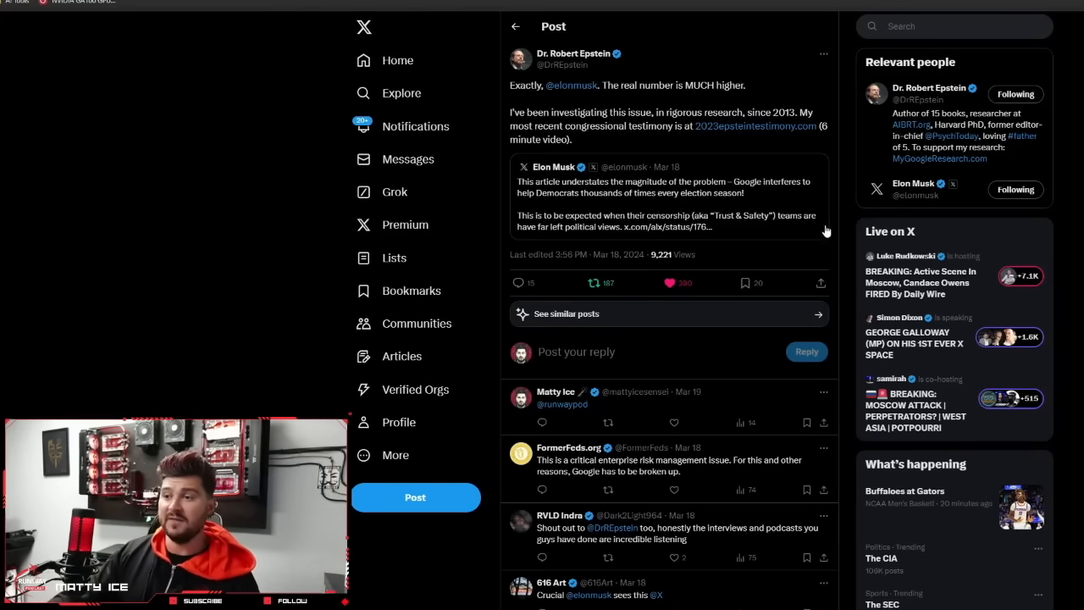
mouse_move(776, 203)
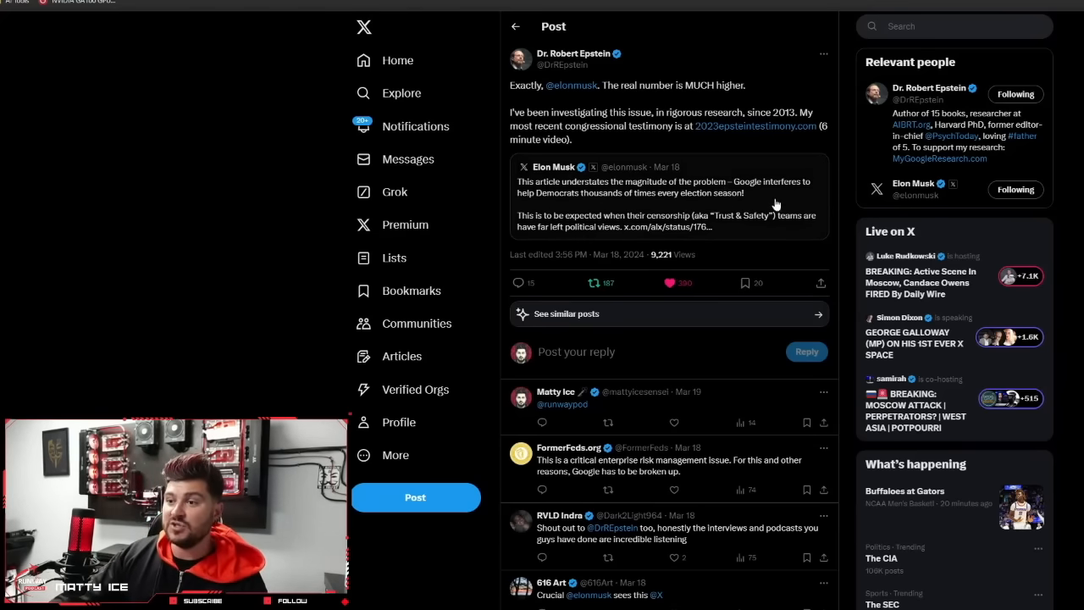
mouse_move(826, 144)
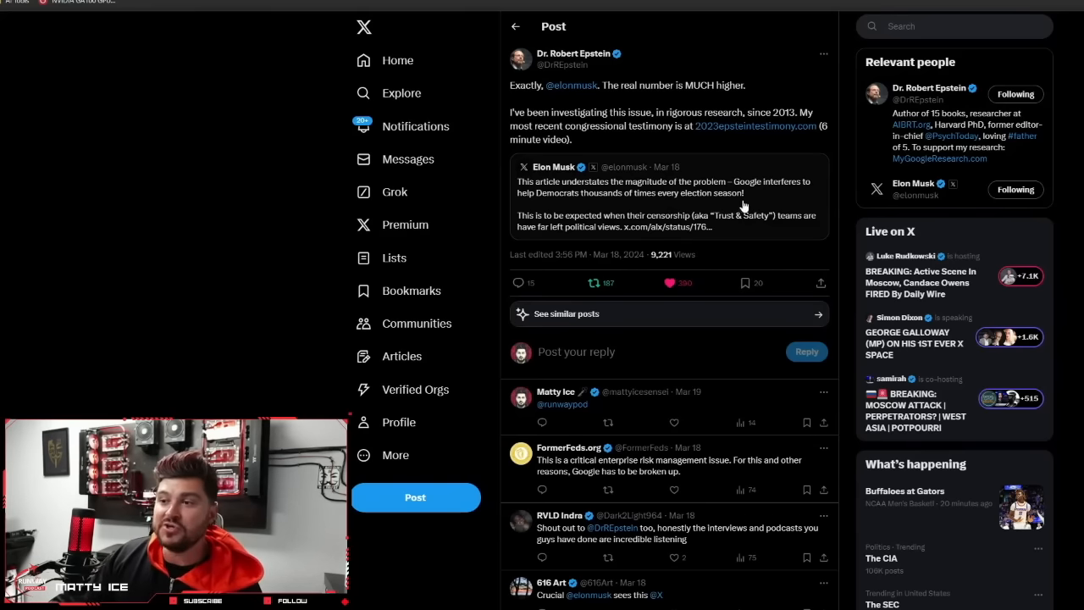
mouse_move(709, 153)
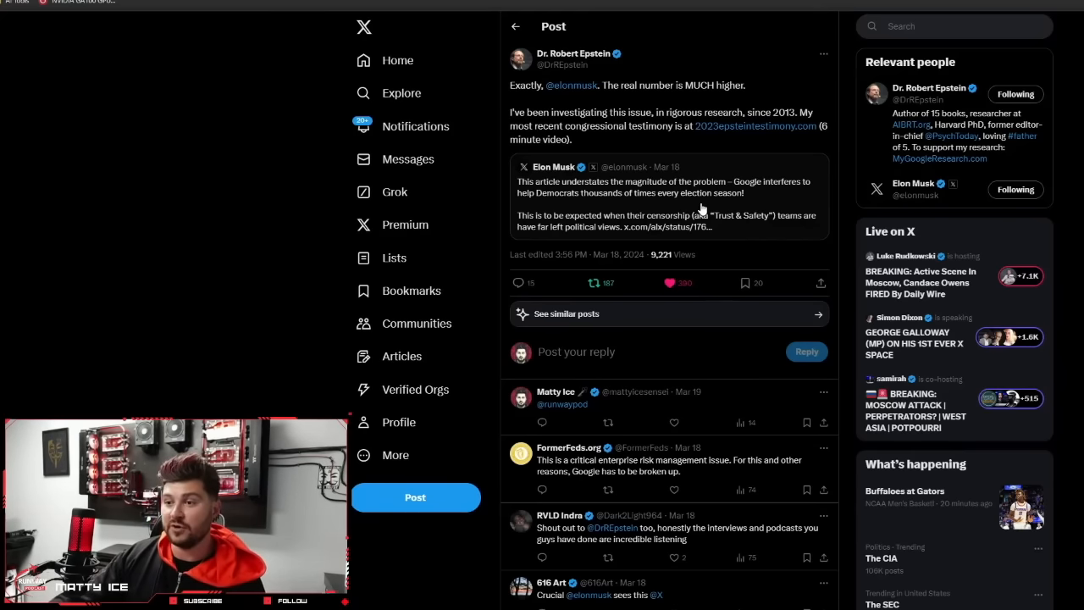
mouse_move(704, 206)
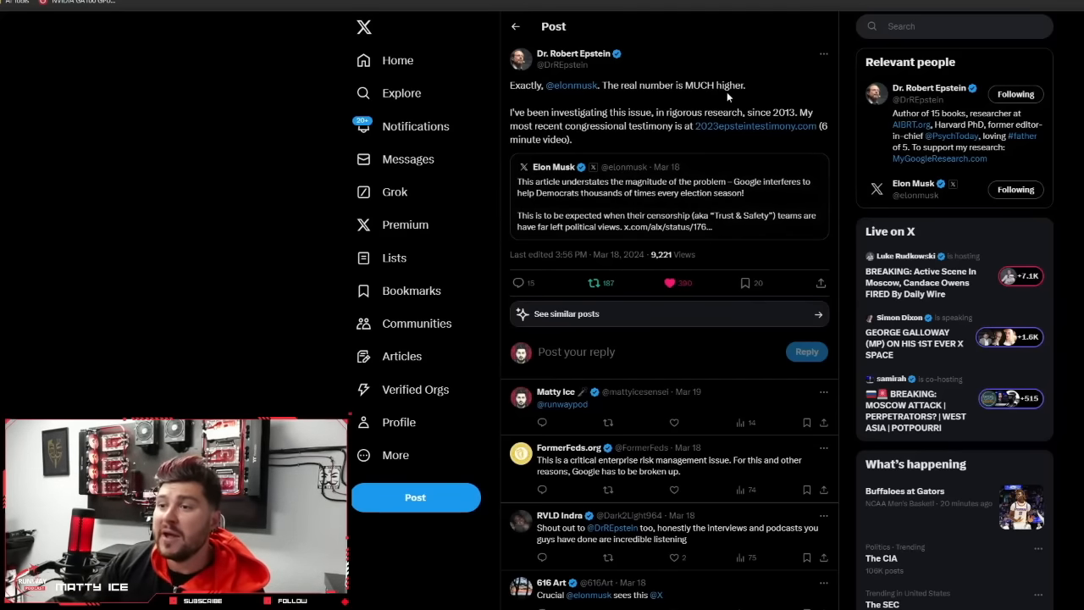
mouse_move(572, 52)
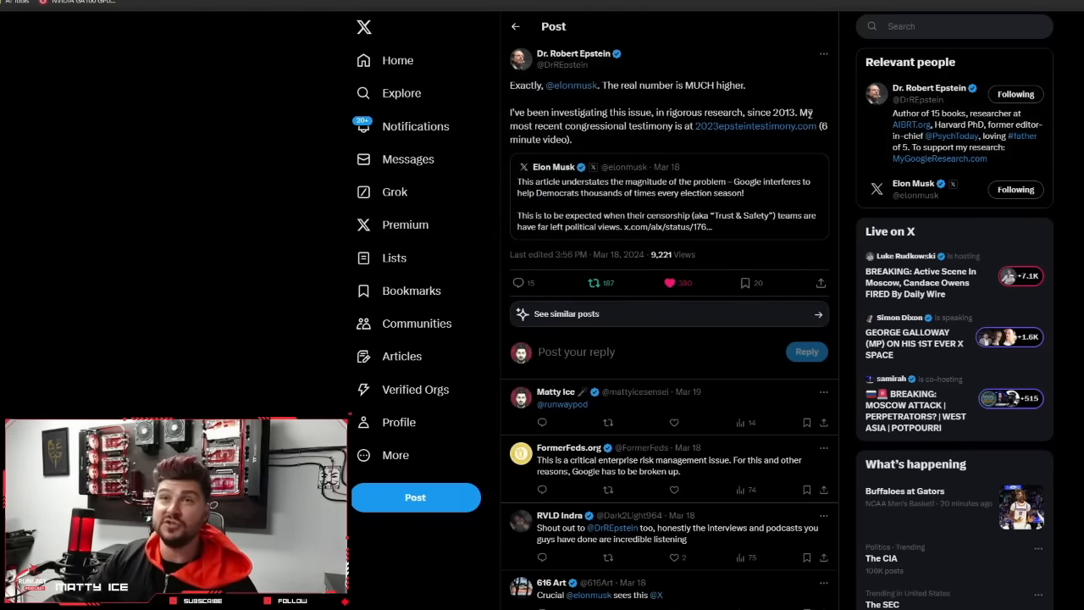
mouse_move(931, 178)
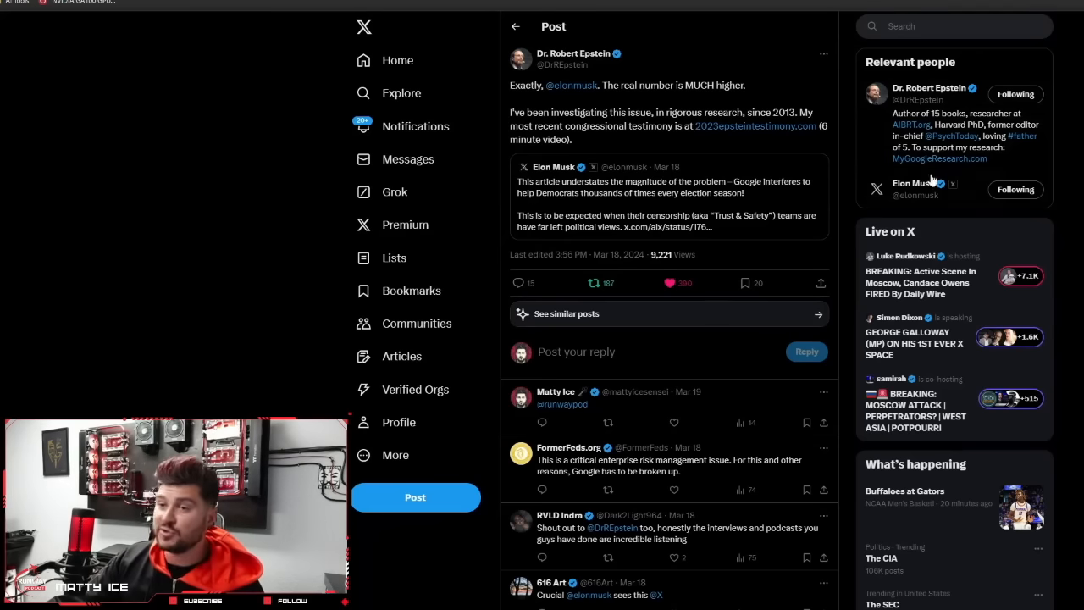
mouse_move(857, 61)
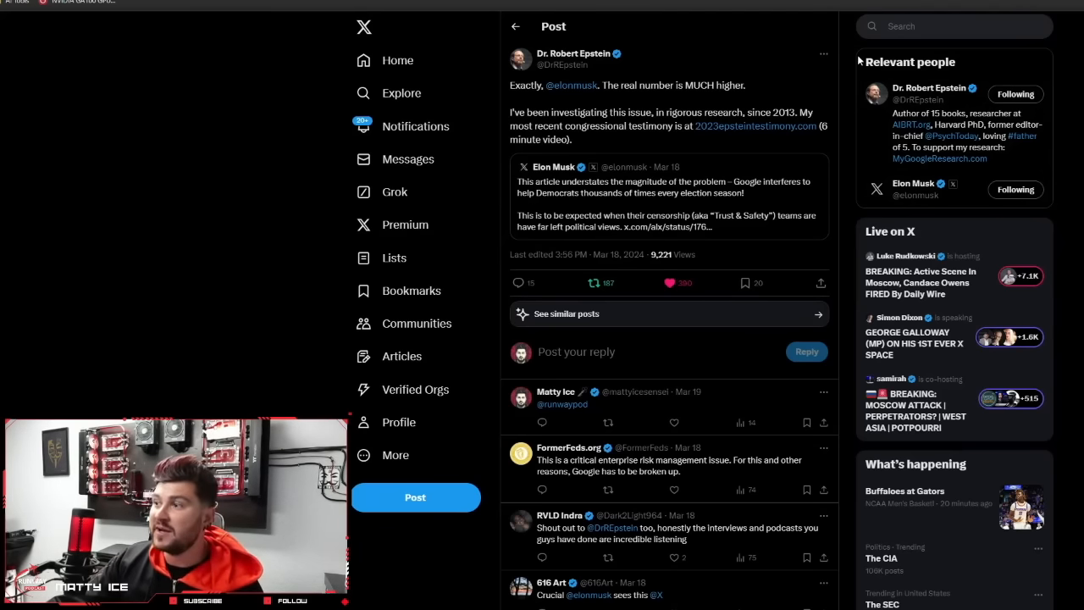
mouse_move(590, 82)
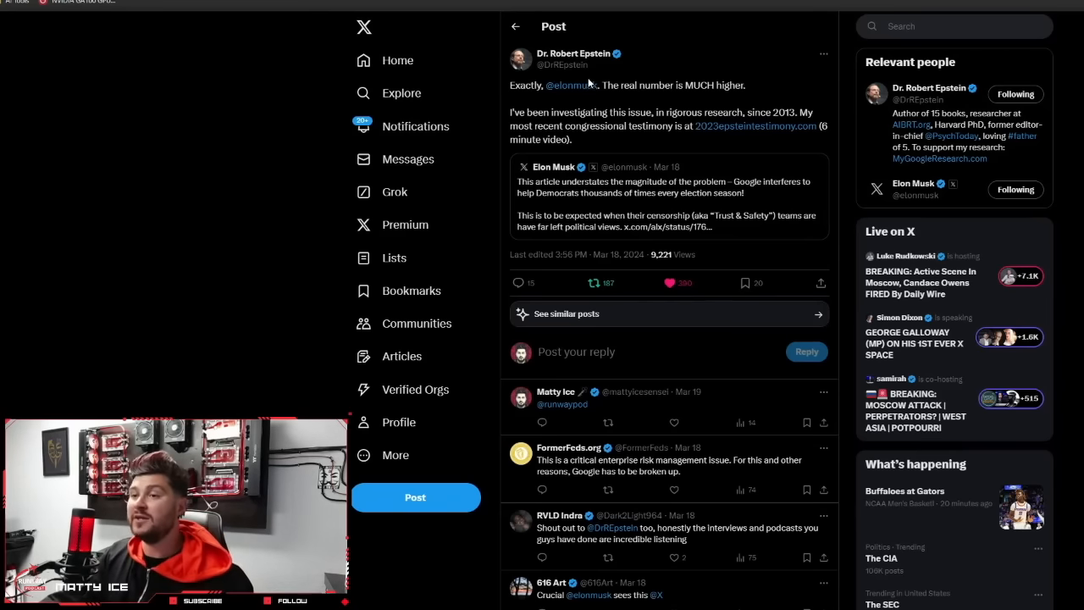
mouse_move(499, 117)
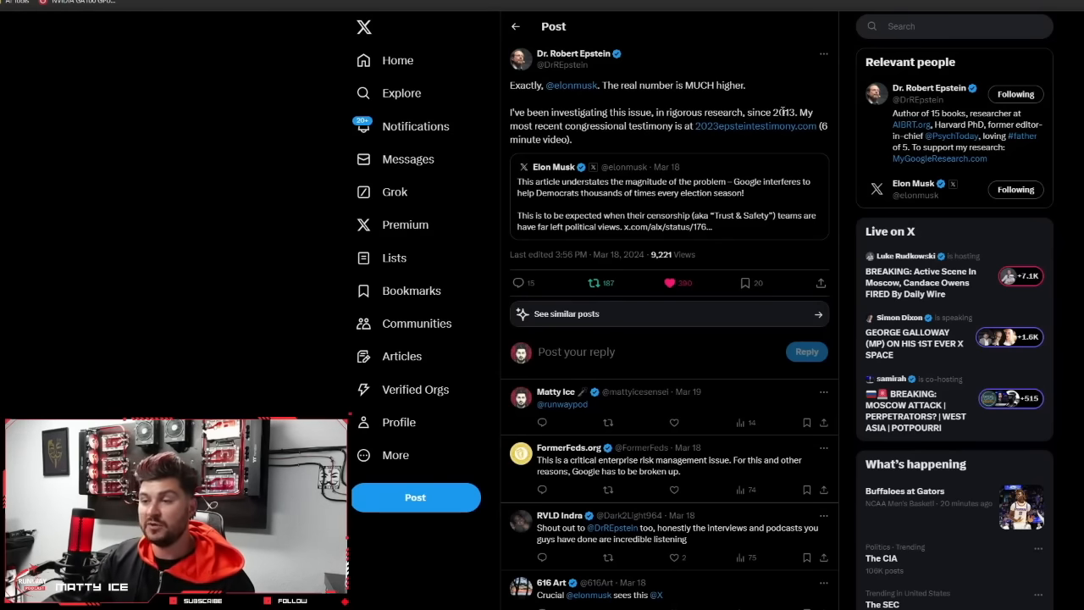
mouse_move(783, 112)
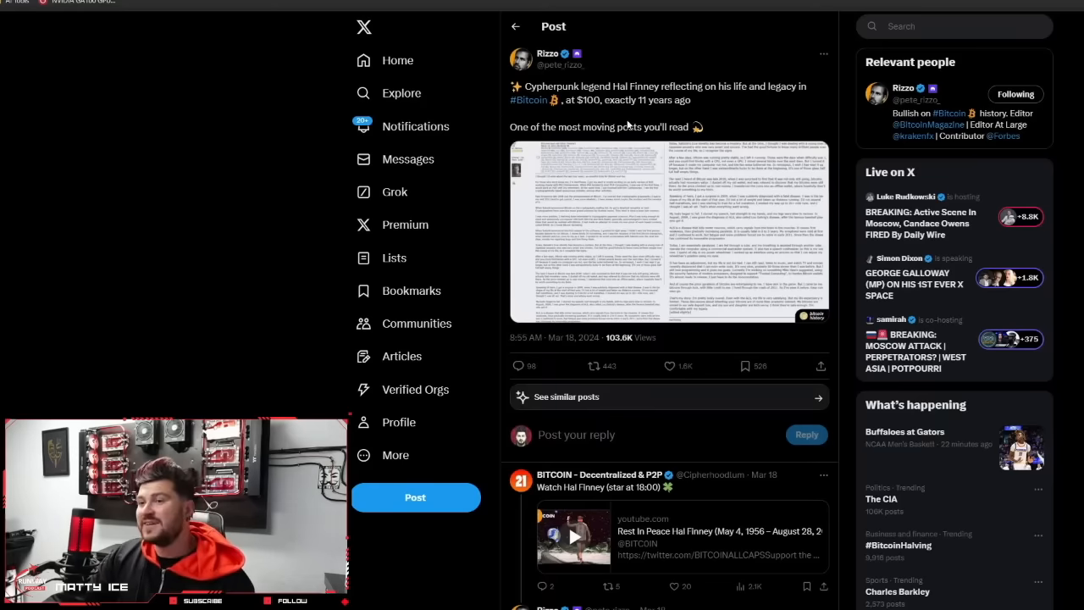
mouse_move(637, 111)
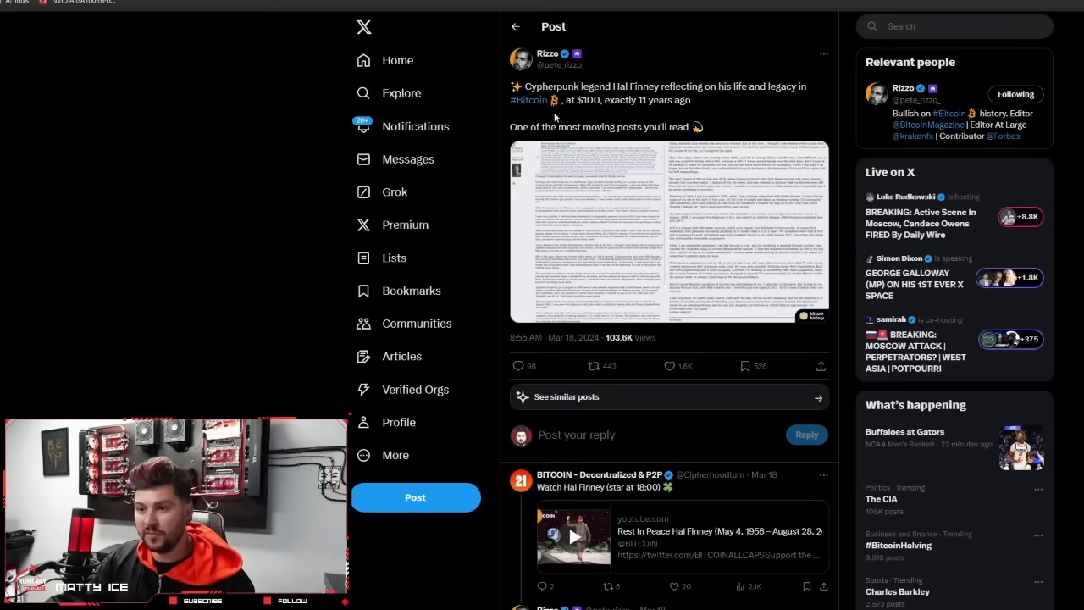
- View the text image attached to Rizzo's Hal Finney post, landing on FiatHawk's $1 trillion deficit post
click(669, 234)
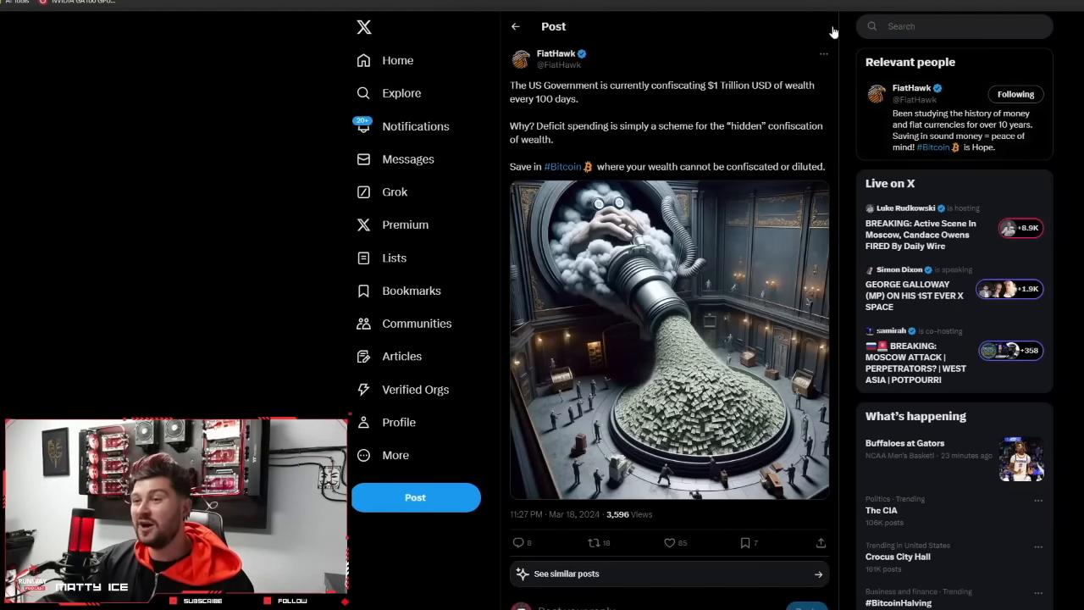
mouse_move(855, 86)
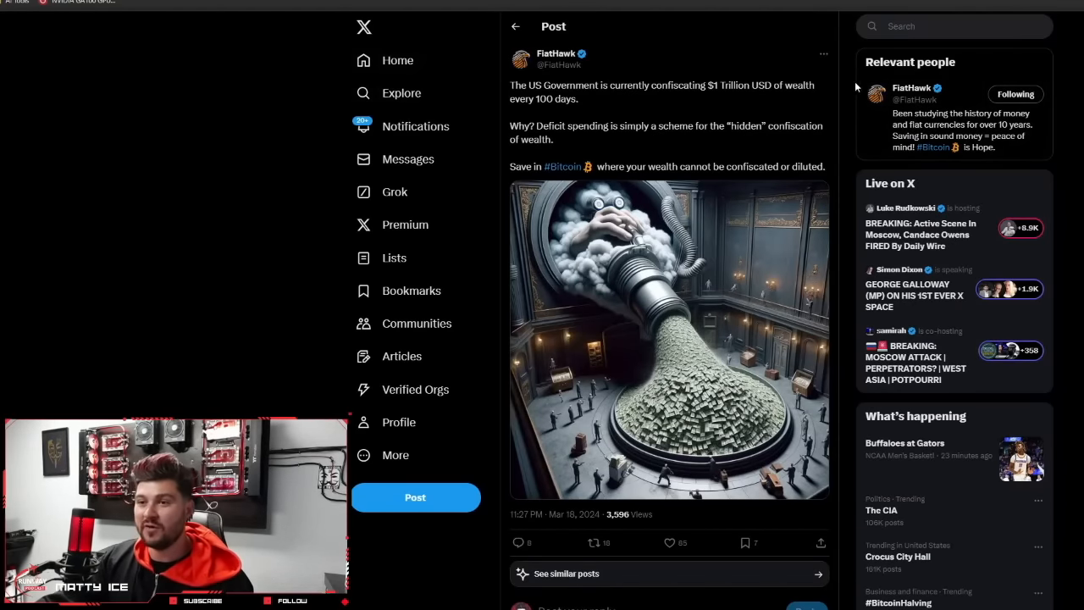
mouse_move(812, 119)
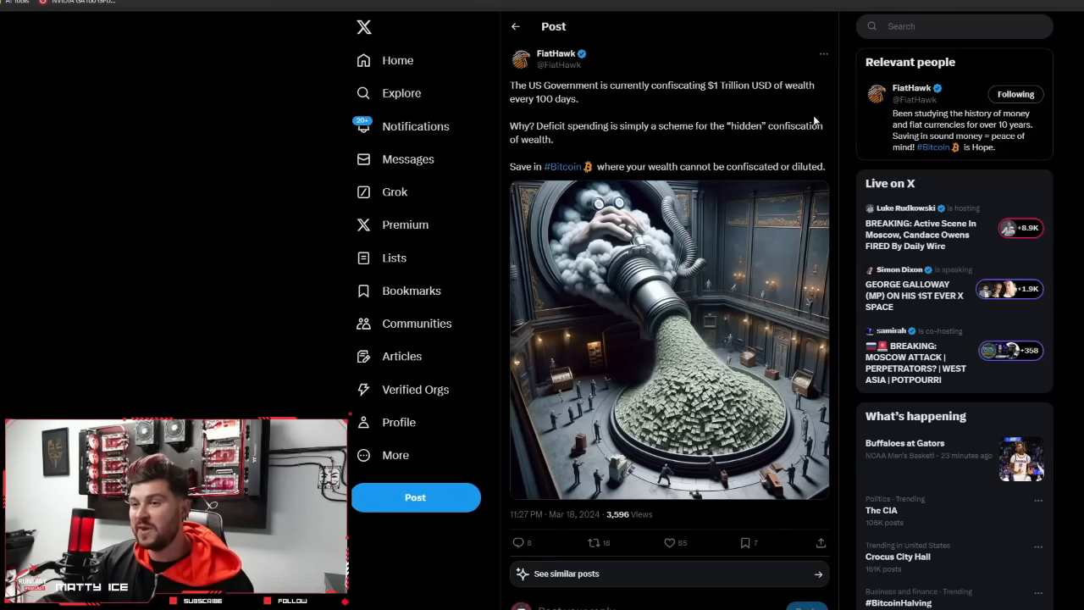
mouse_move(870, 168)
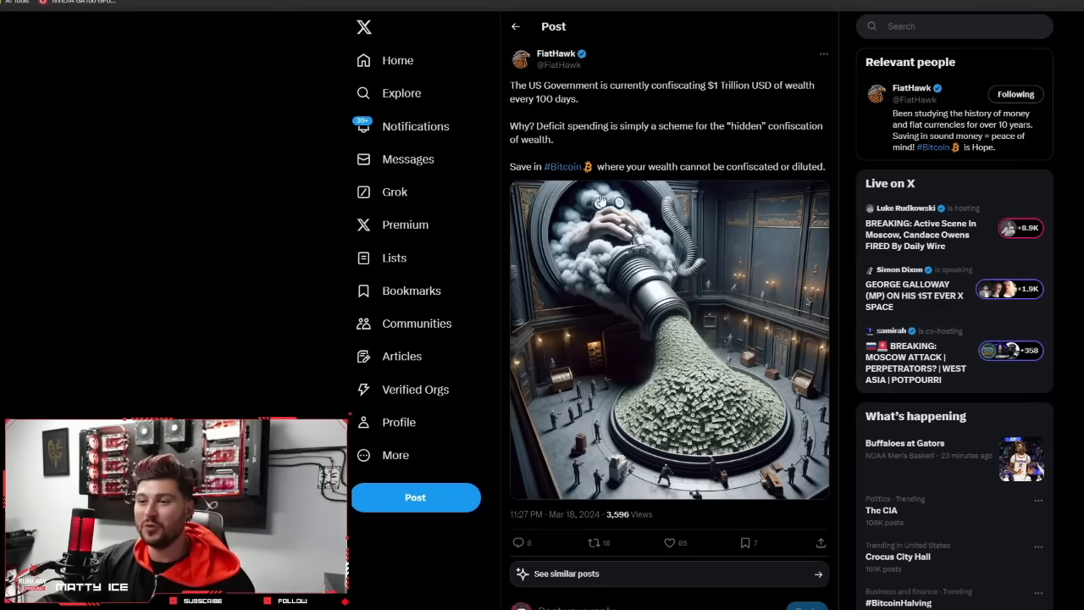
mouse_move(677, 281)
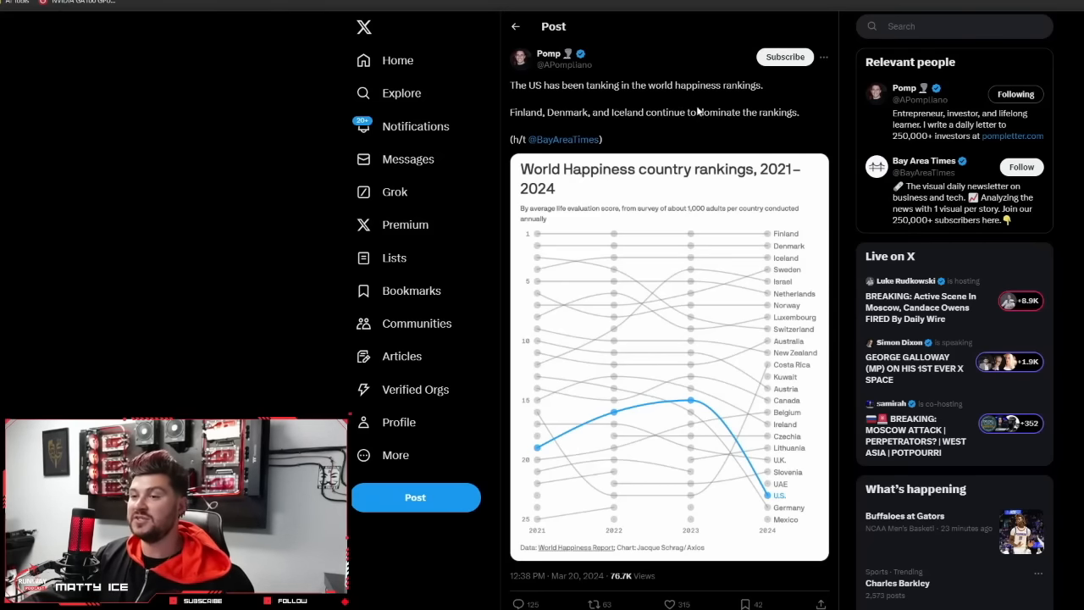
mouse_move(650, 443)
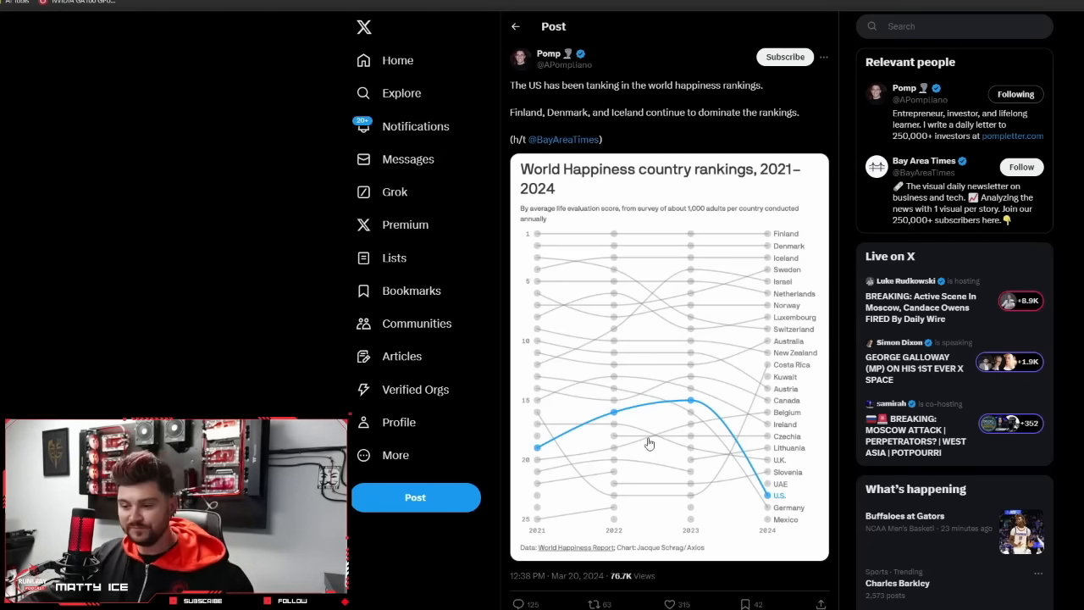
mouse_move(762, 482)
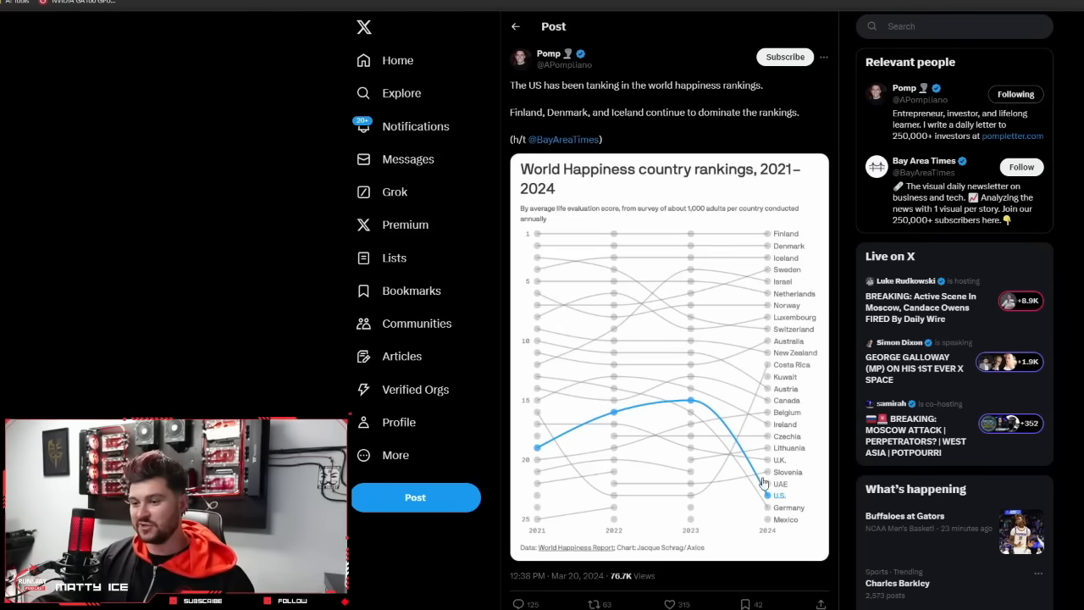
mouse_move(538, 443)
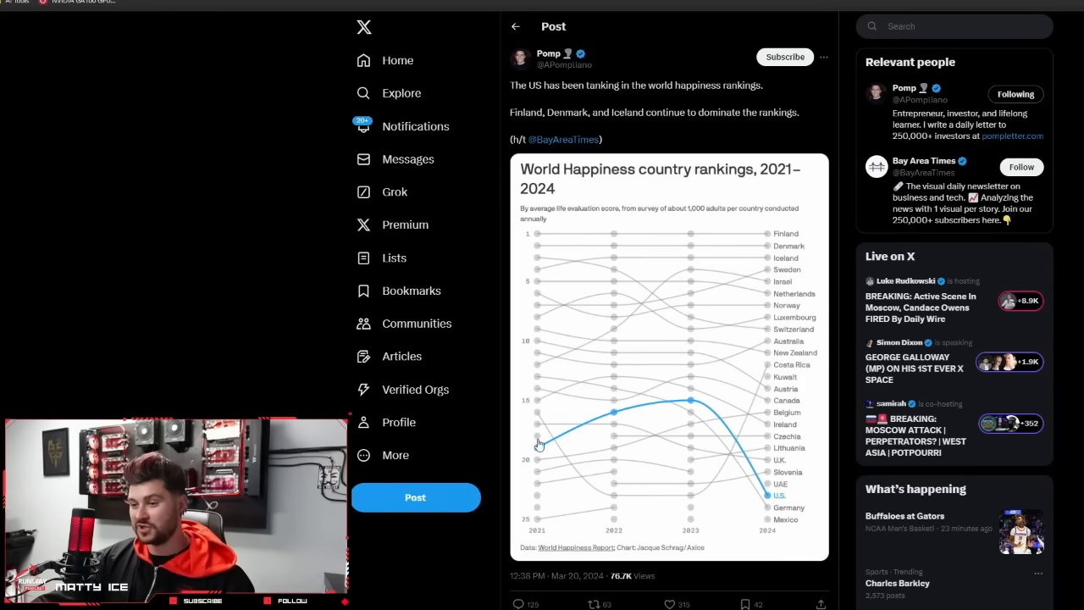
mouse_move(769, 500)
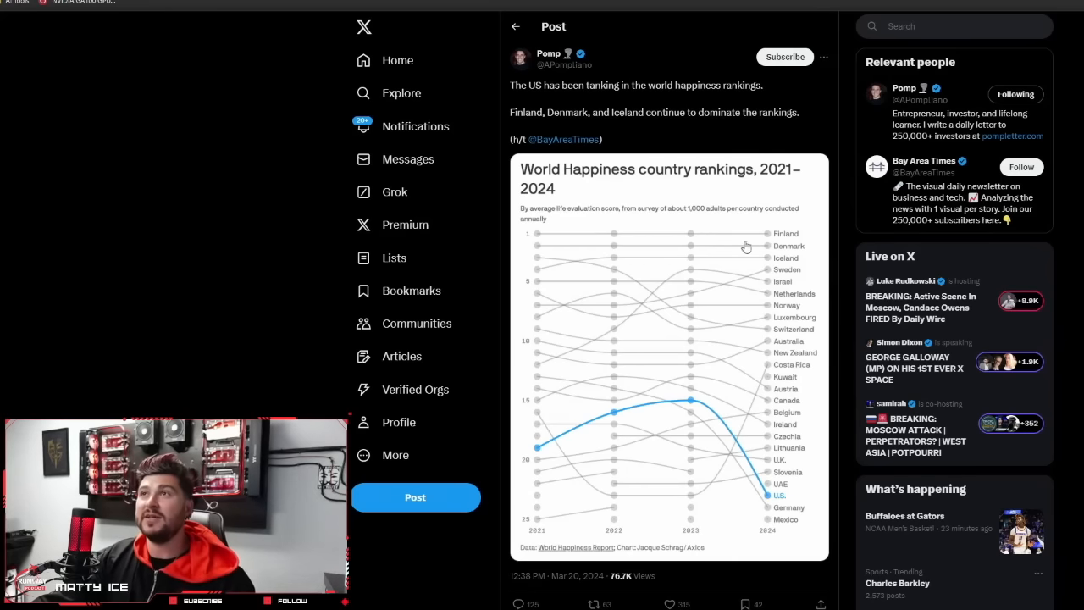
mouse_move(769, 288)
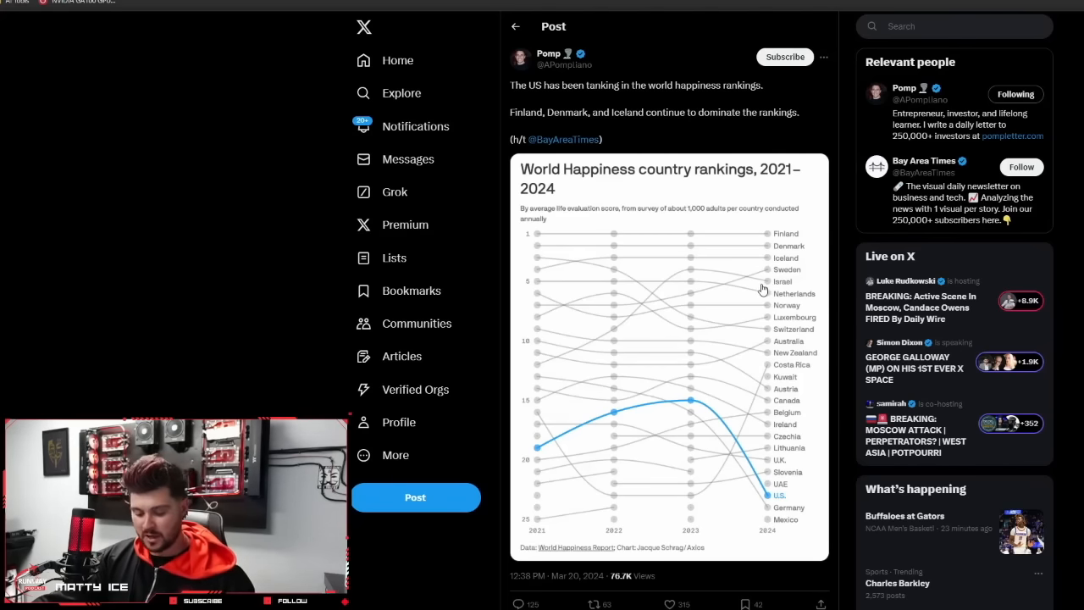
mouse_move(682, 269)
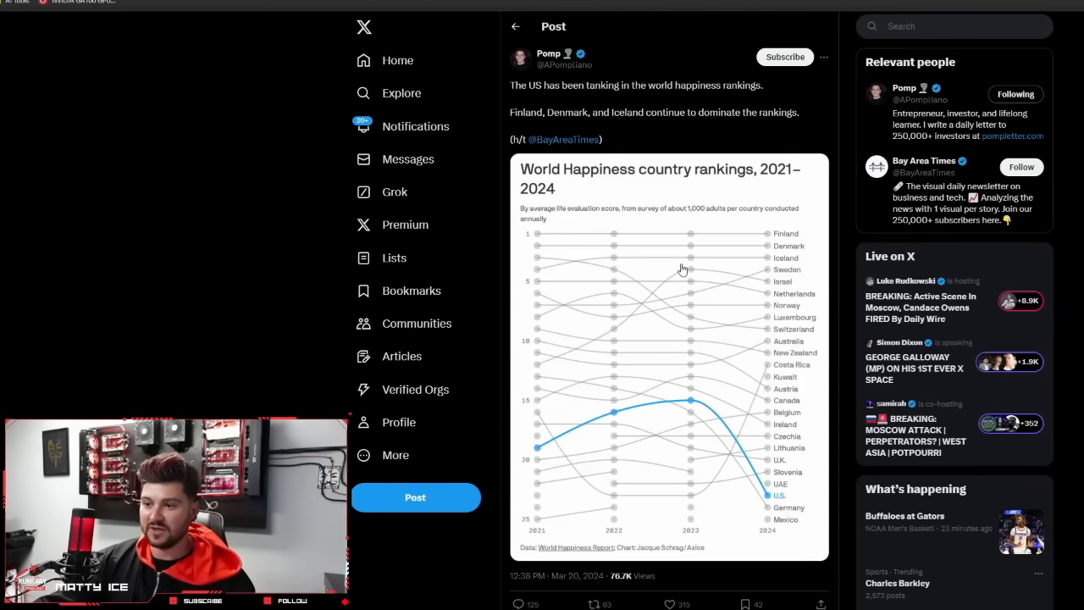
mouse_move(723, 285)
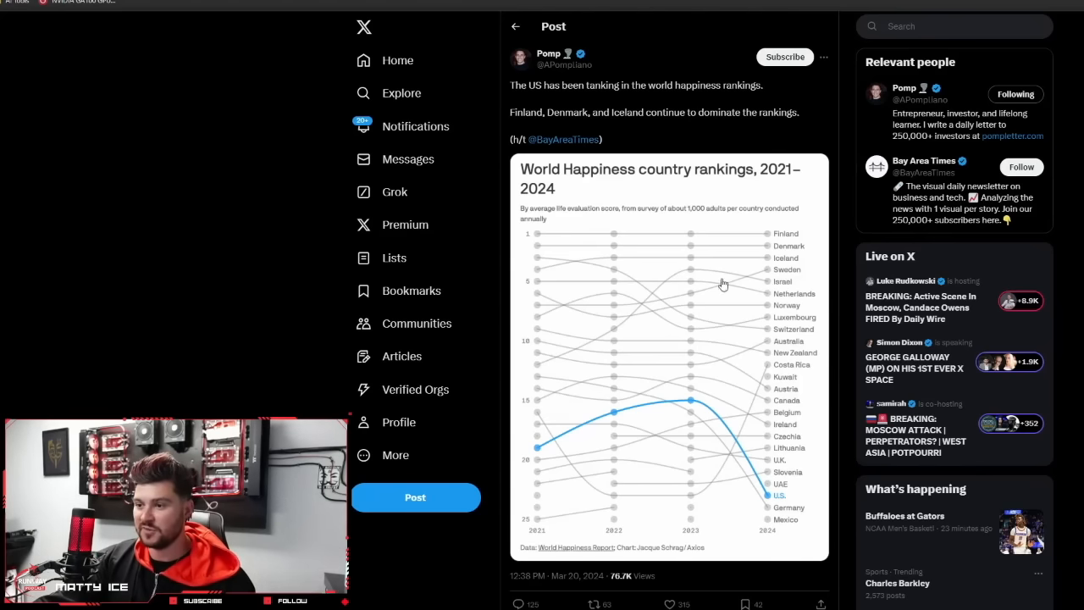
mouse_move(784, 369)
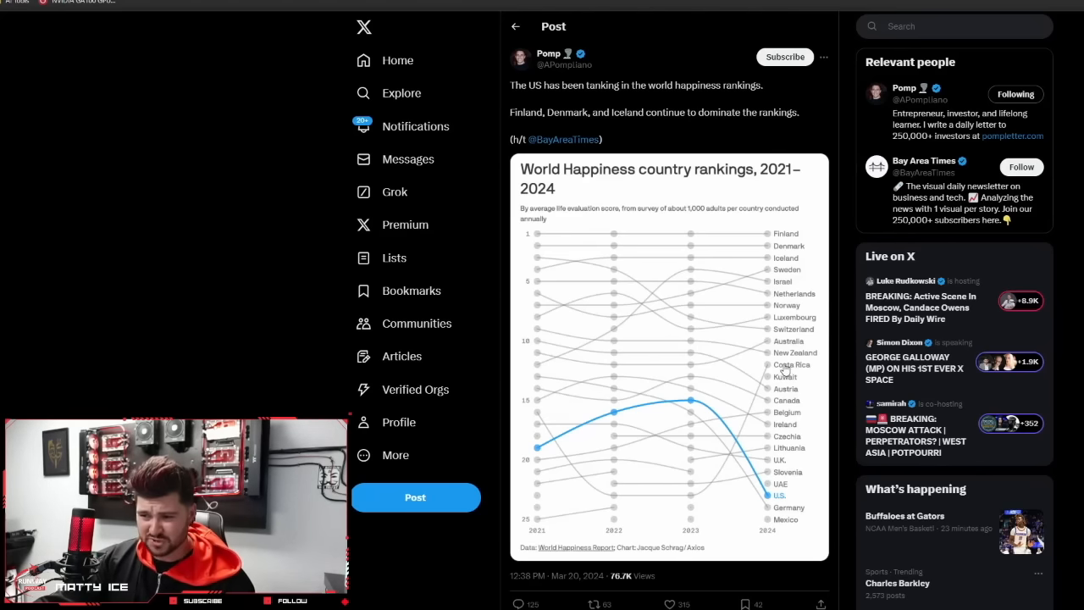
mouse_move(732, 471)
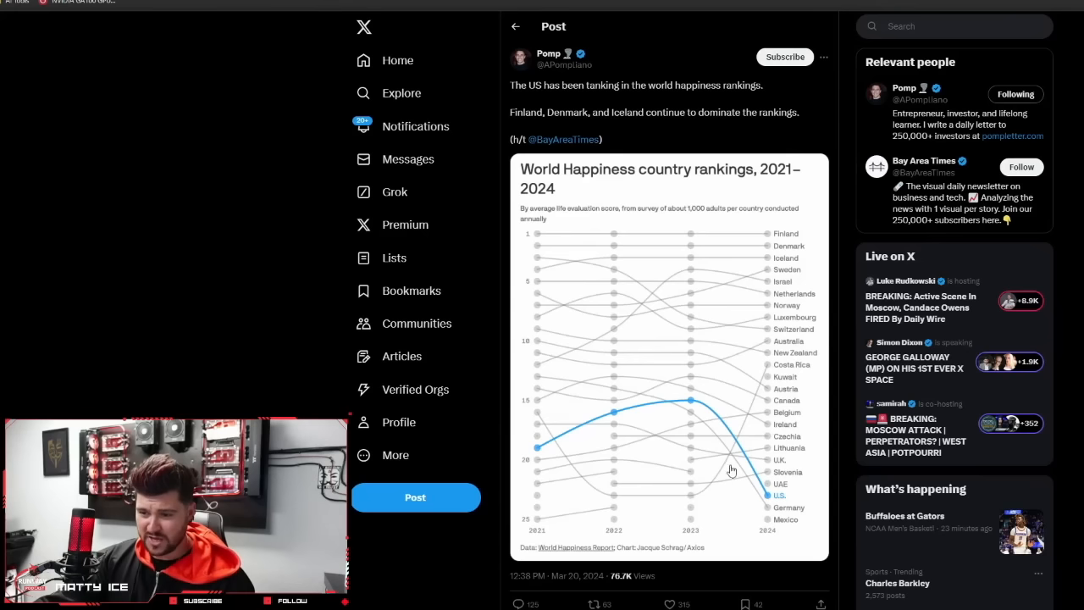
mouse_move(758, 367)
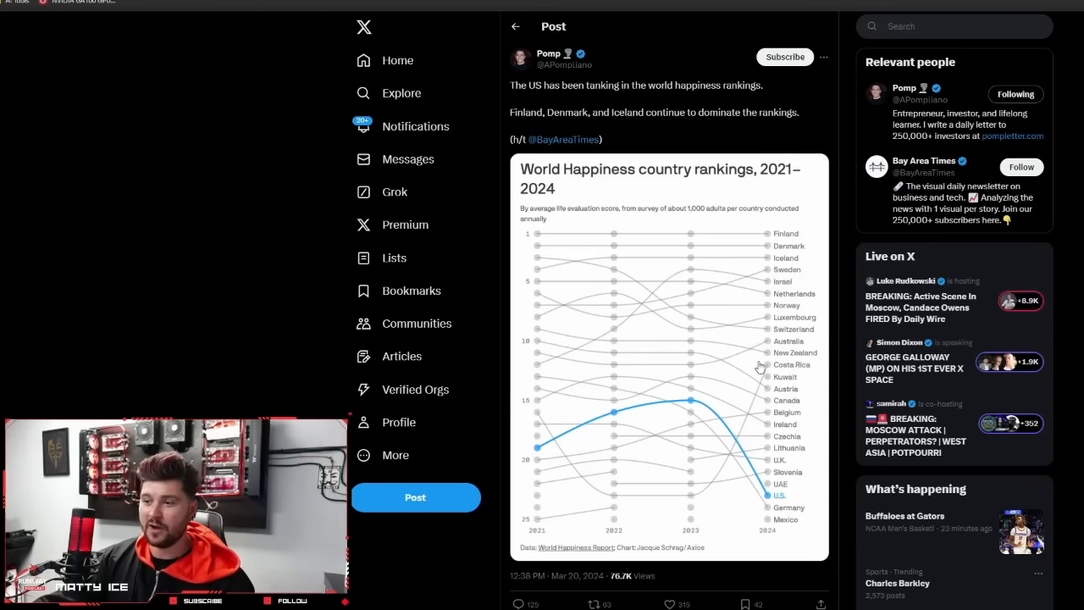
mouse_move(734, 316)
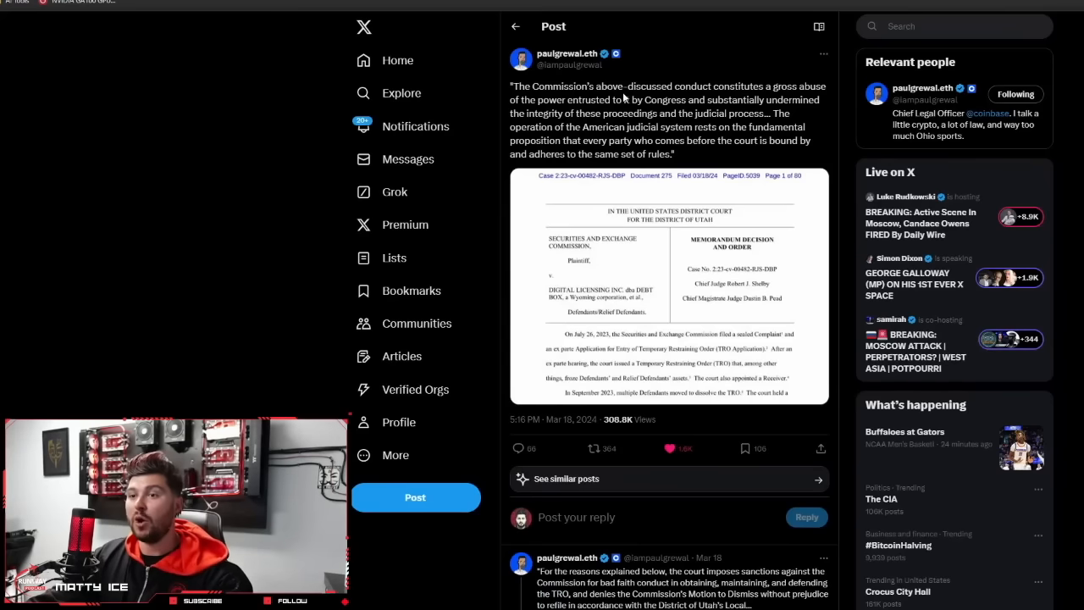
mouse_move(657, 88)
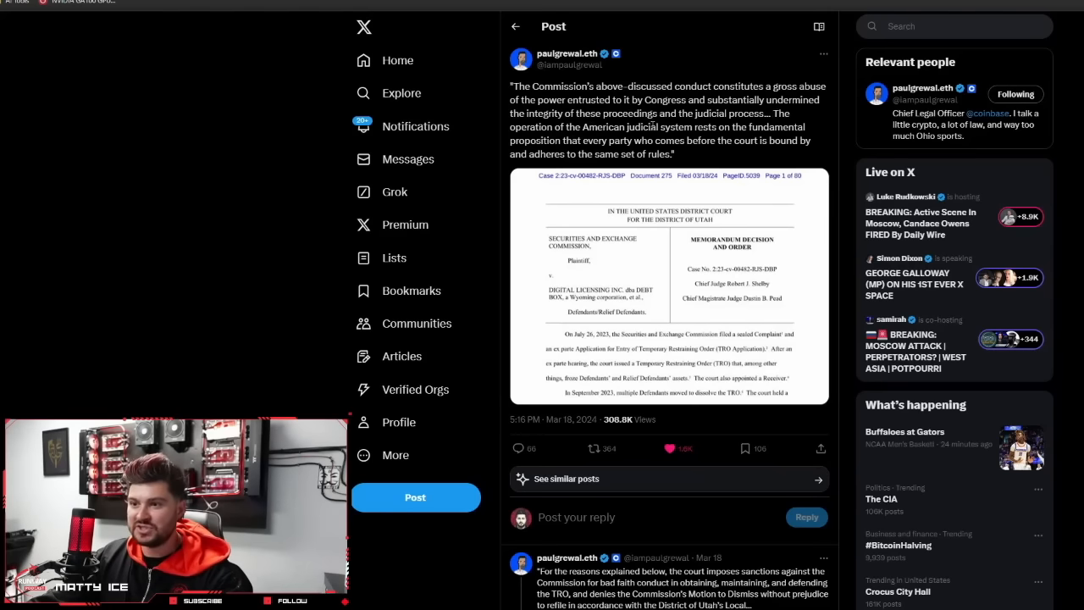
mouse_move(570, 152)
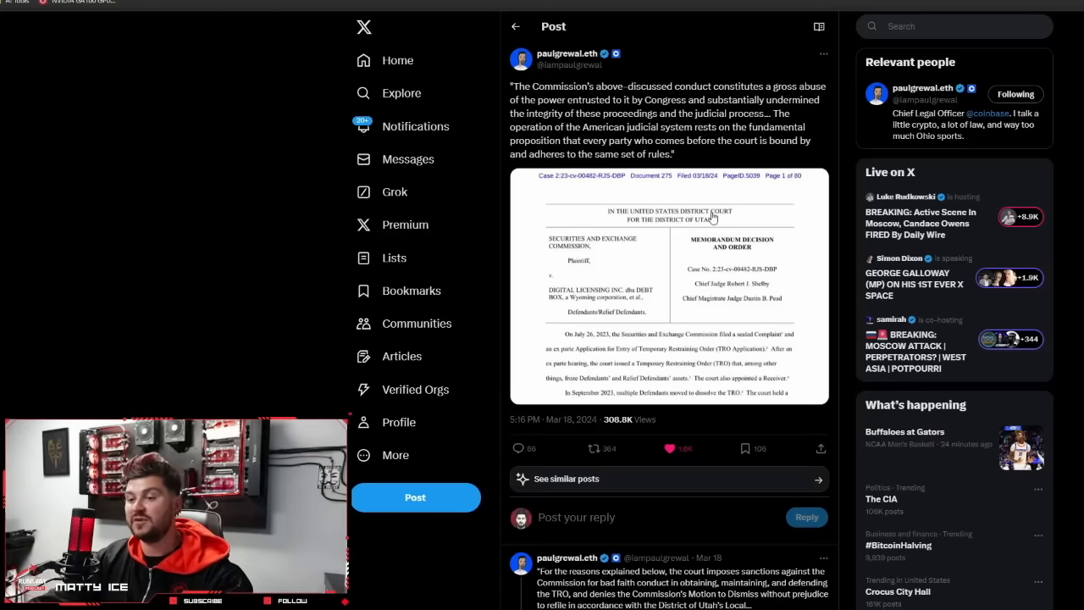
- Scroll down paulgrewal.eth's SEC v. Digital Licensing court-order post to his first reply about SEC sanctions
scroll(down, 3)
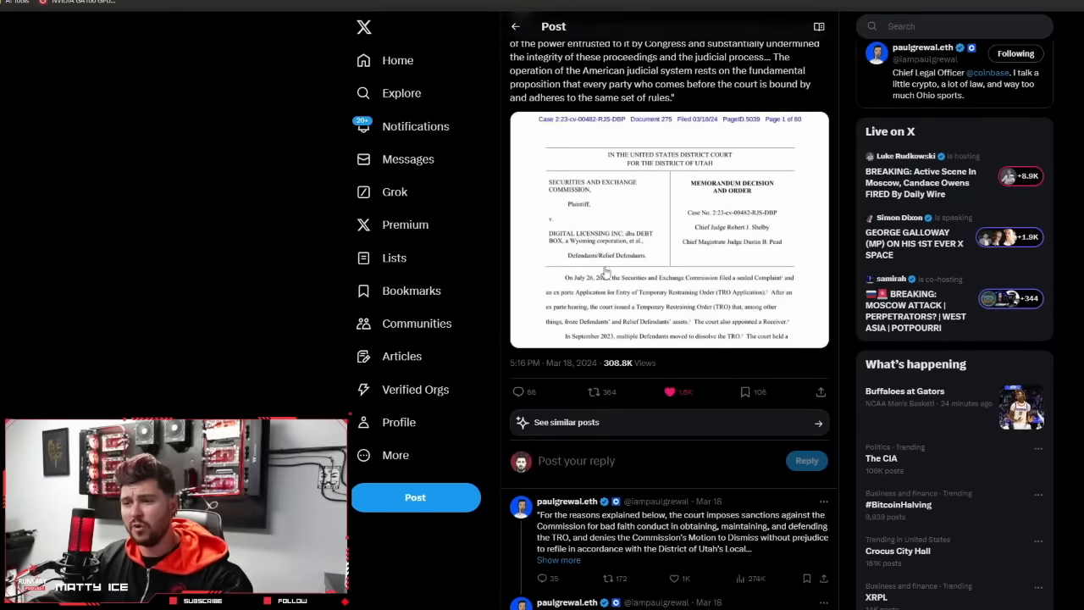
mouse_move(812, 244)
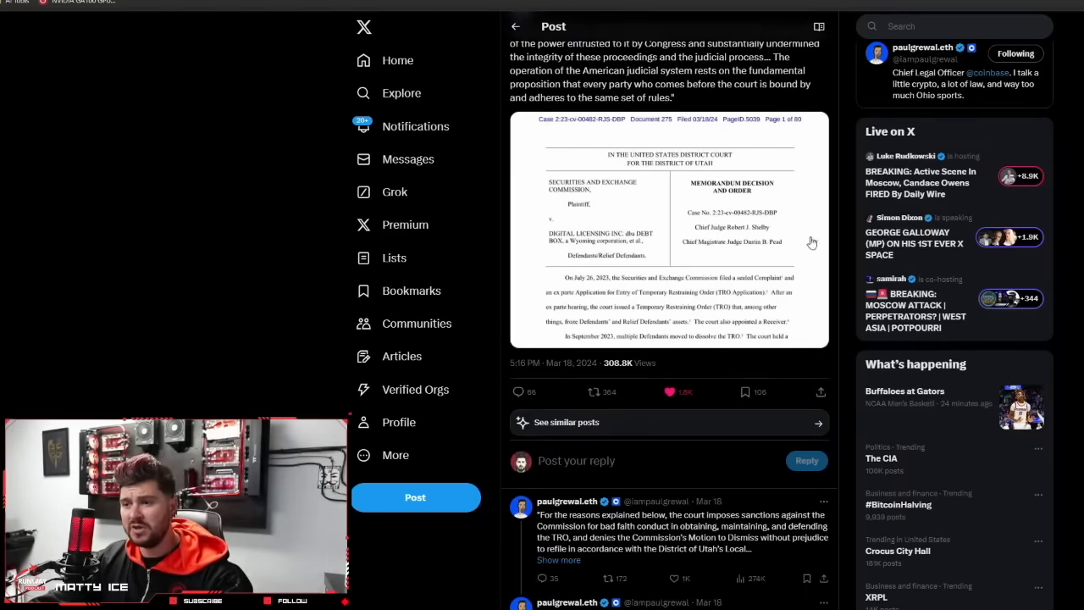
mouse_move(739, 267)
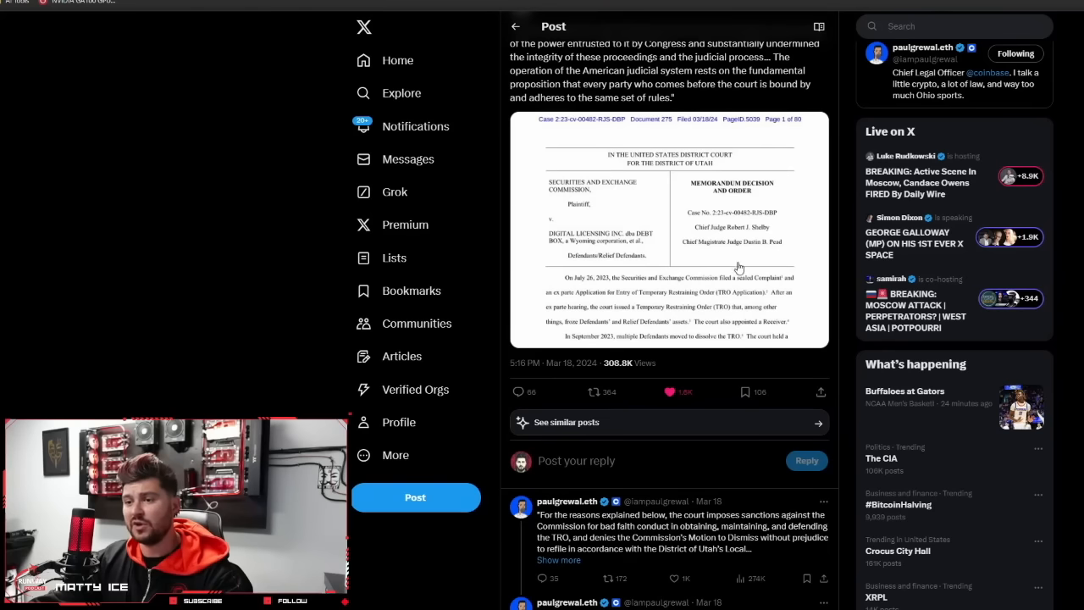
mouse_move(687, 141)
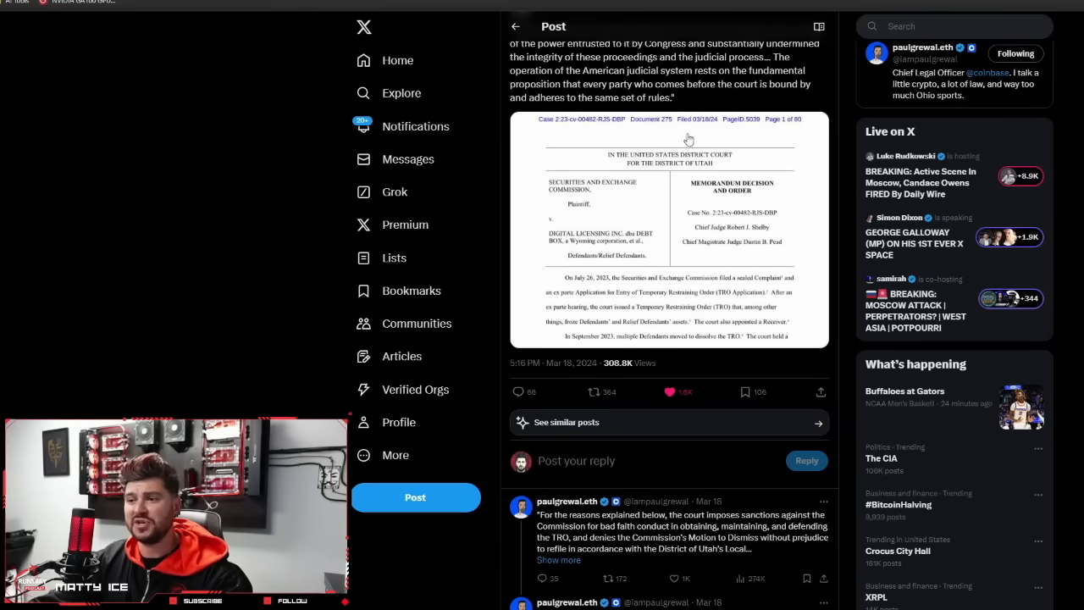
mouse_move(783, 197)
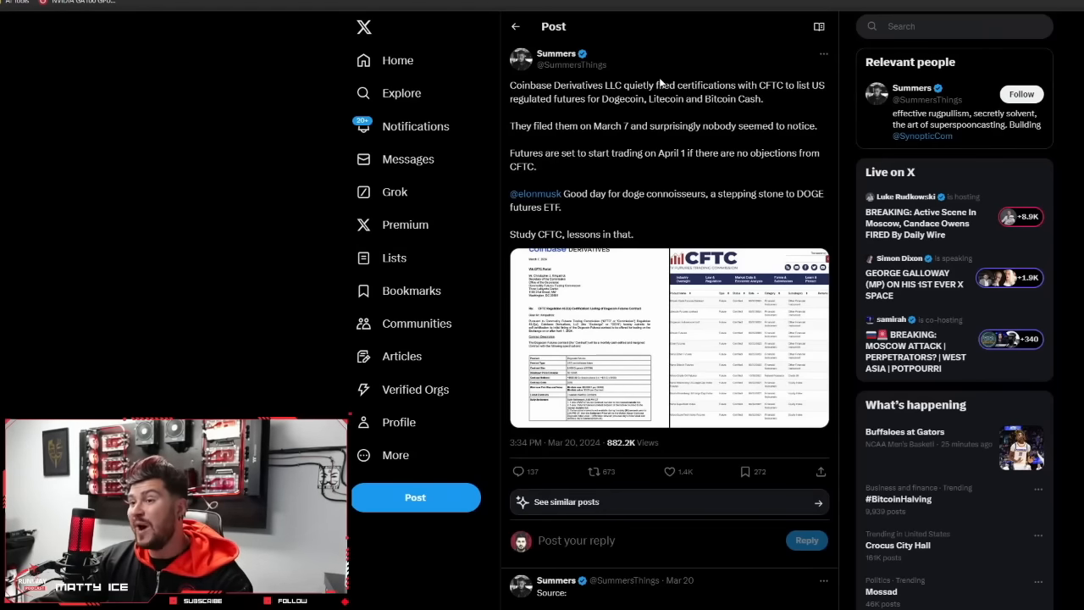
mouse_move(687, 81)
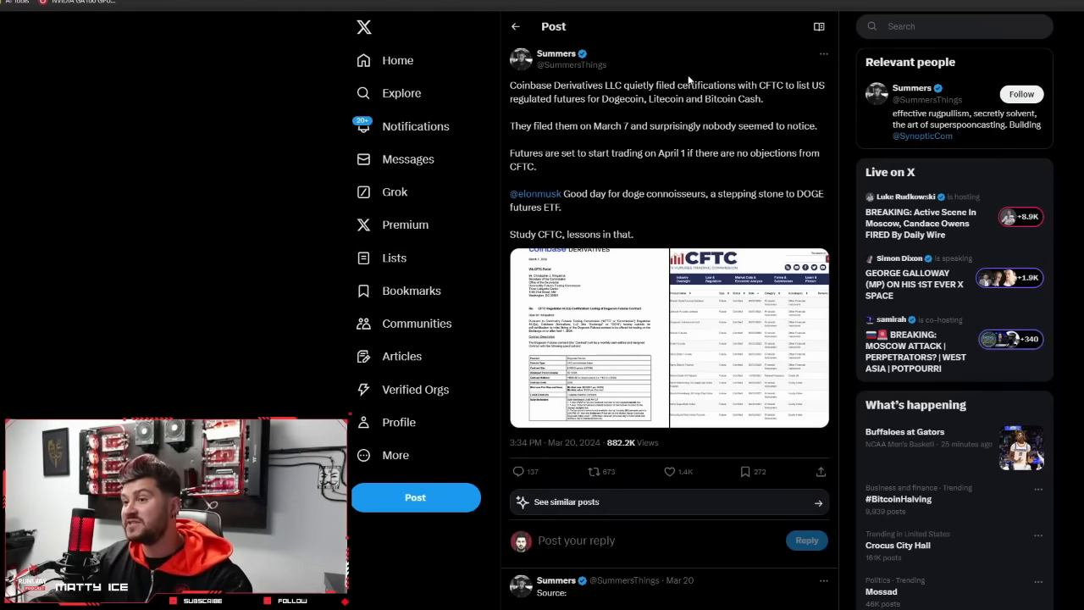
mouse_move(640, 115)
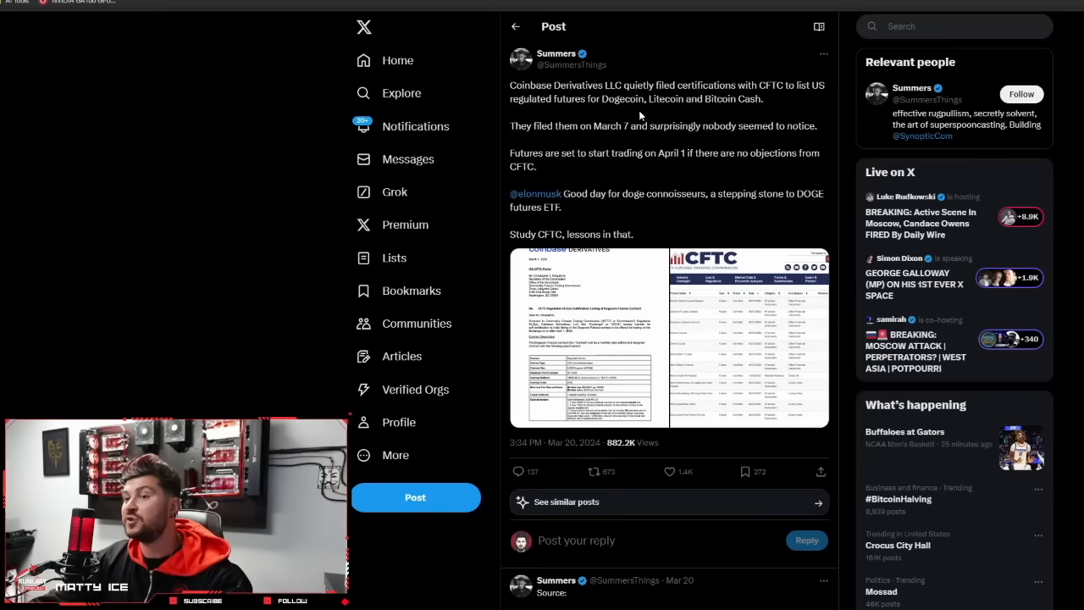
mouse_move(604, 135)
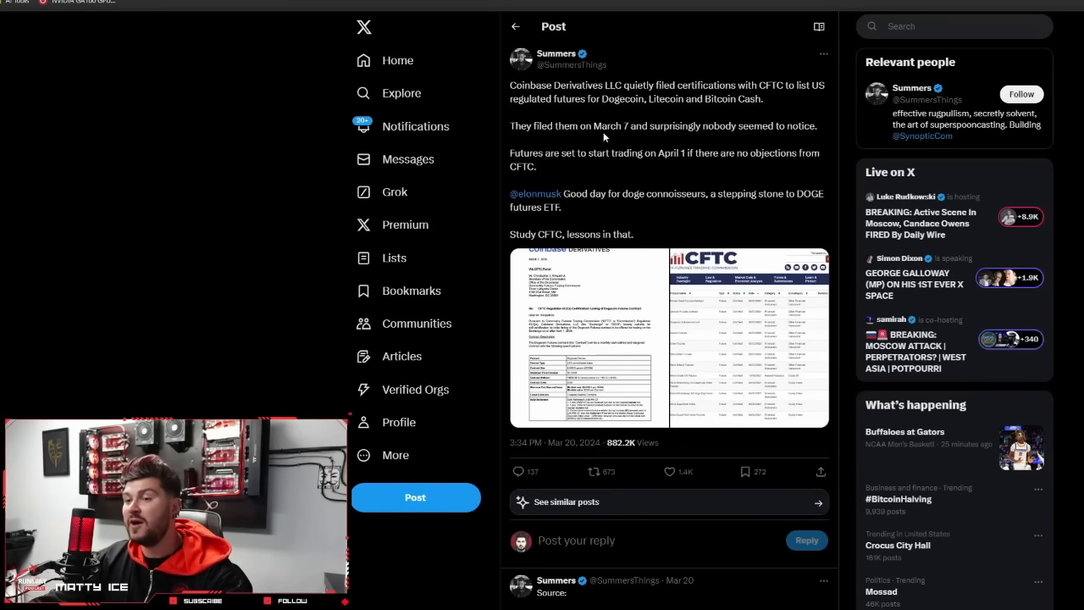
mouse_move(777, 144)
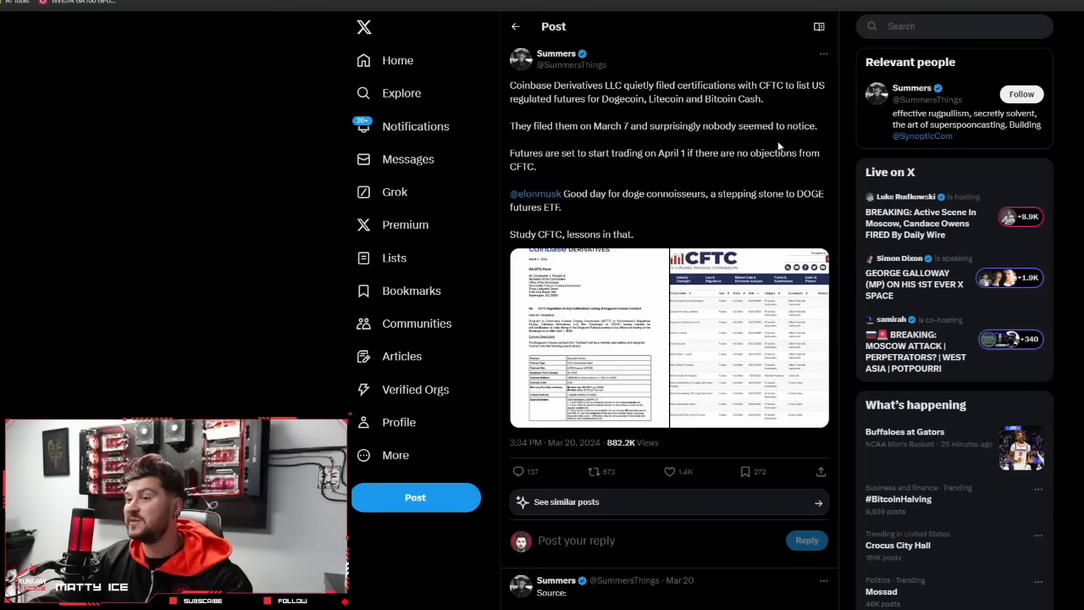
mouse_move(664, 165)
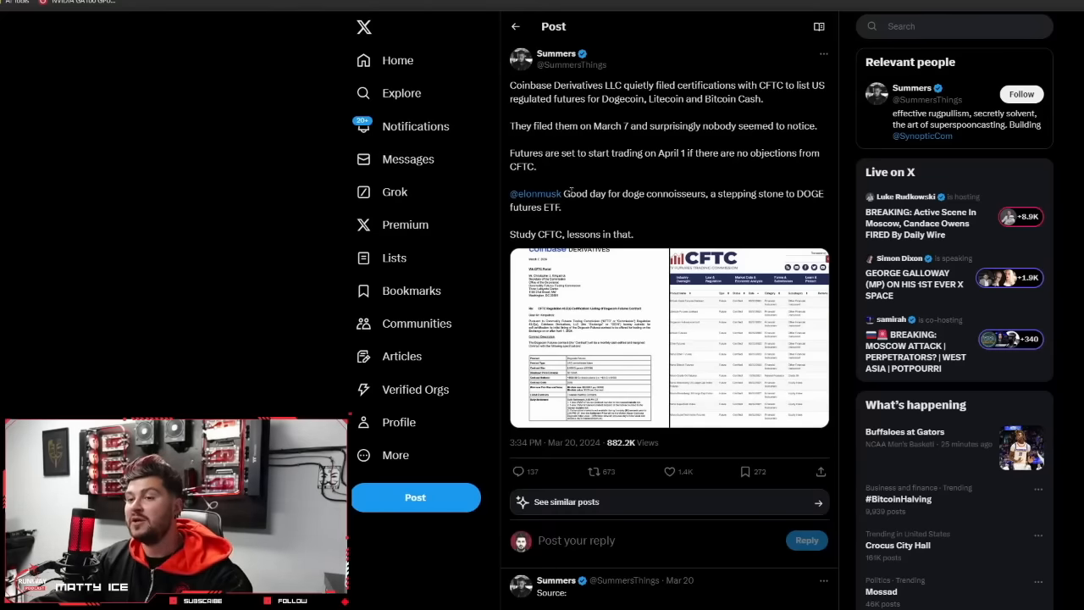
mouse_move(652, 206)
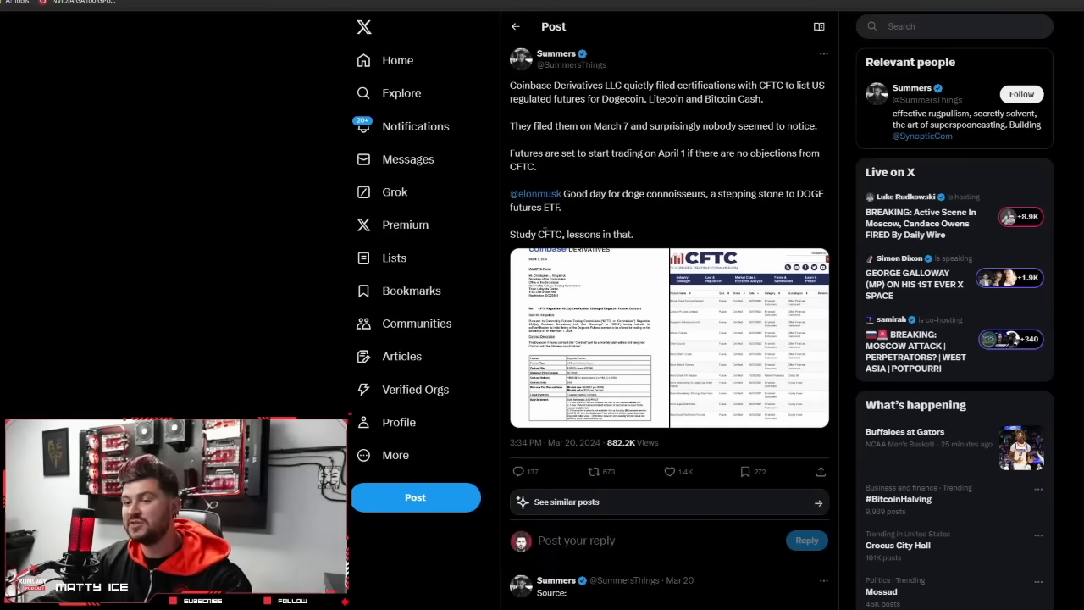
mouse_move(663, 264)
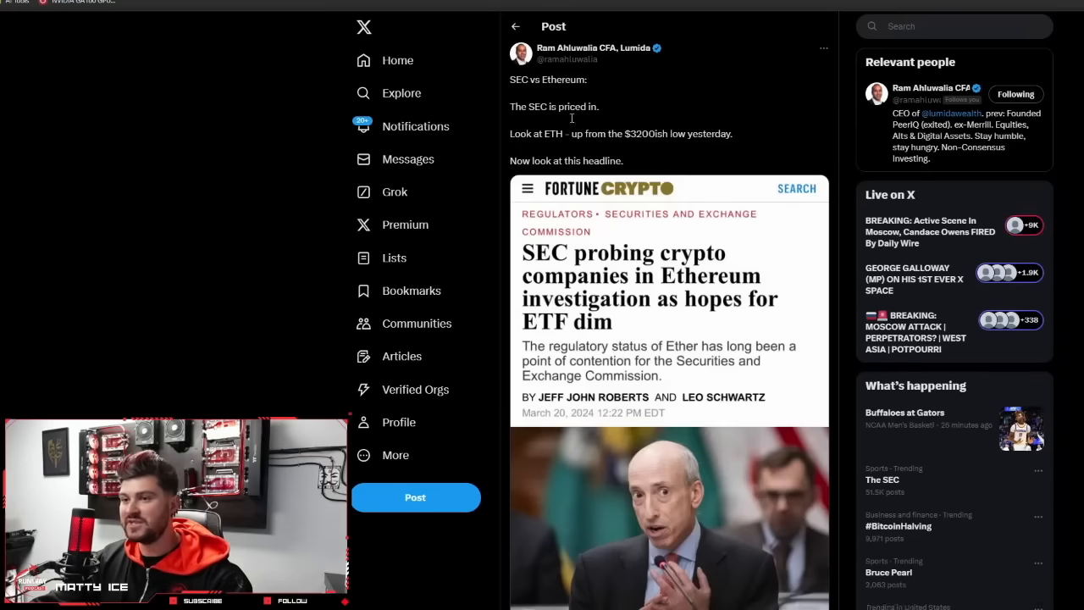
mouse_move(589, 48)
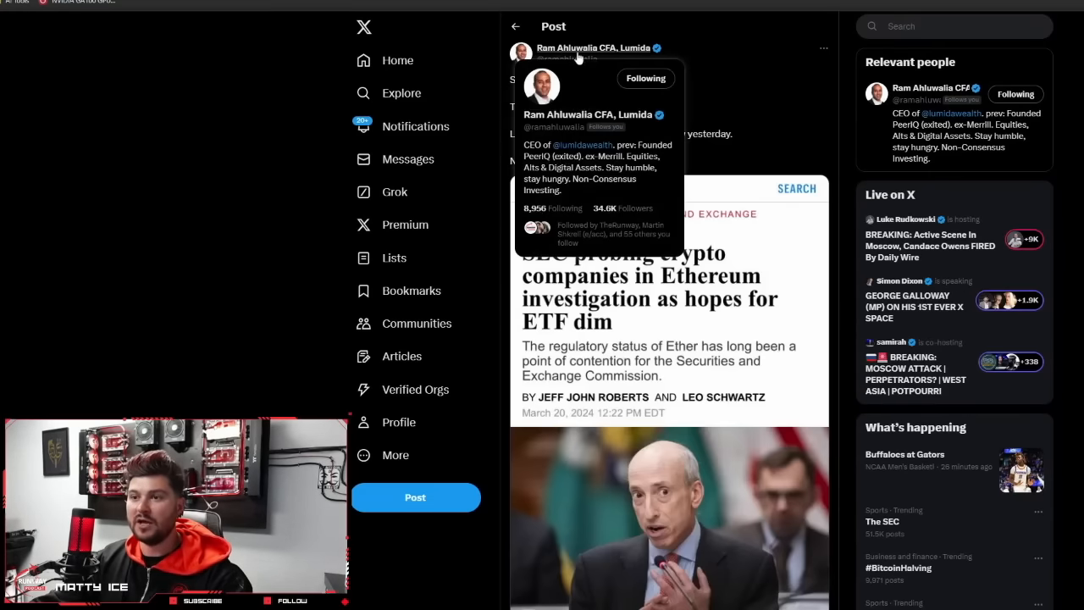
mouse_move(478, 32)
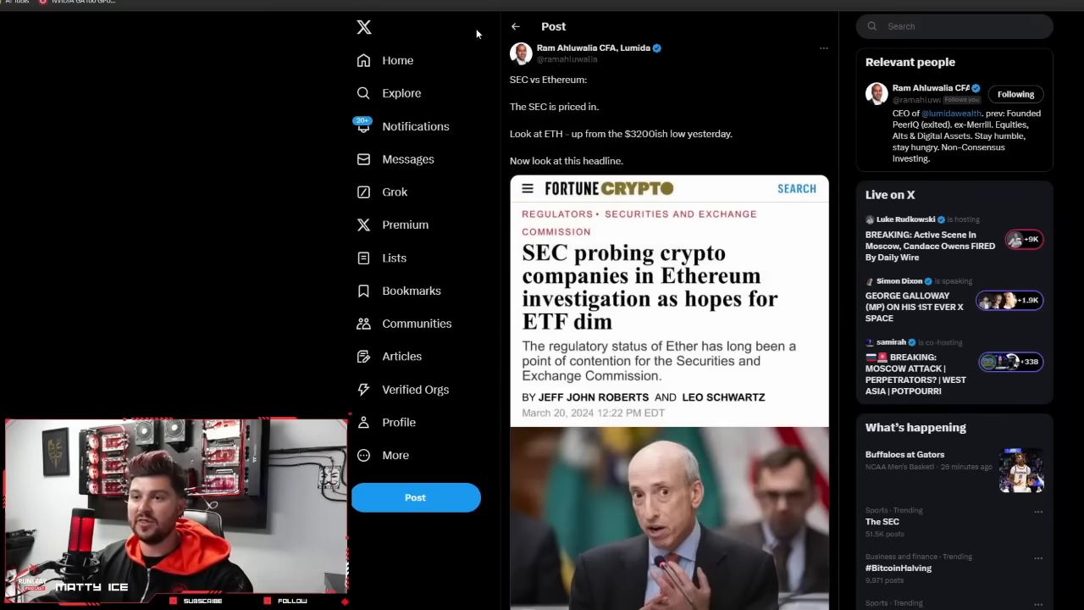
mouse_move(684, 42)
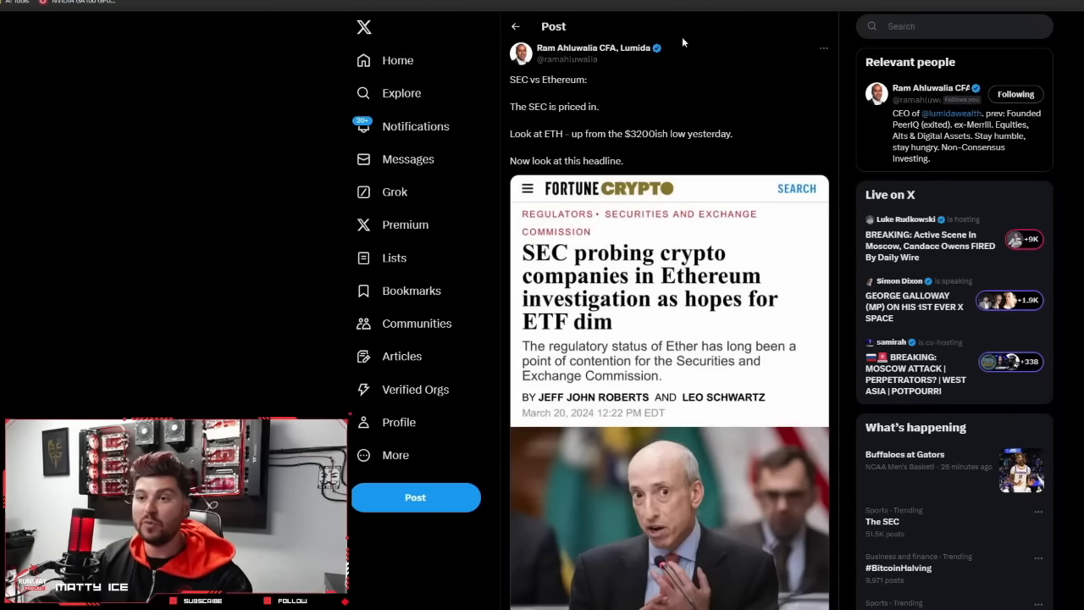
mouse_move(521, 124)
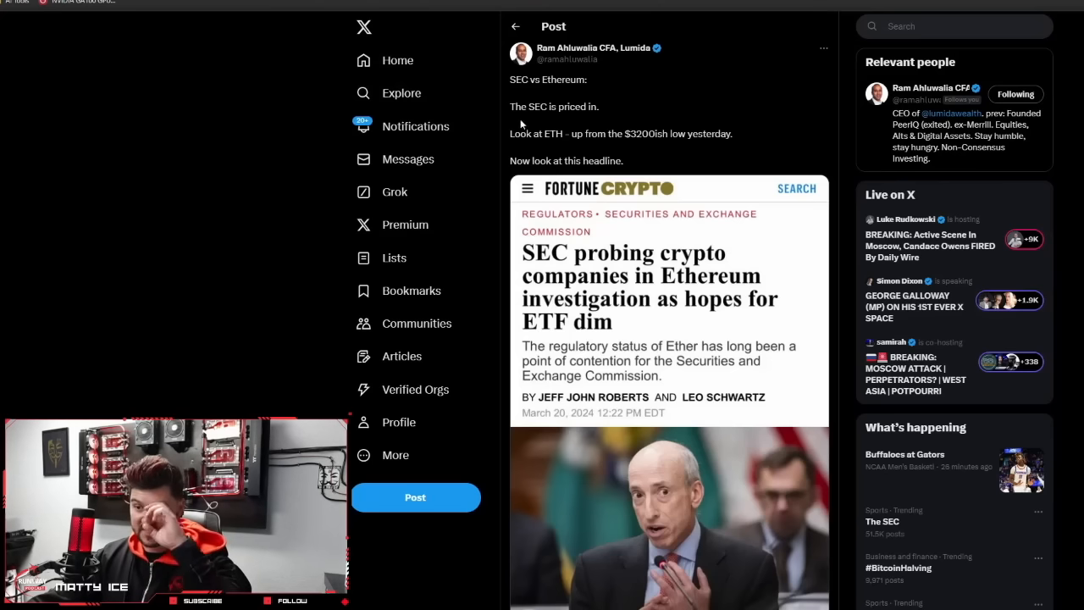
mouse_move(630, 161)
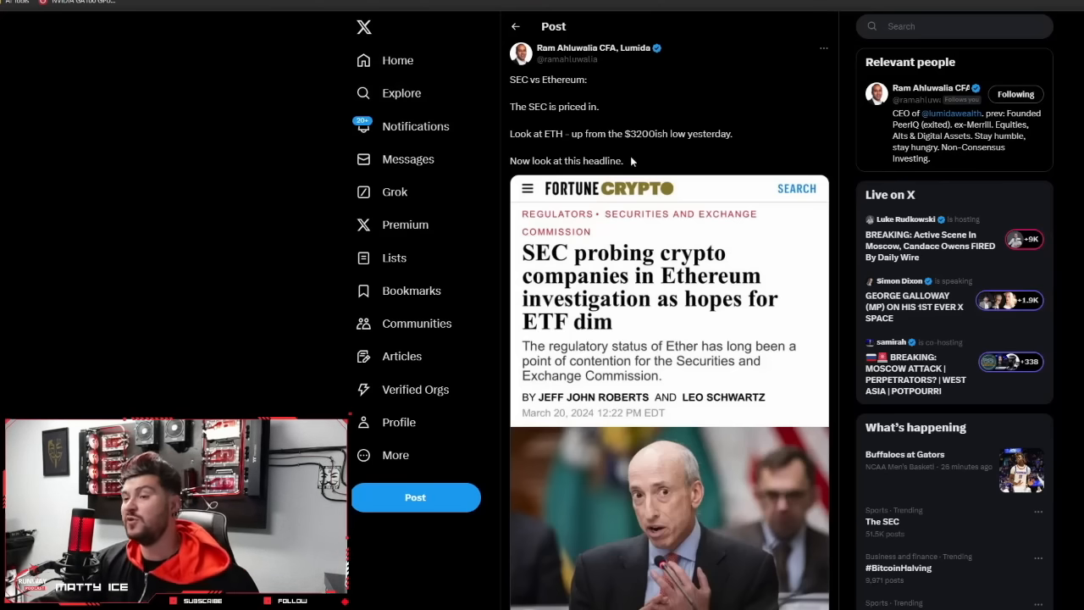
- Skim the SEC vs Ethereum Fortune Crypto headline, then move to Pierre Rochard's Bitcoin protest post
scroll(down, 3)
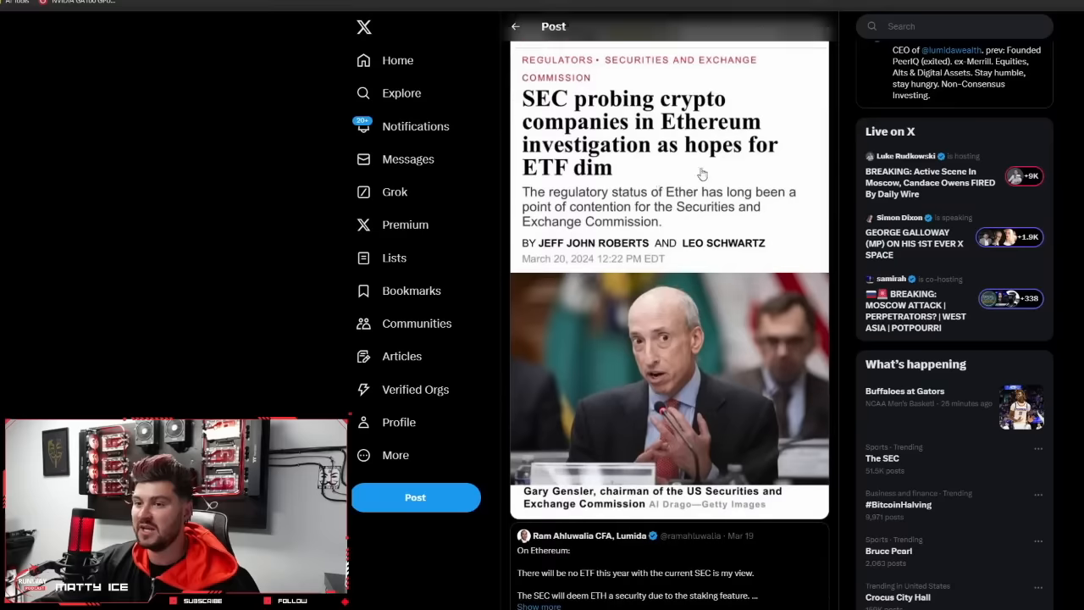
scroll(up, 3)
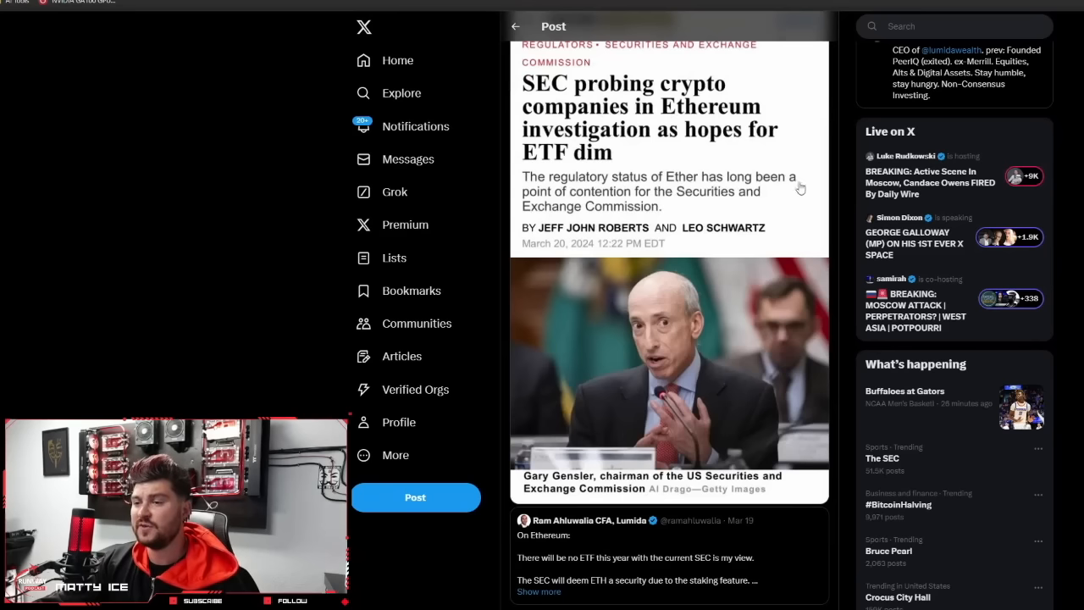
mouse_move(617, 214)
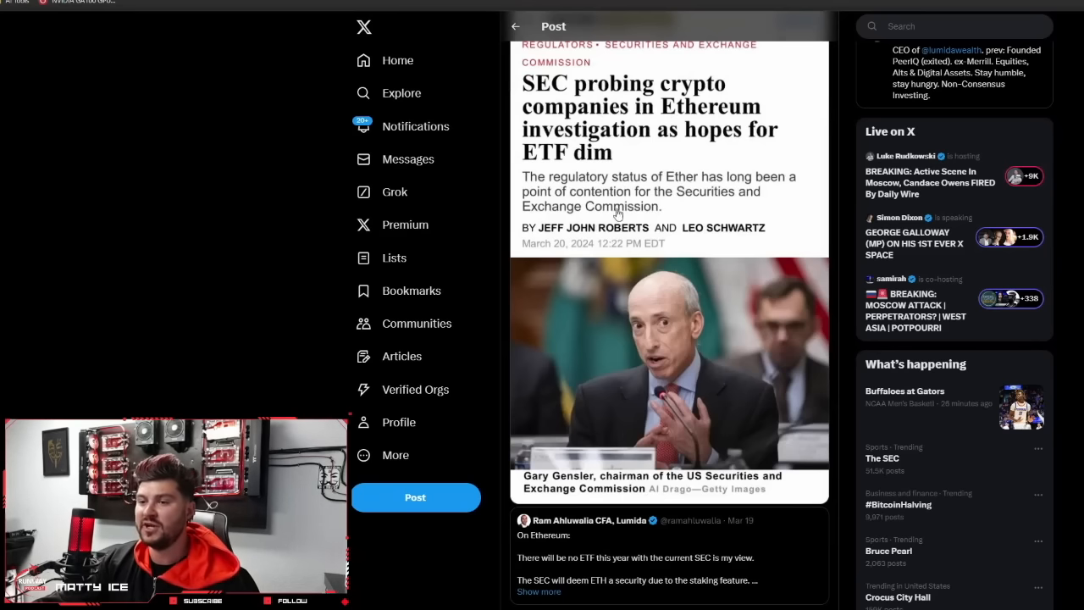
scroll(up, 3)
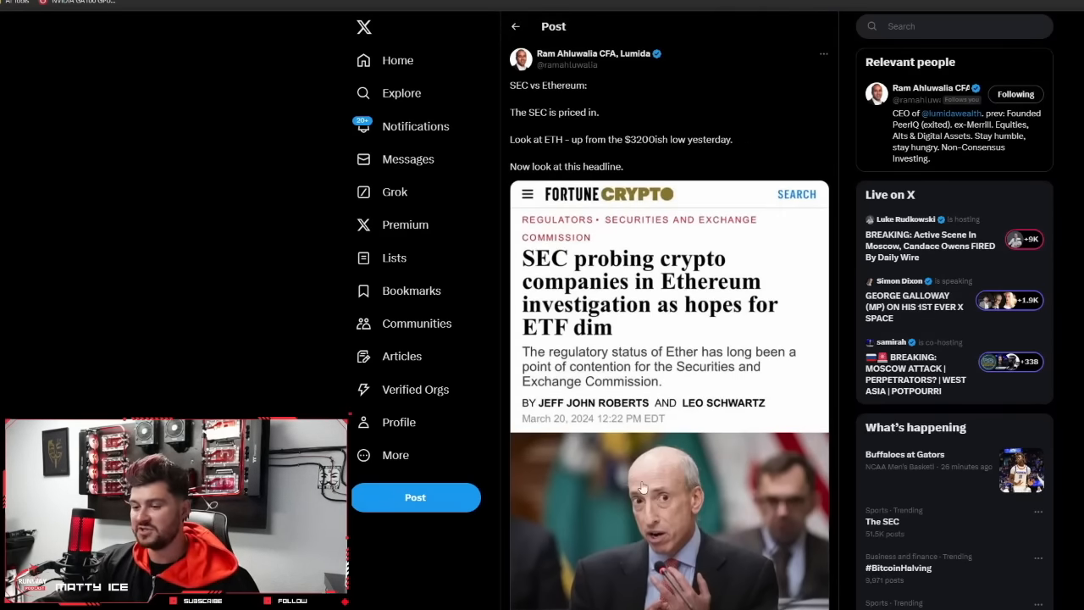
click(515, 27)
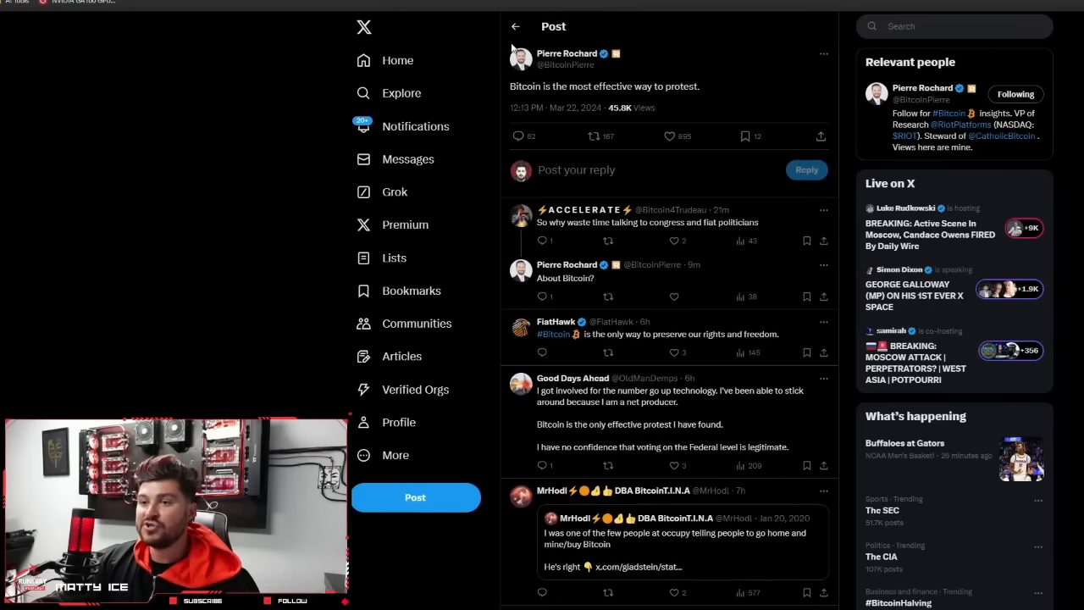
mouse_move(576, 47)
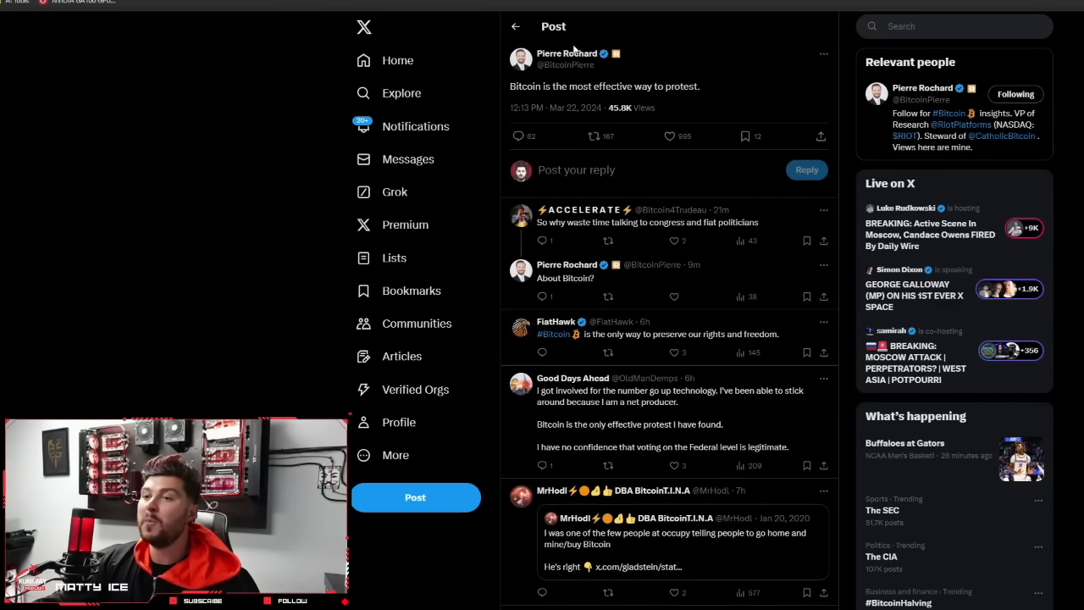
mouse_move(783, 48)
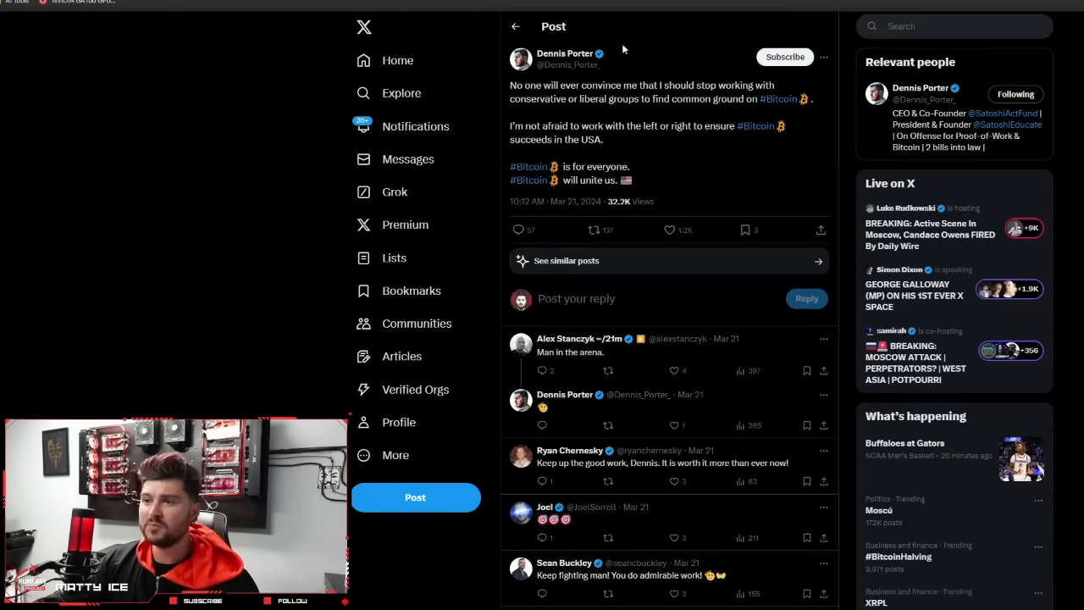
mouse_move(495, 93)
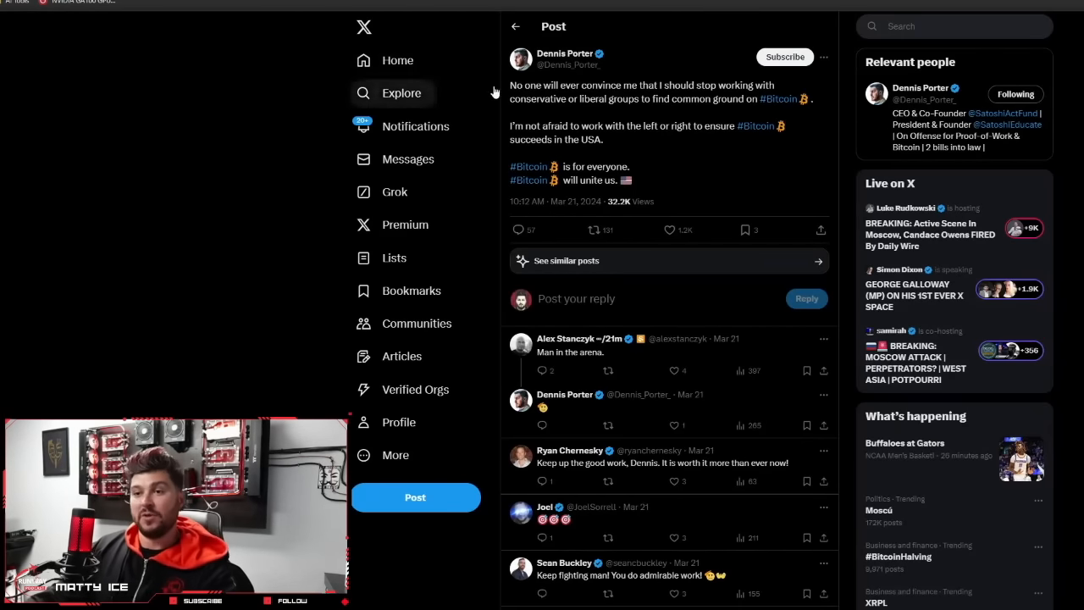
mouse_move(717, 89)
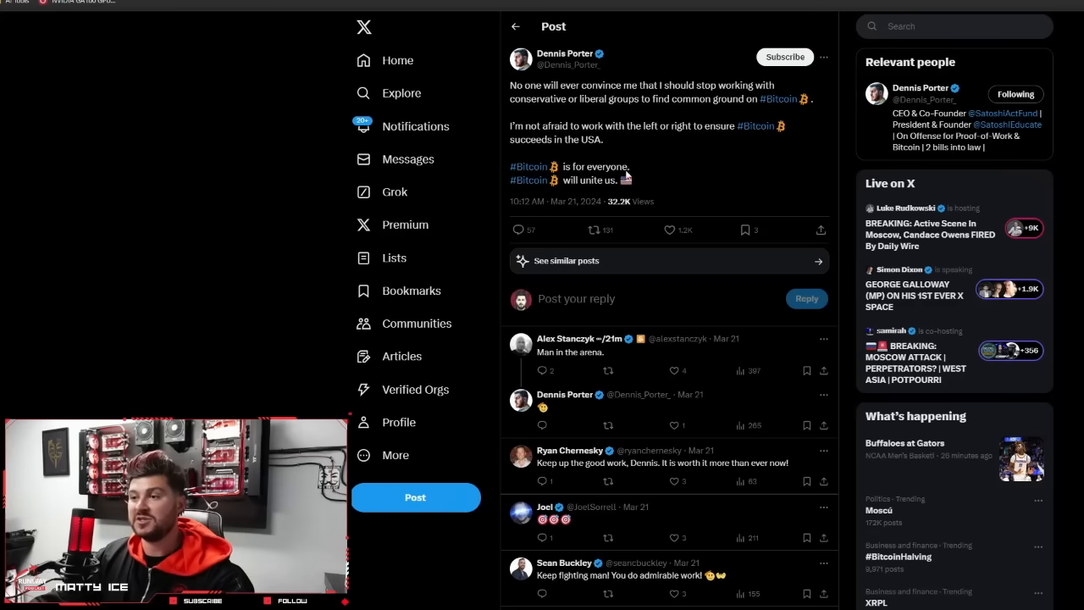
mouse_move(478, 214)
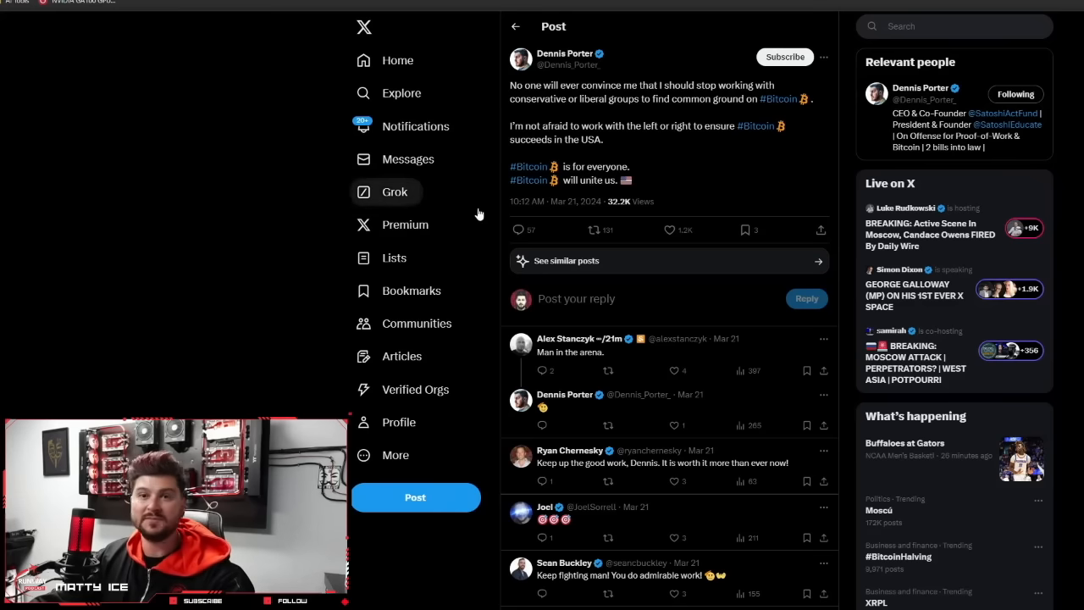